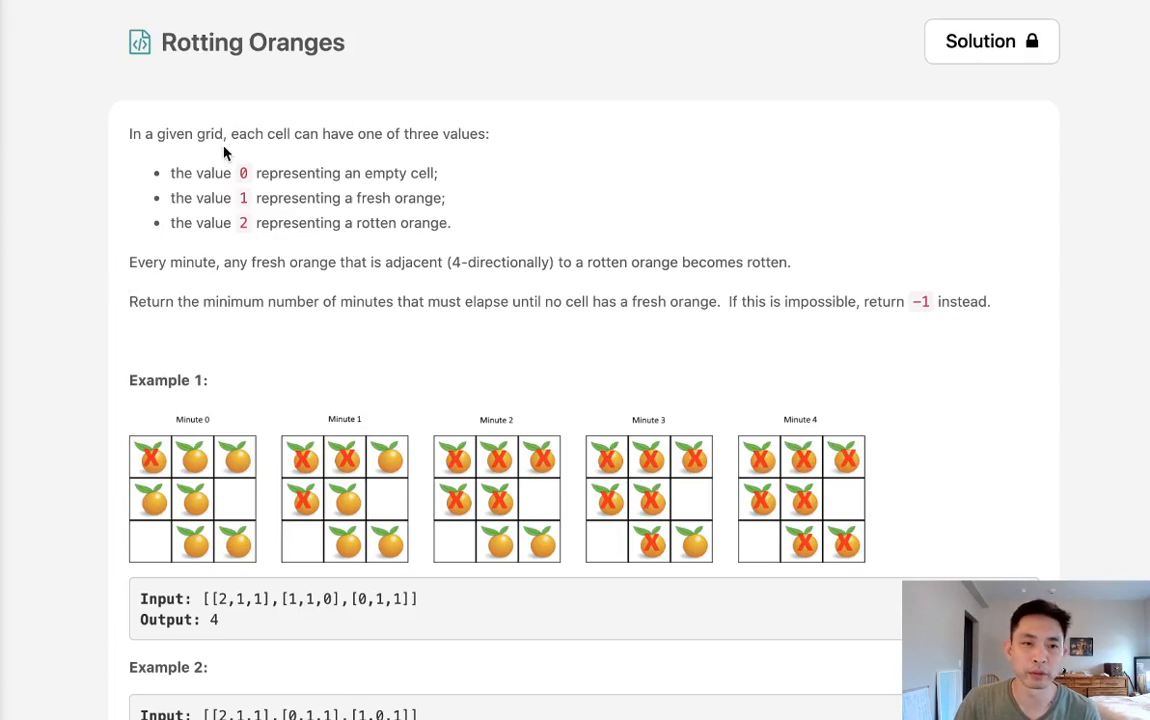
mouse_move(270, 66)
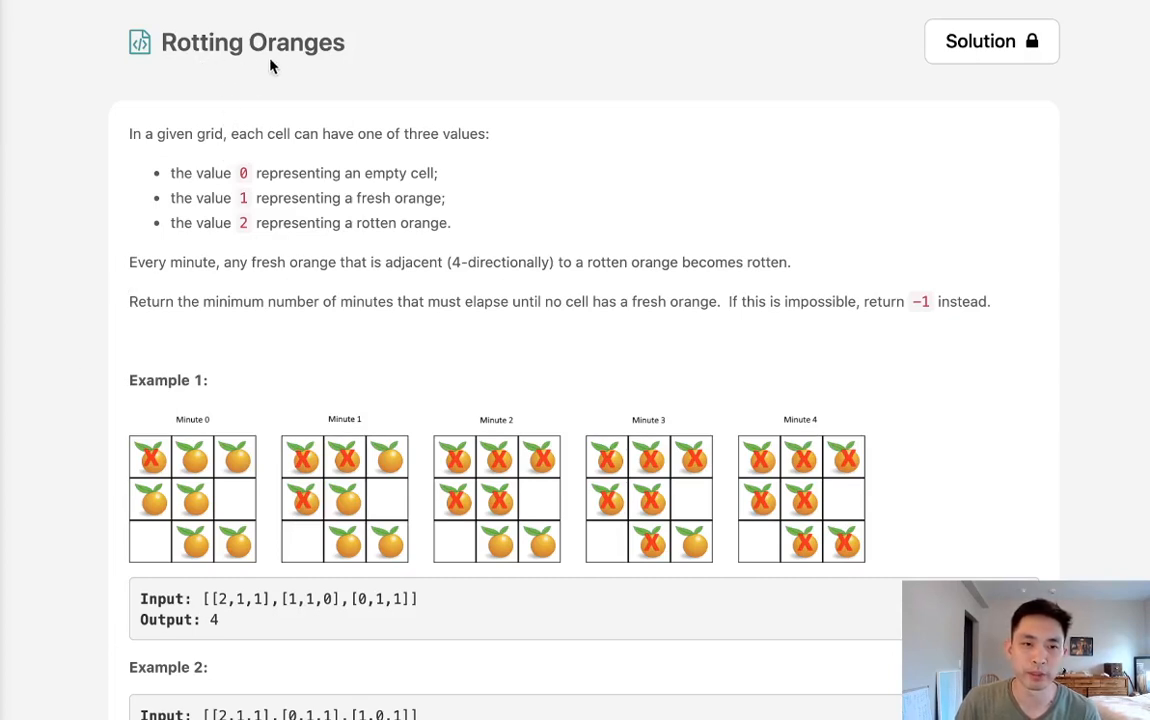
mouse_move(313, 153)
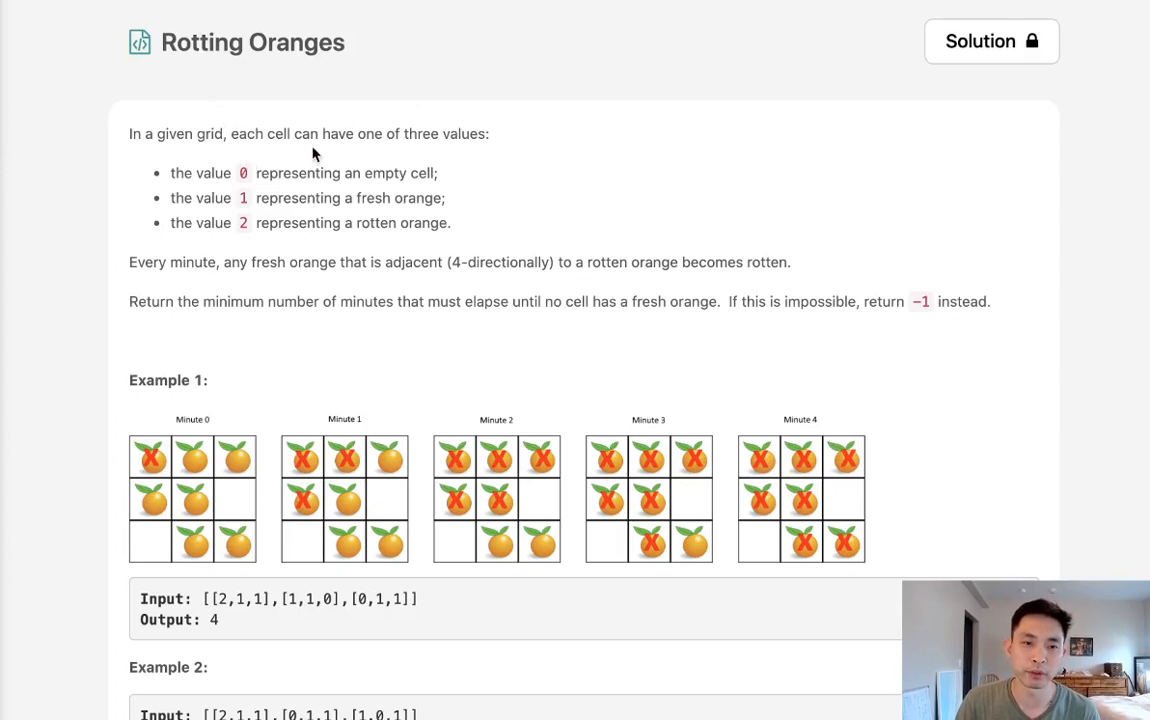
mouse_move(225, 190)
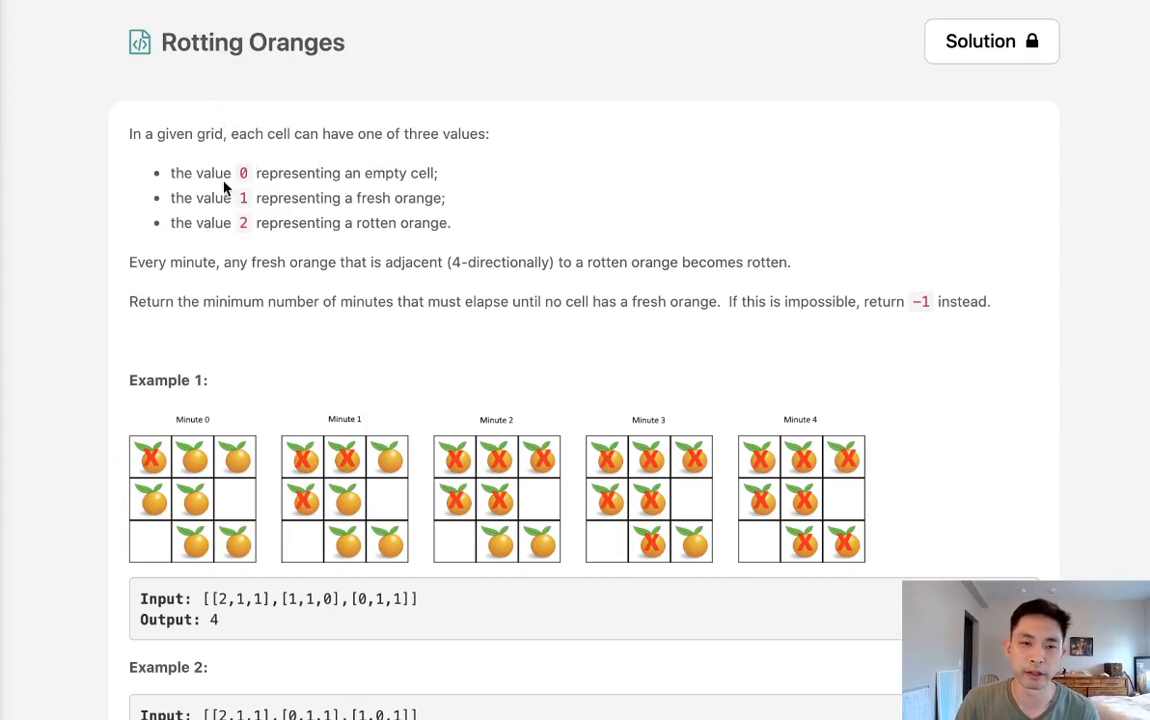
mouse_move(285, 222)
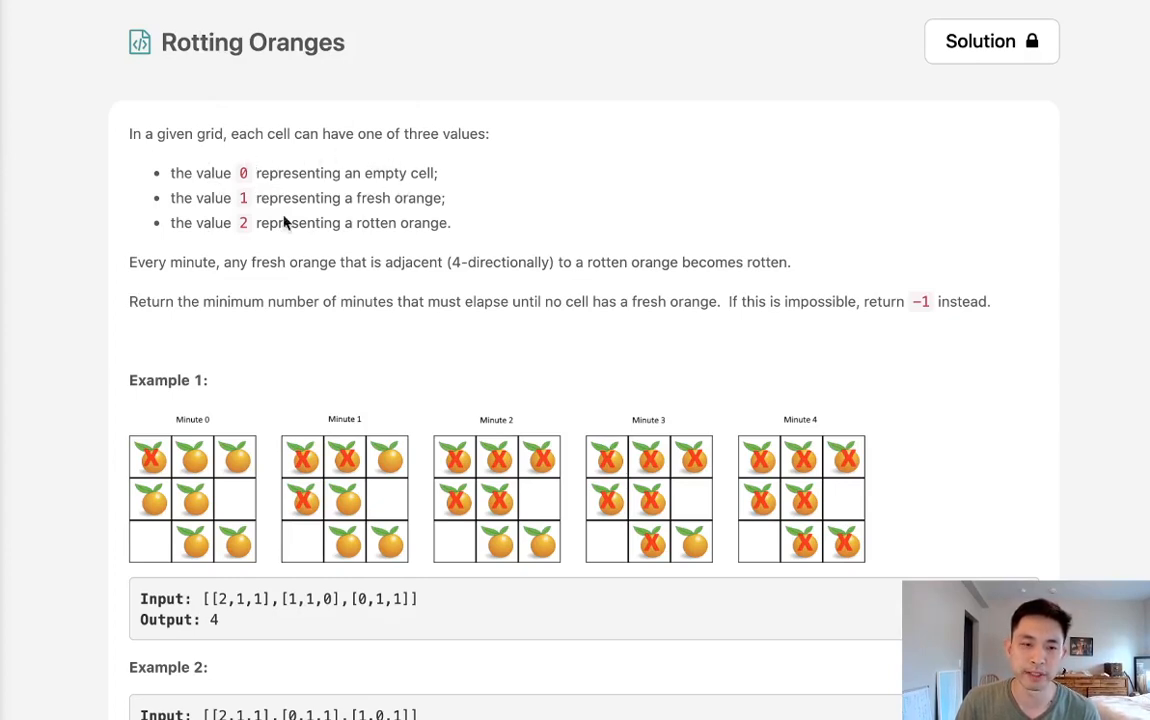
mouse_move(225, 250)
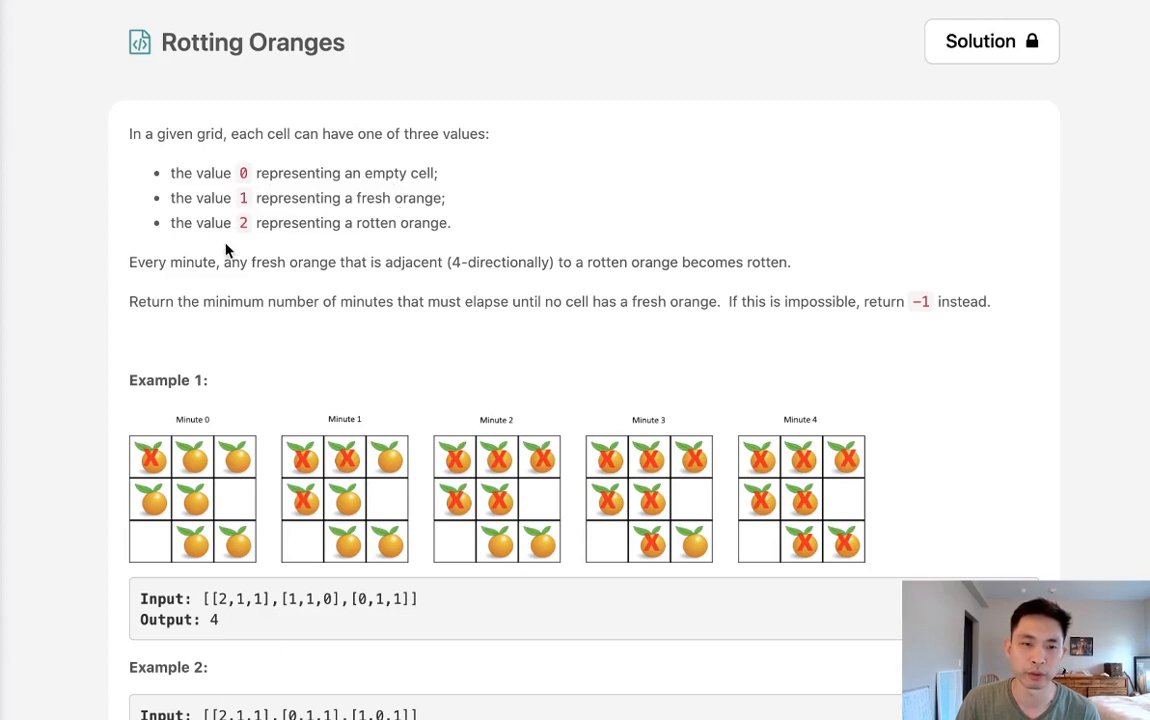
mouse_move(458, 265)
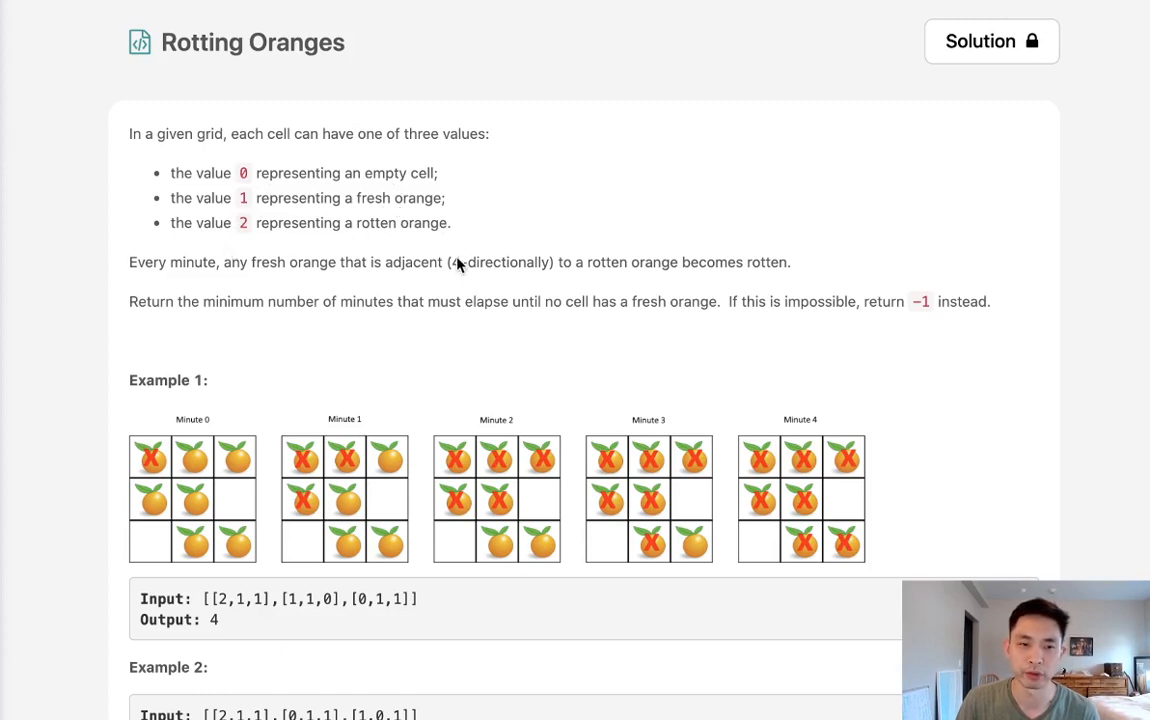
mouse_move(378, 284)
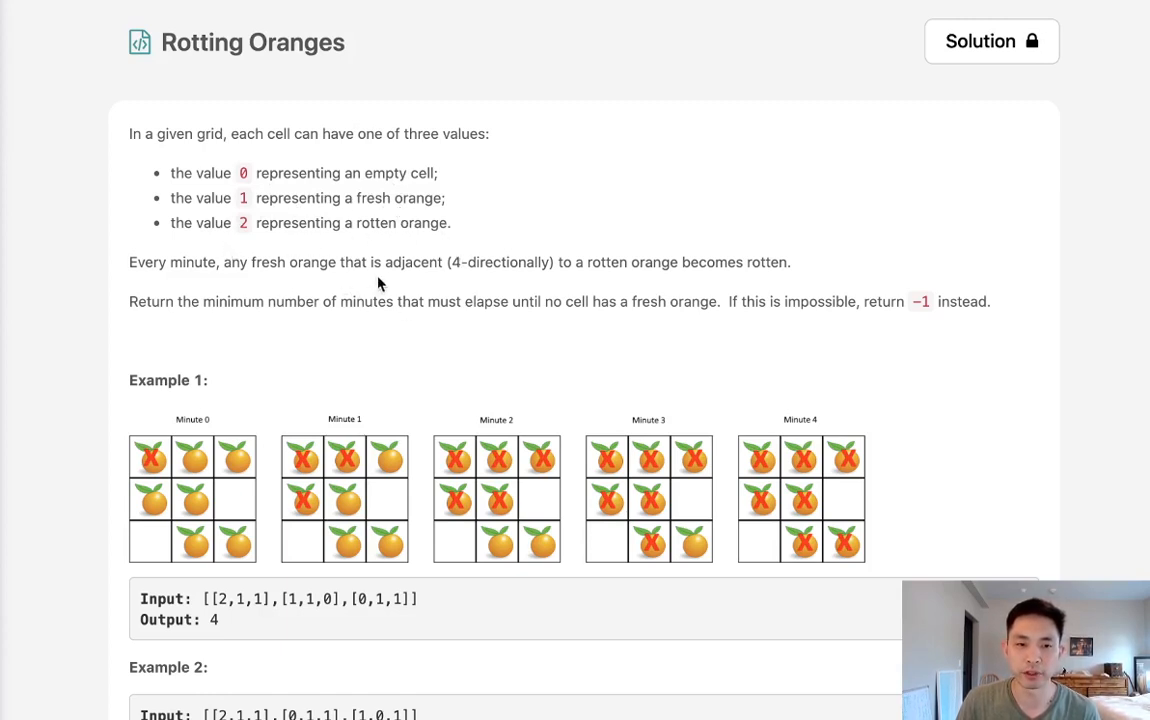
mouse_move(731, 279)
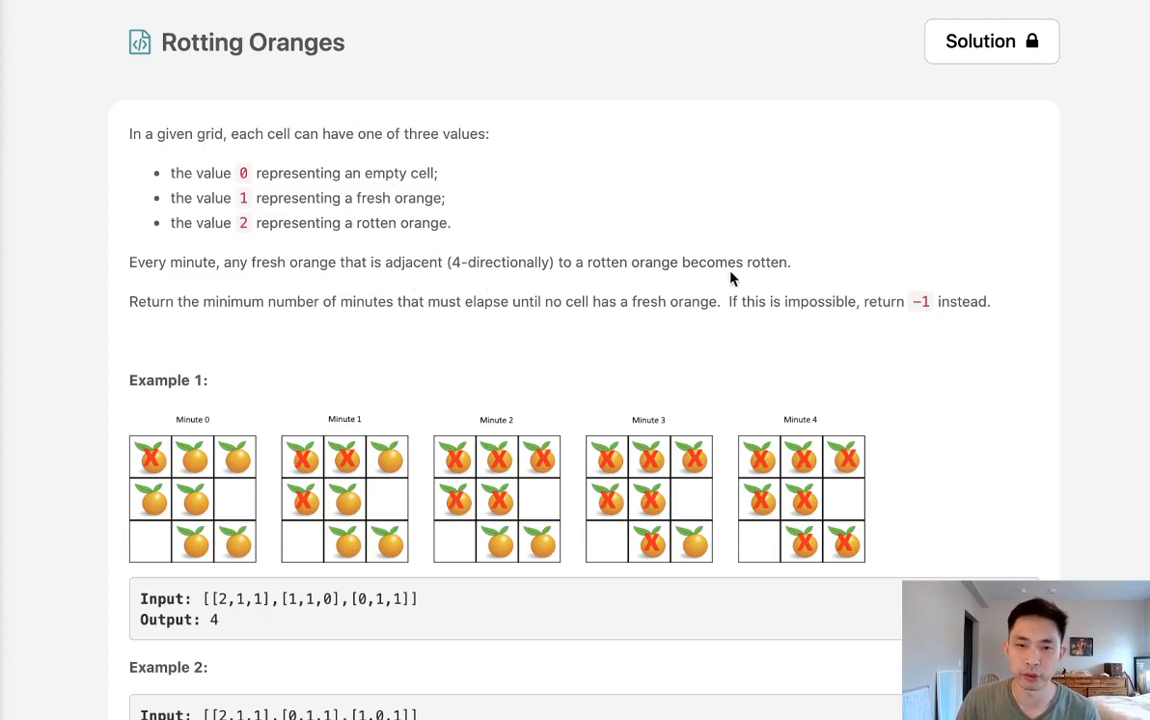
mouse_move(296, 317)
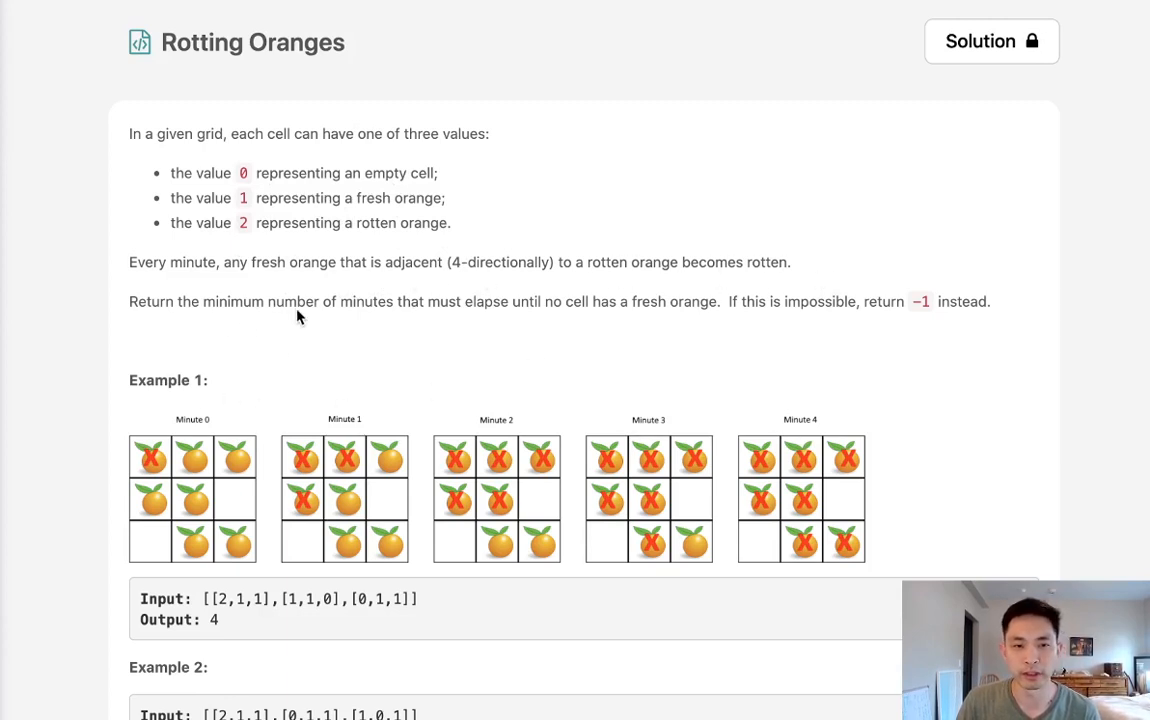
mouse_move(575, 311)
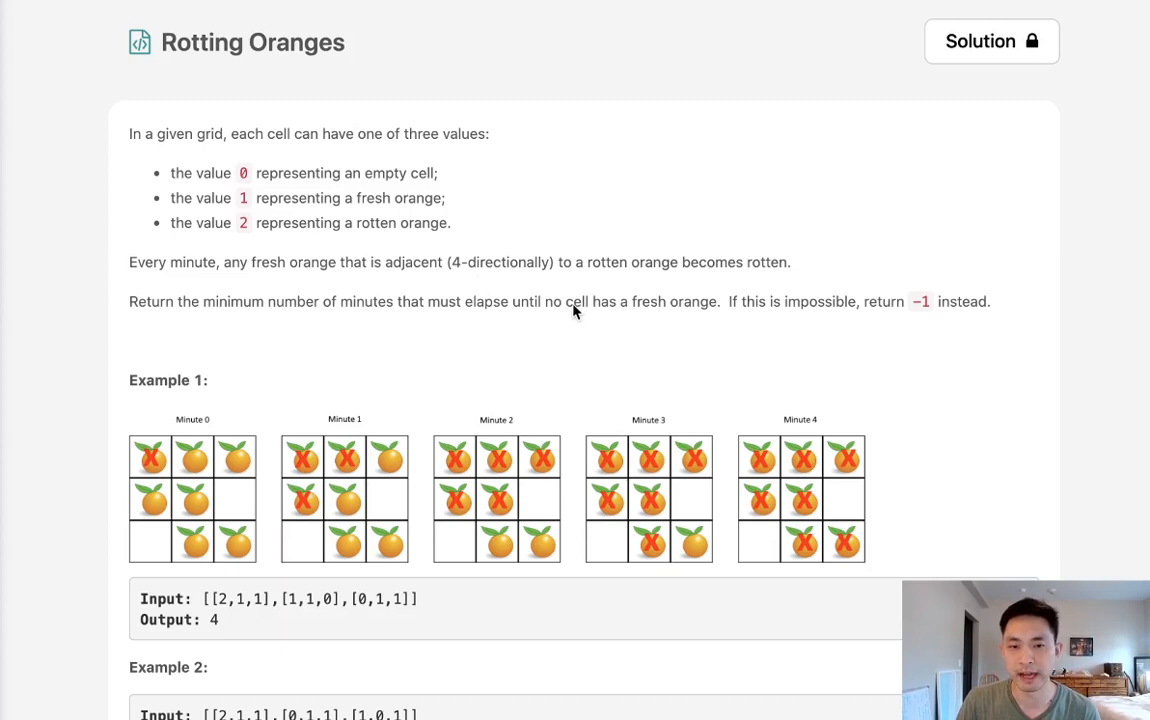
mouse_move(748, 330)
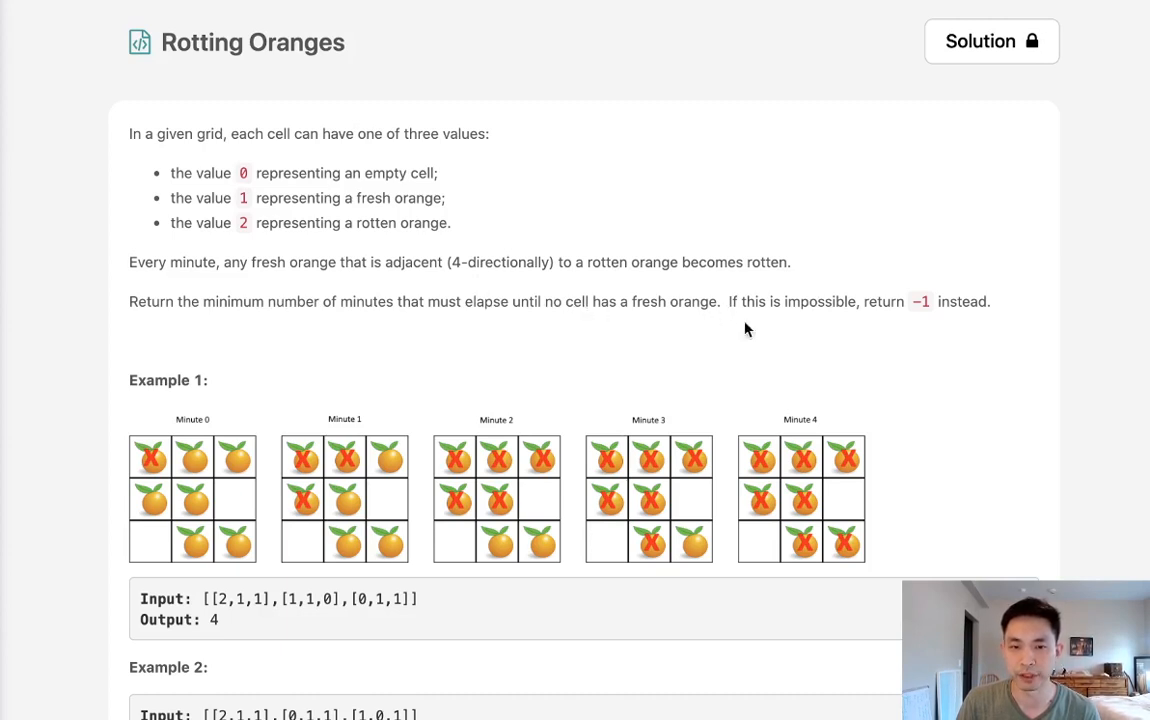
- Scroll down to the empty Python3 orangesRotting solution template in the code editor
scroll(down, 3)
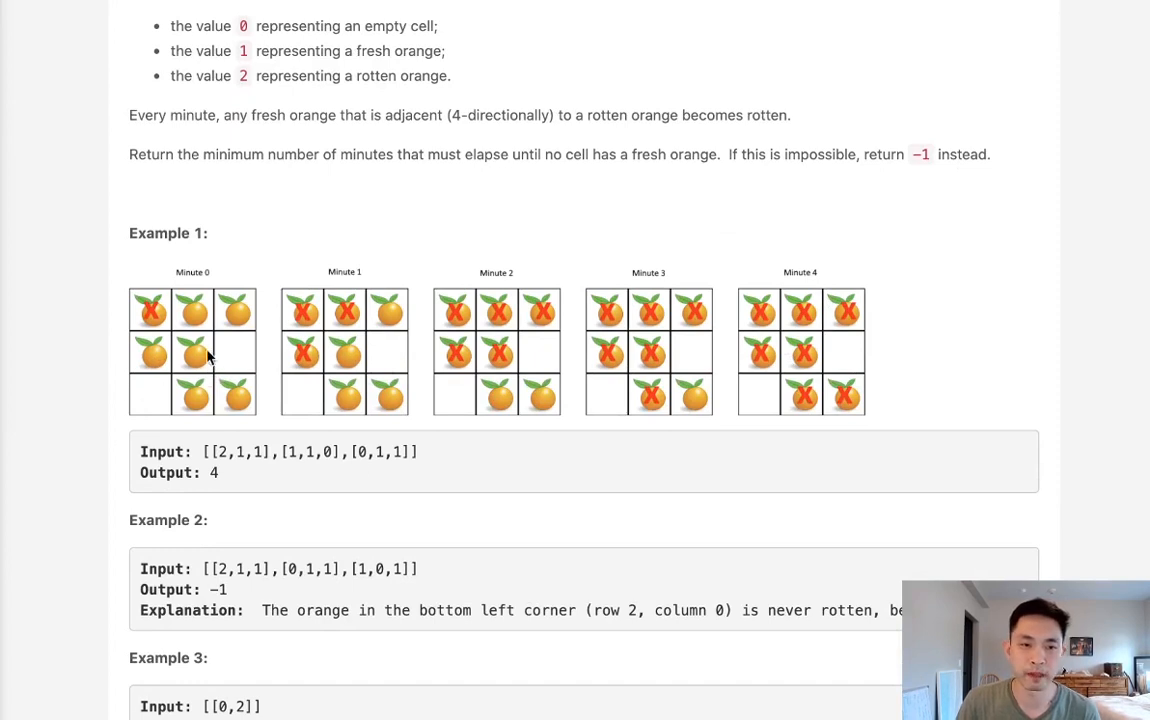
mouse_move(140, 311)
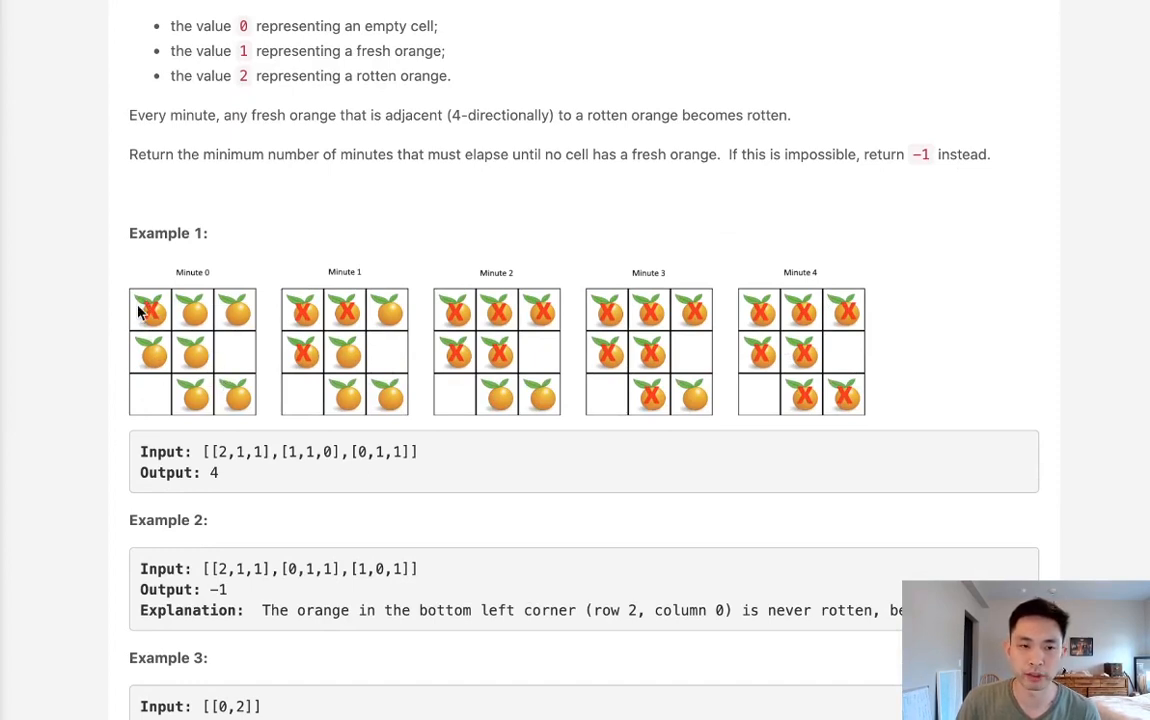
mouse_move(315, 355)
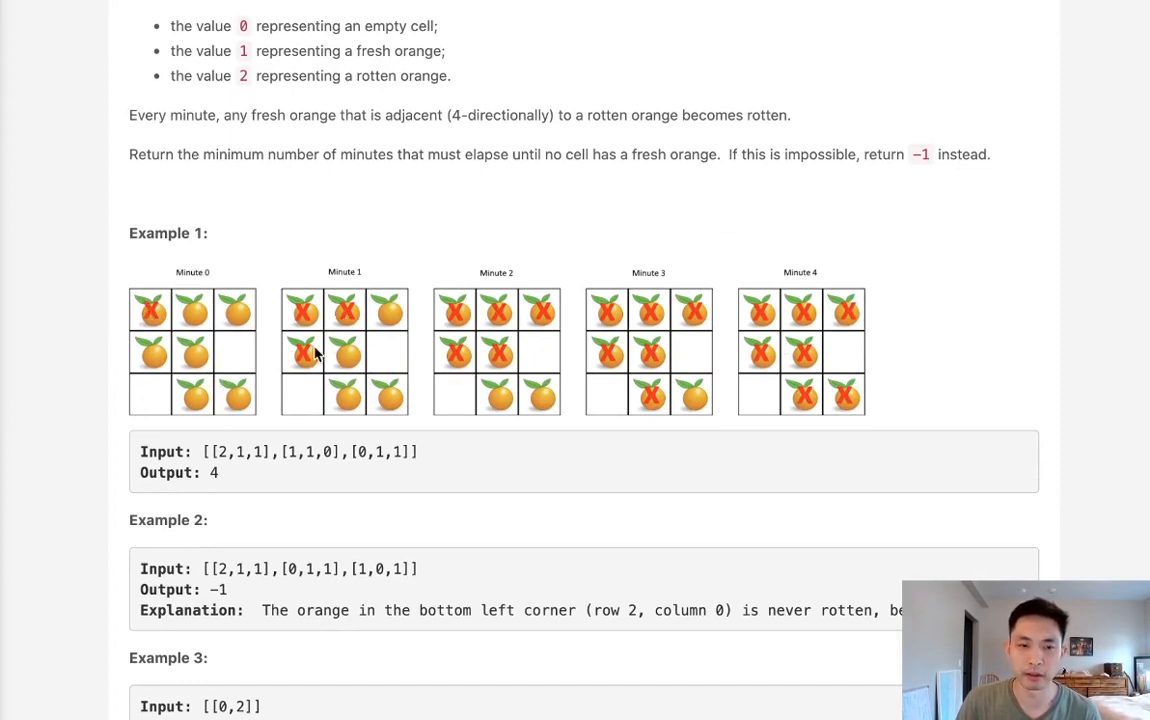
mouse_move(332, 328)
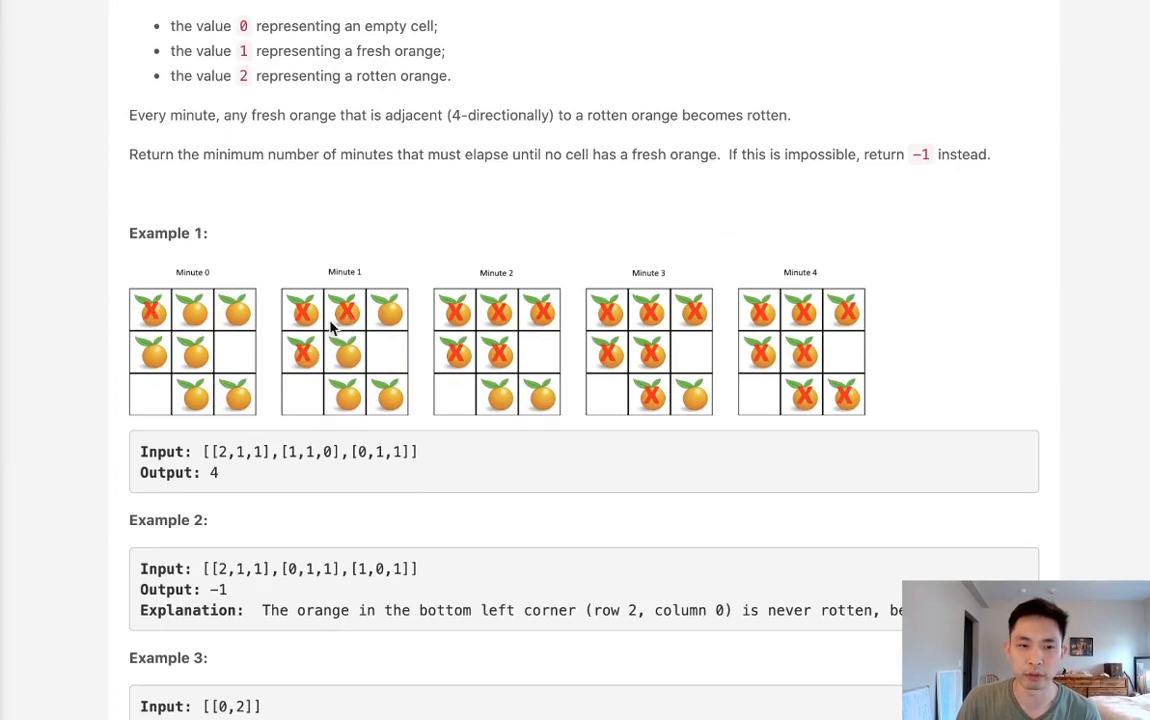
mouse_move(543, 332)
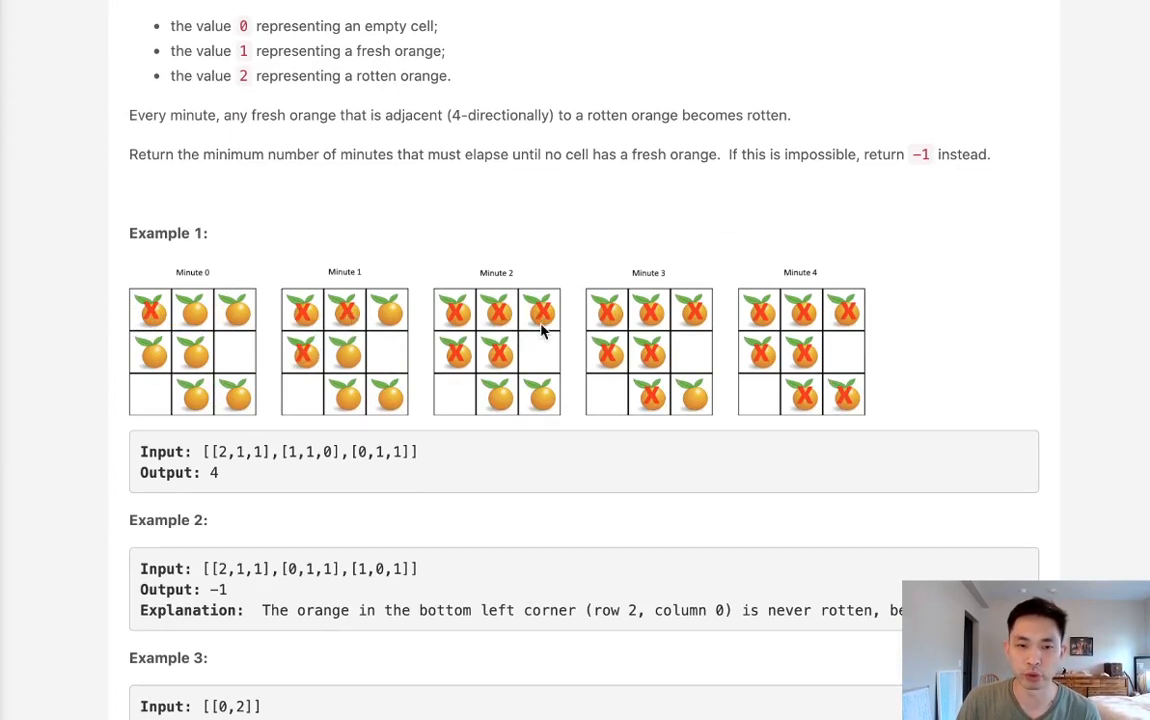
mouse_move(540, 345)
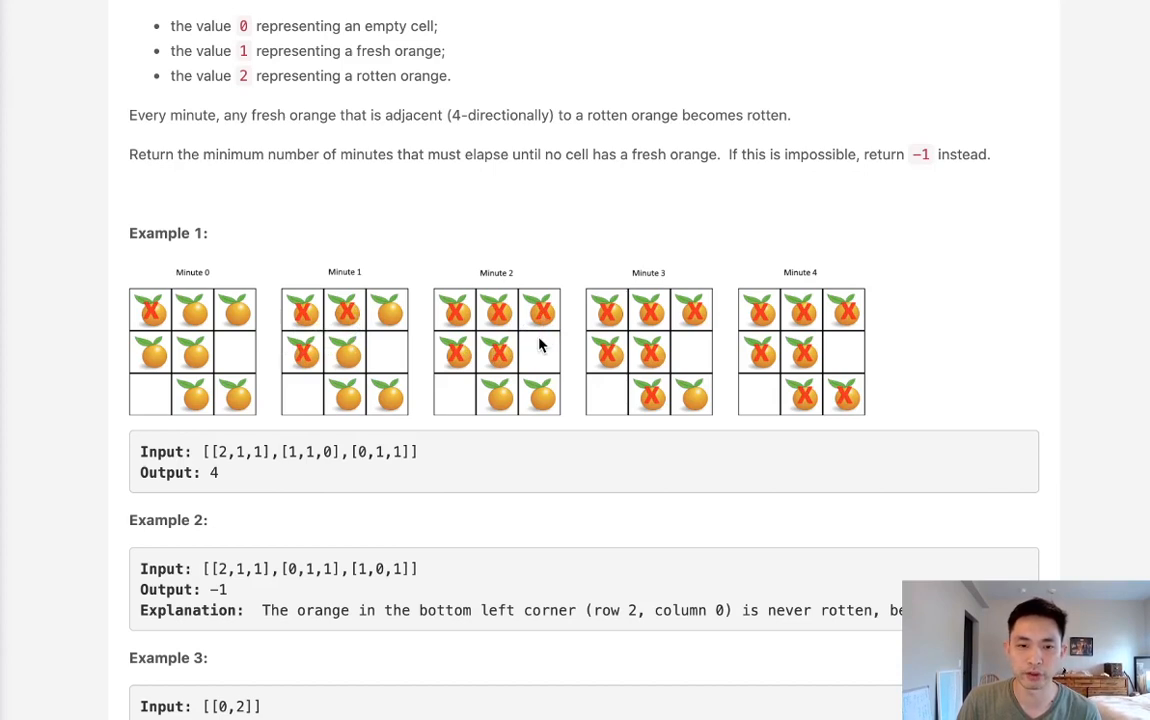
mouse_move(388, 388)
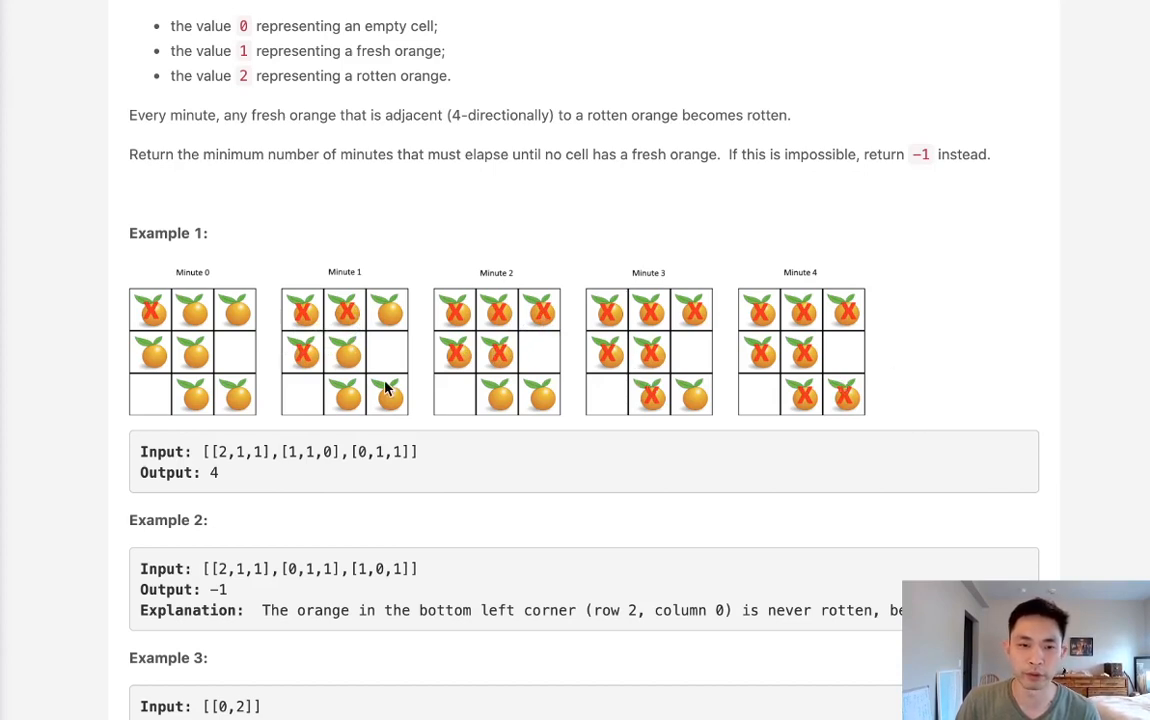
mouse_move(303, 420)
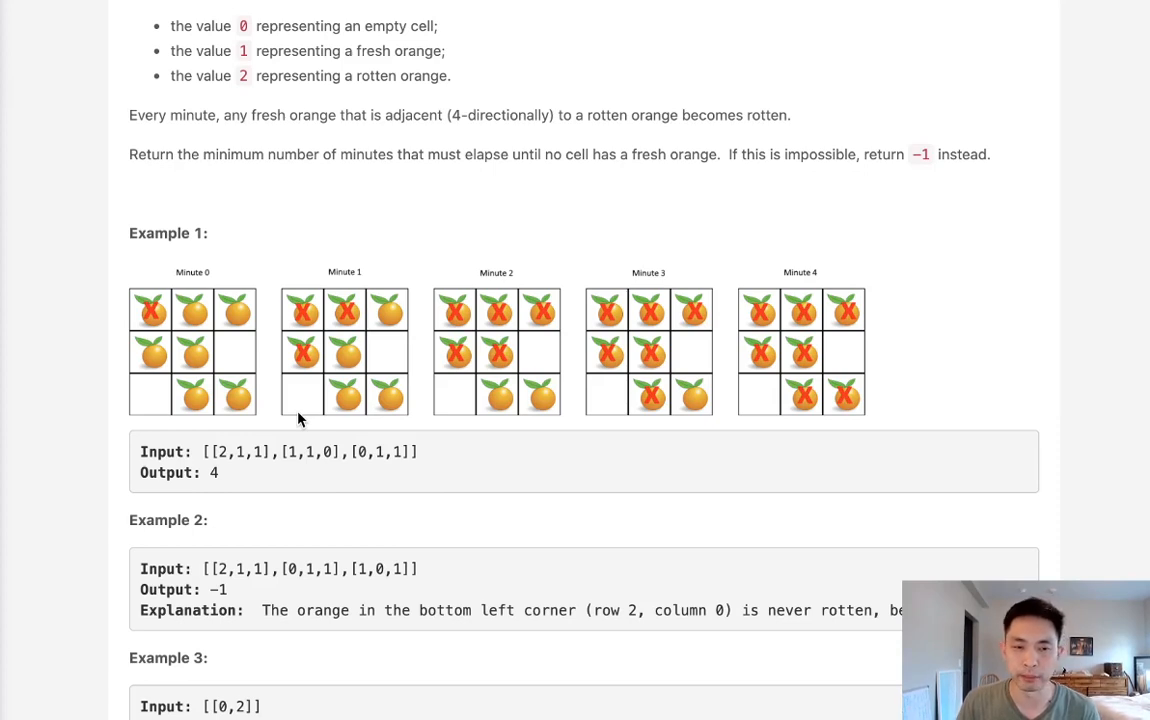
mouse_move(350, 372)
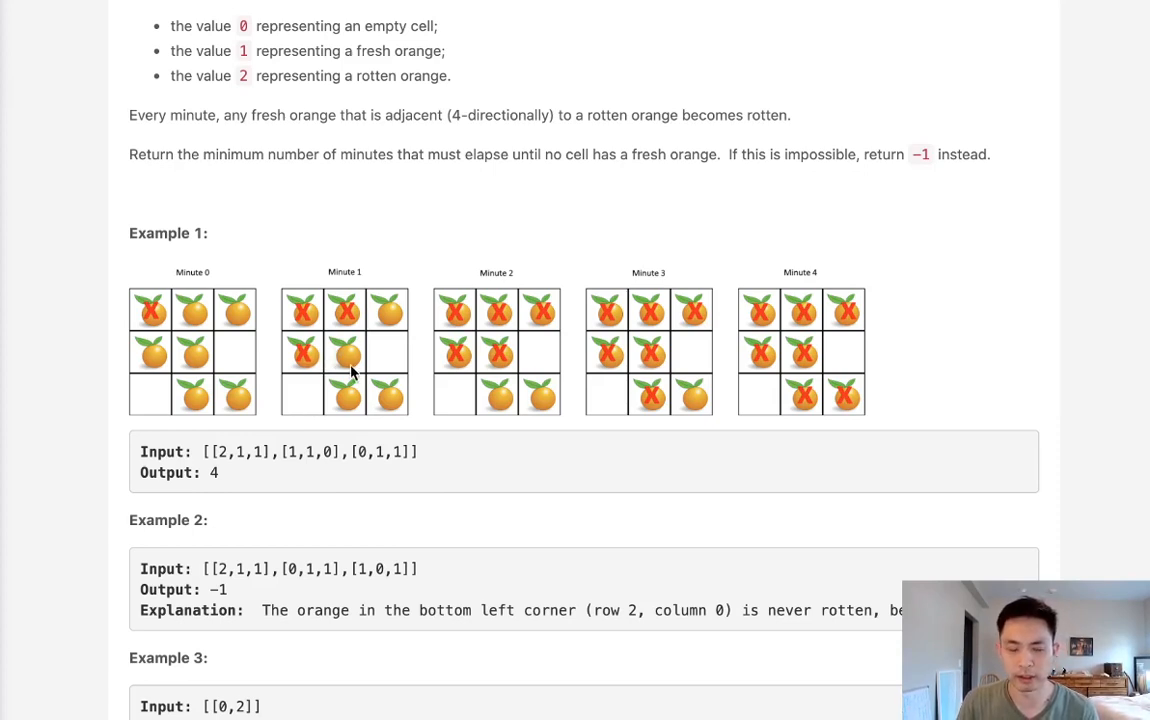
mouse_move(378, 318)
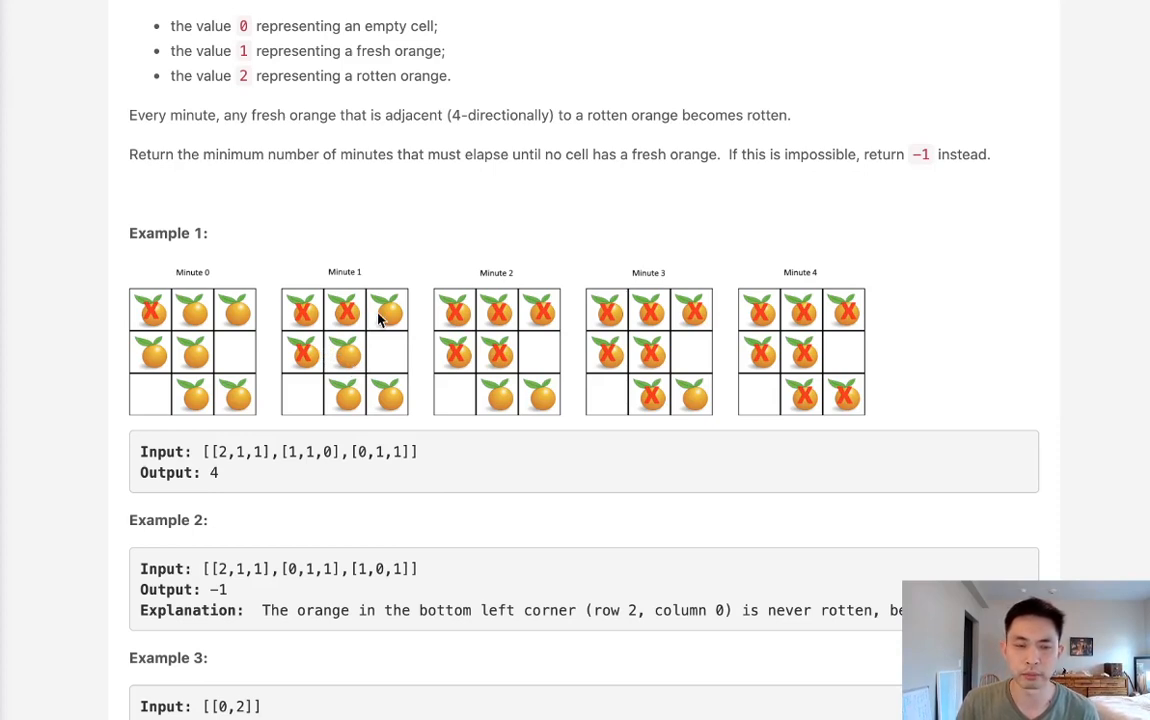
mouse_move(412, 354)
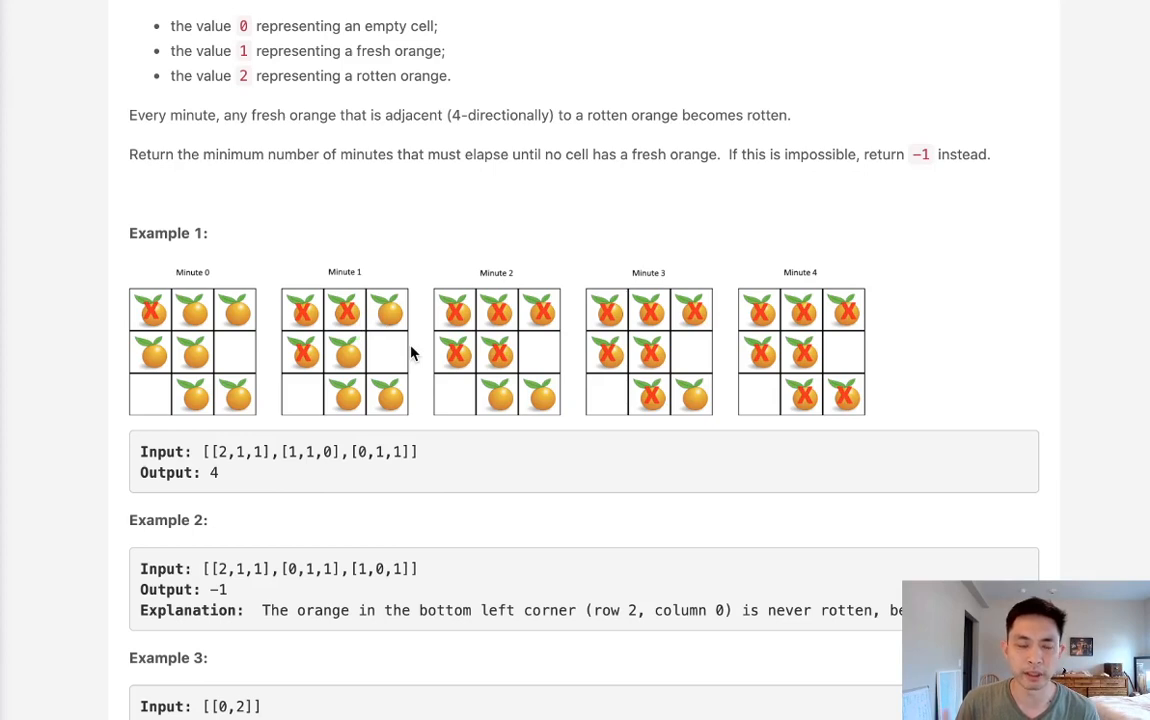
mouse_move(344, 313)
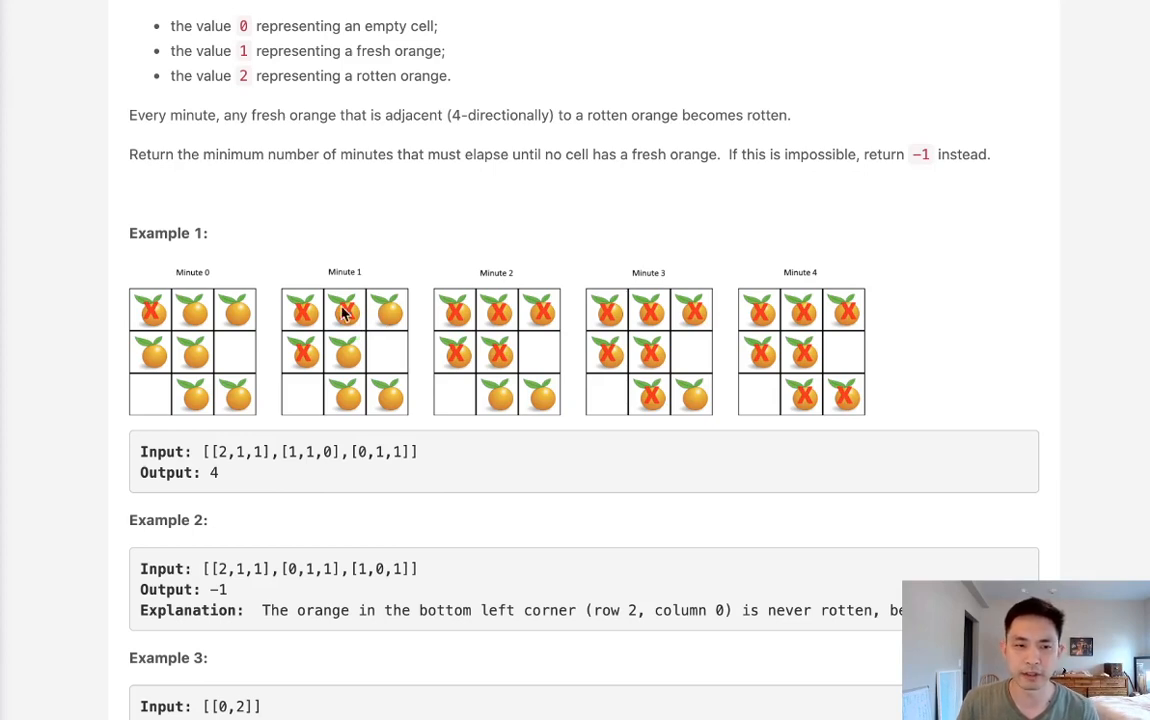
mouse_move(233, 371)
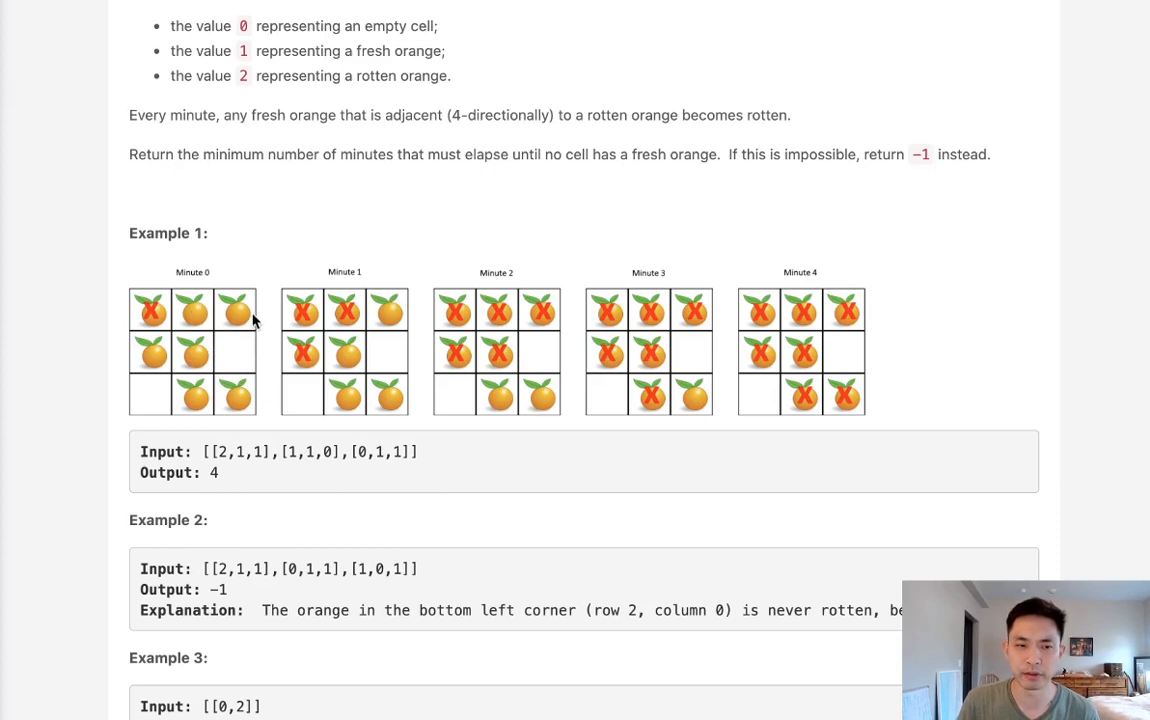
mouse_move(190, 350)
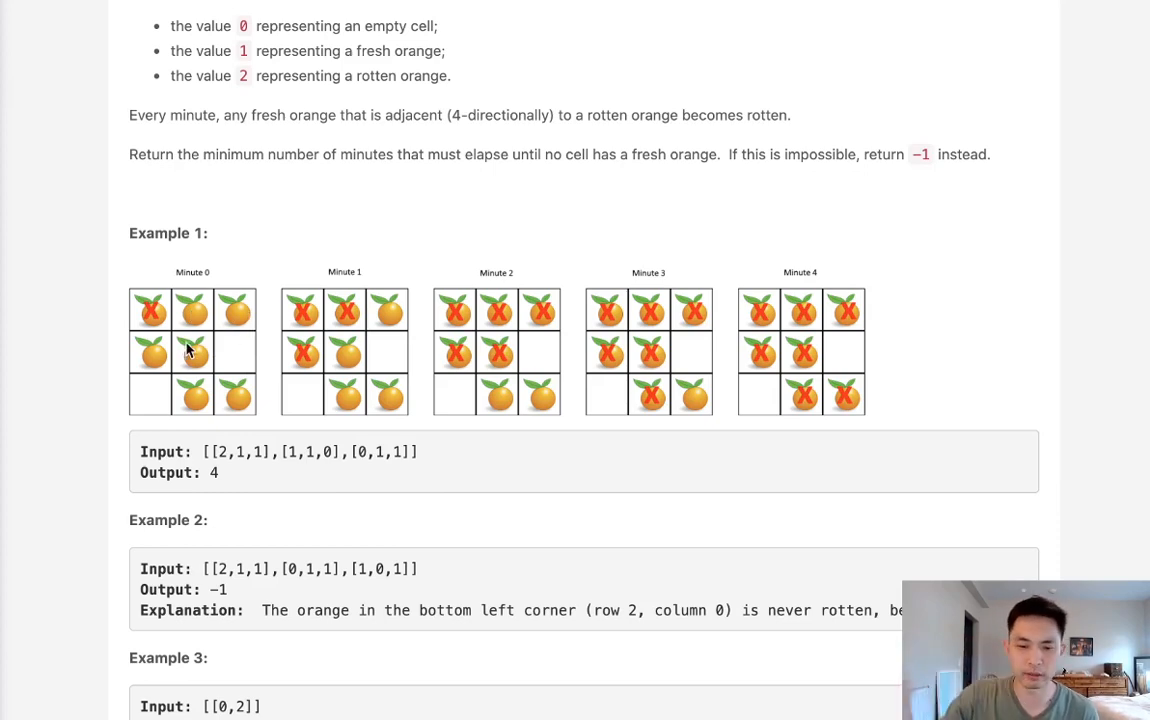
mouse_move(352, 320)
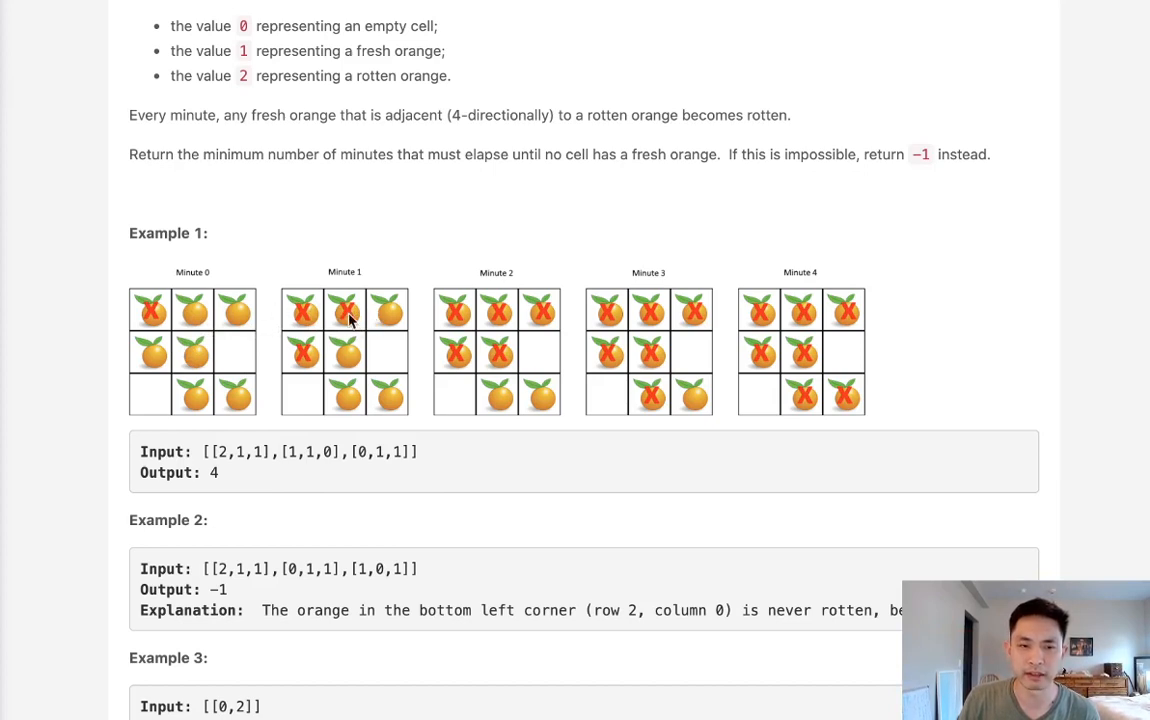
mouse_move(198, 320)
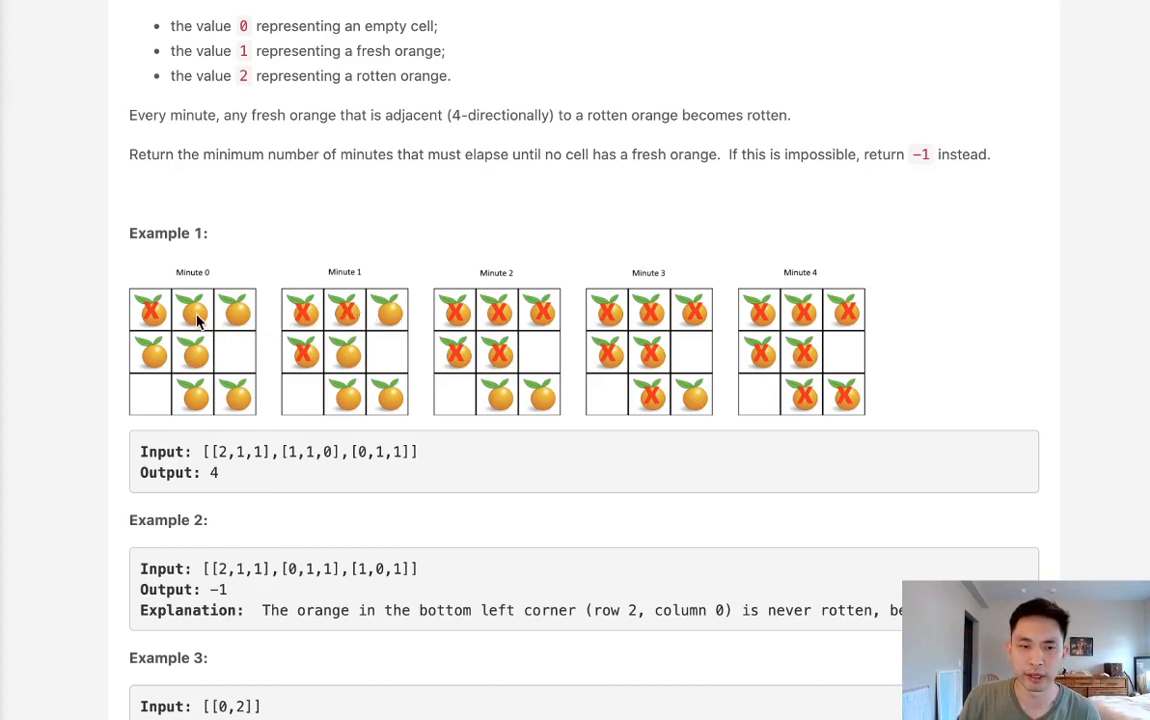
mouse_move(350, 324)
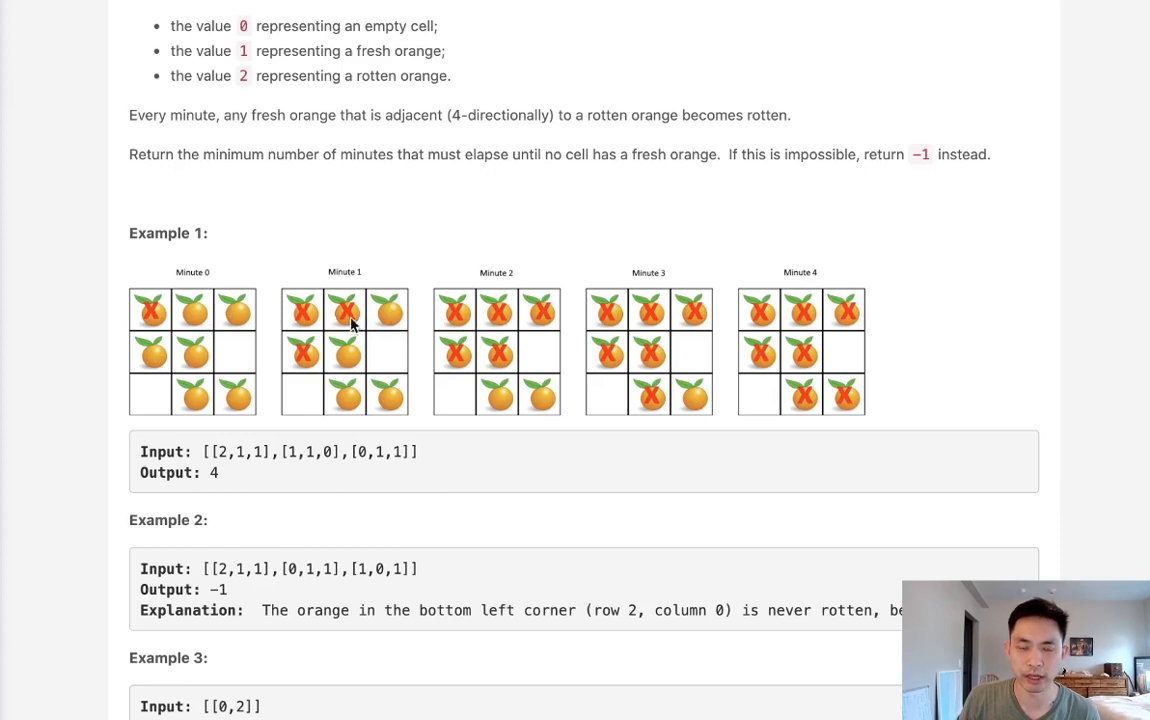
mouse_move(349, 323)
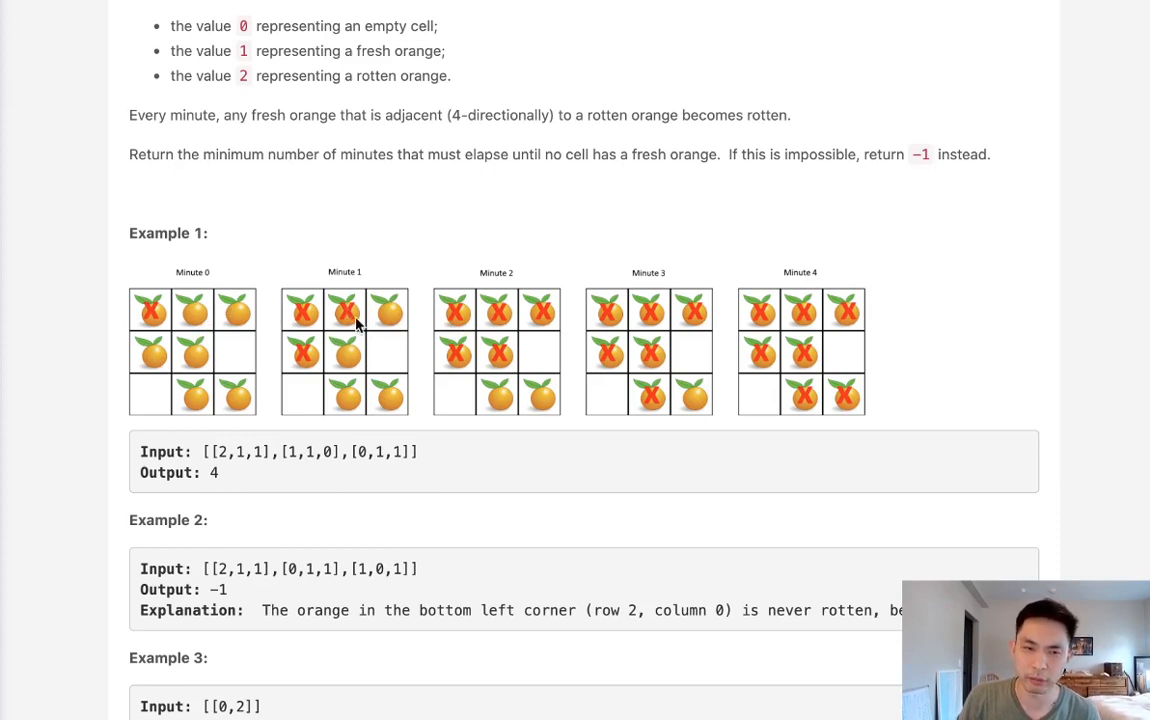
mouse_move(378, 318)
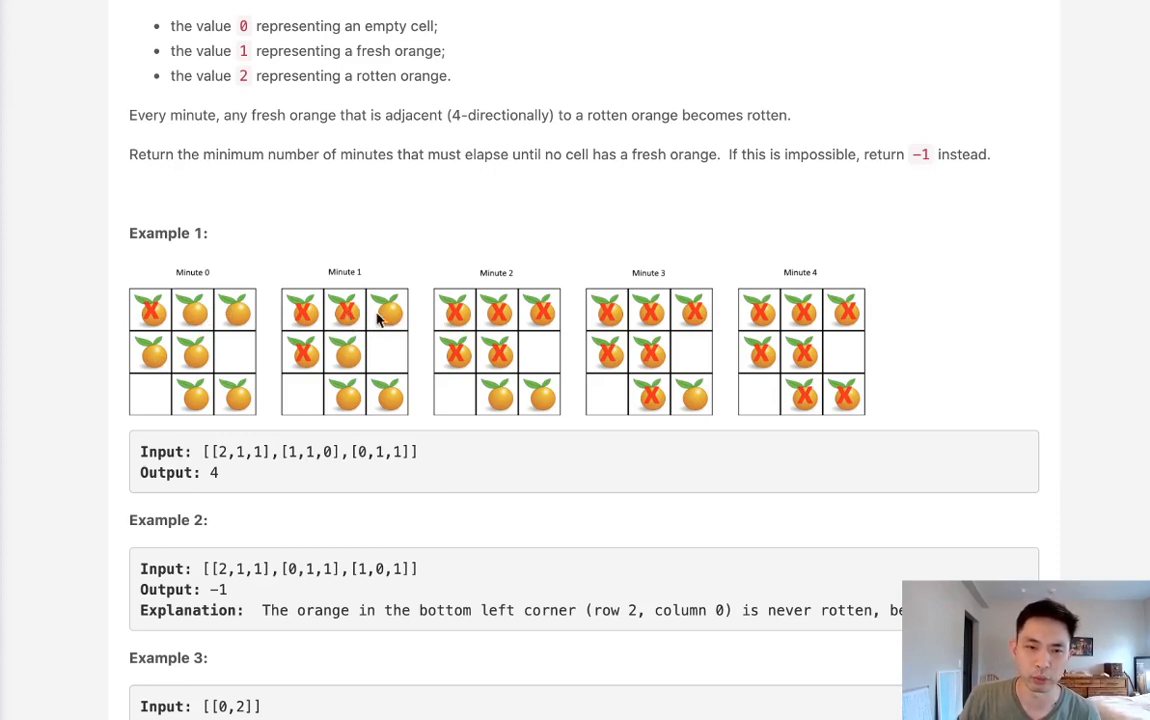
mouse_move(435, 408)
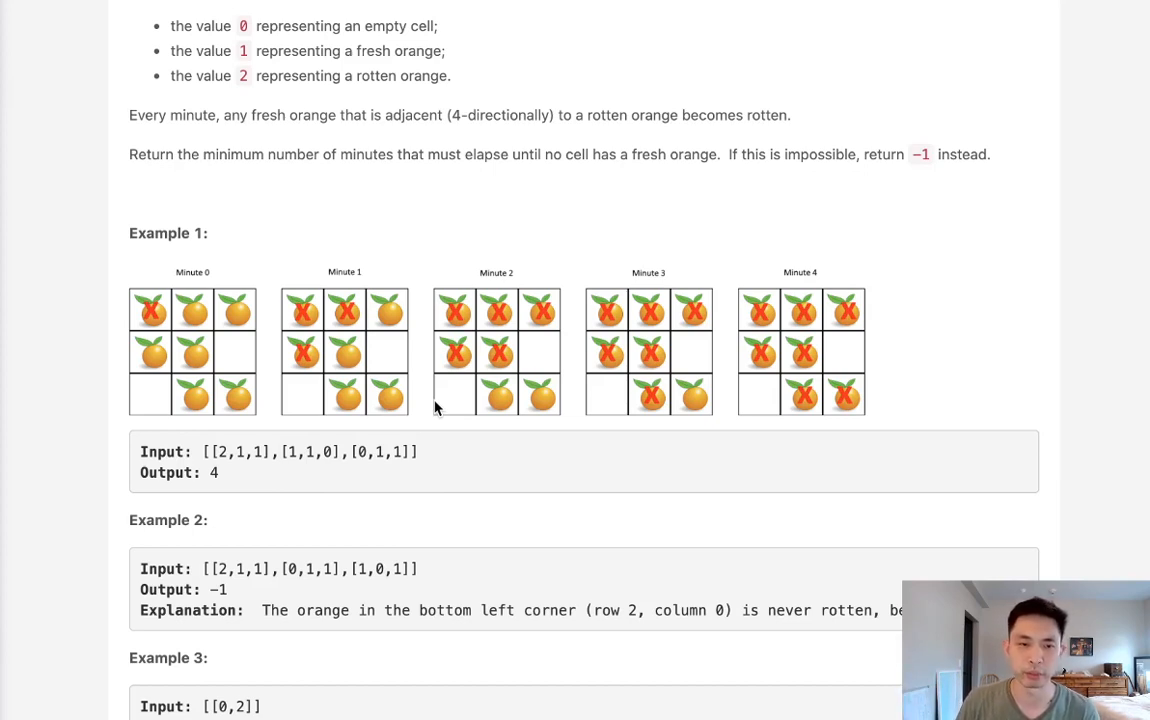
mouse_move(447, 442)
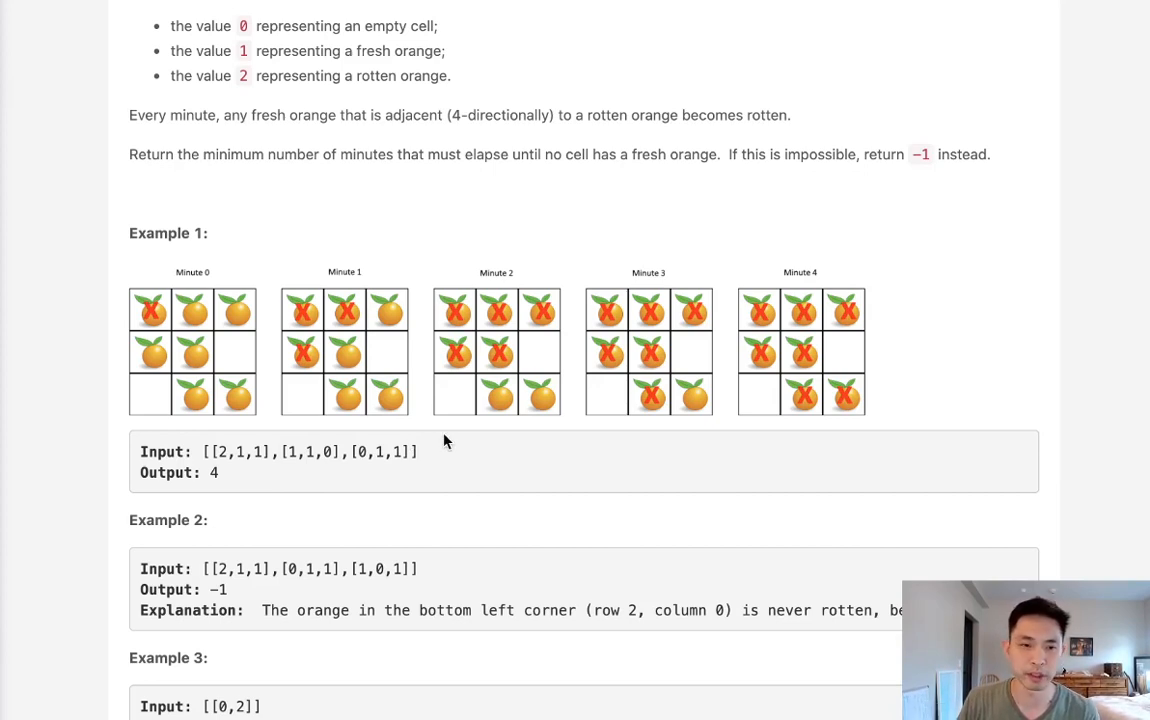
mouse_move(185, 350)
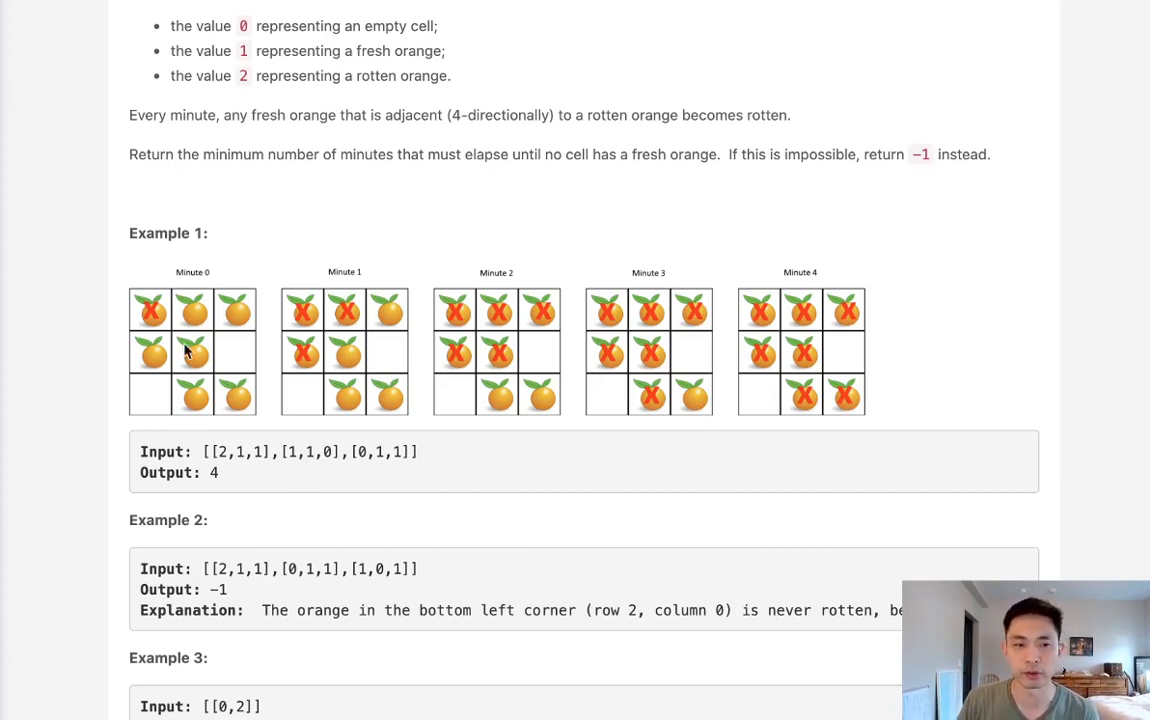
mouse_move(255, 365)
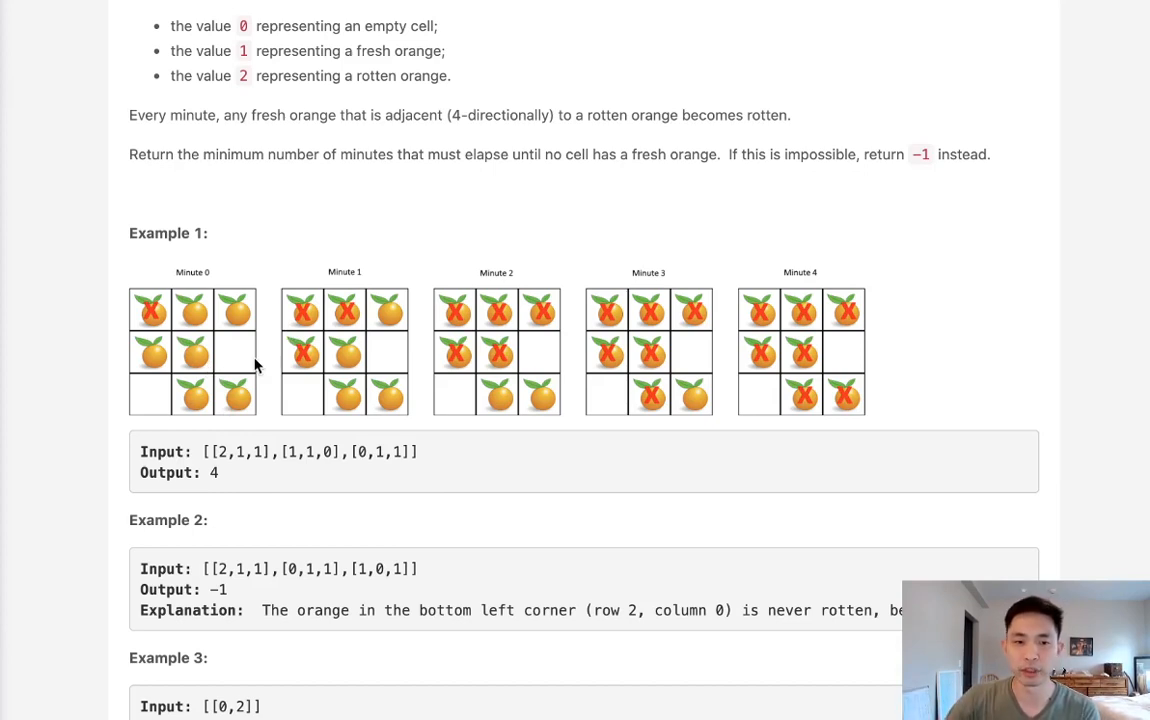
mouse_move(515, 328)
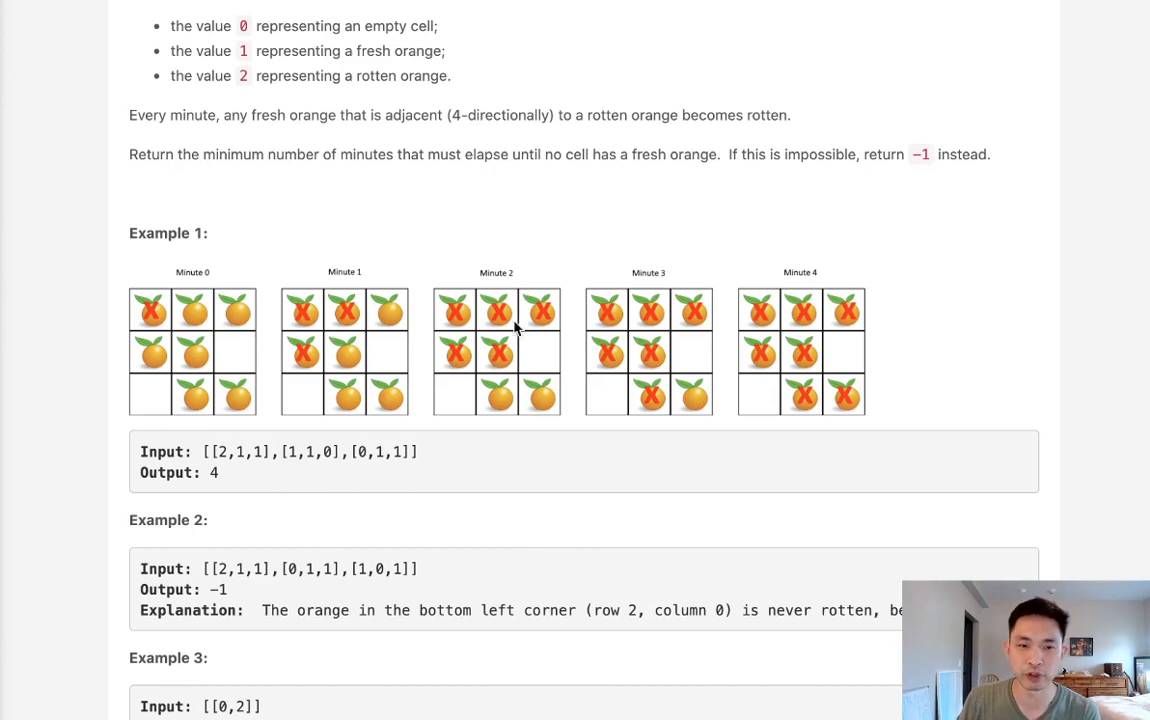
mouse_move(613, 377)
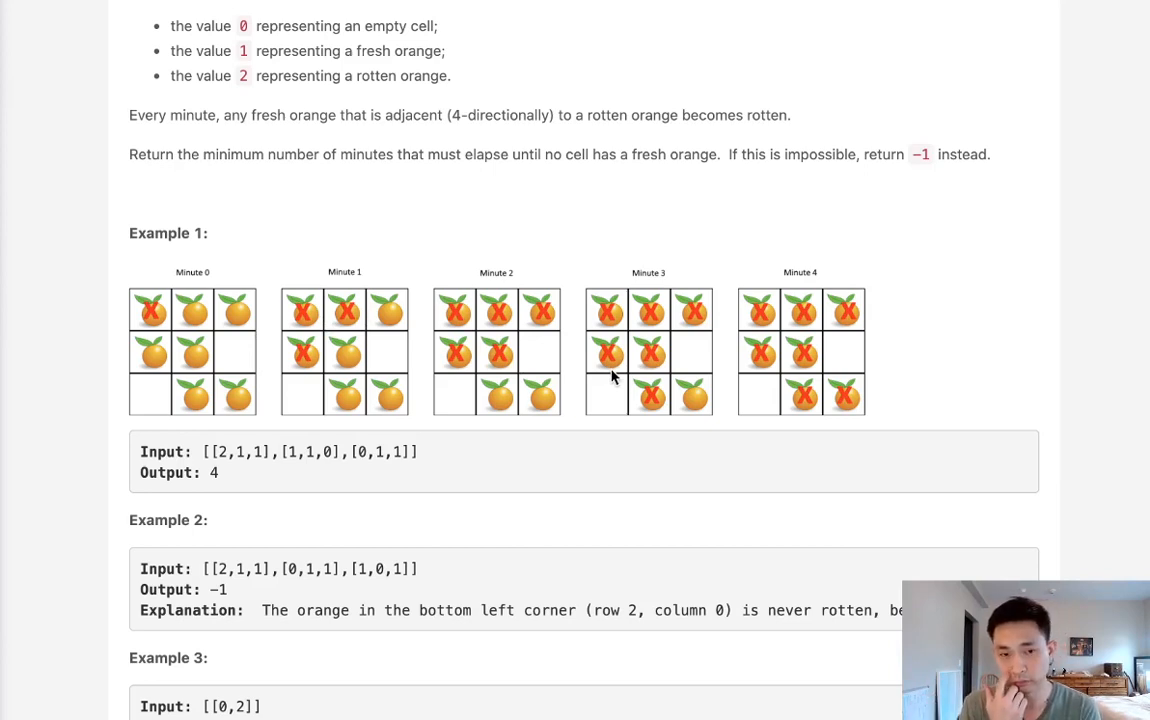
mouse_move(553, 407)
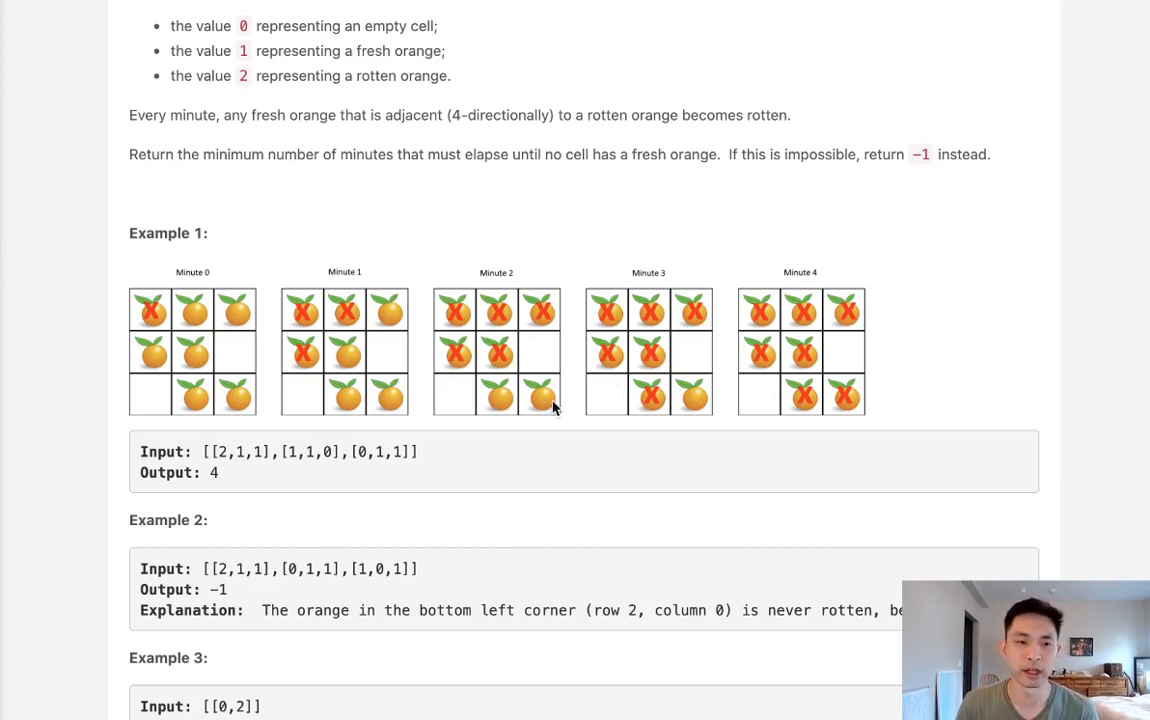
mouse_move(208, 320)
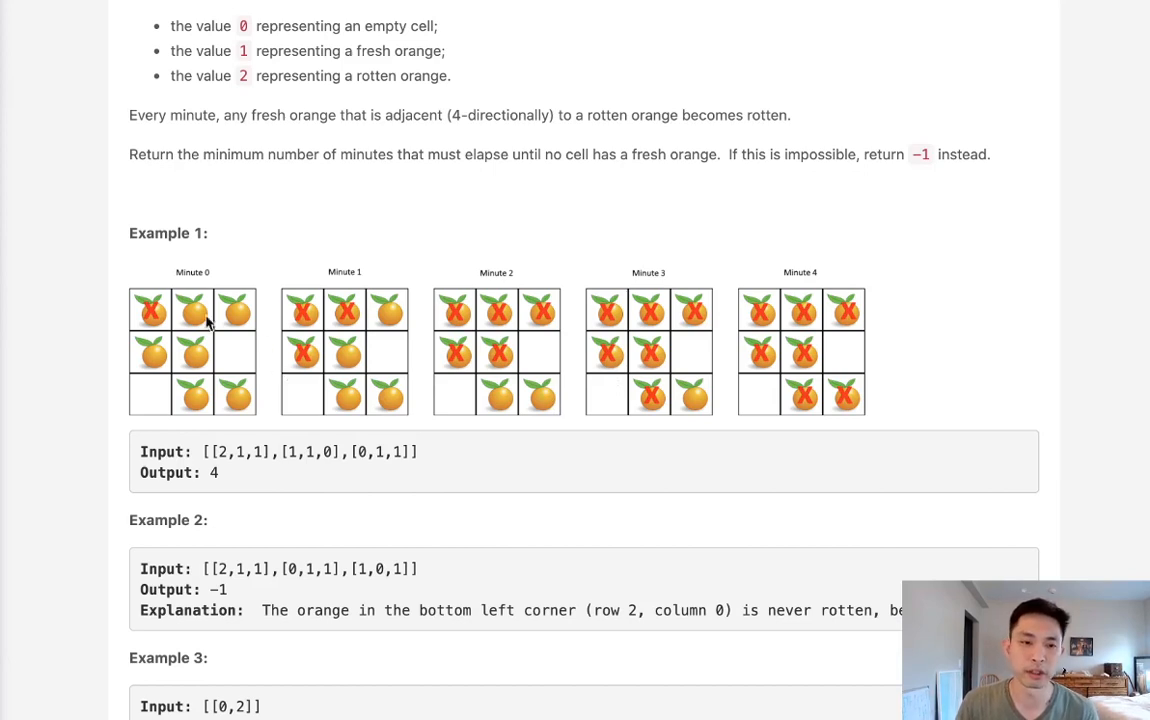
mouse_move(387, 470)
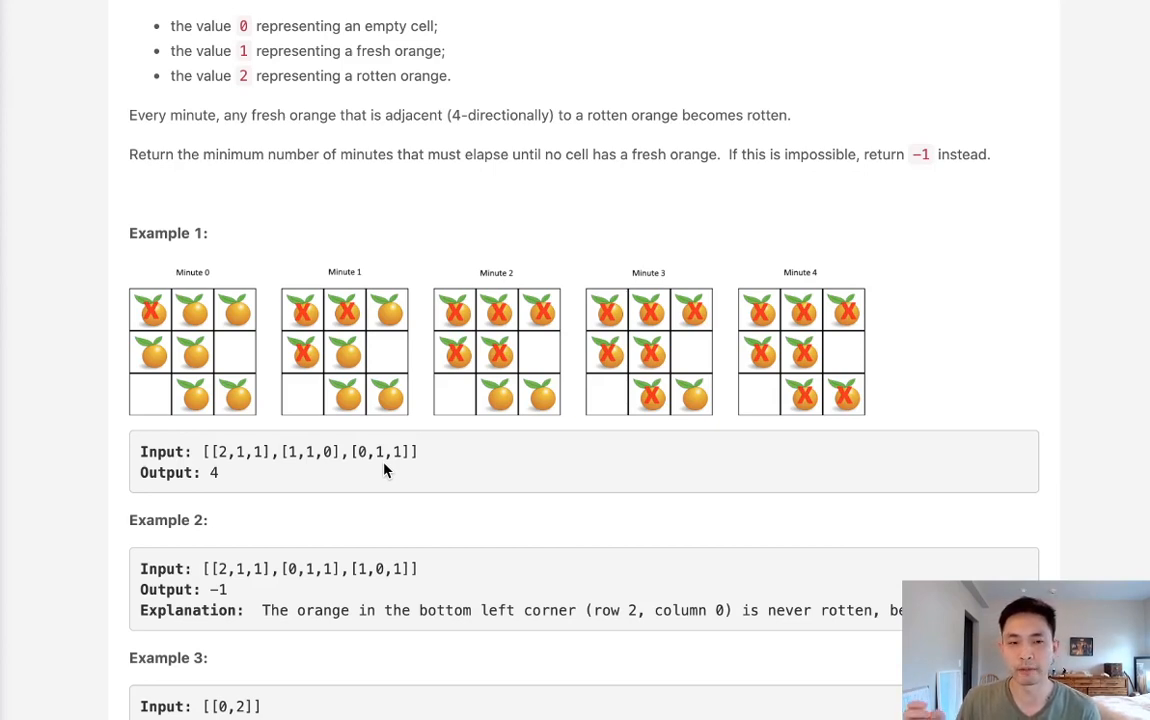
mouse_move(483, 495)
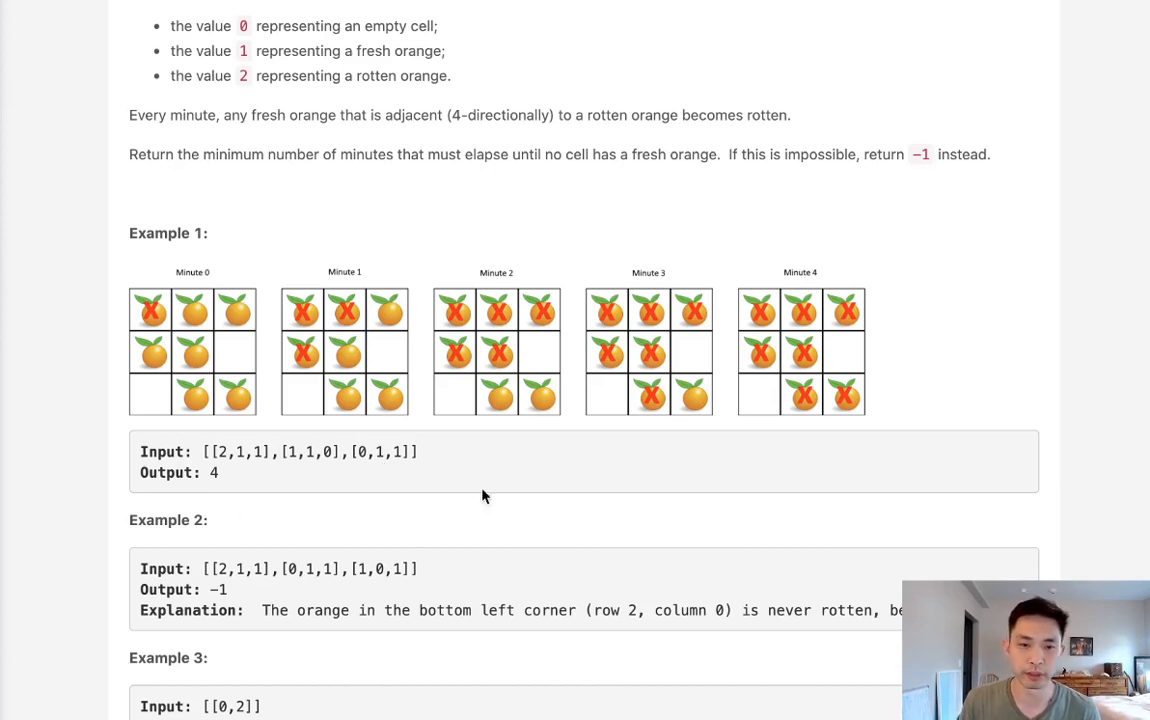
mouse_move(932, 241)
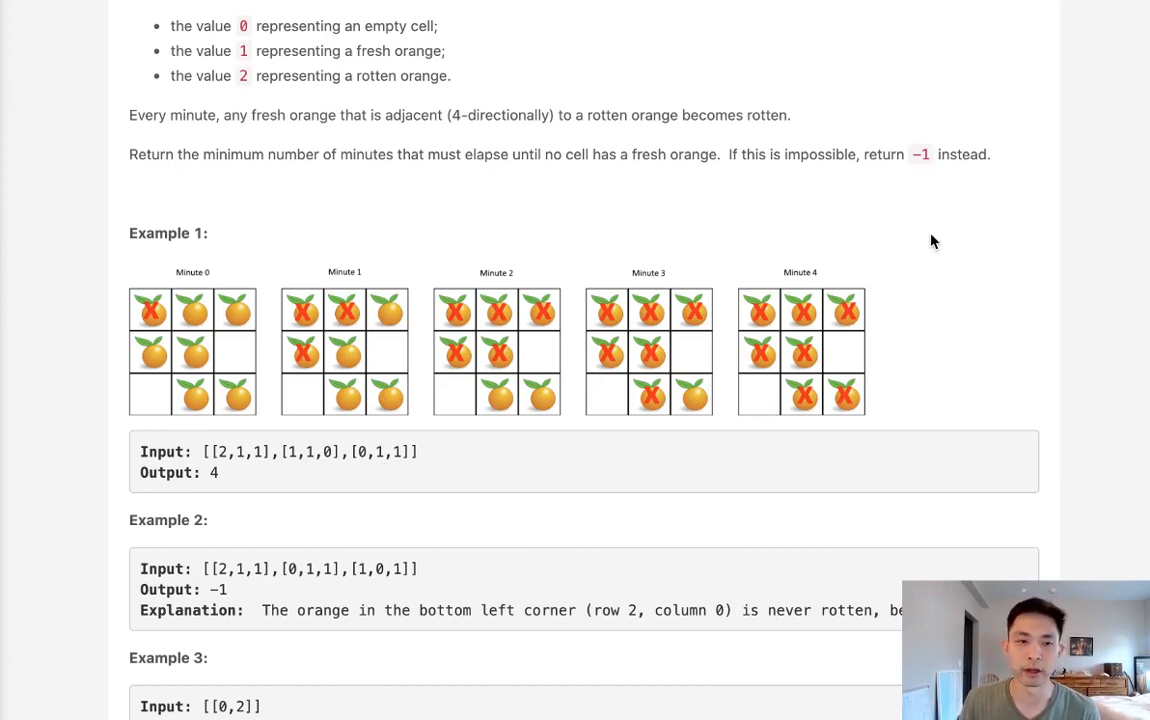
mouse_move(810, 352)
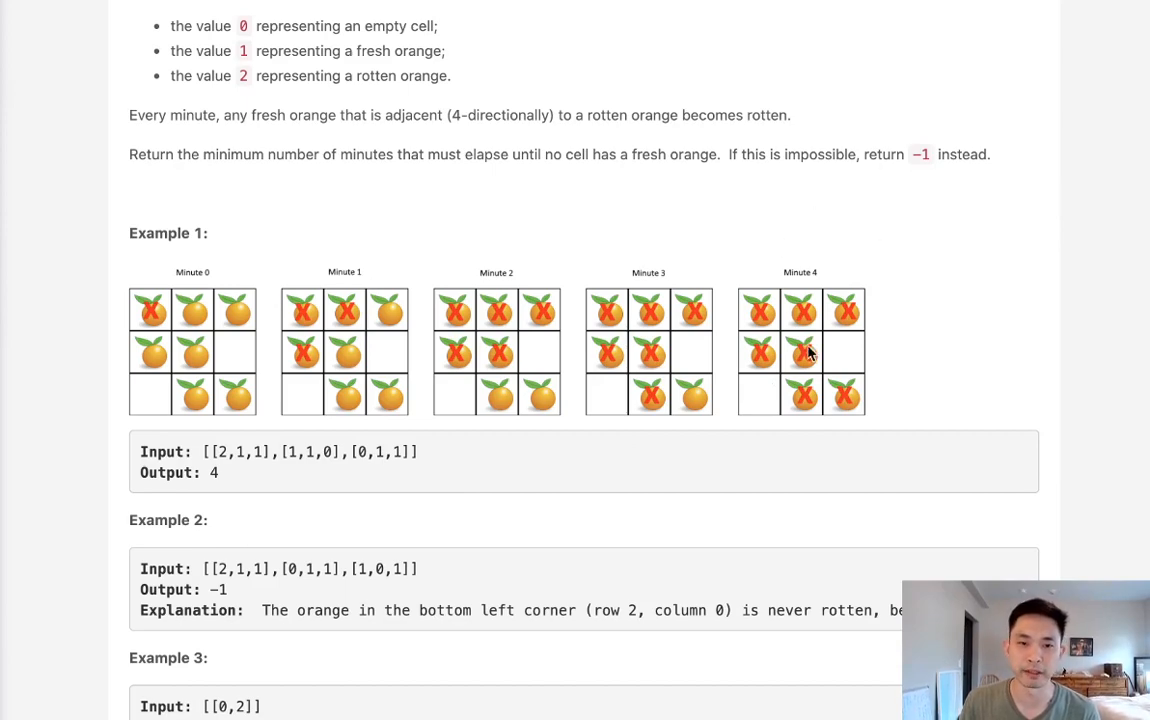
mouse_move(570, 466)
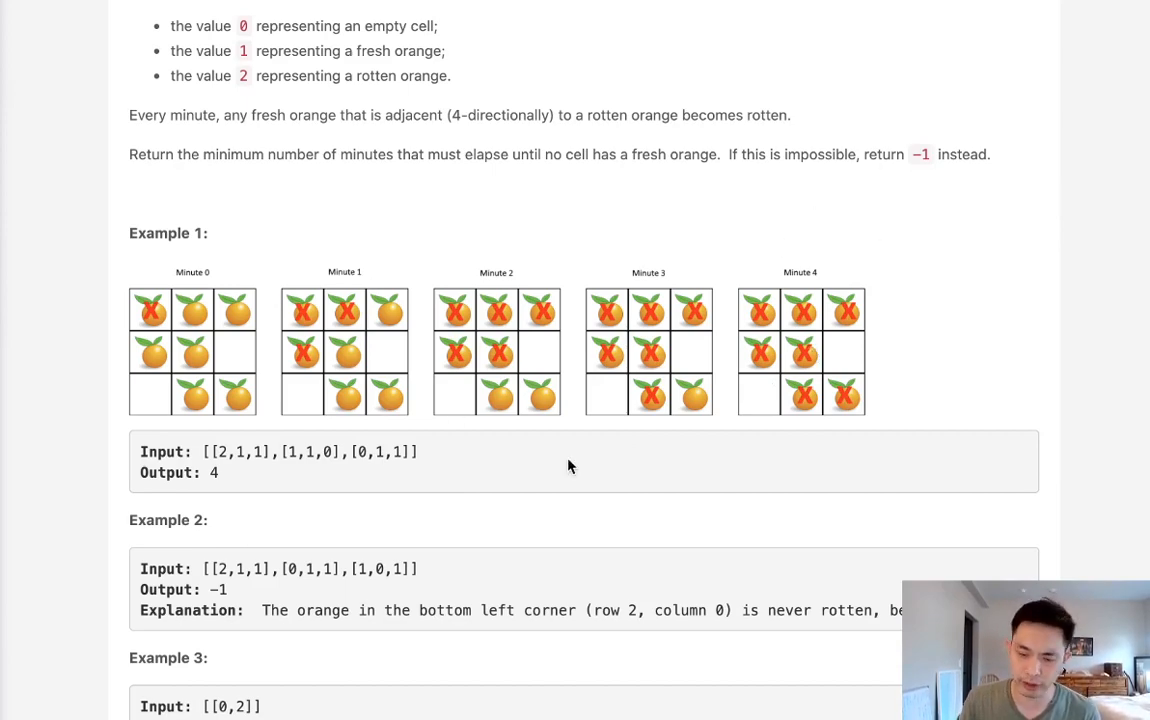
scroll(down, 3)
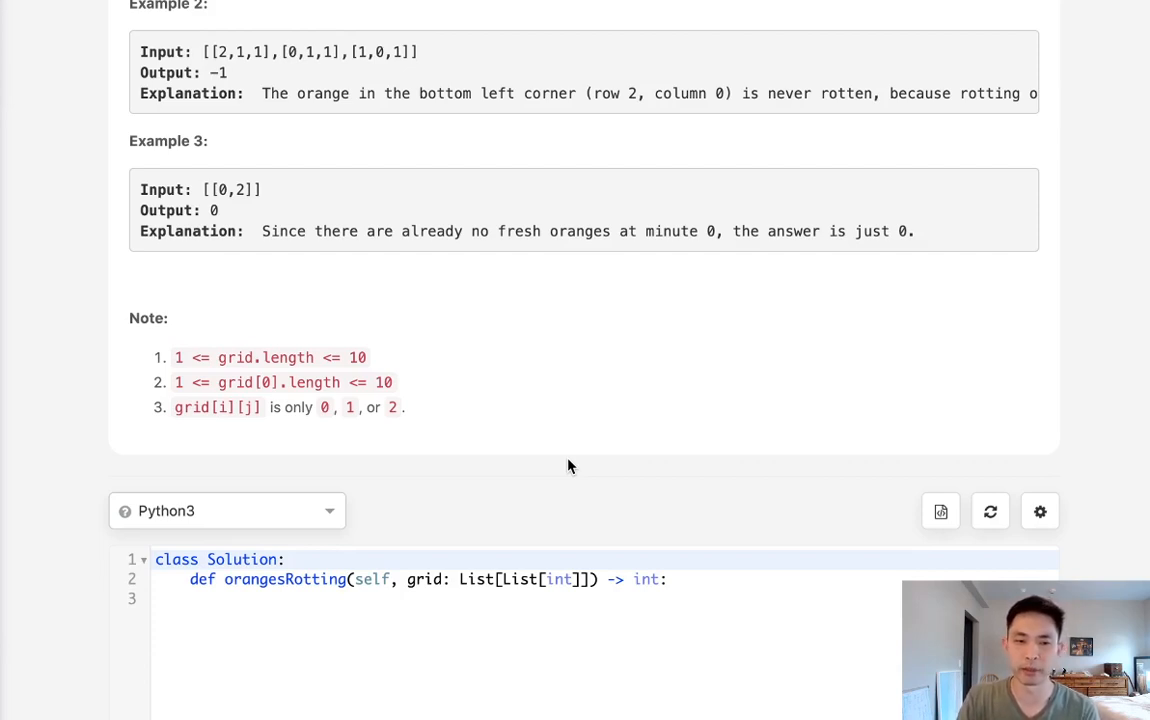
mouse_move(707, 588)
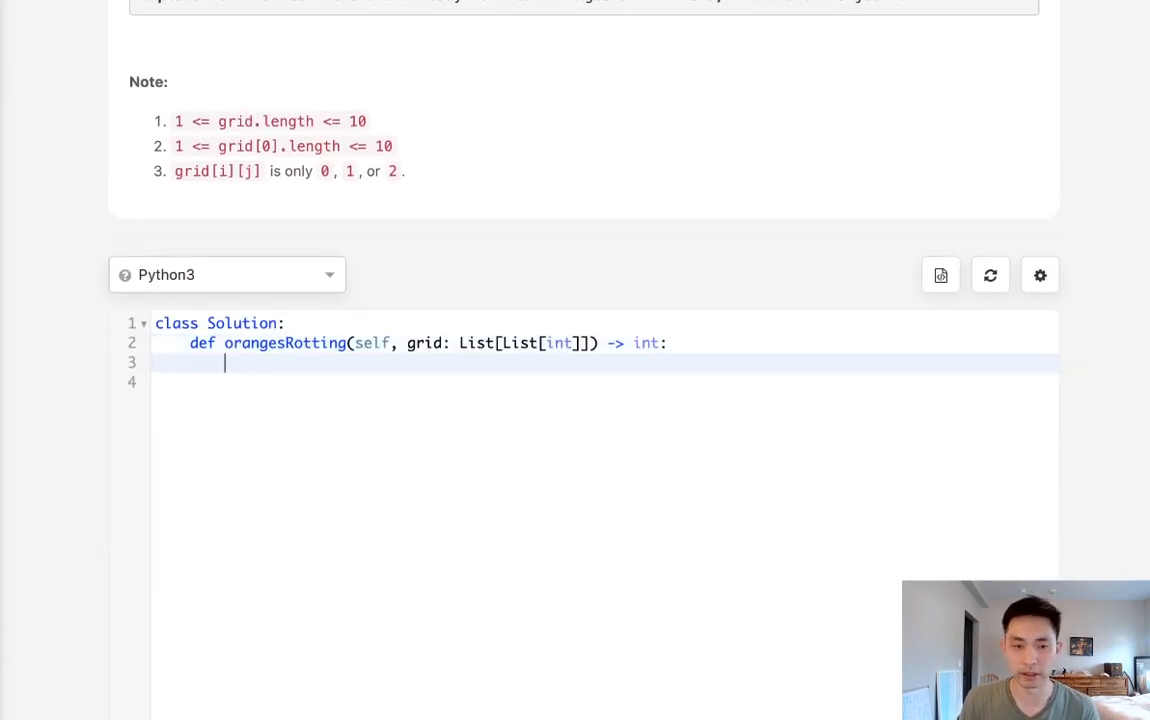
- Add a 'count fresh oranges' comment, fresh = 0, and grid dimensions M and N
text(#)
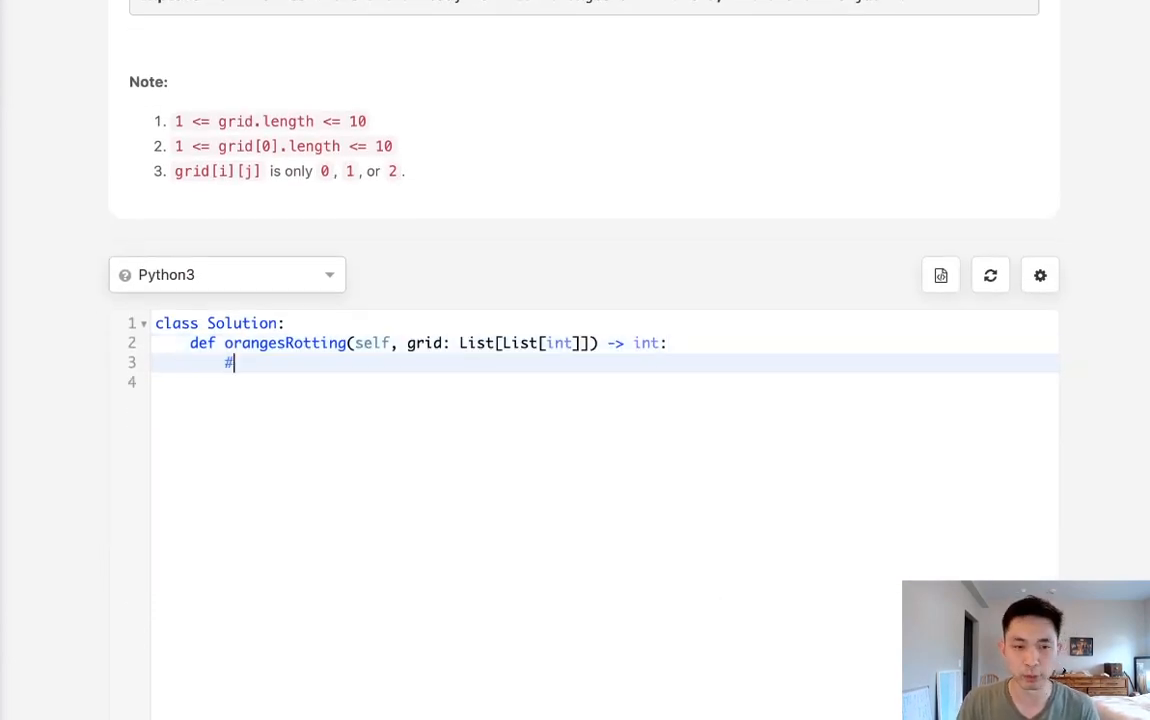
text(count f)
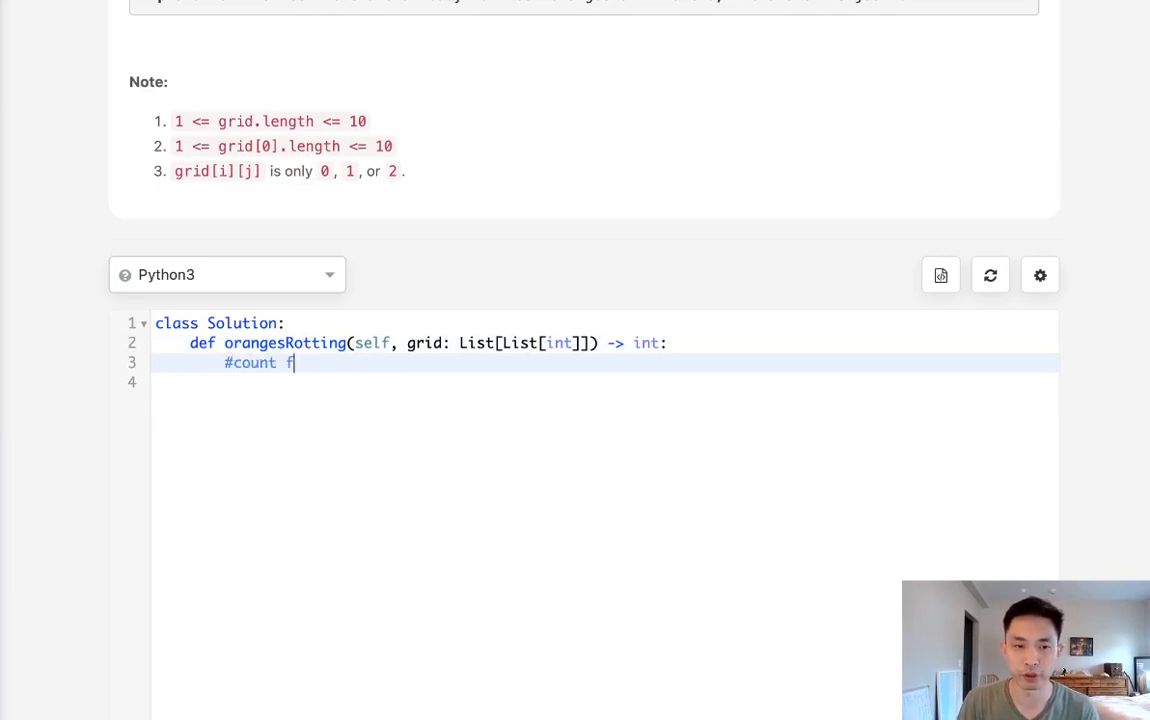
text(resh oranges)
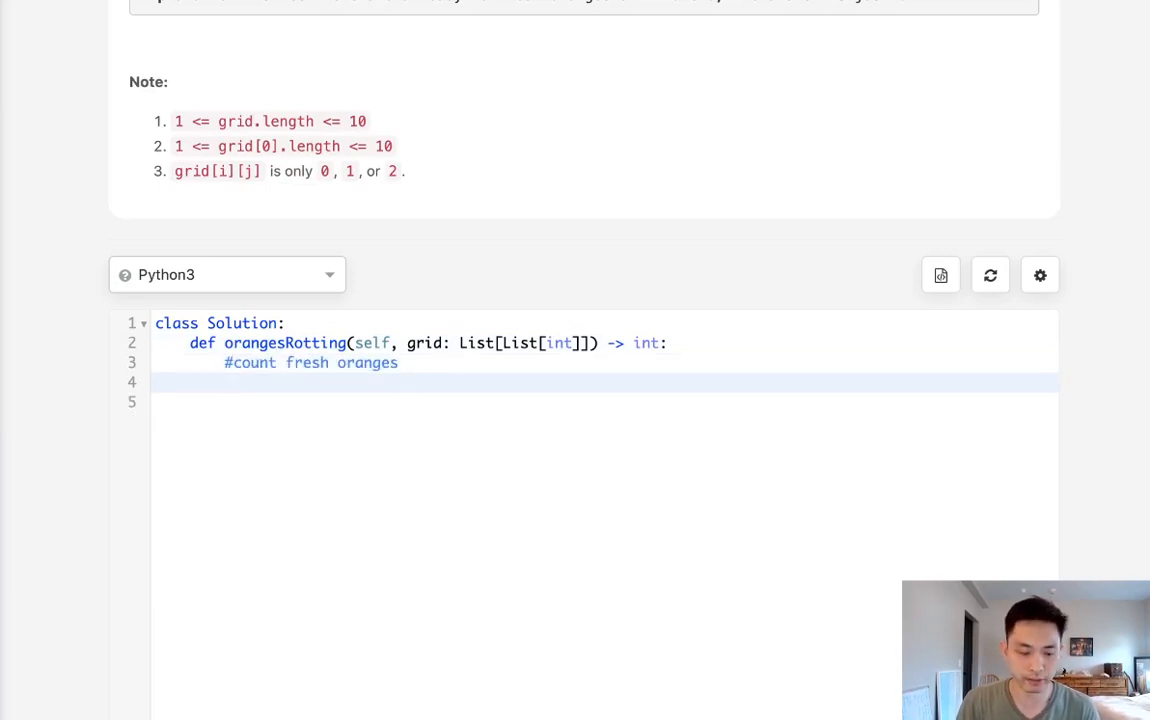
text(fresh)
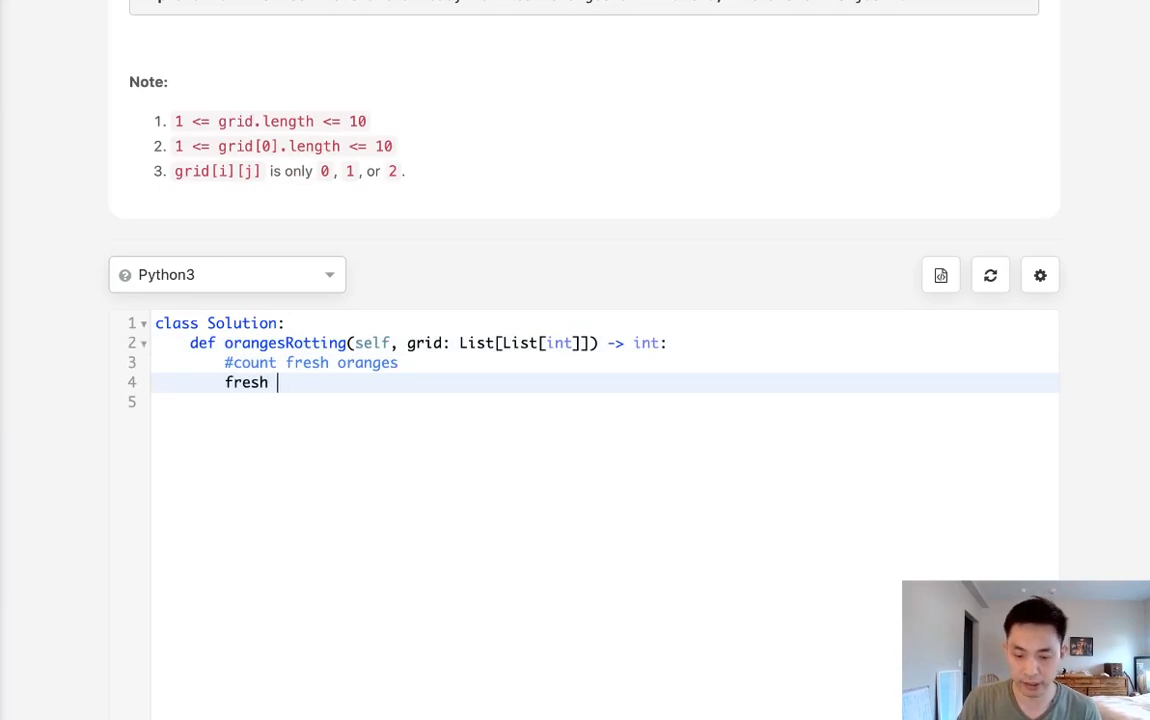
text(= 0)
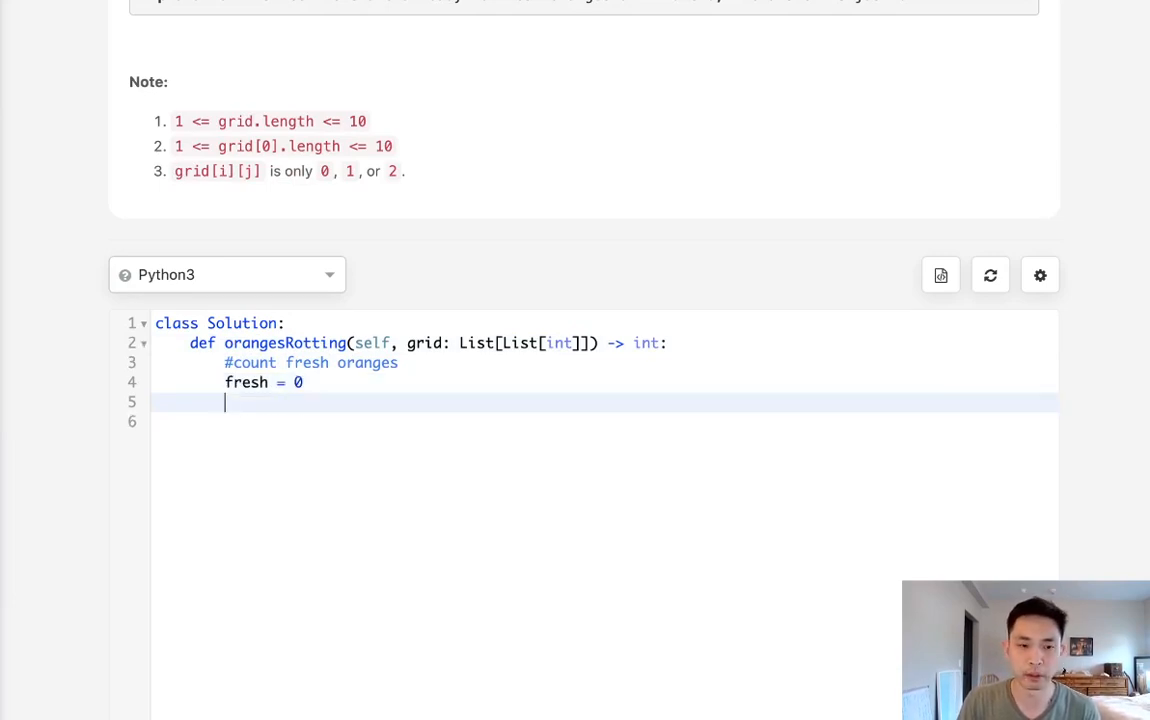
text(M)
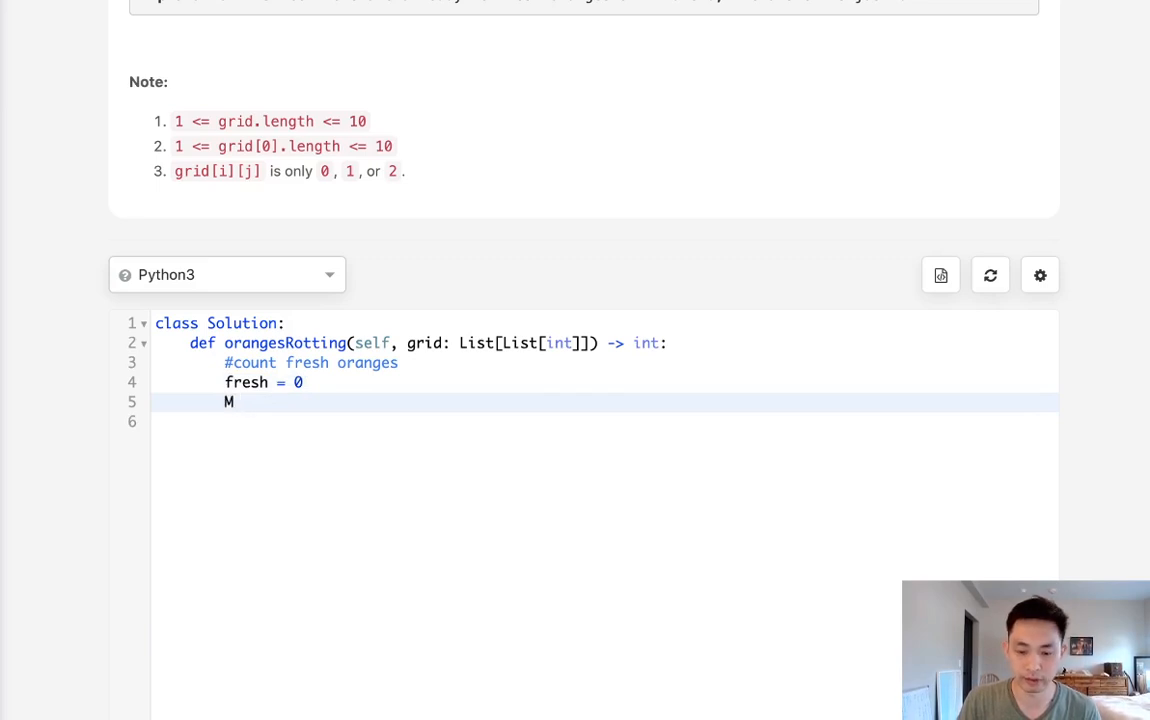
text(= len())
click(604, 421)
text(N =)
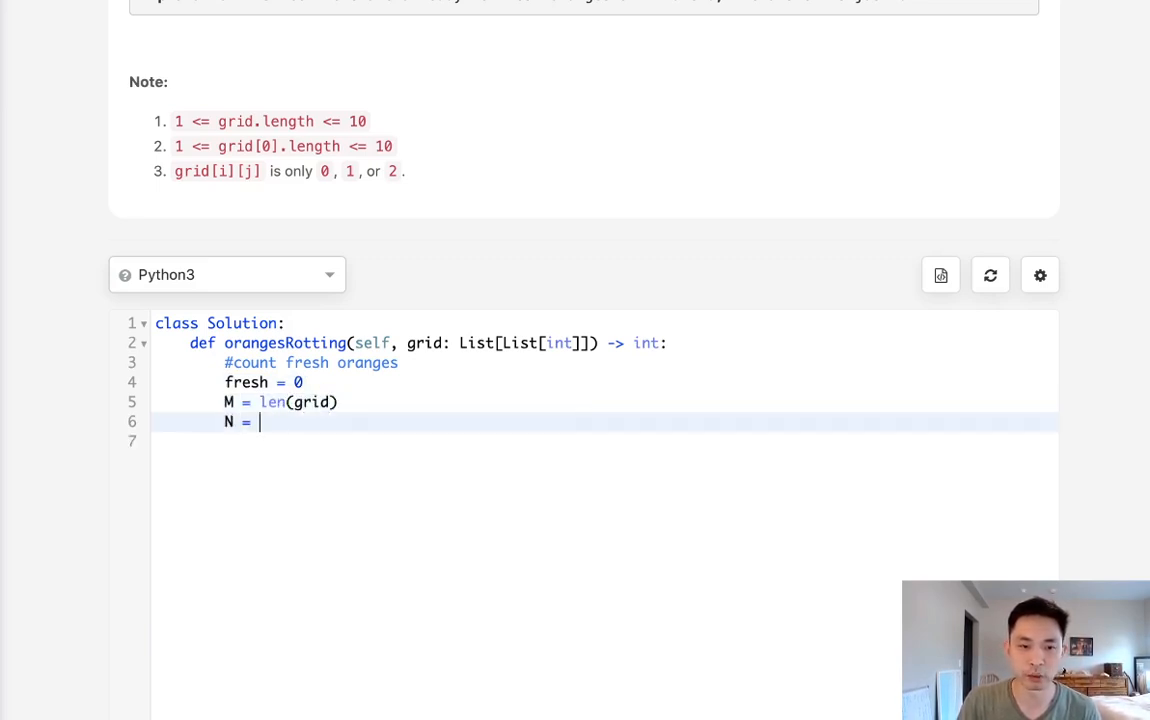
text(len(grid)
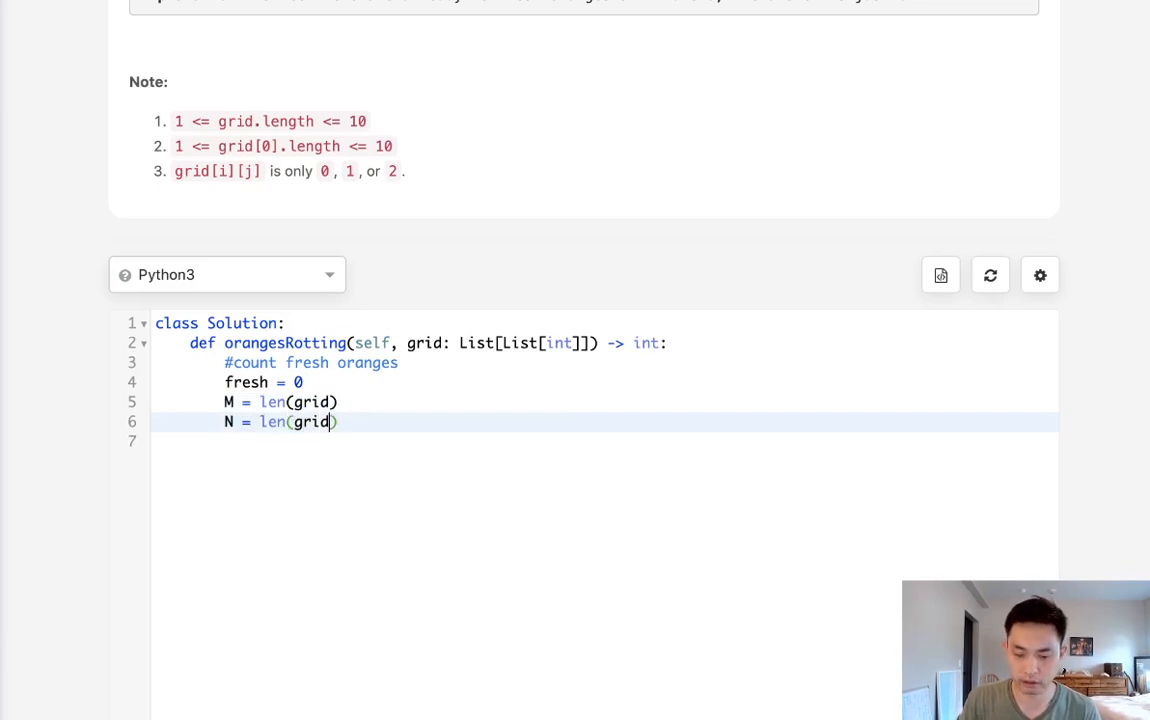
text([0])
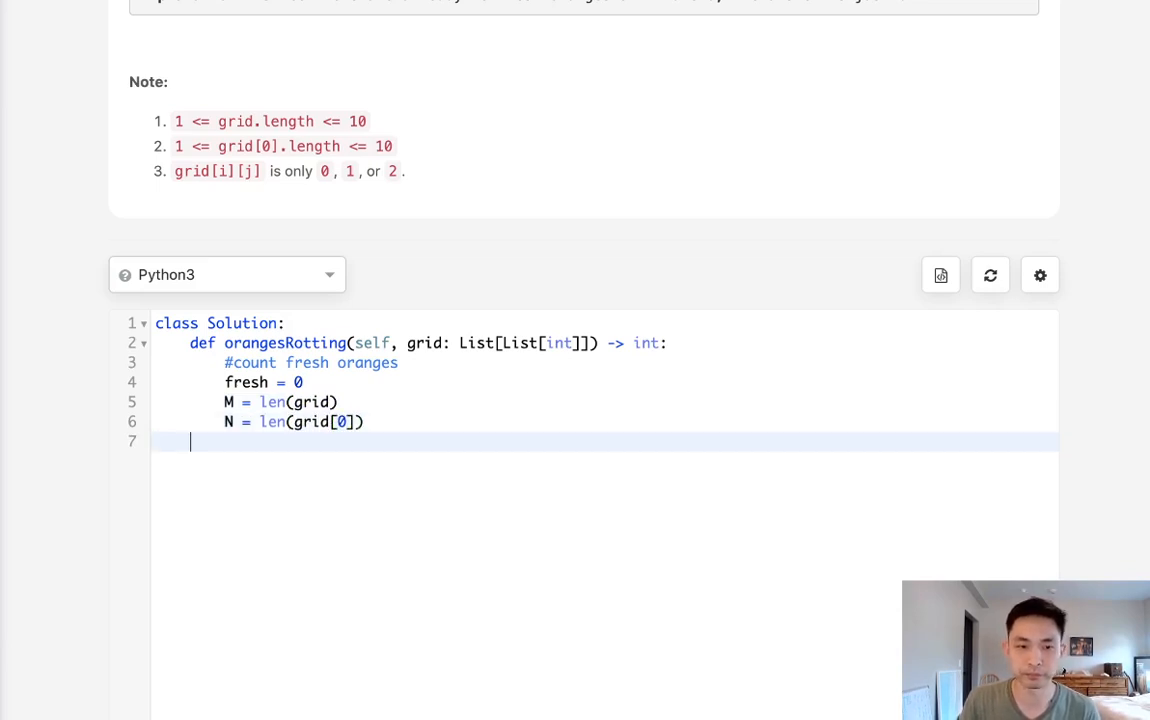
key(Return)
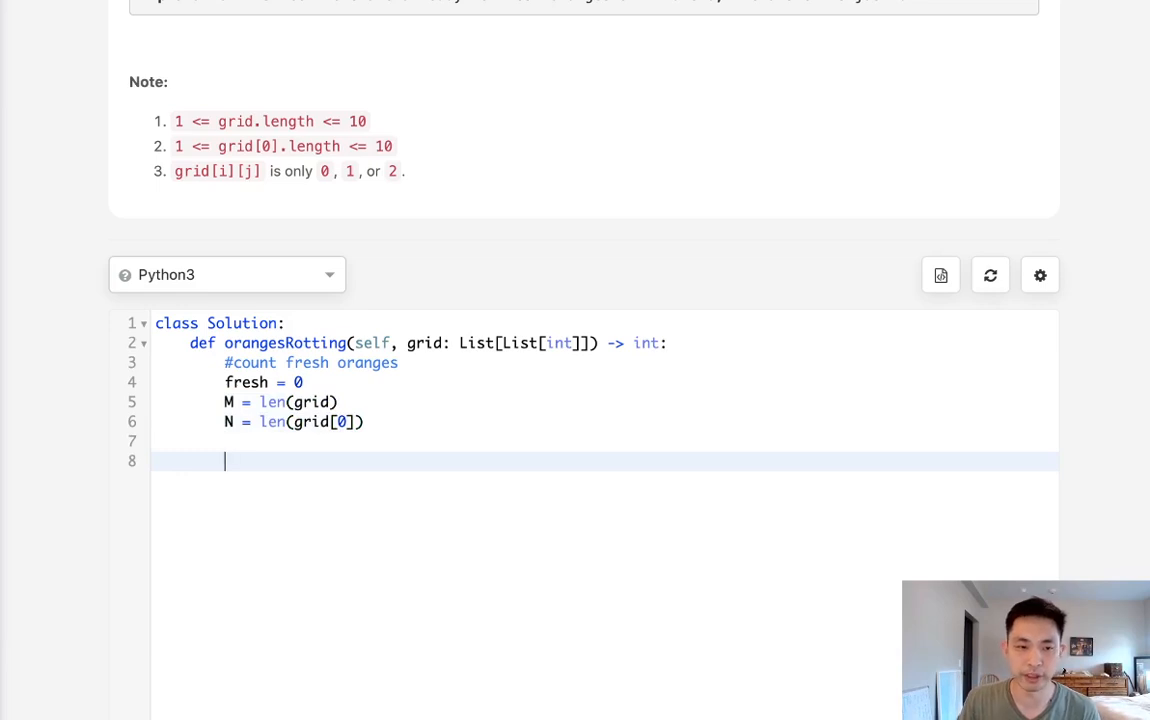
- Write nested loops over range(M) and range(N) incrementing fresh when grid[i][j] == 1
text(for)
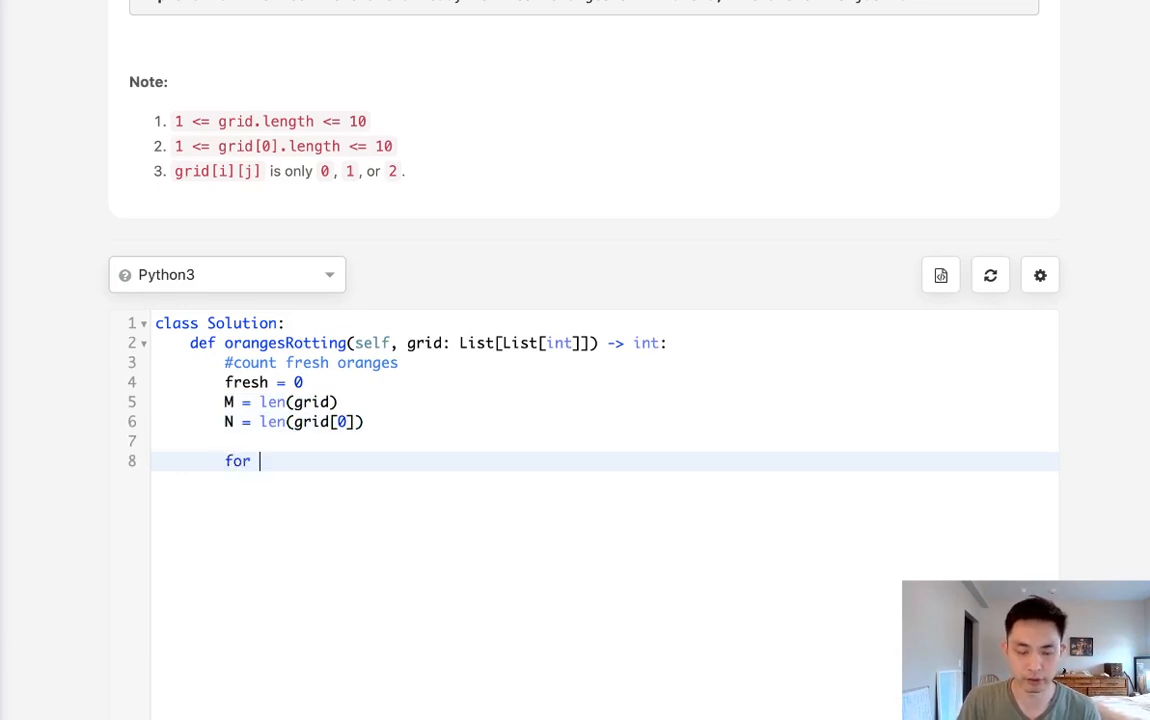
text(i in)
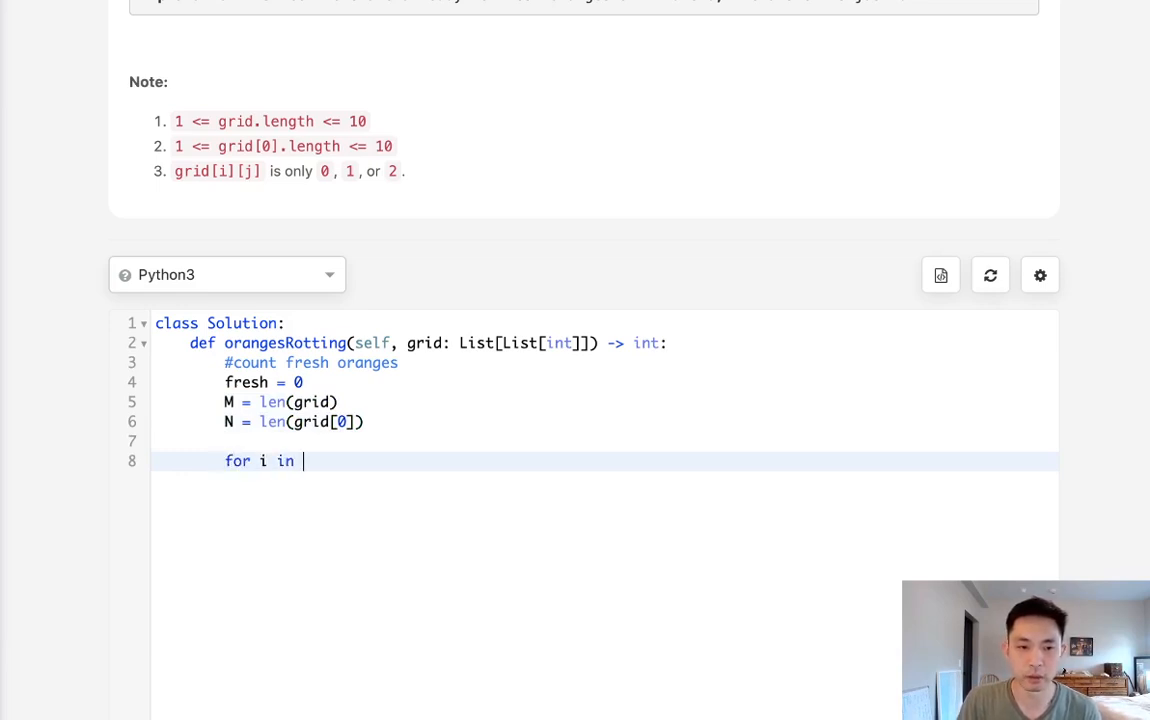
text(range(N))
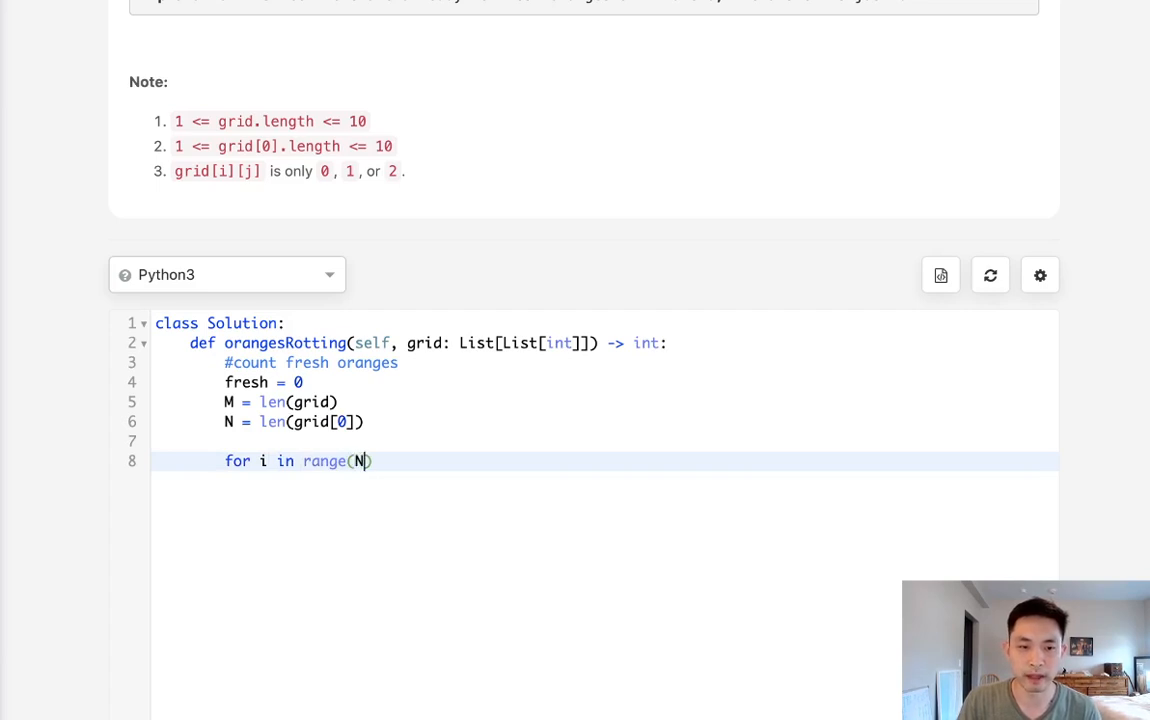
text(M)
text(for j in rnag)
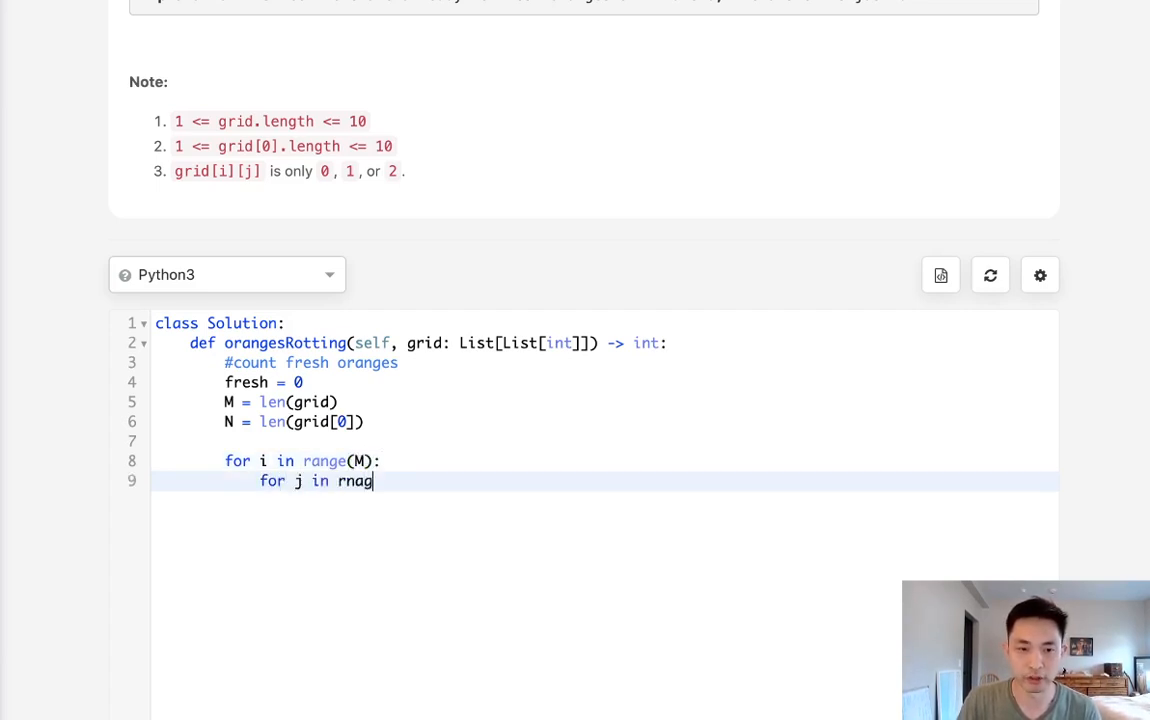
text(range(N))
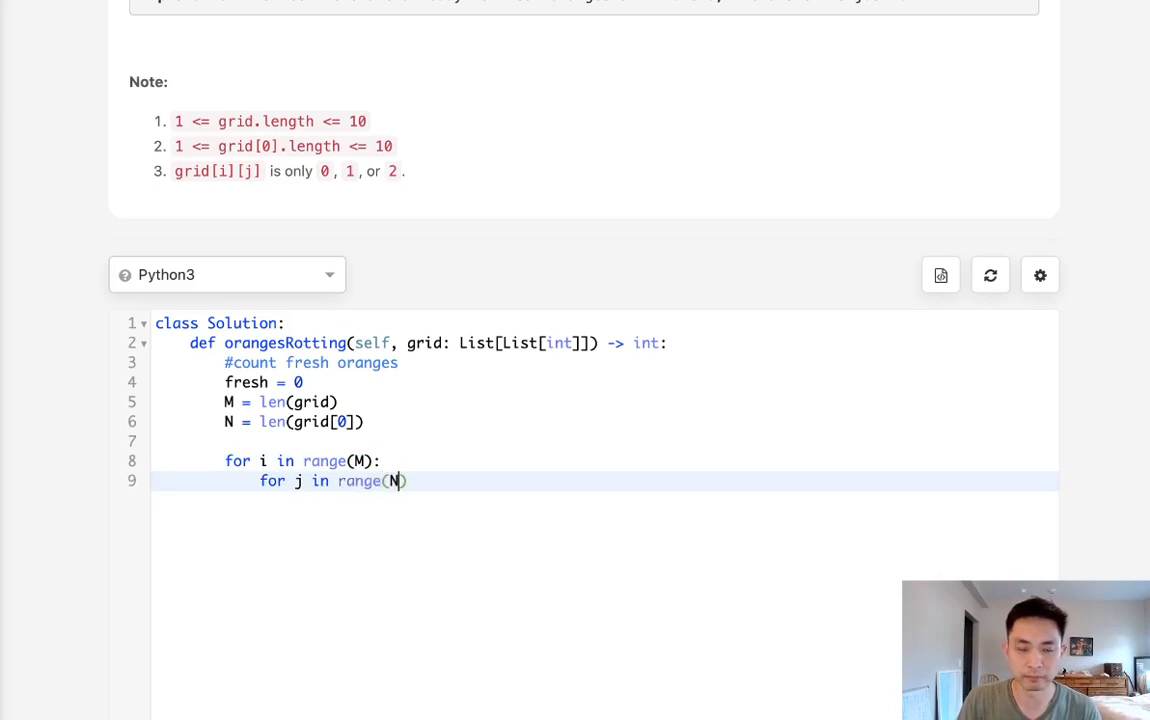
text())
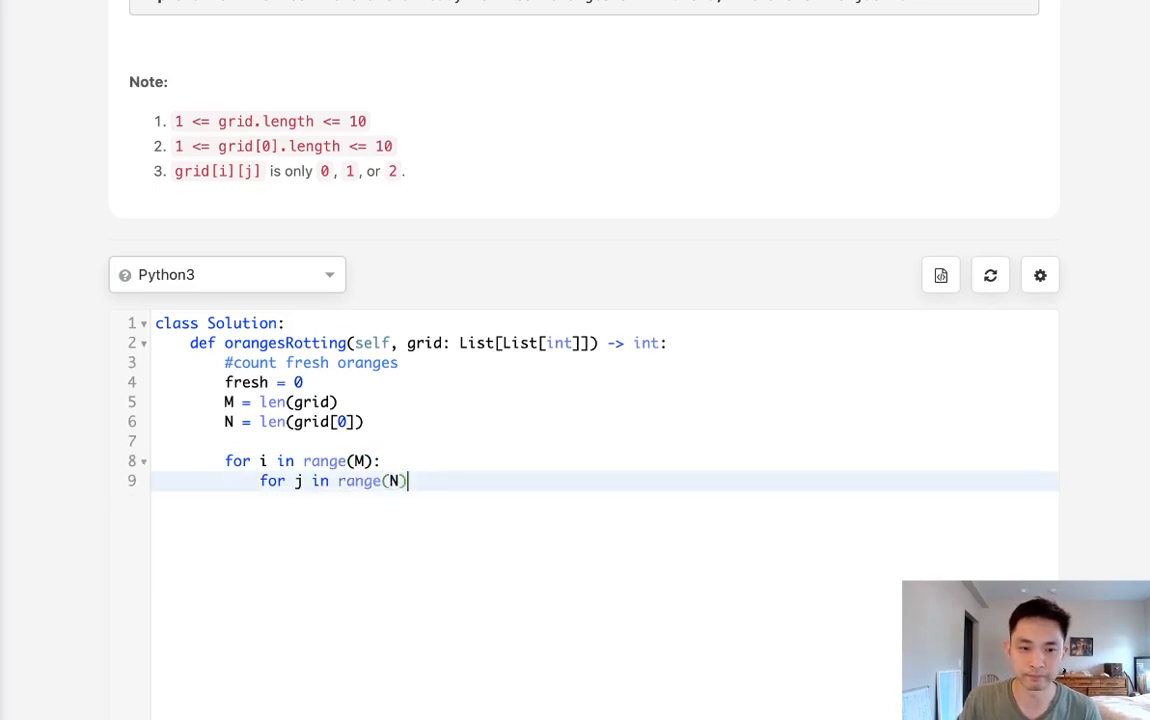
text(:)
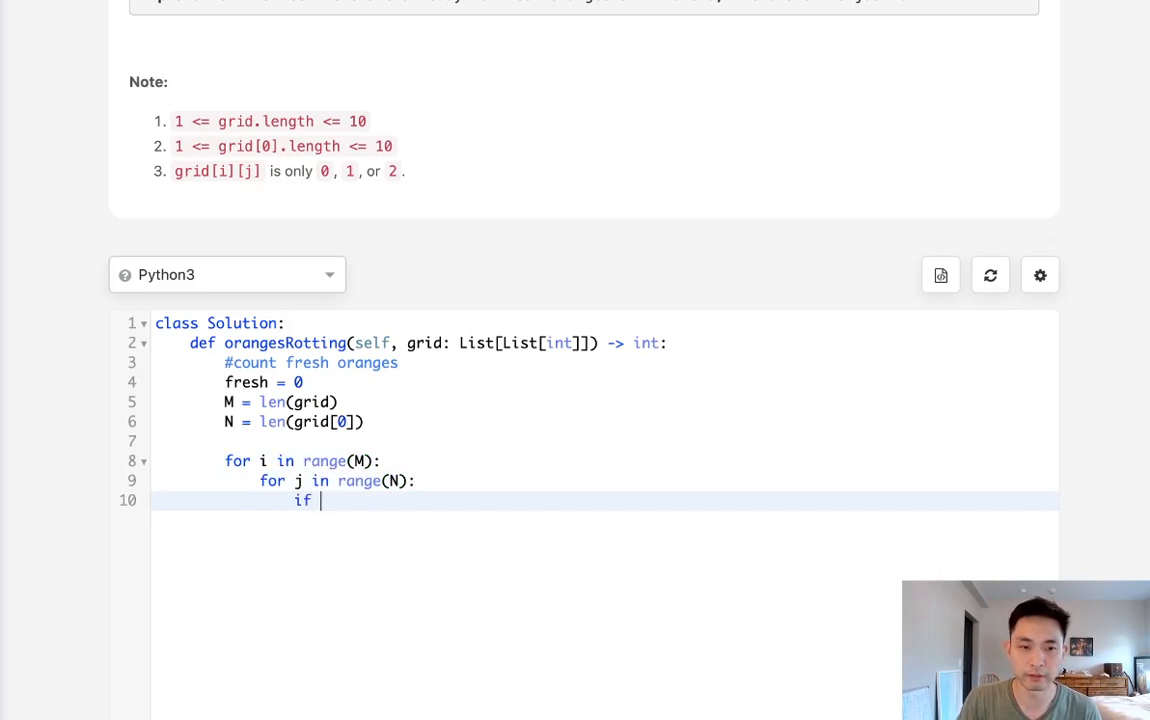
text(gridp[])
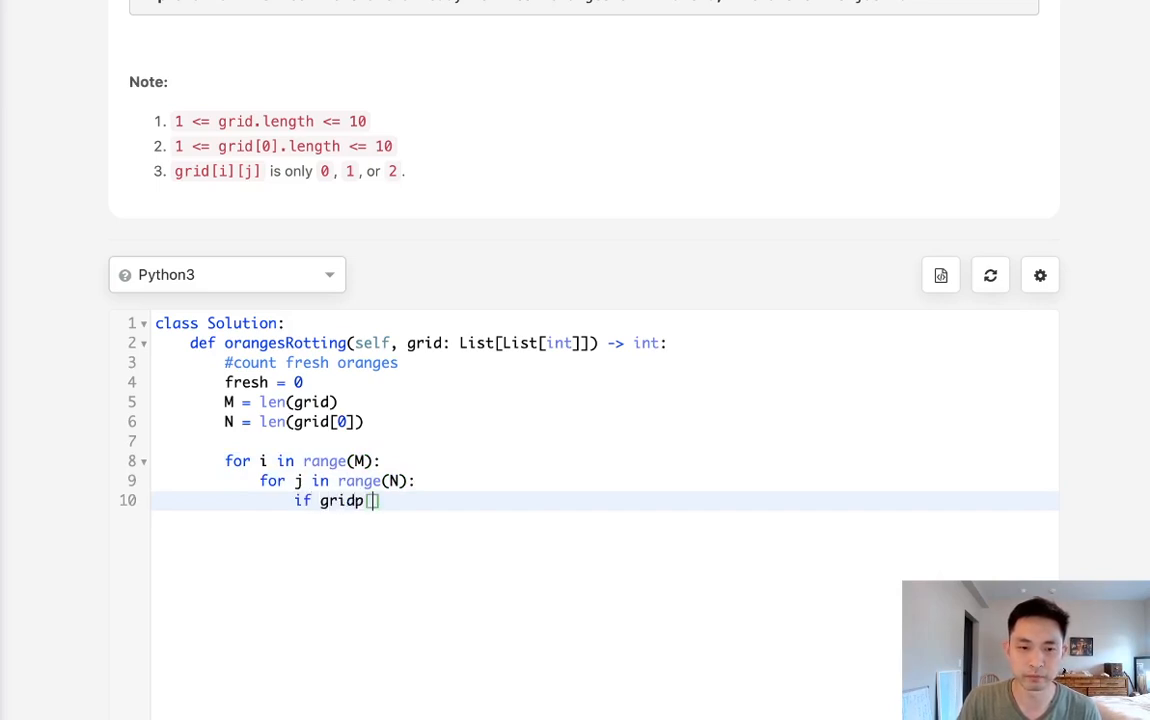
text([i])
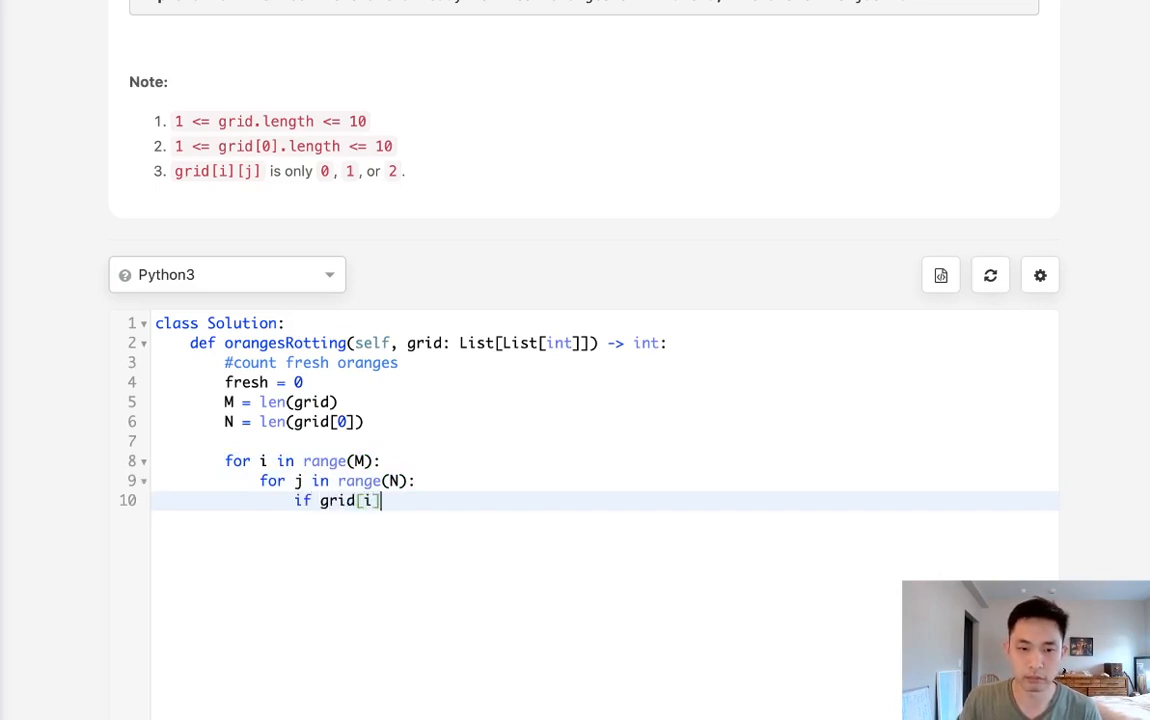
text([j])
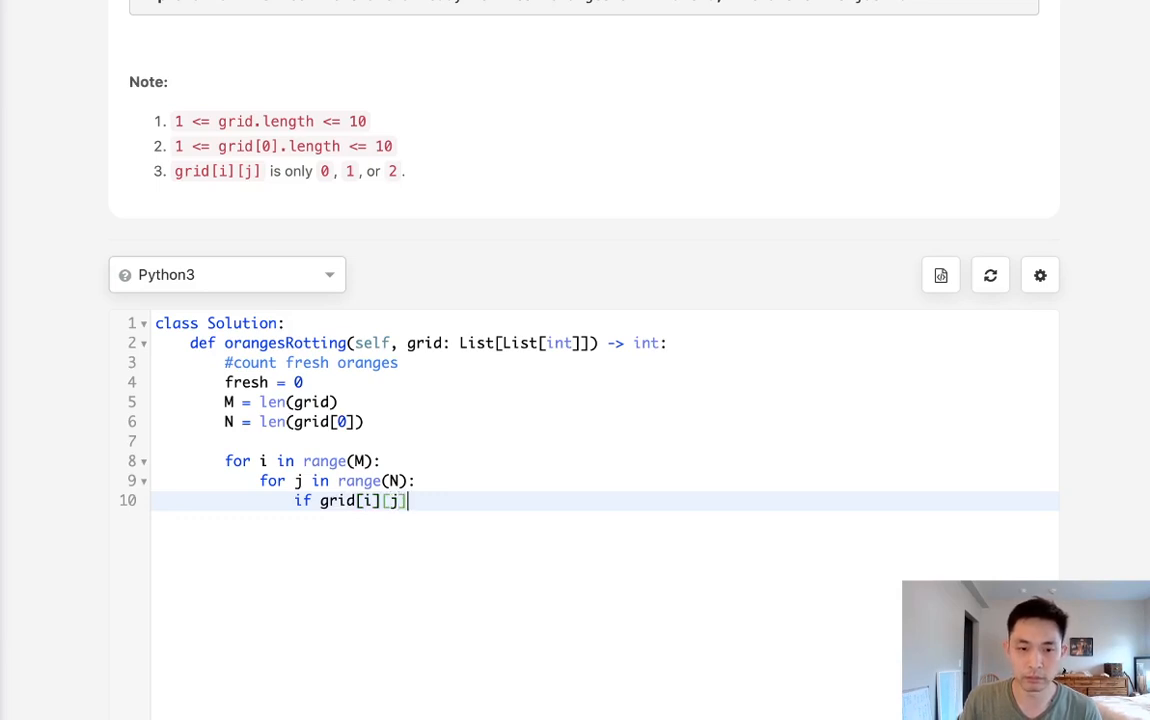
text(== 1:)
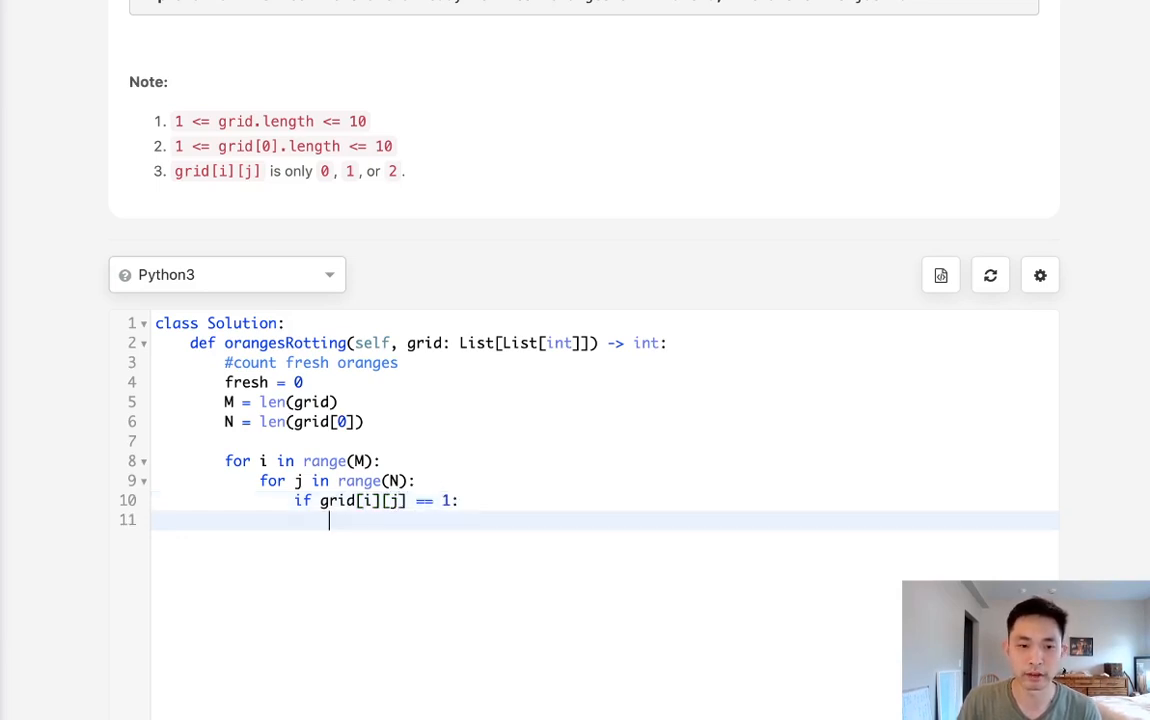
text(fresh)
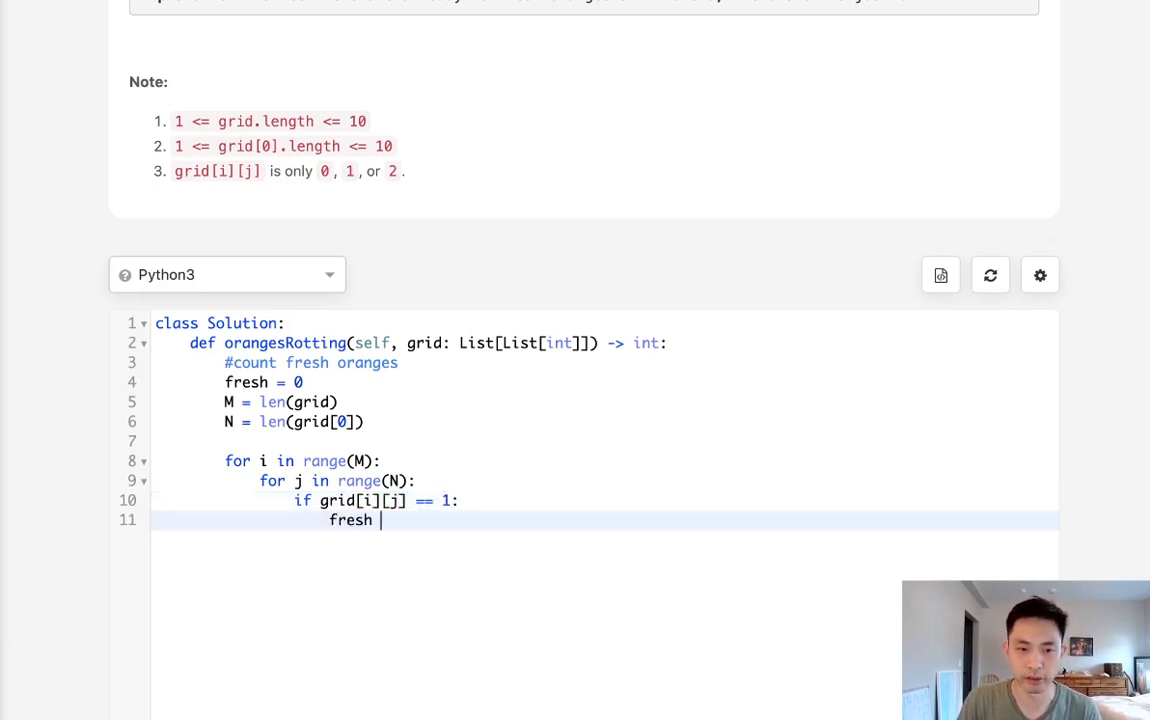
text(+=1)
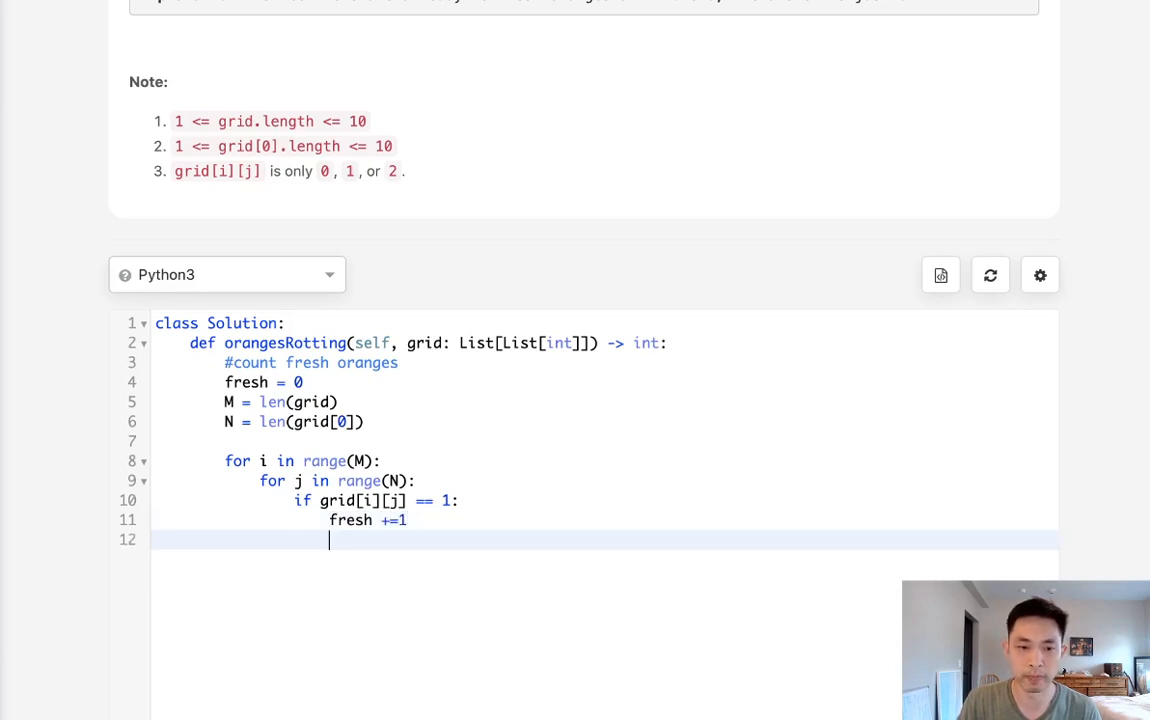
- Initialize minute = 0 and prev = fresh, then begin a while loop
scroll(down, 3)
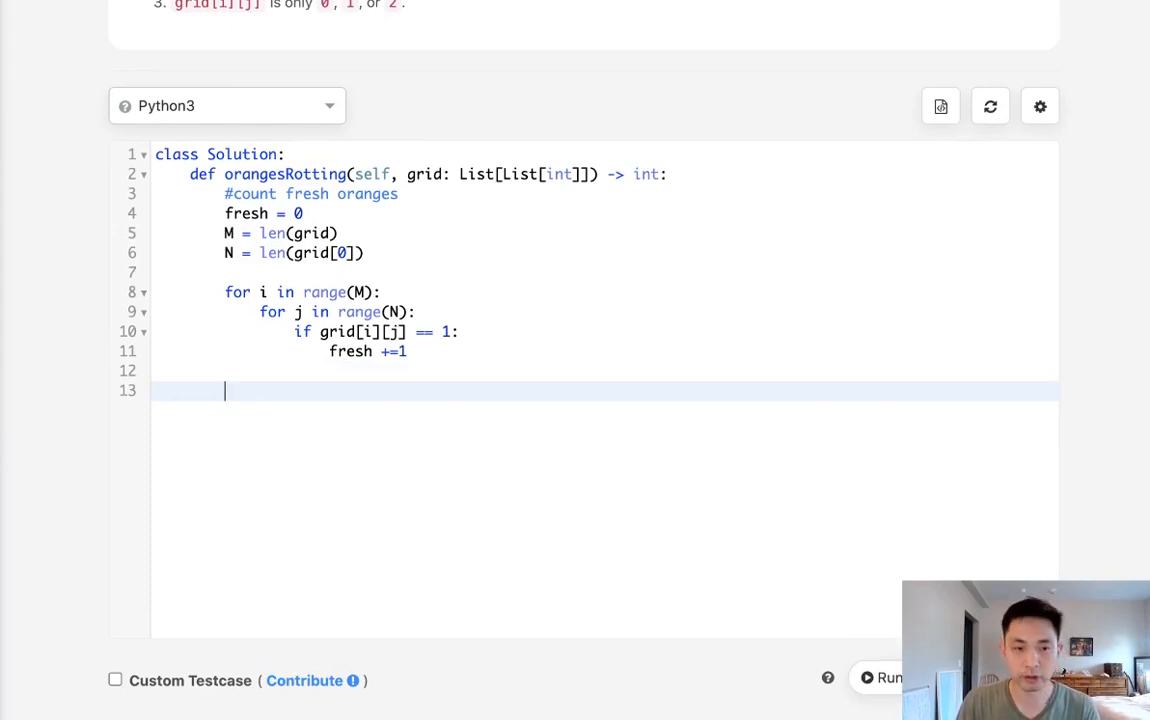
text(minute = 0)
text(pre)
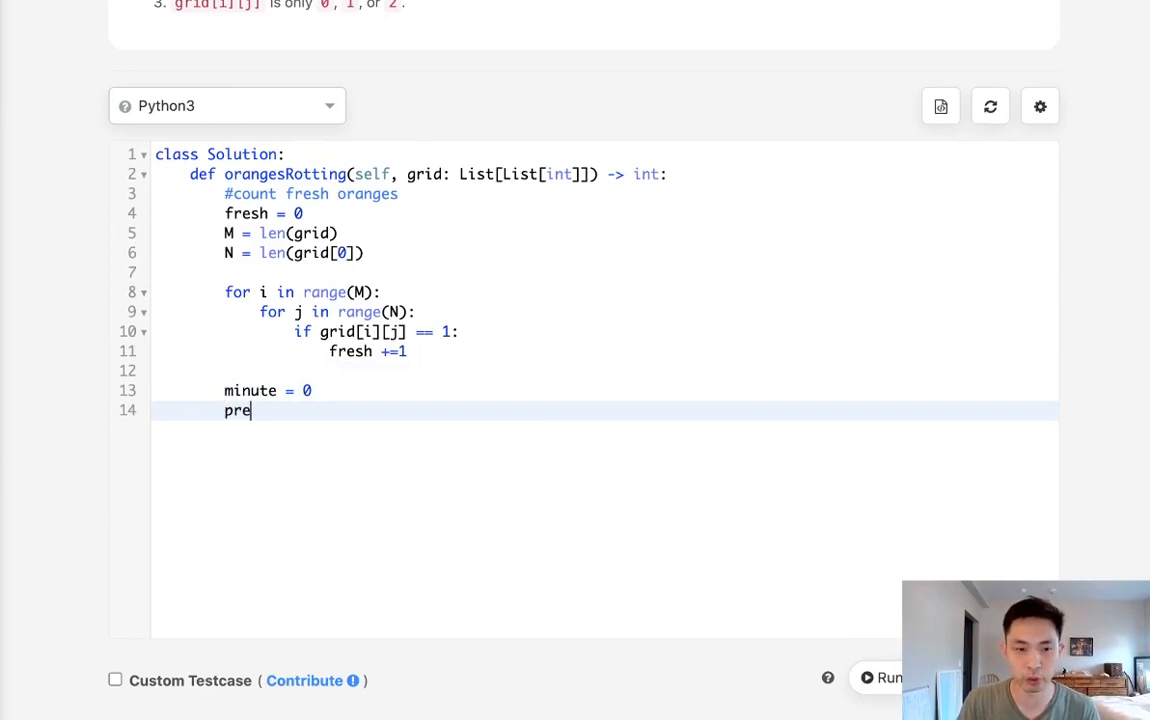
text(v =)
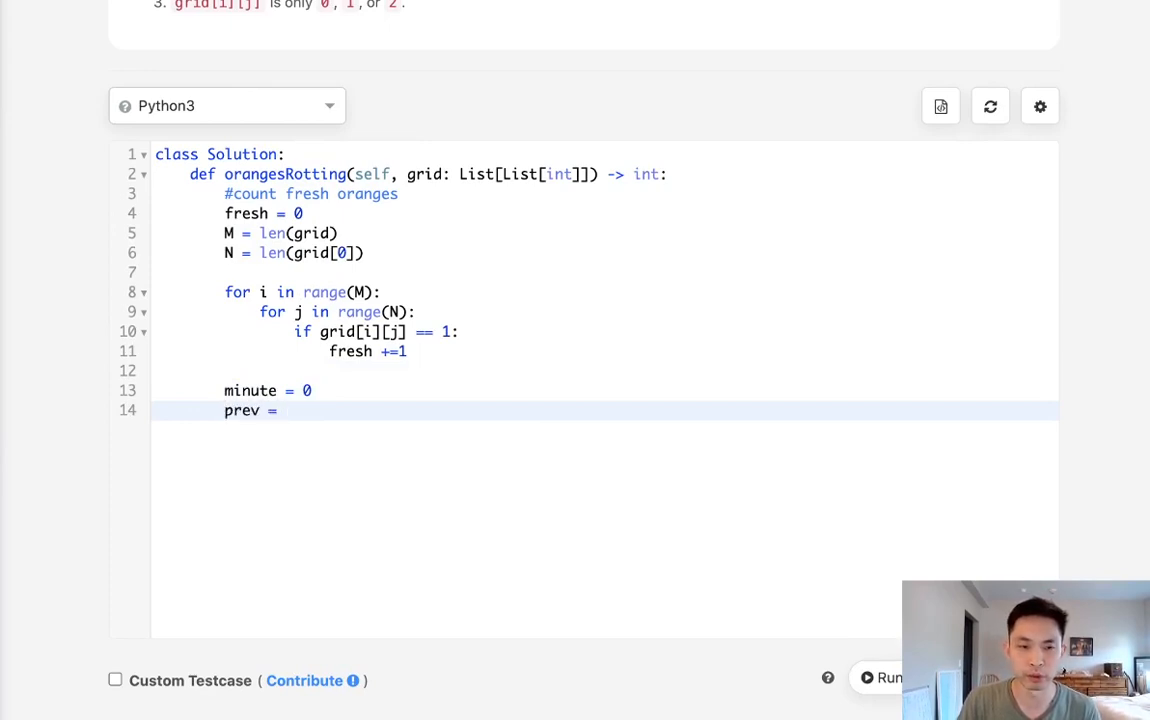
text(fresh)
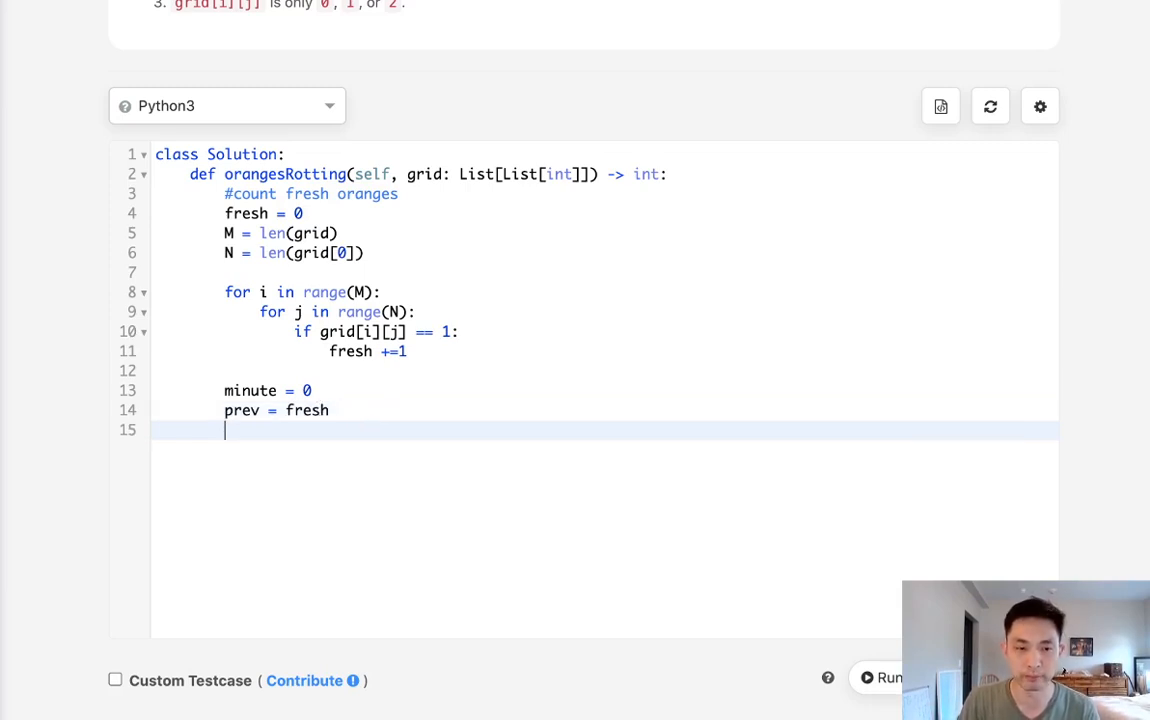
text(while True:)
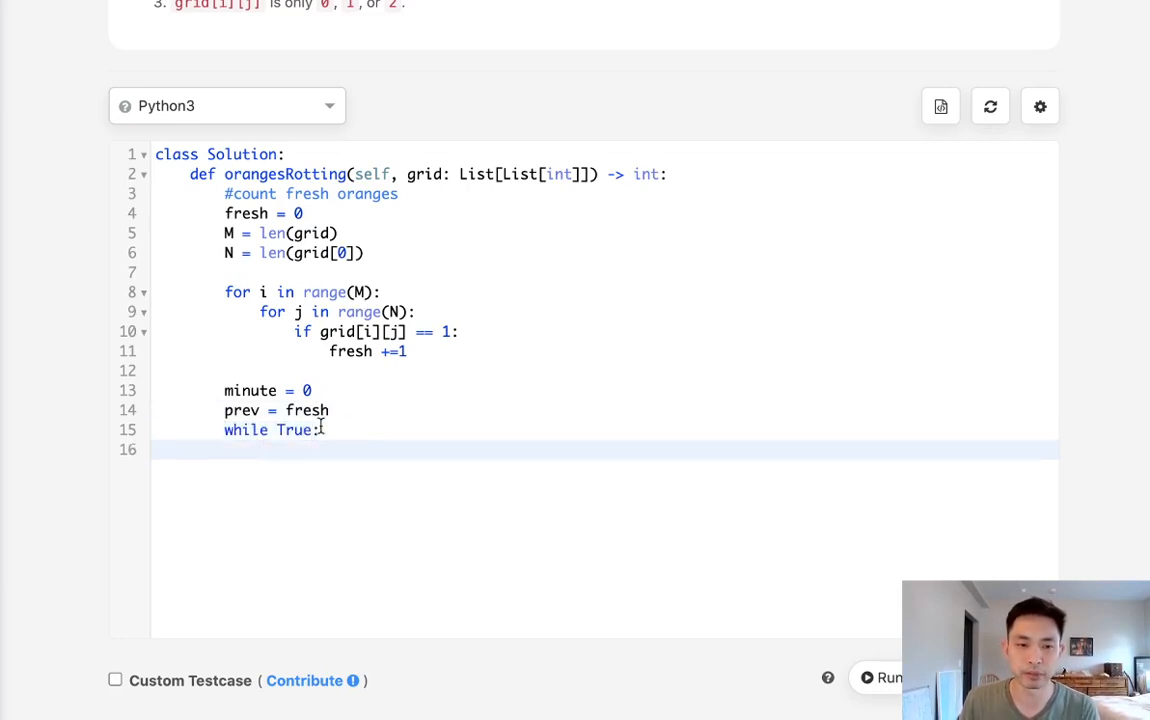
mouse_move(363, 401)
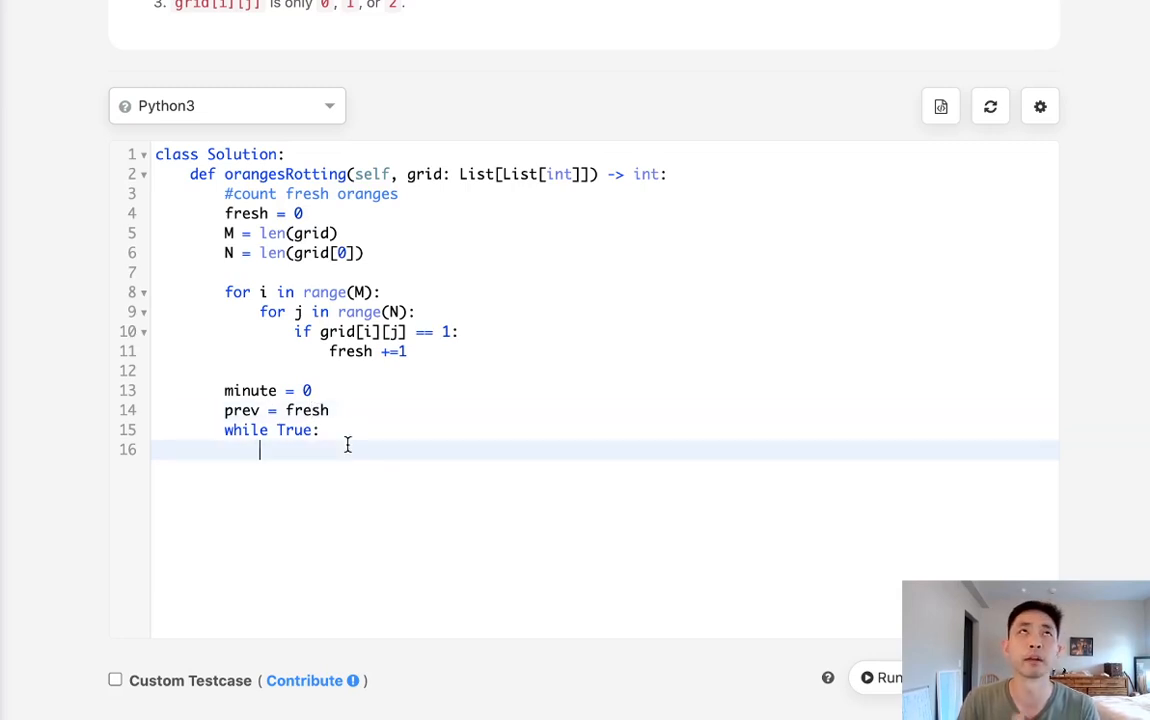
- Inside the loop, set cp = copy.deepcopy(grid) and loop over range(M) and range(N)
text(cp = d)
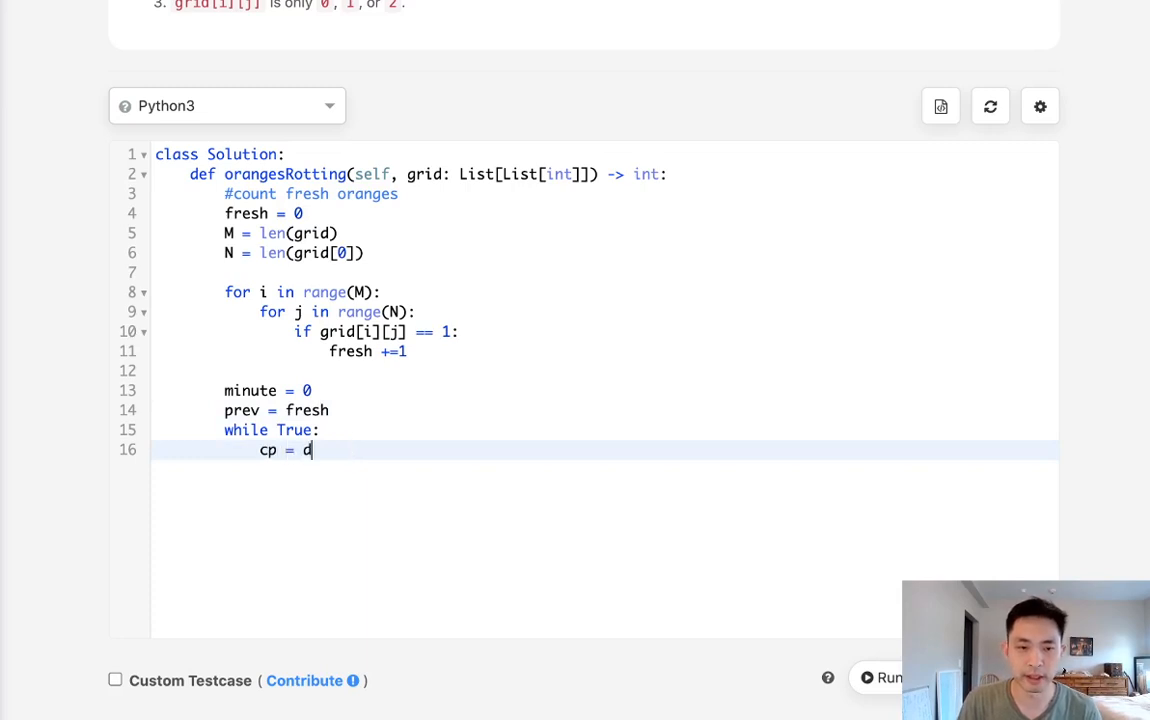
text(opy.)
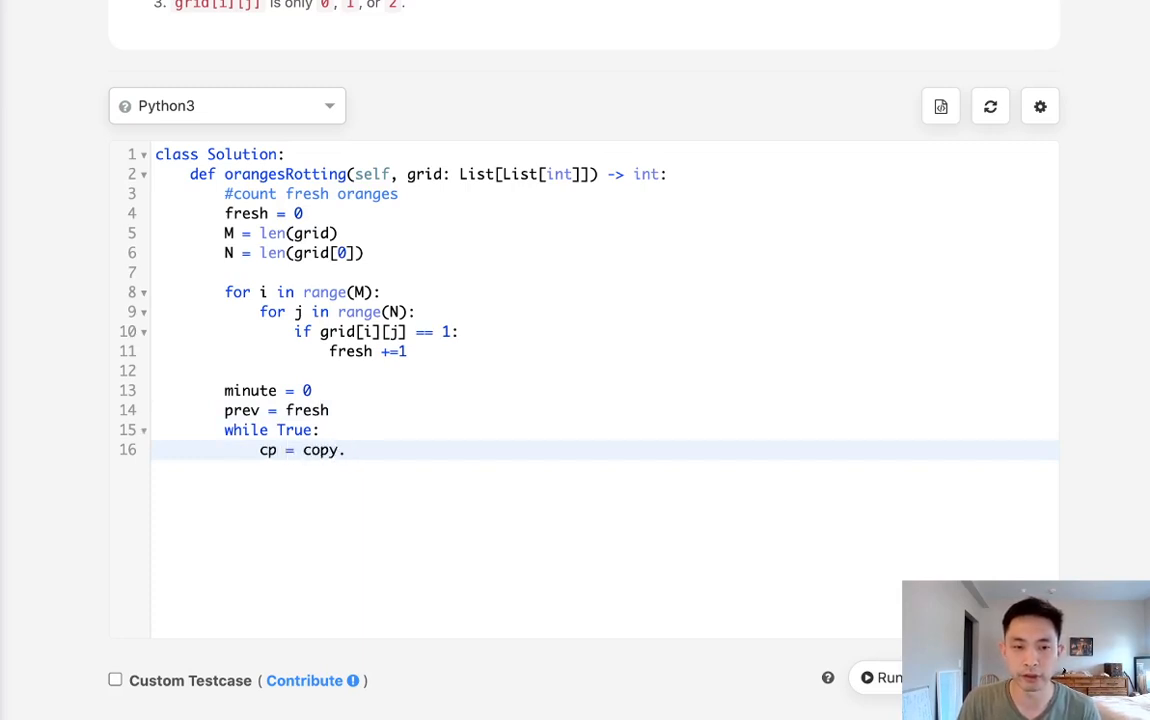
text(deepcopy())
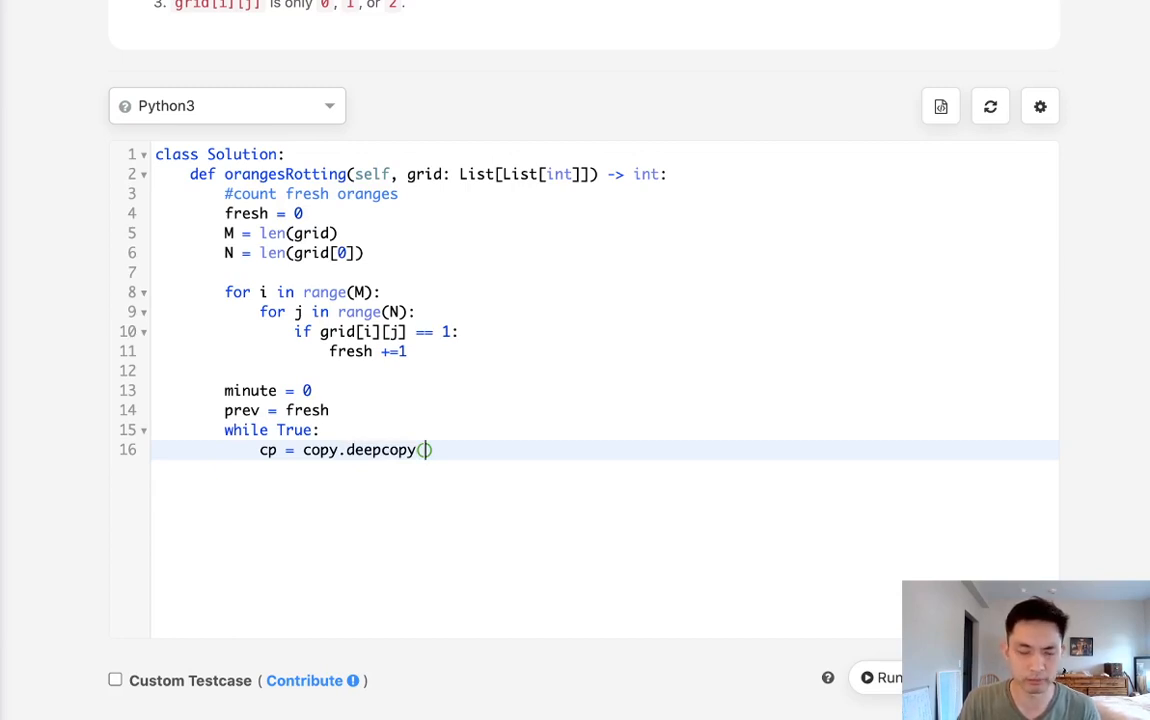
text(grid))
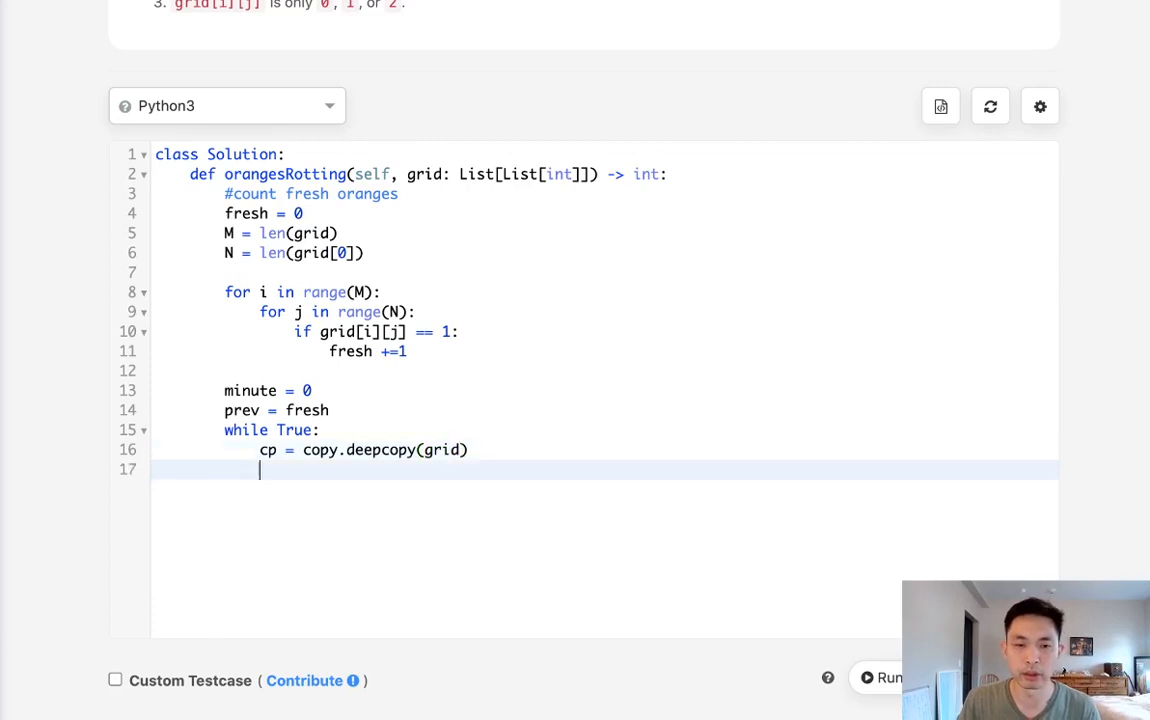
mouse_move(517, 423)
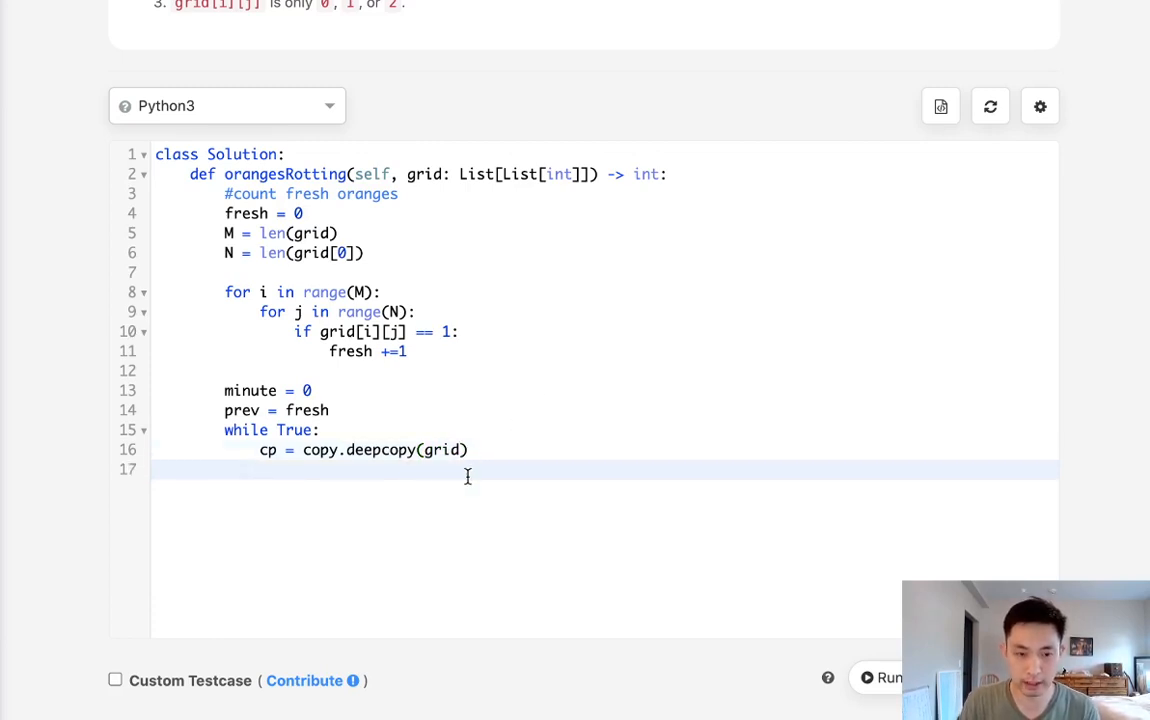
text(f)
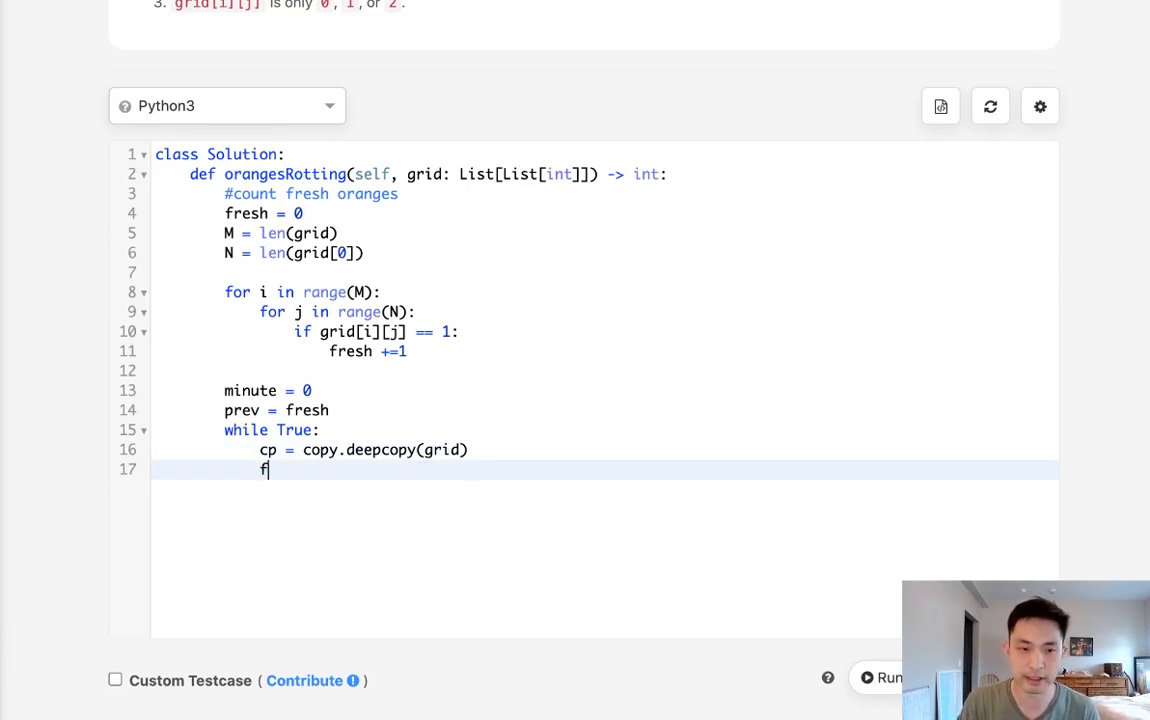
text(or i)
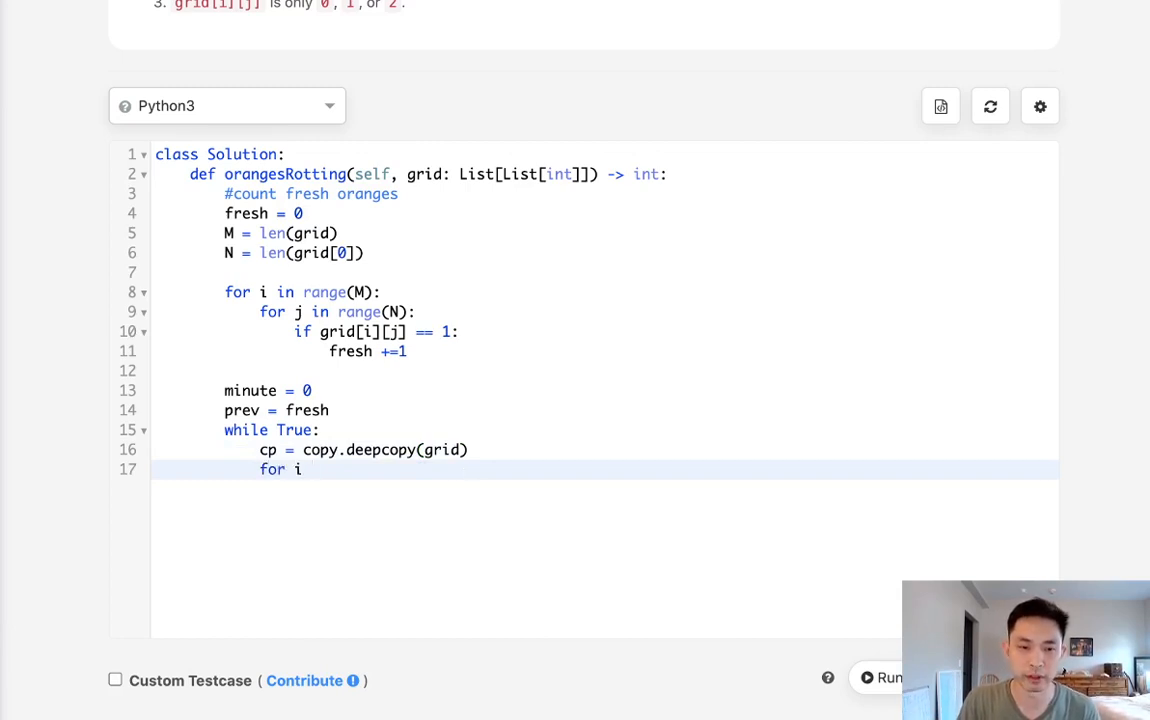
text(in range()
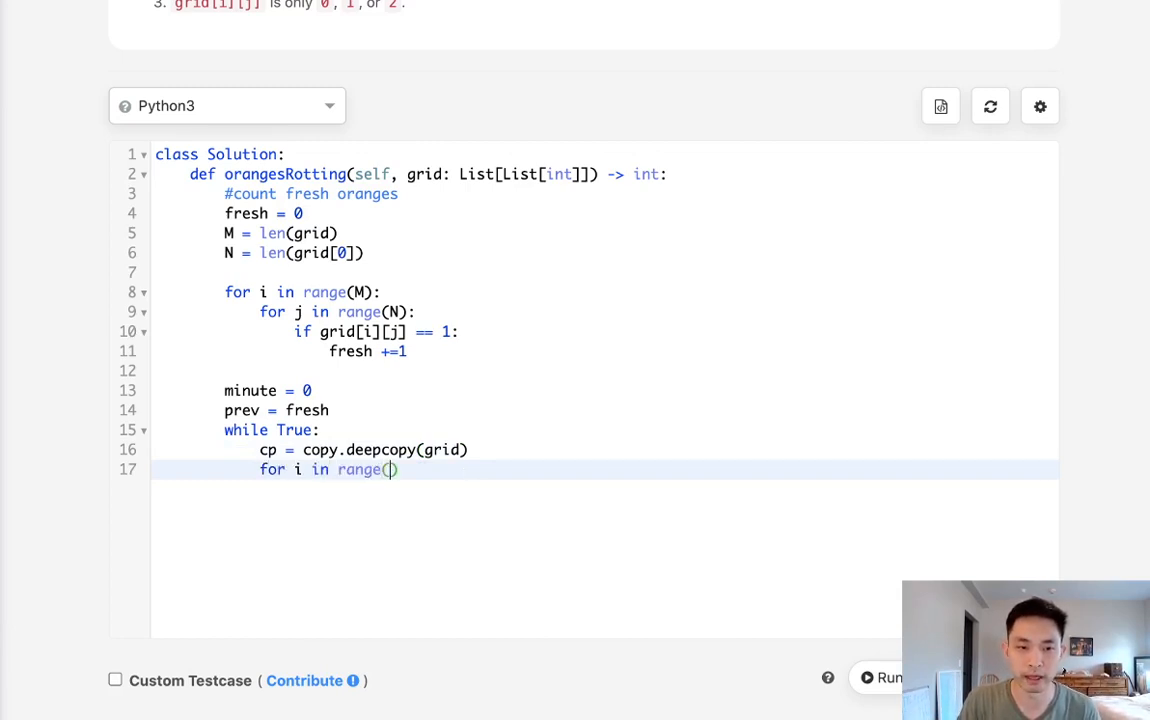
text(M))
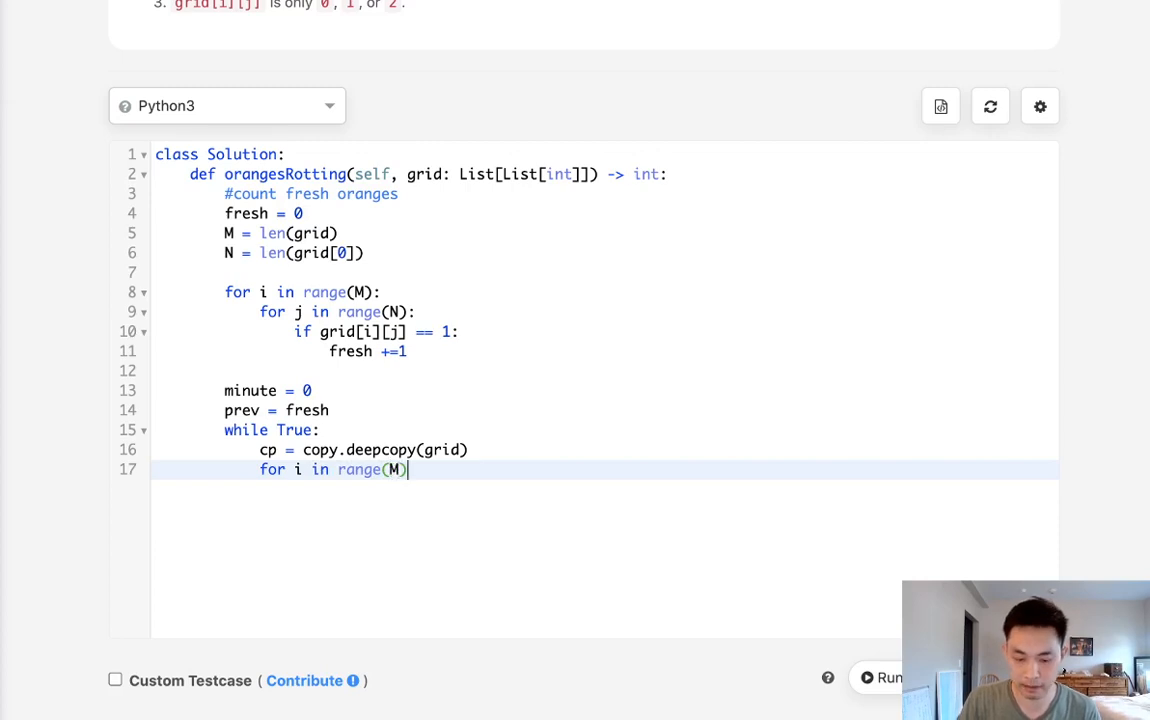
text(:)
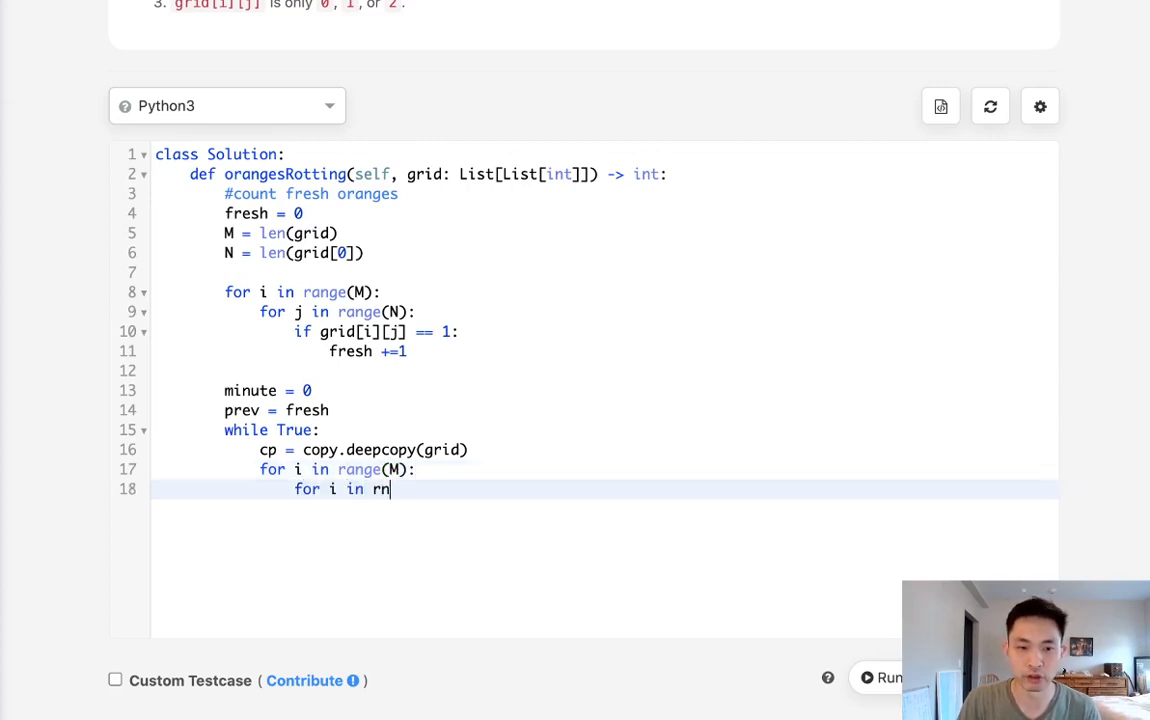
text(ange(N):)
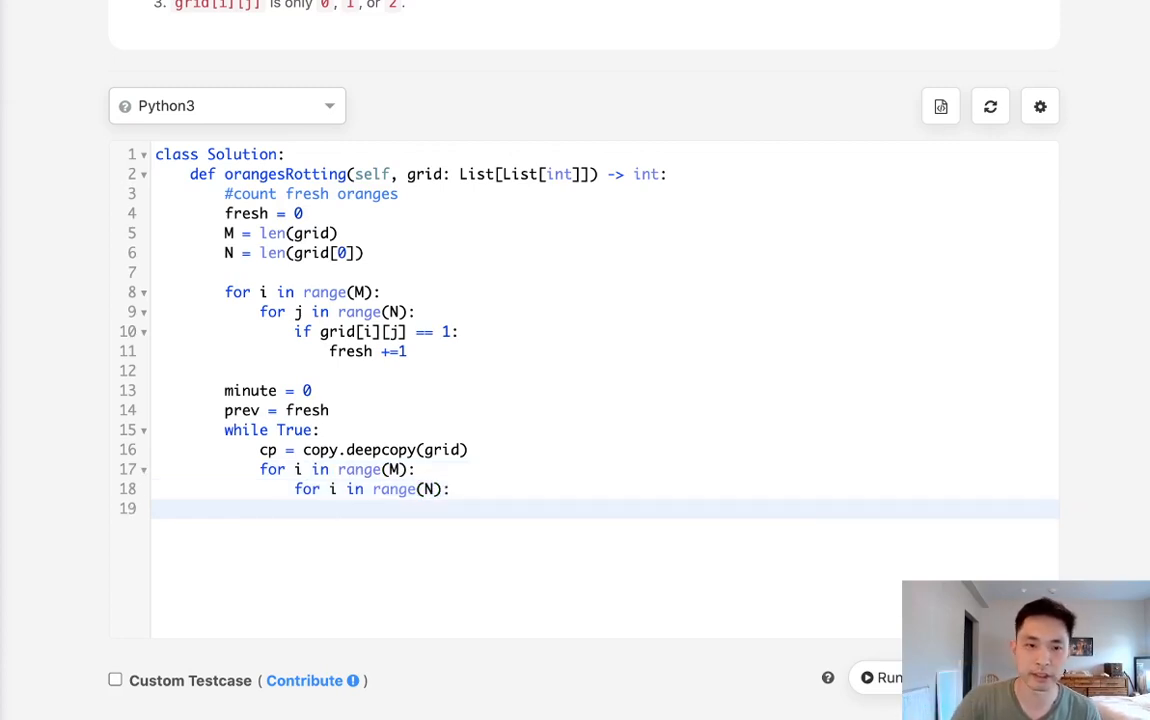
- Scroll up to view Example 1's minute-by-minute rotting diagram and input grid
scroll(up, 3)
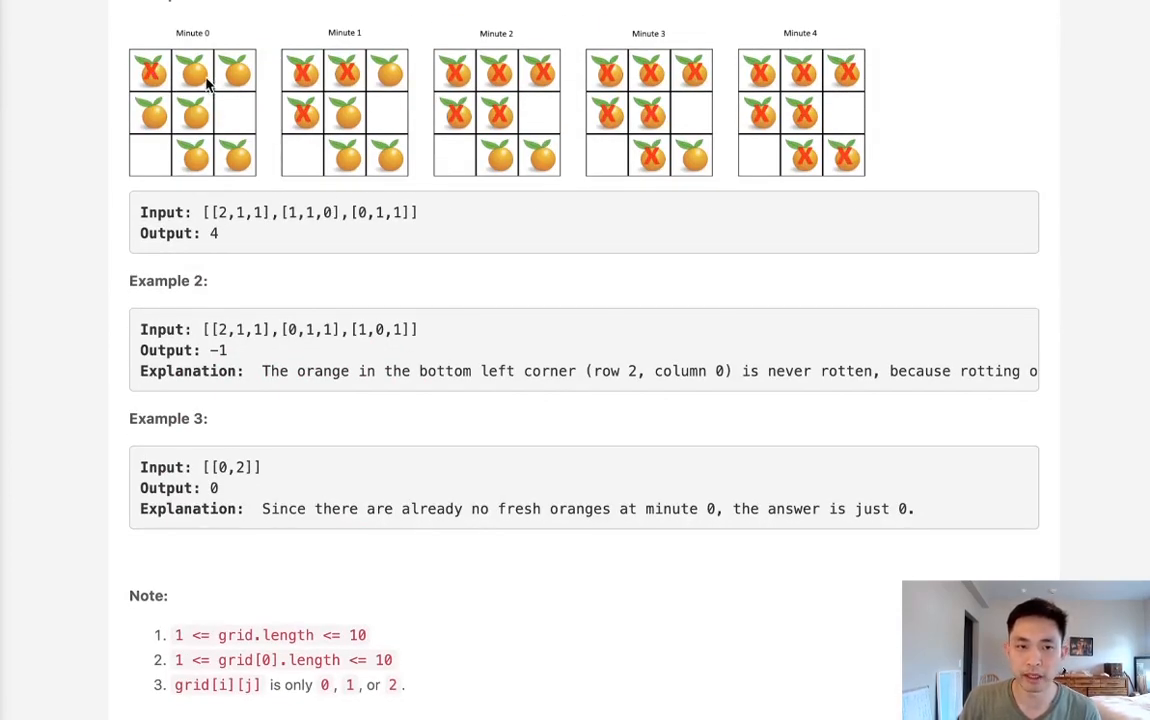
mouse_move(163, 42)
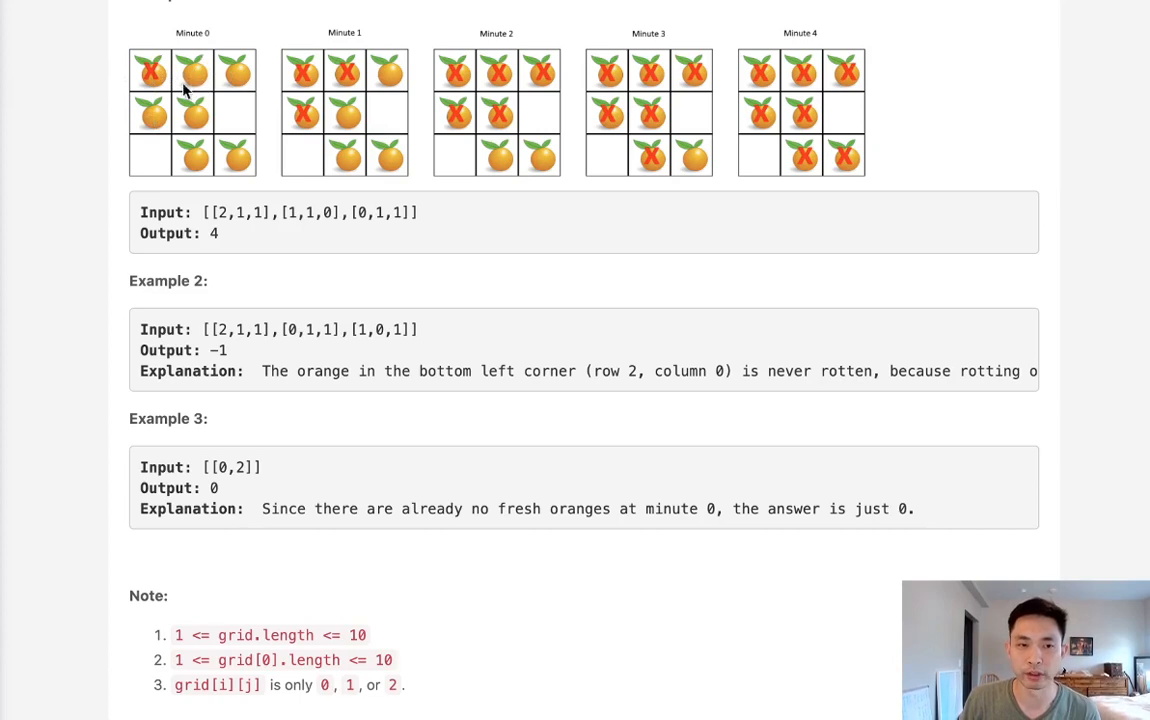
mouse_move(160, 118)
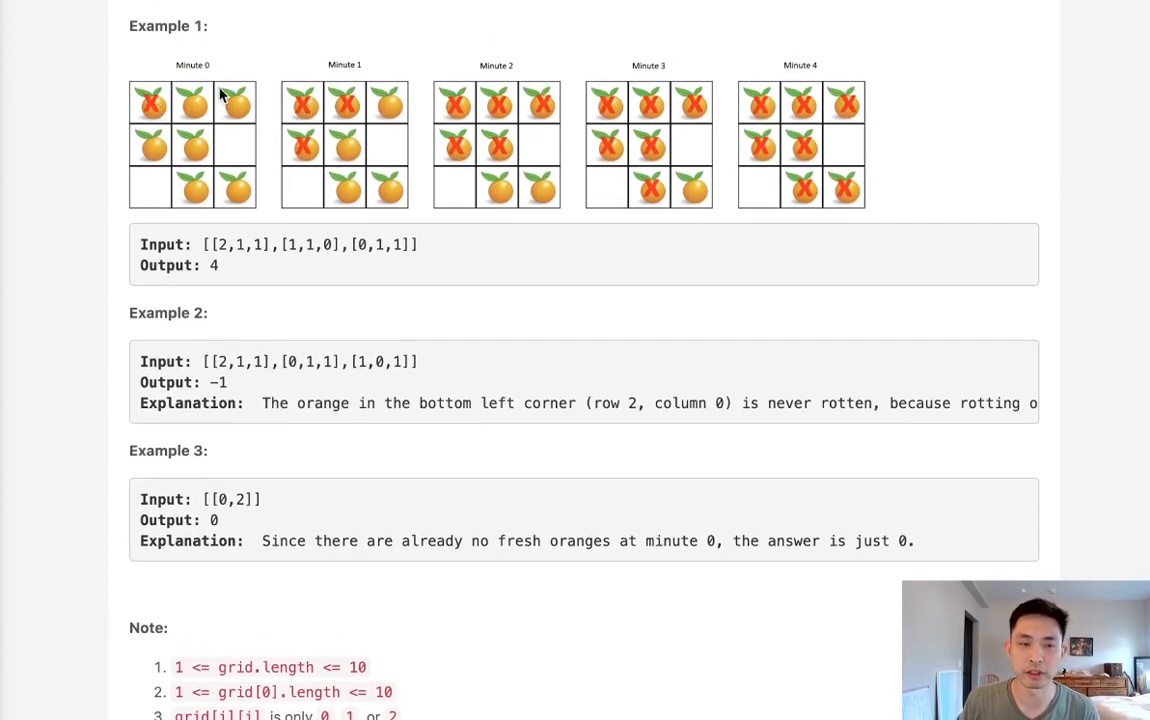
mouse_move(192, 137)
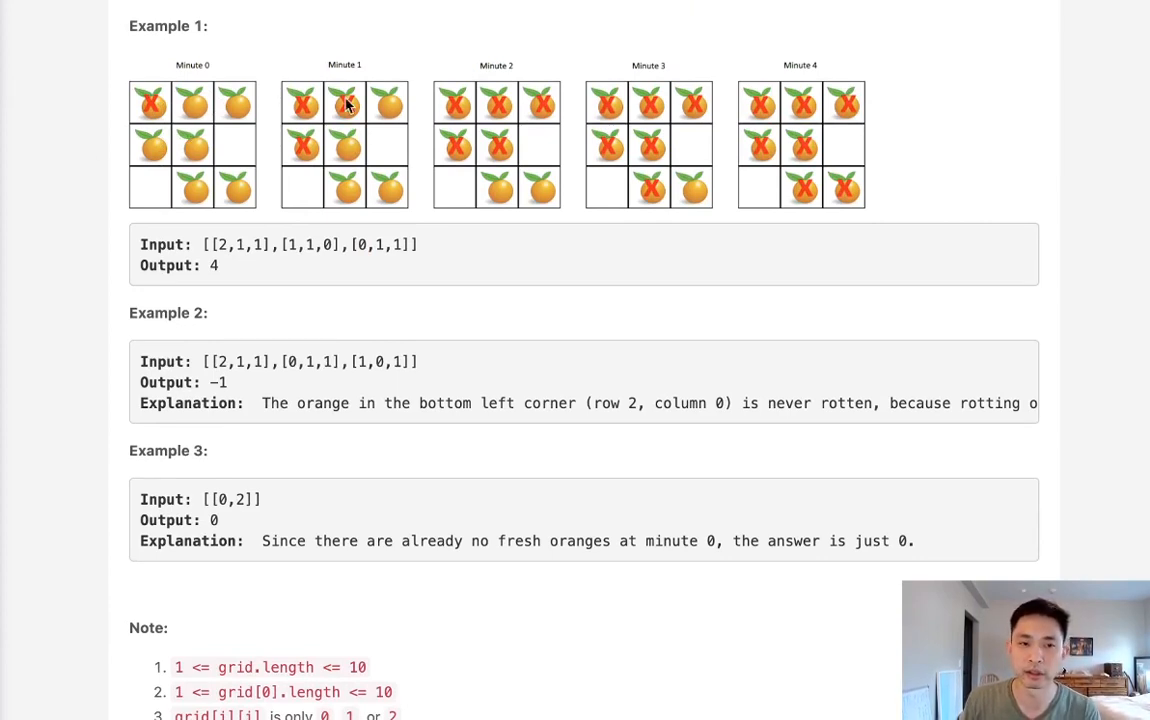
mouse_move(346, 120)
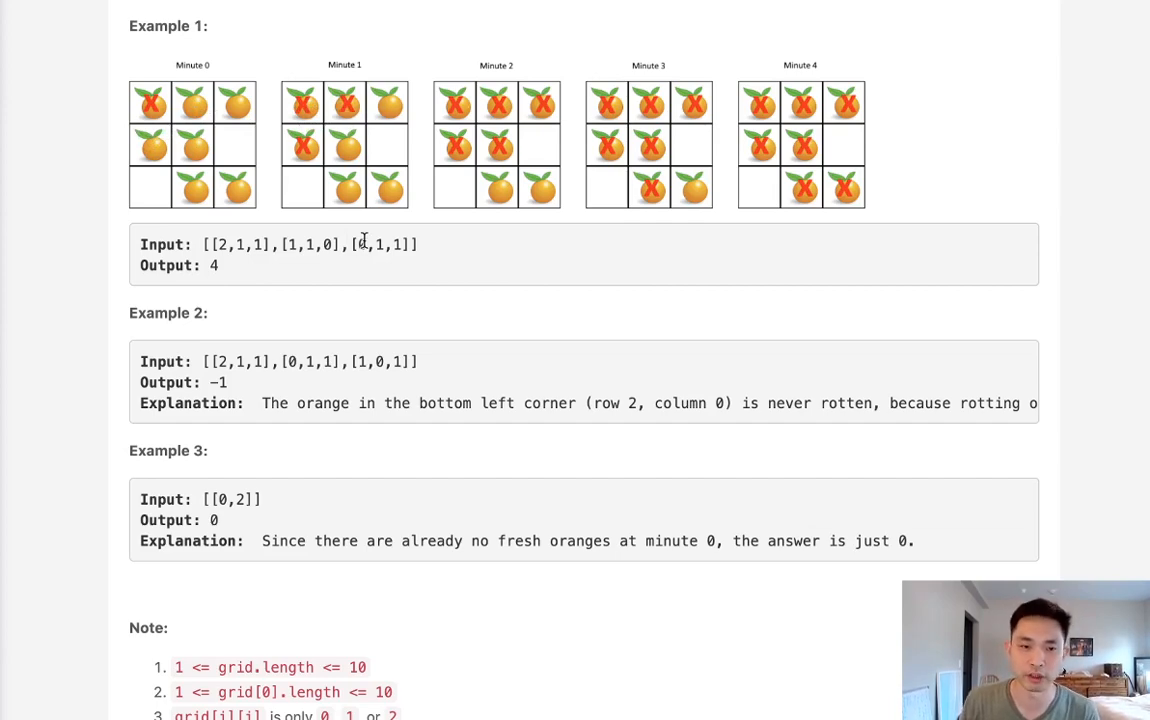
- Inside the nested loops, add the check if grid[i][j] == 2:
scroll(down, 3)
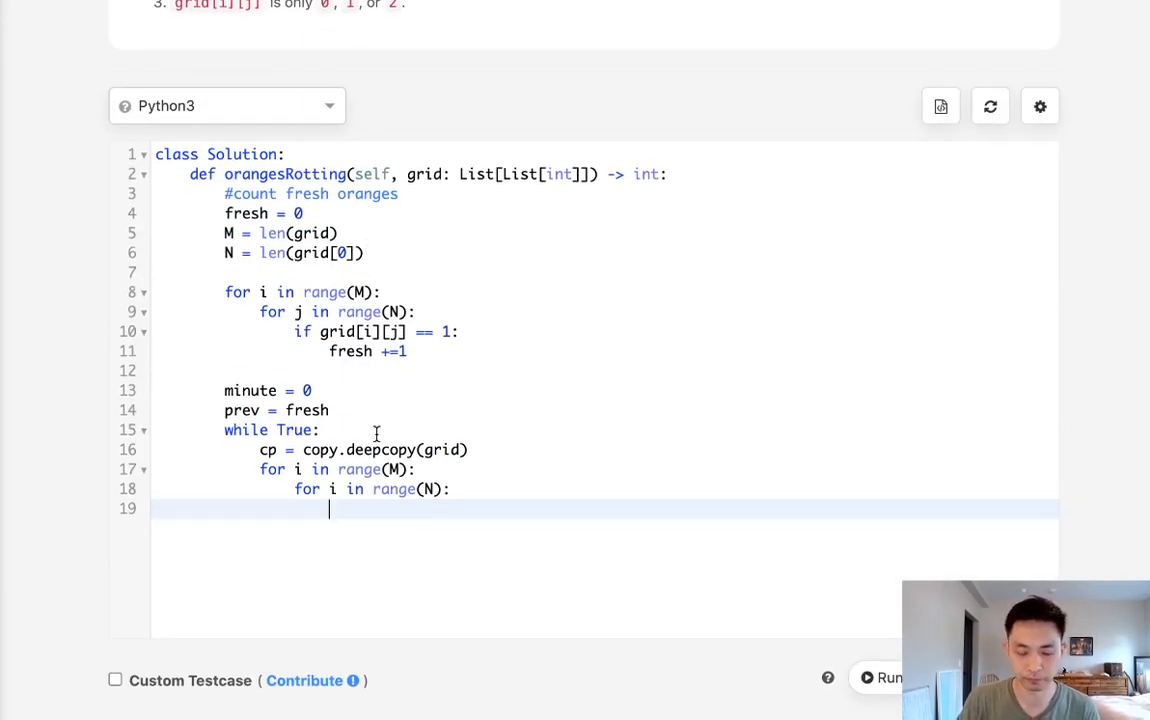
text(if)
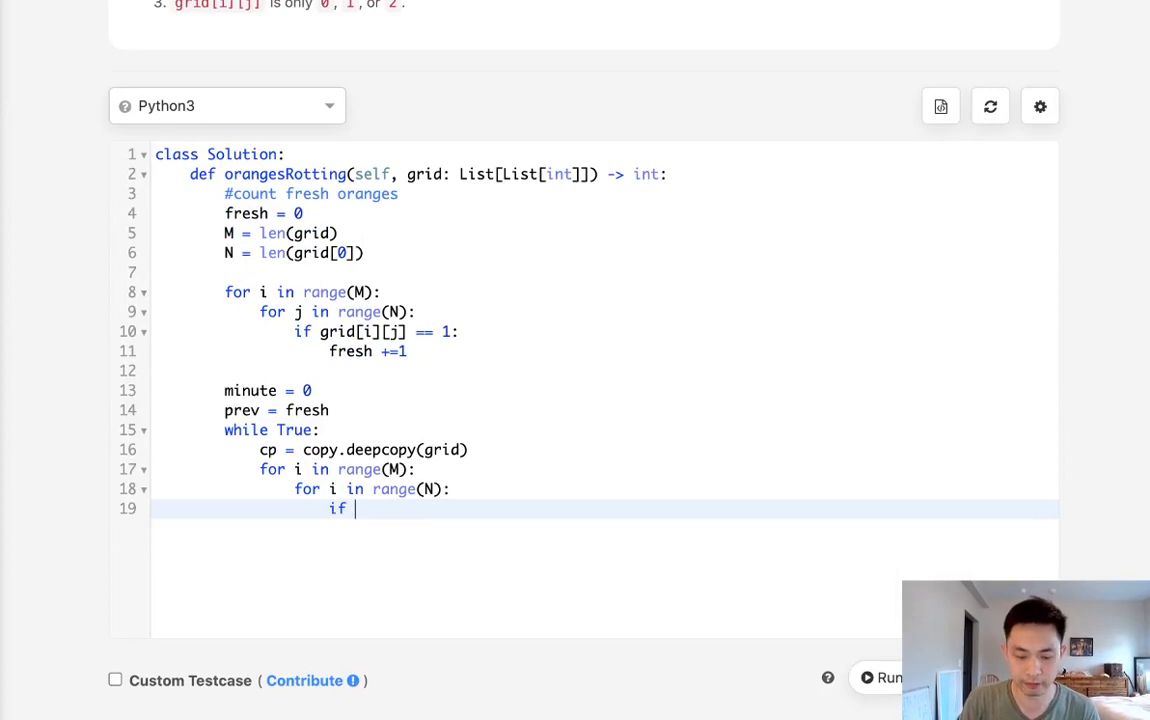
text(grid[])
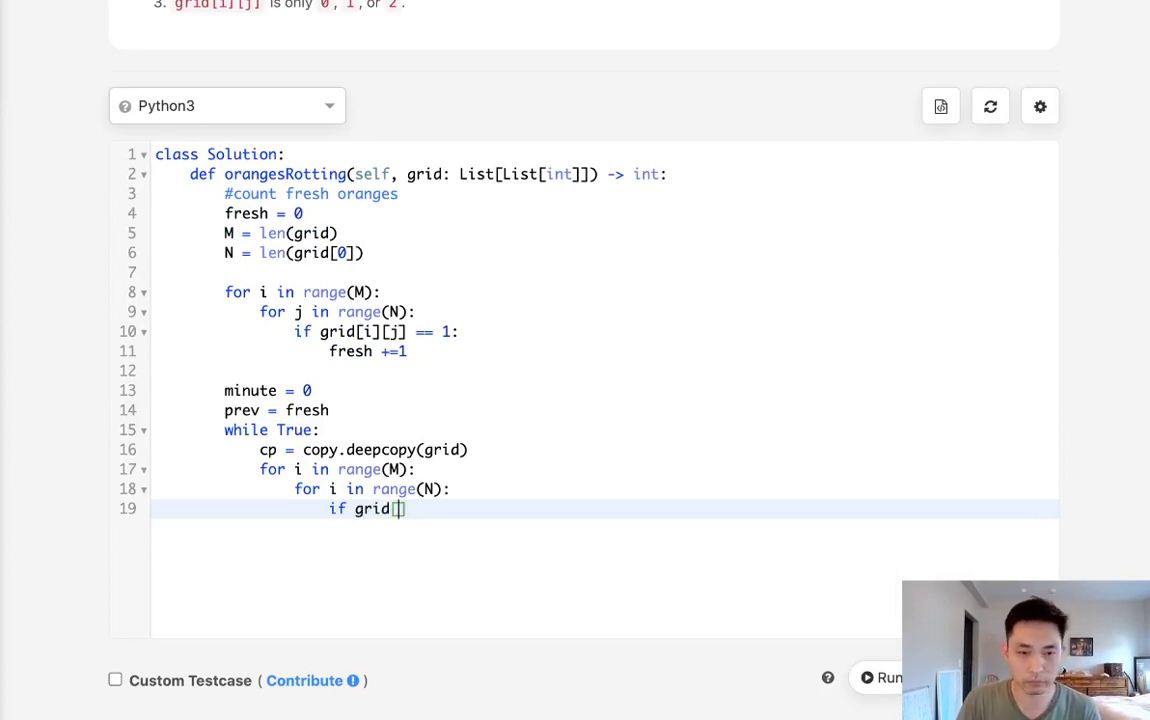
text(i])
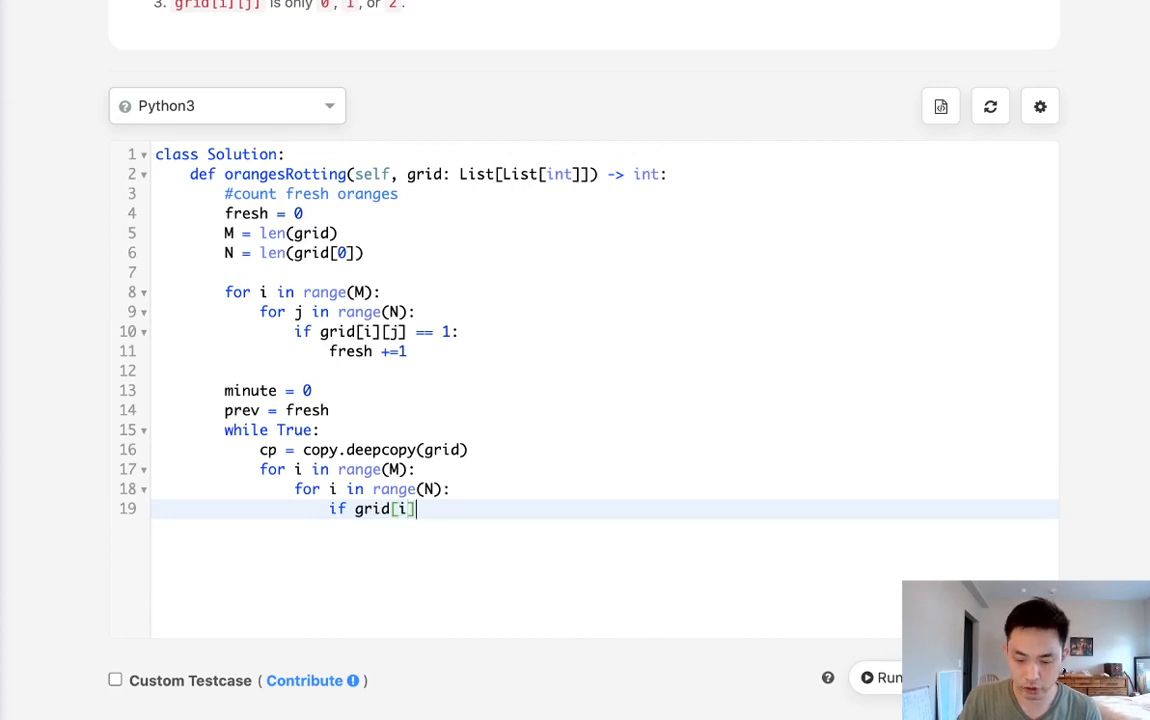
text([j] ==)
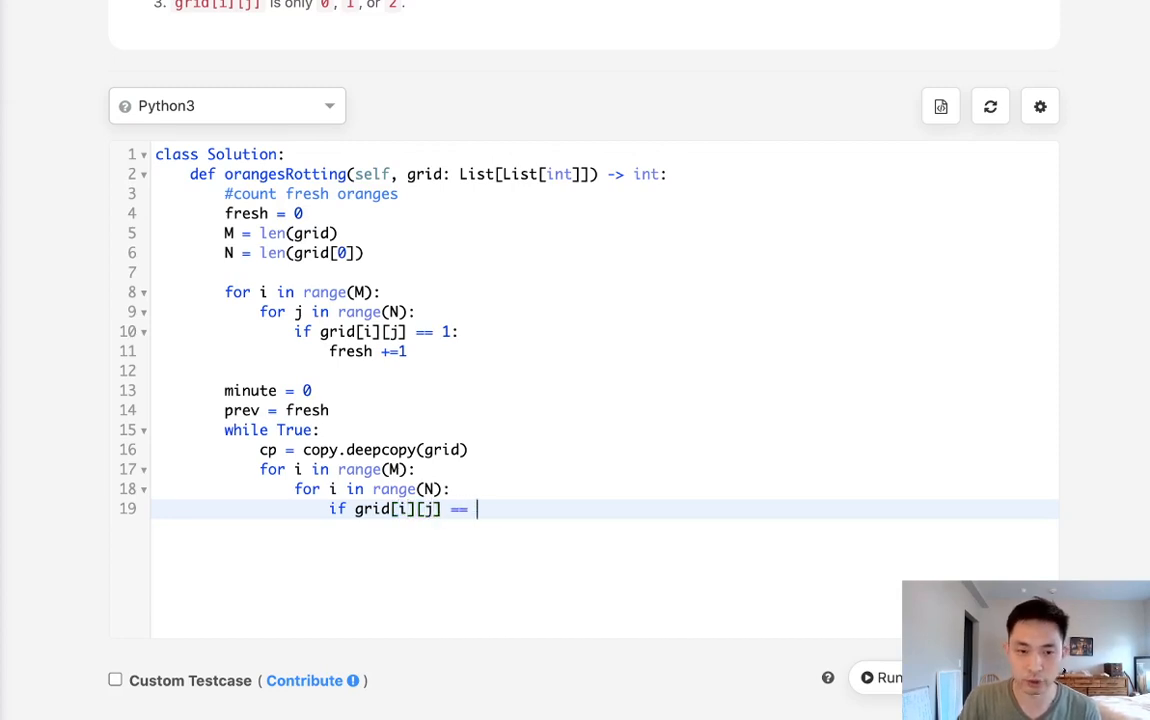
text(2:)
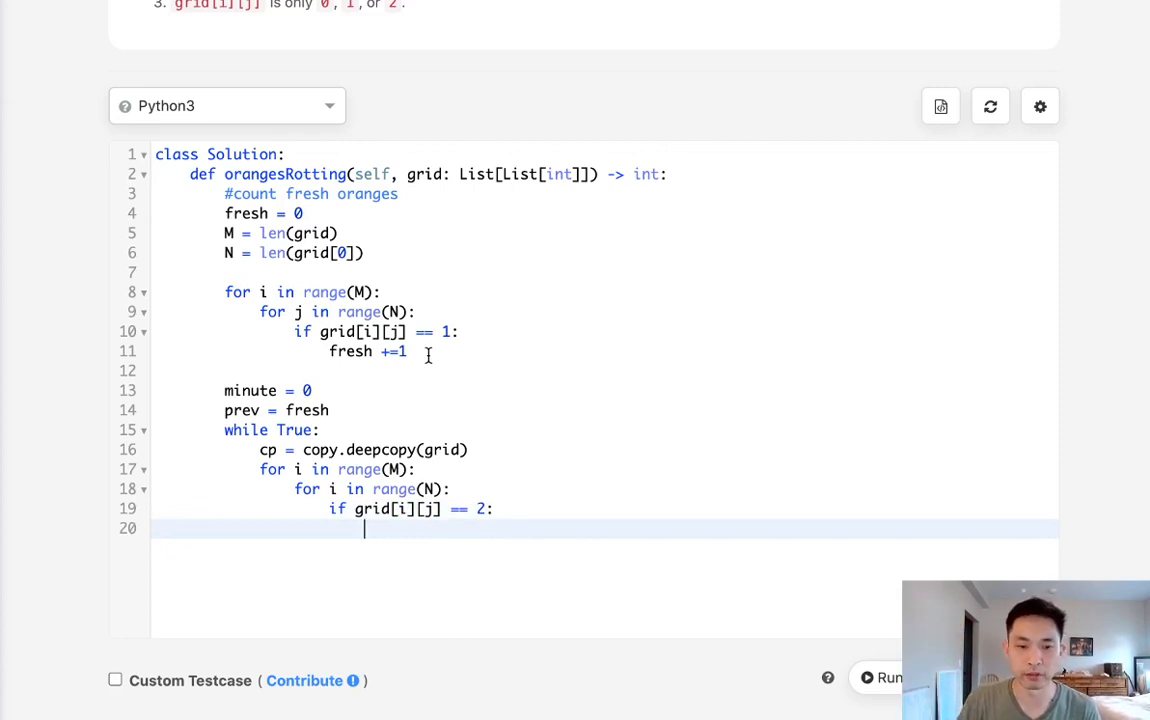
- Loop r,c over the four neighbours (i-1,j), (i+1,j), (i,j-1), (i,j+1)
text(for)
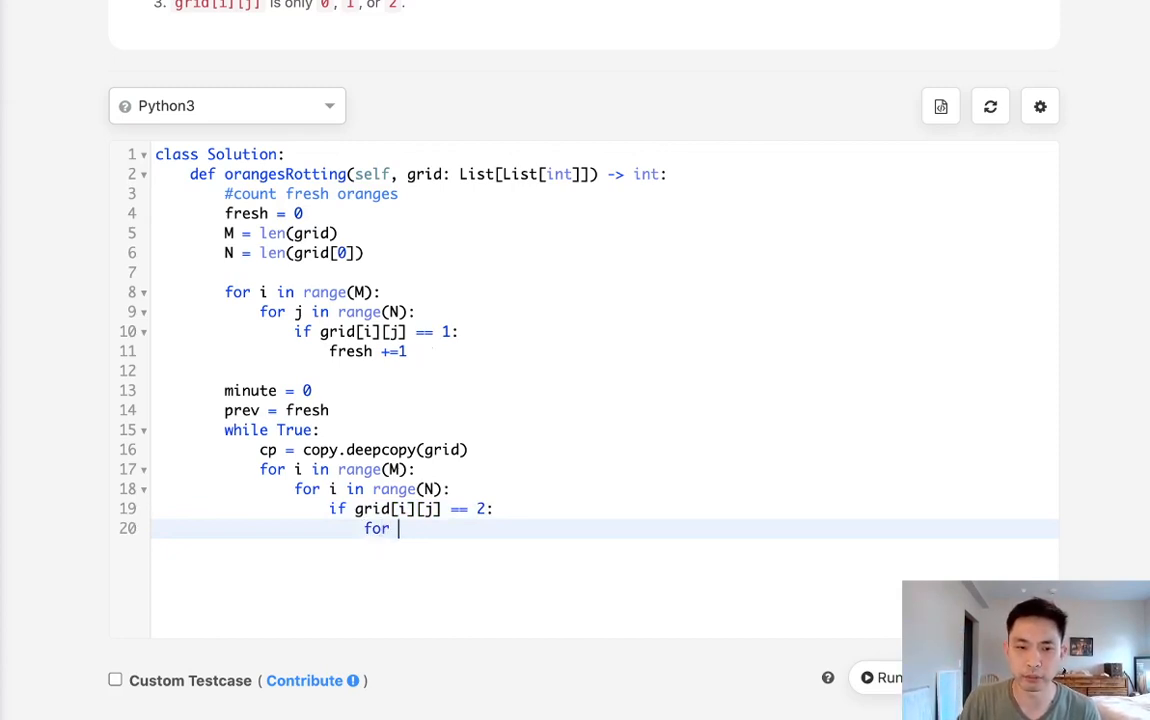
text(r,c in [()])
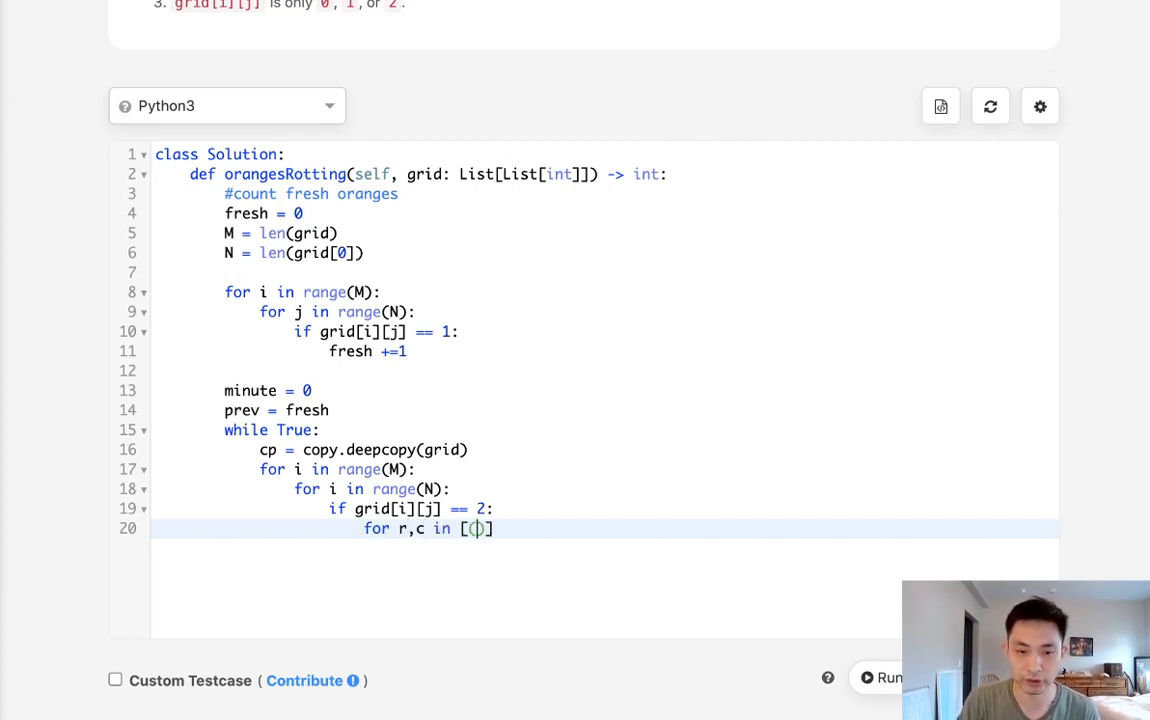
text(()
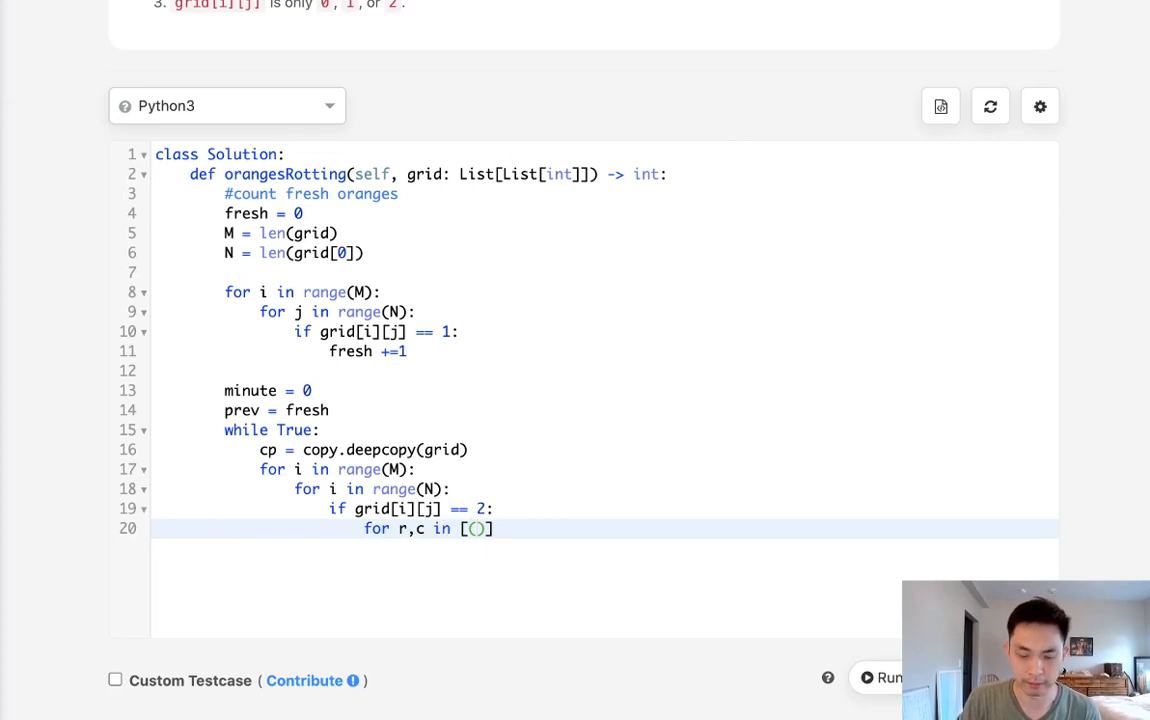
text(i)
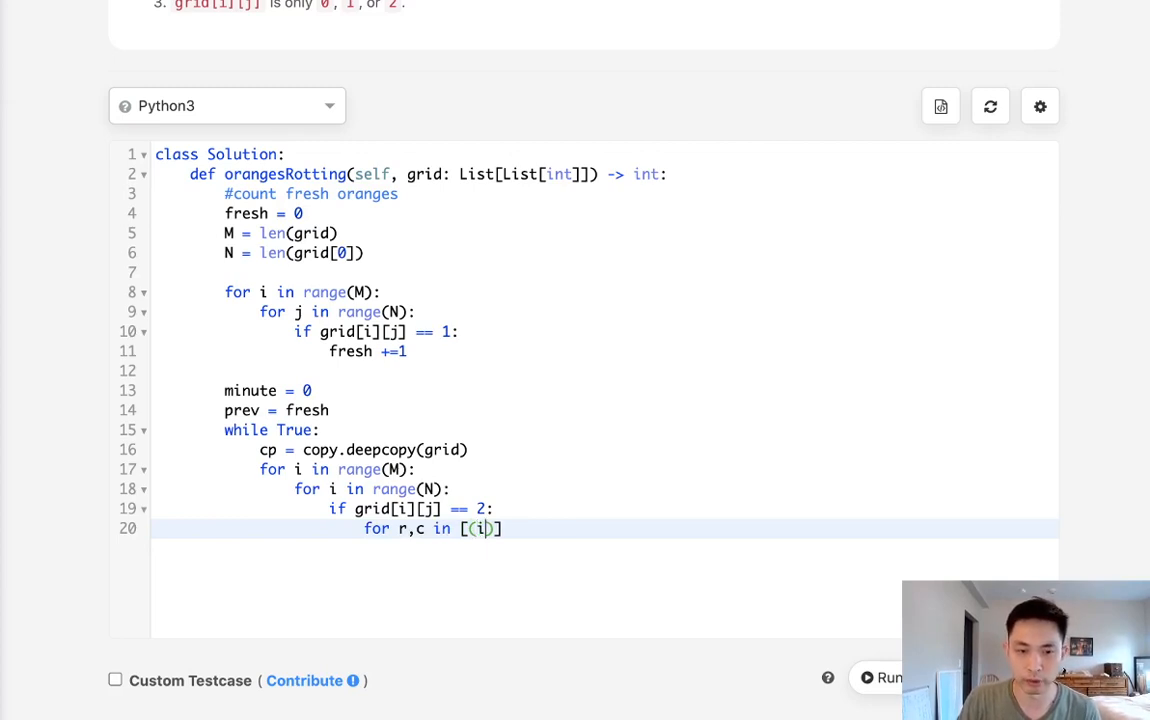
text(-1,j)
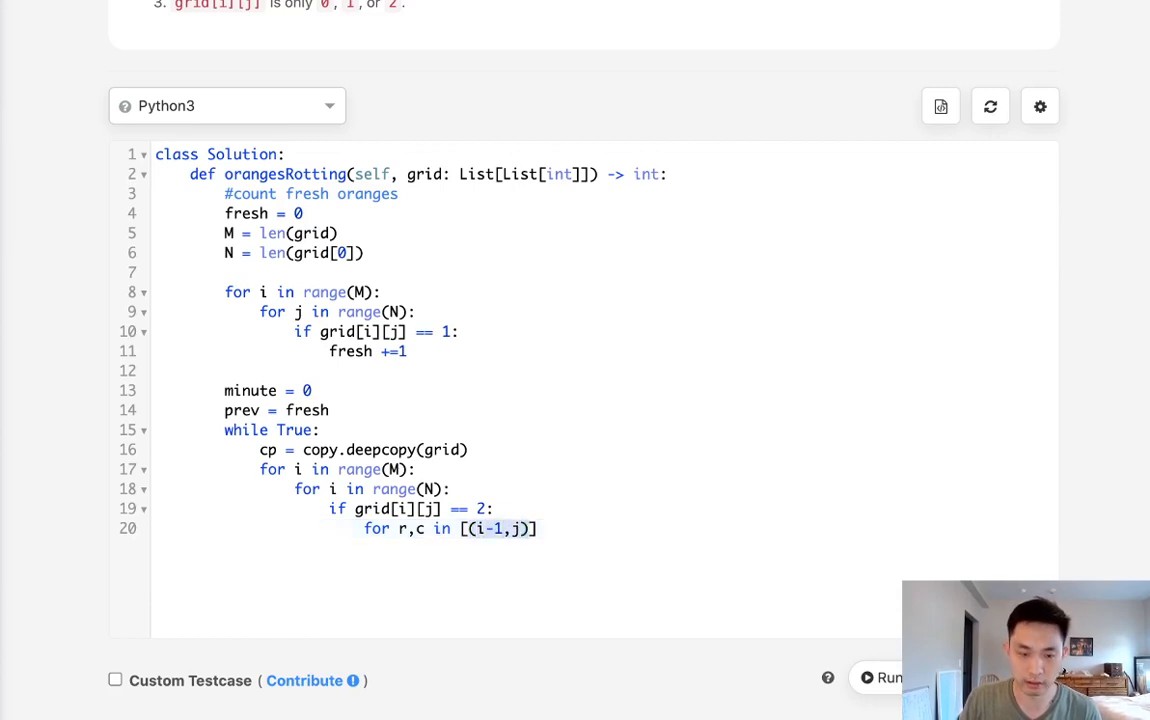
text(,(i-1,j))
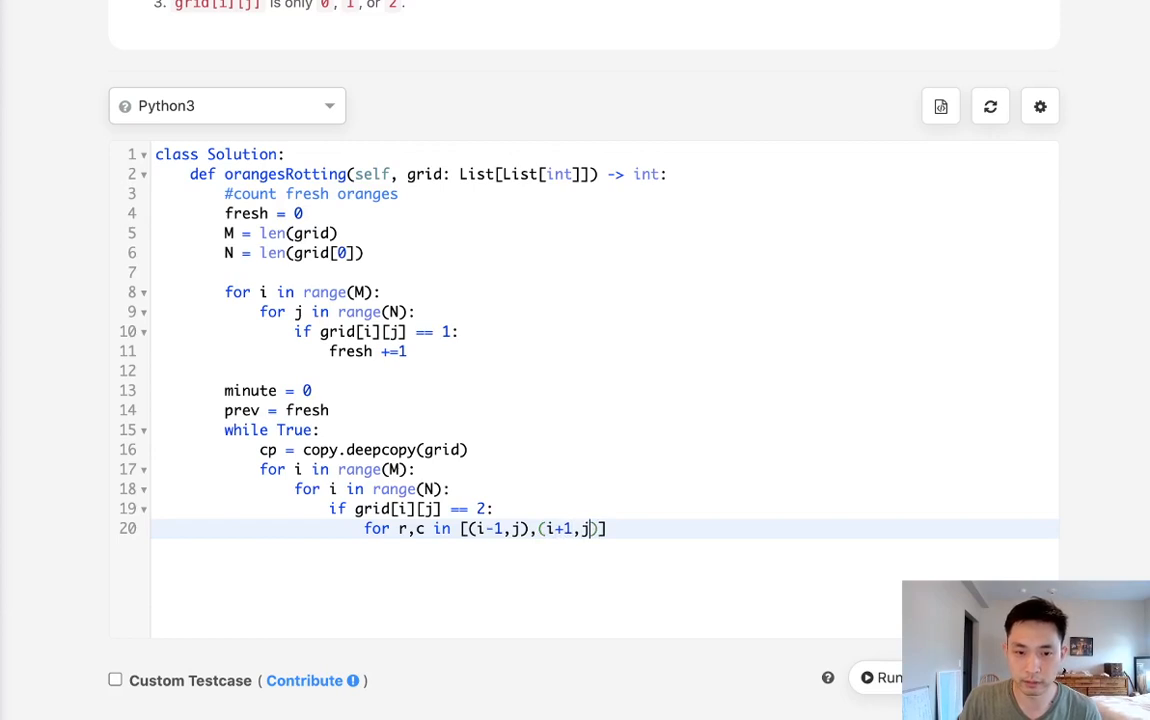
text(,(i-1,j))
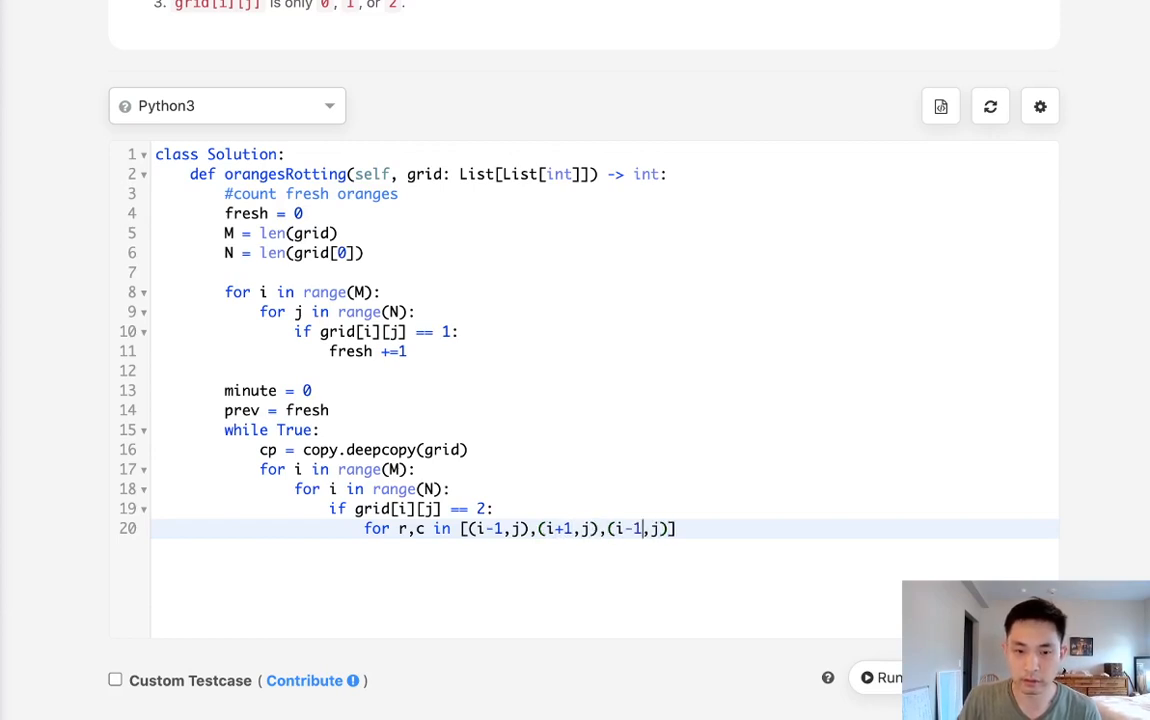
text((i,j-1))
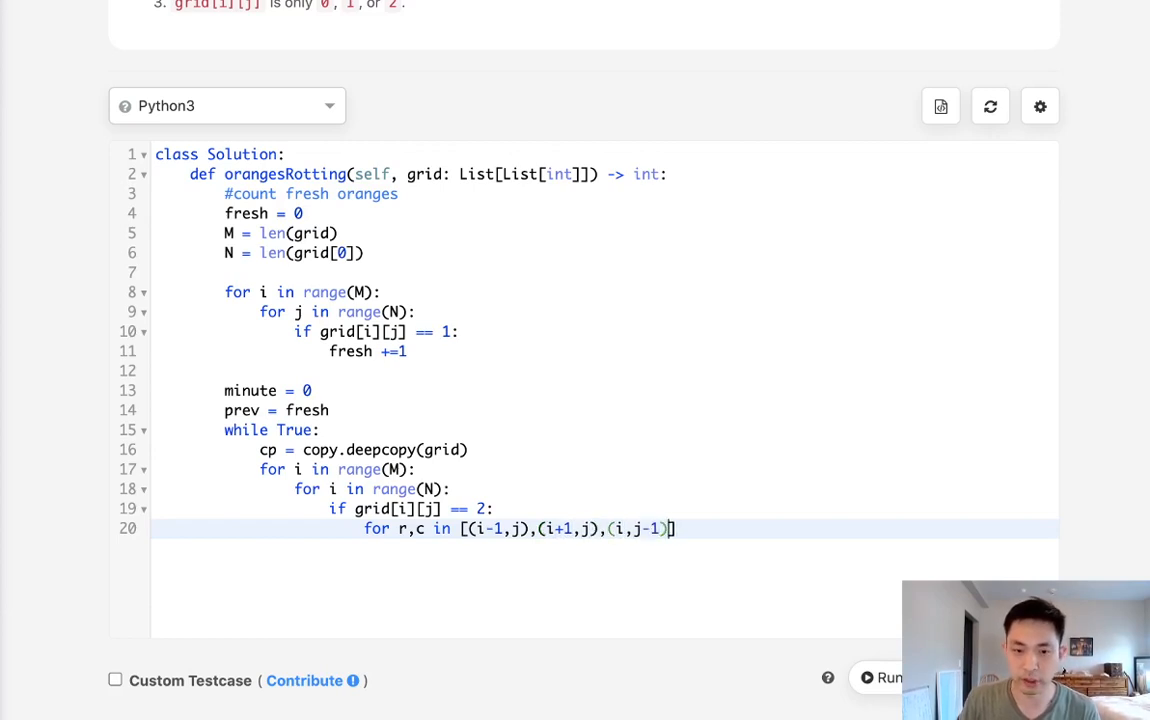
text(,(i,j))
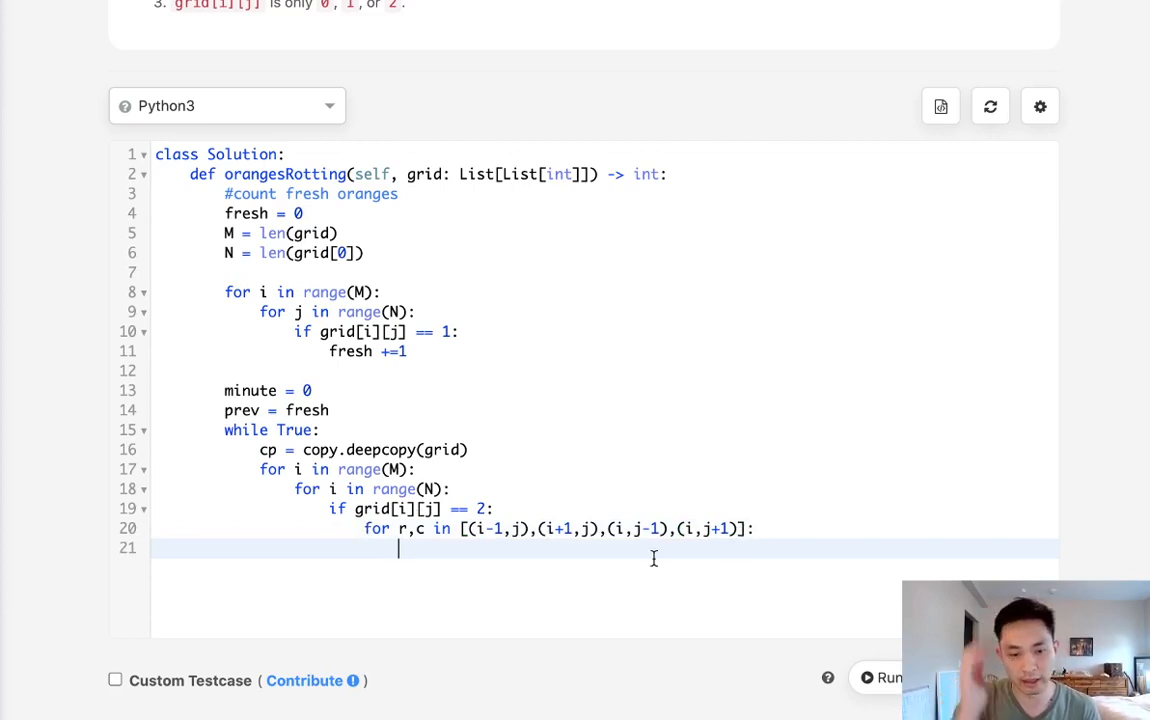
- Add the condition 0<=r<M and 0<=c<N and cp[r][c]==1
text(i)
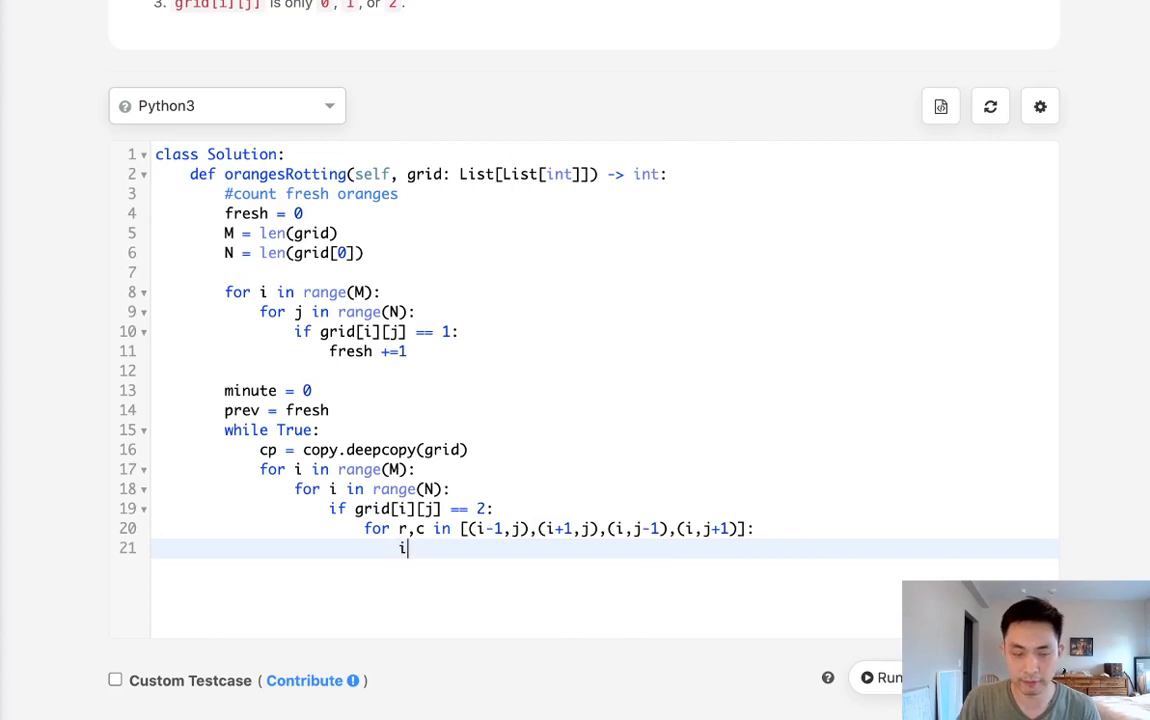
text(f)
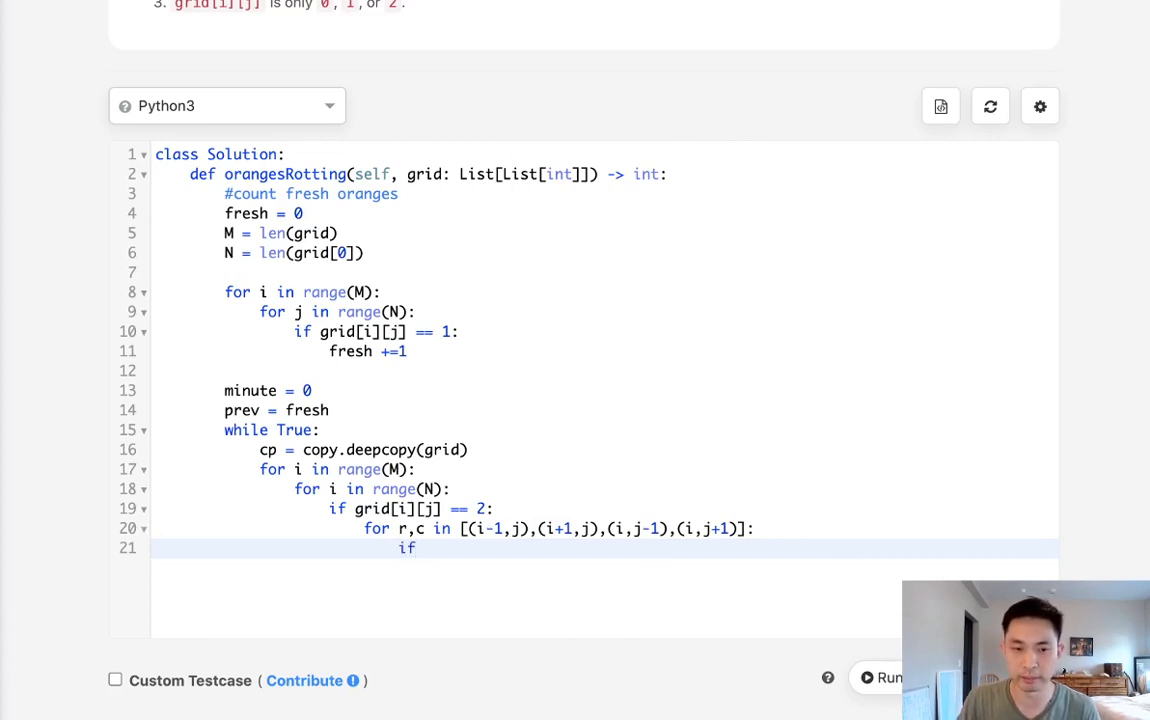
text(0<)
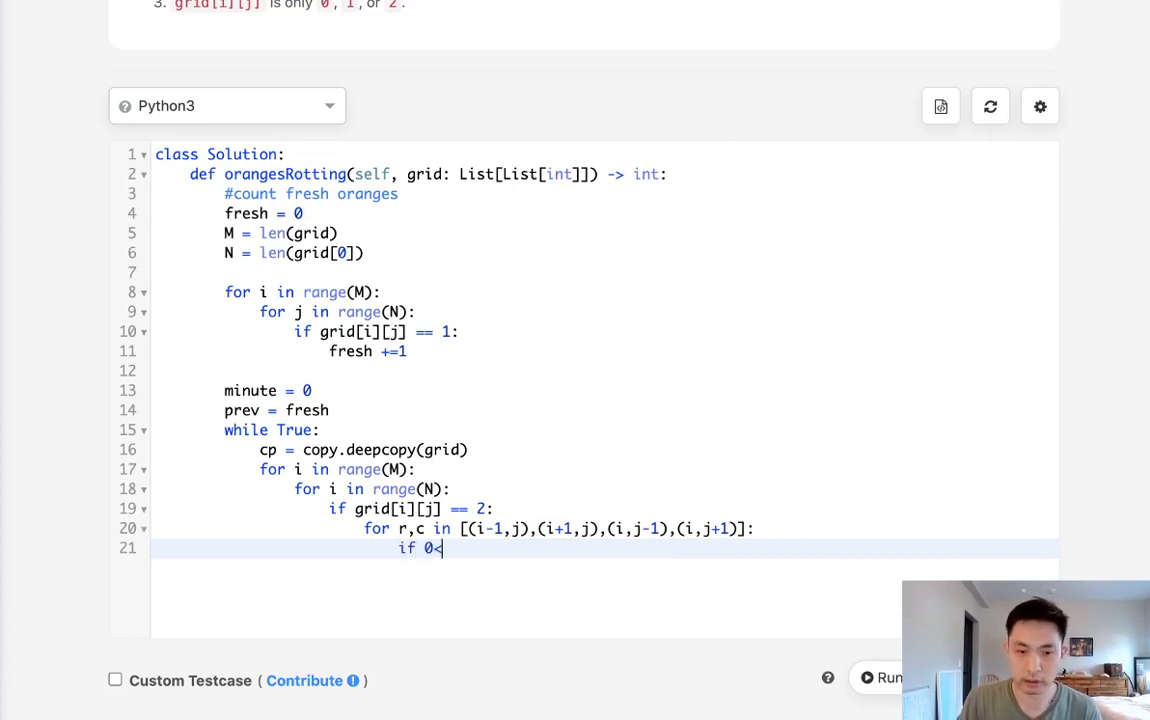
text(<=r)
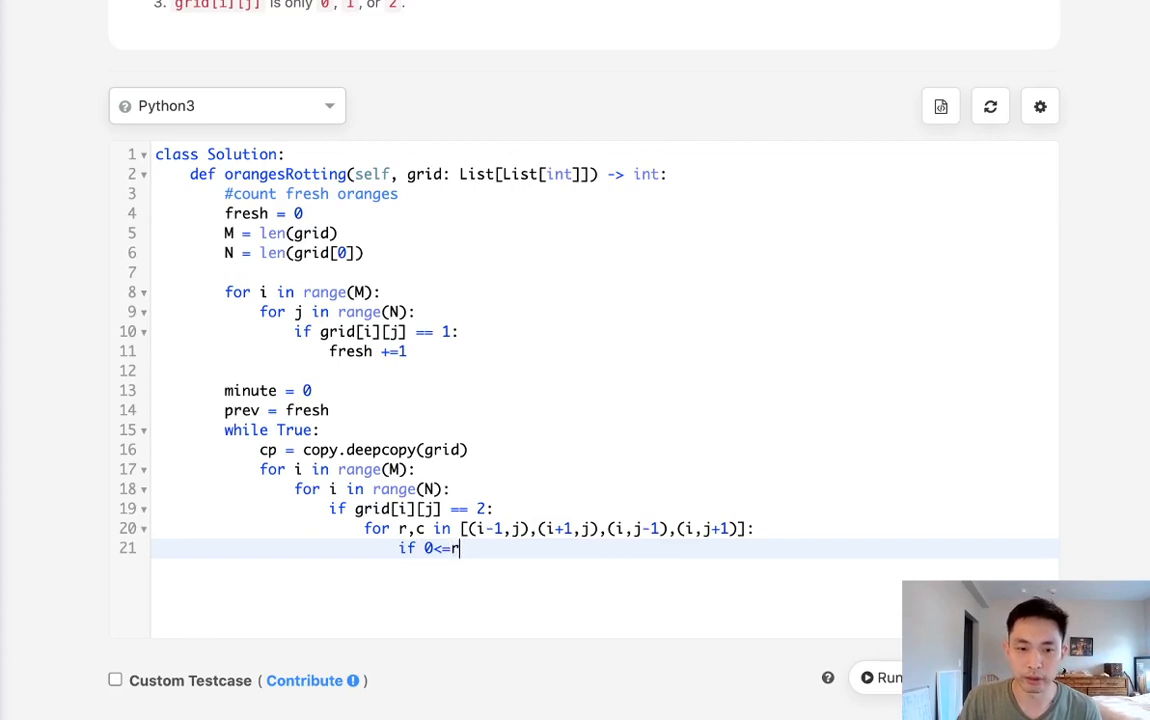
text(<)
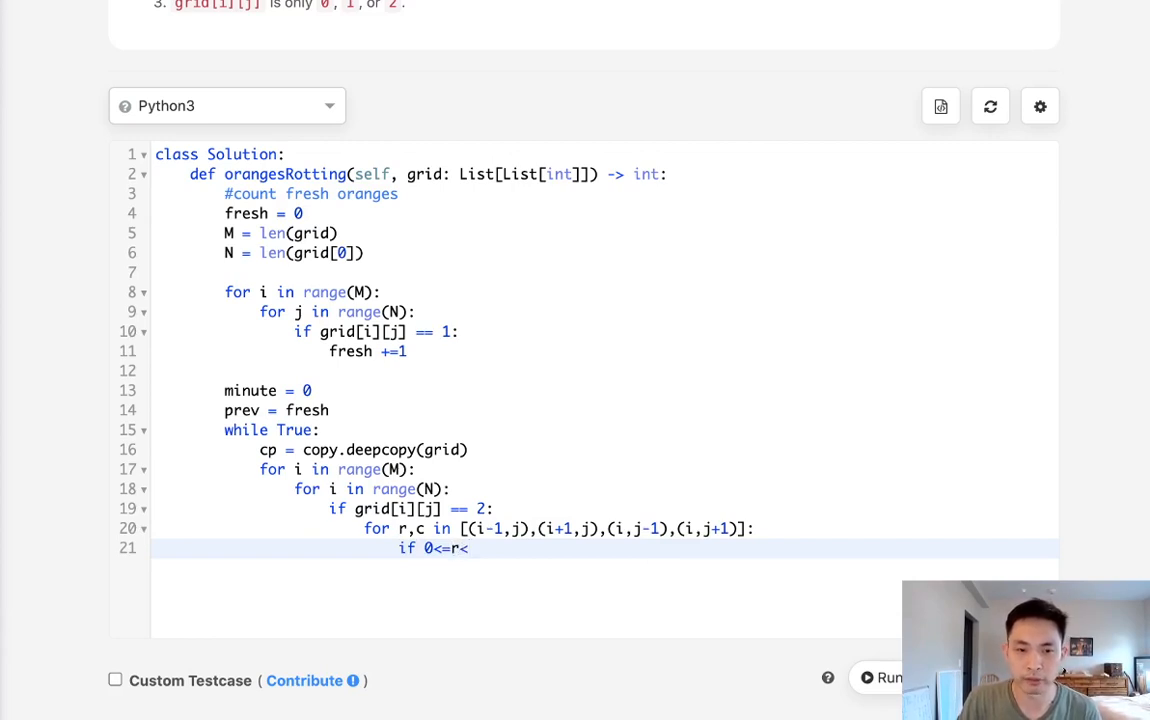
text(M)
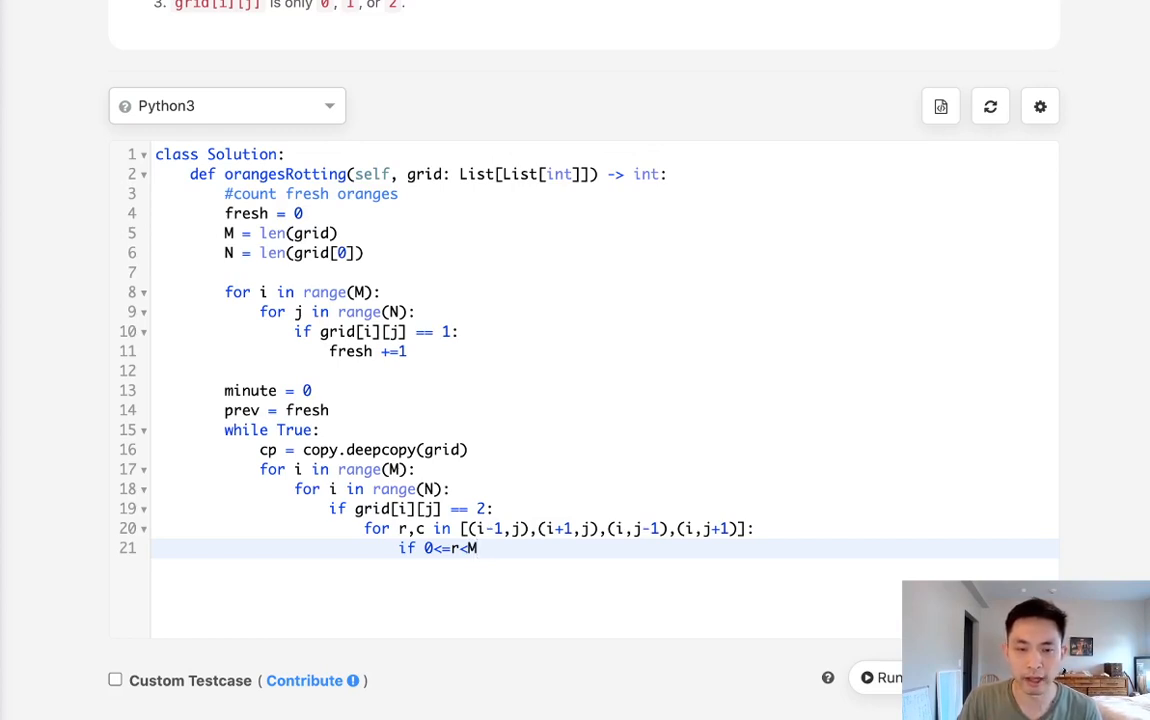
text(and)
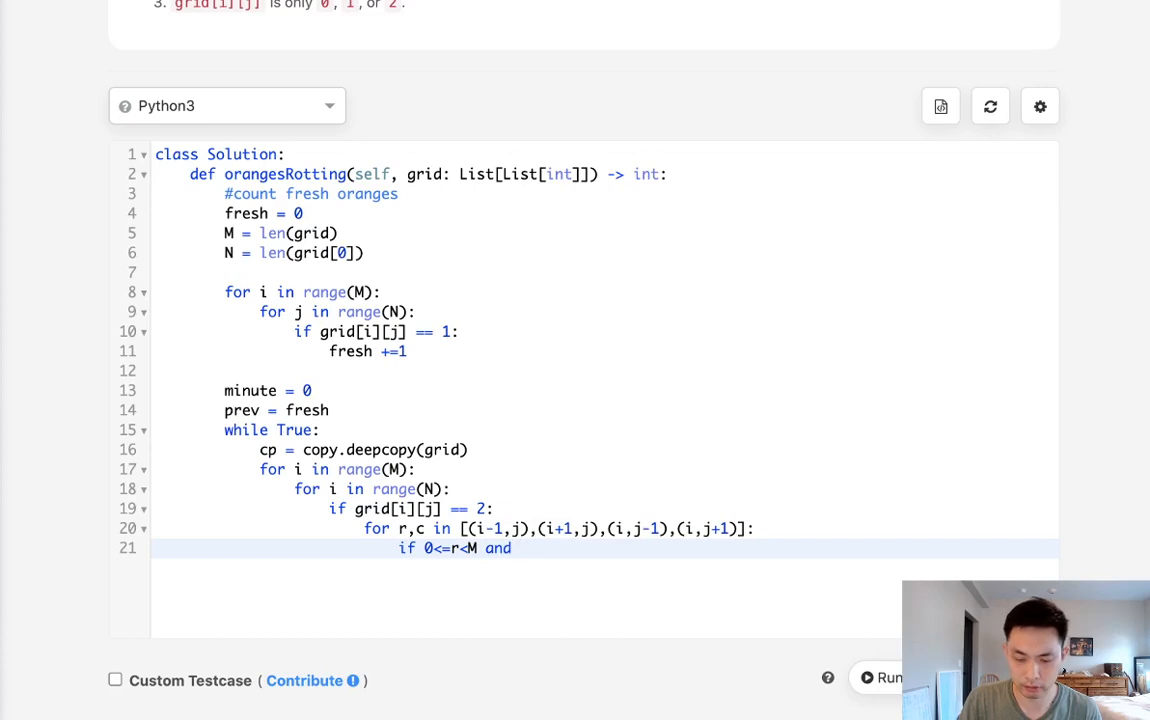
text(0<=)
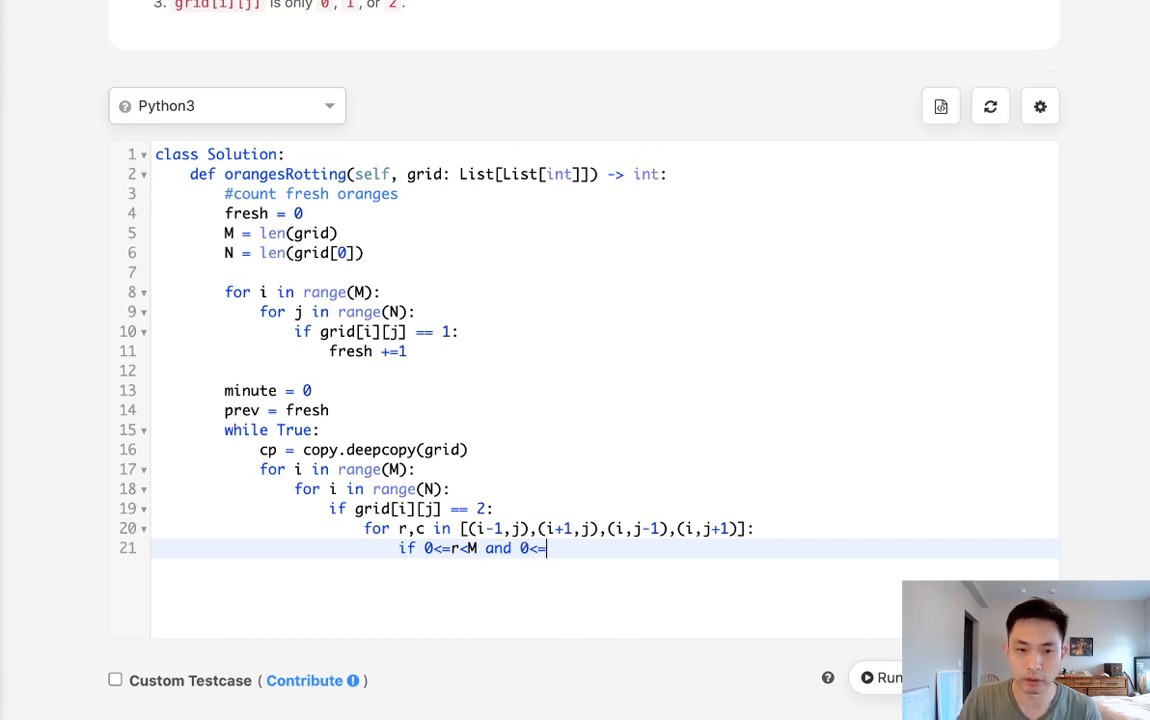
text(c<N and)
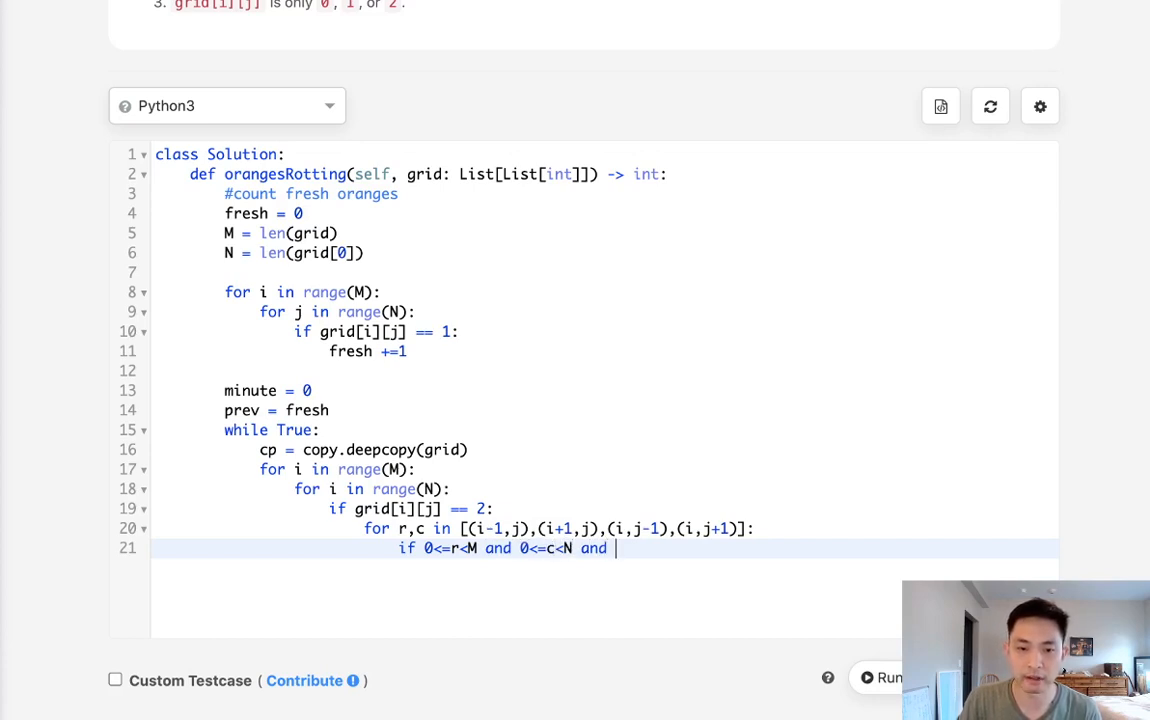
text(cp[])
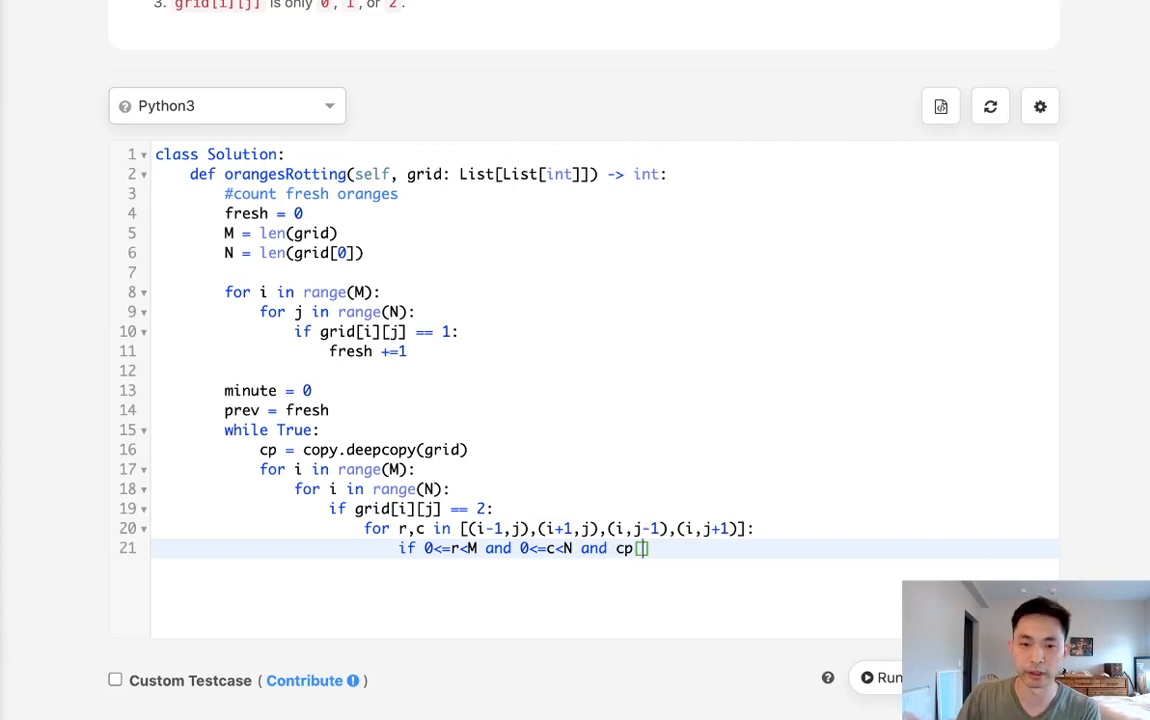
text(r)
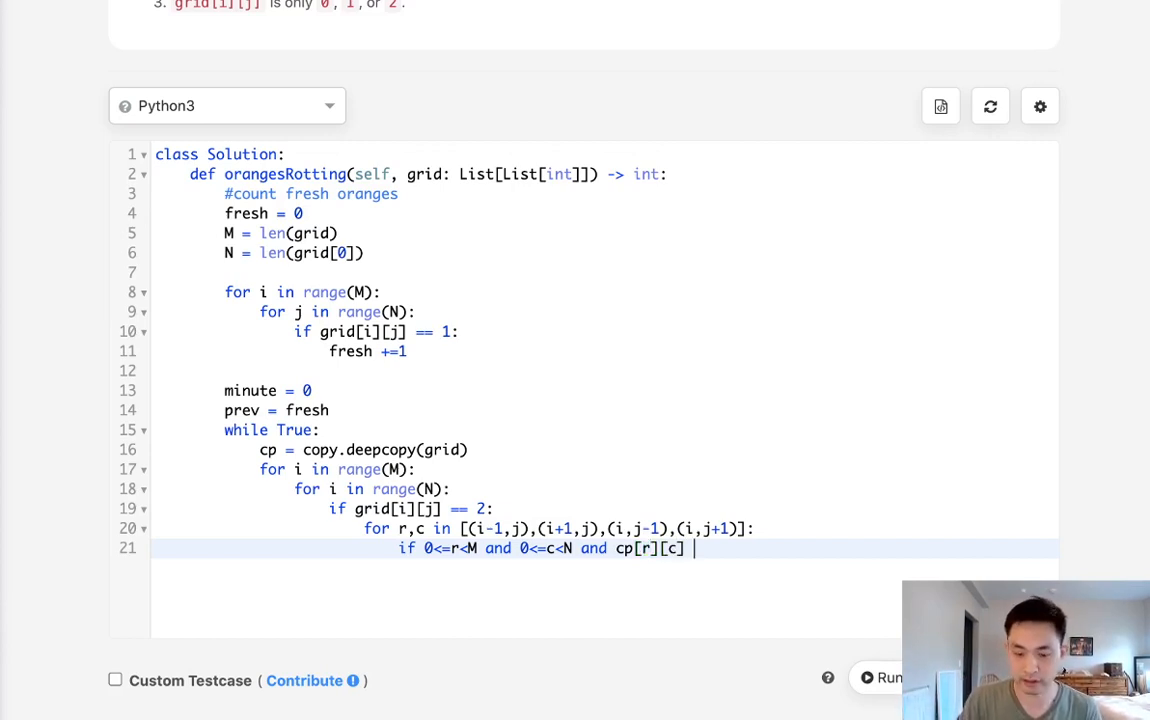
text(==1:)
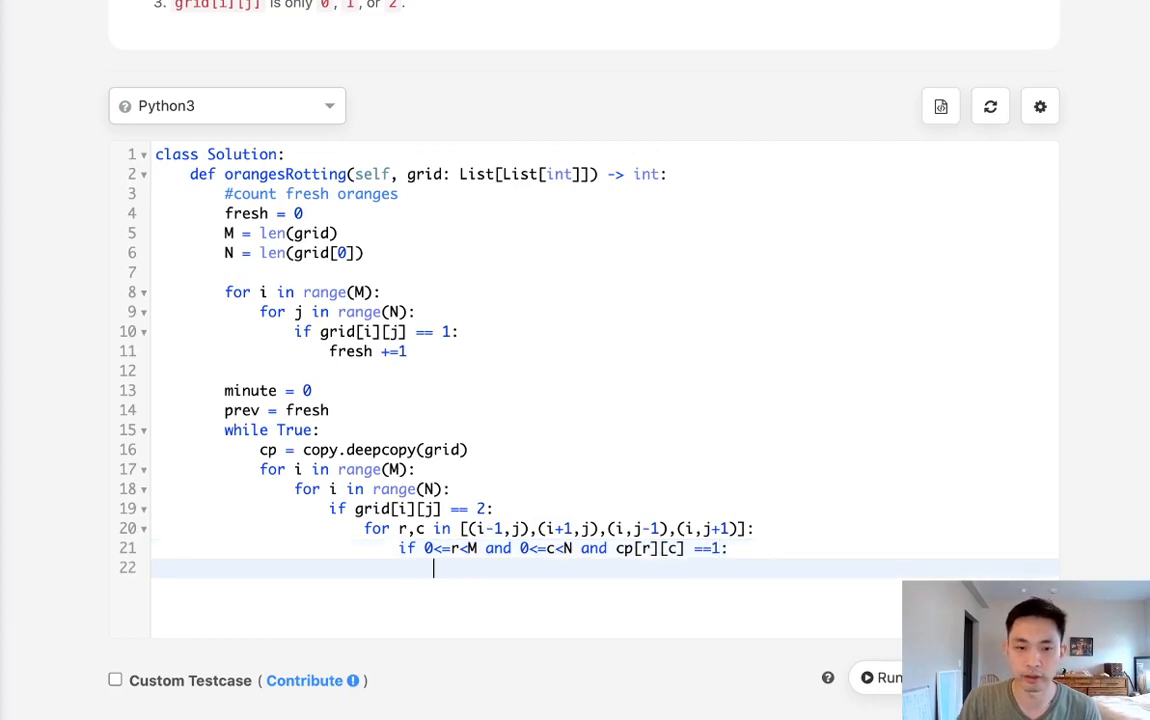
- Set cp[r][c] = 2 and decrement fresh by 1
text(cp[])
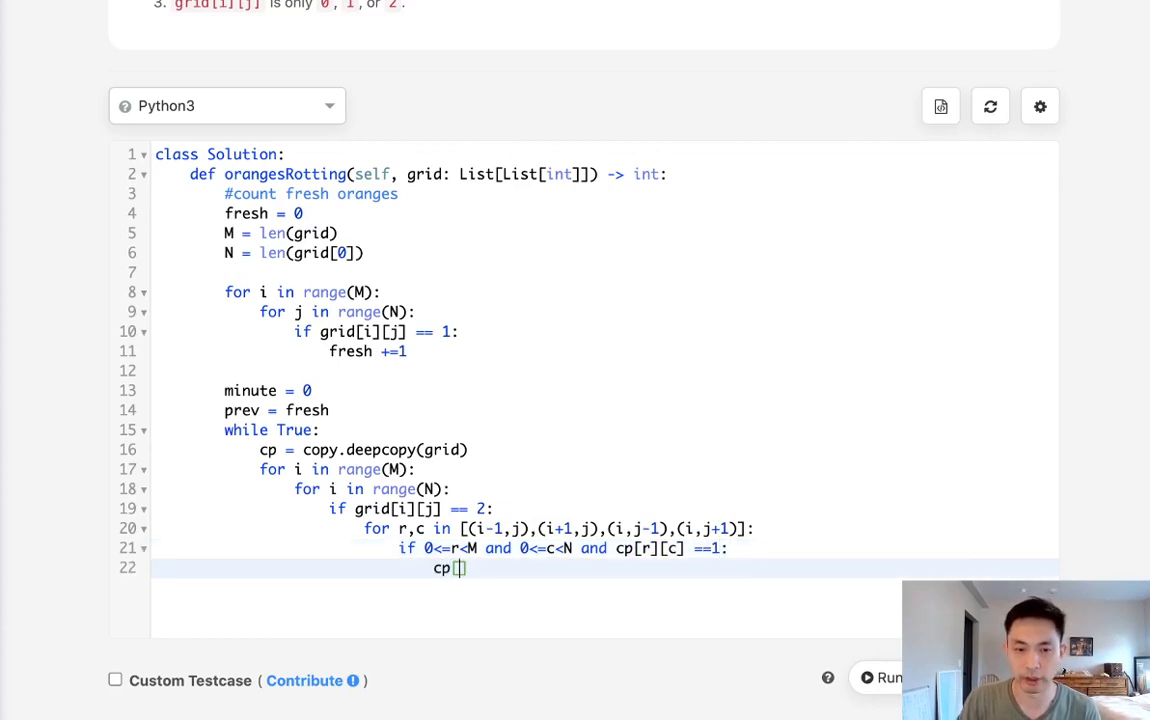
text([r][c] = 2)
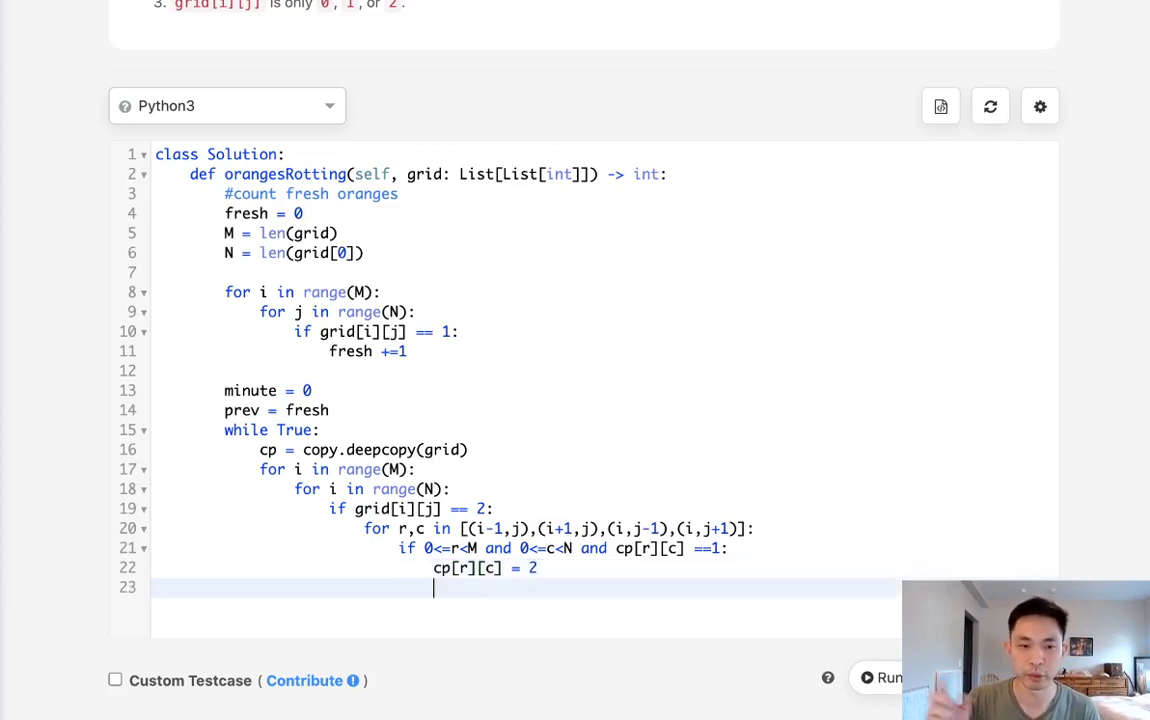
text(fresh)
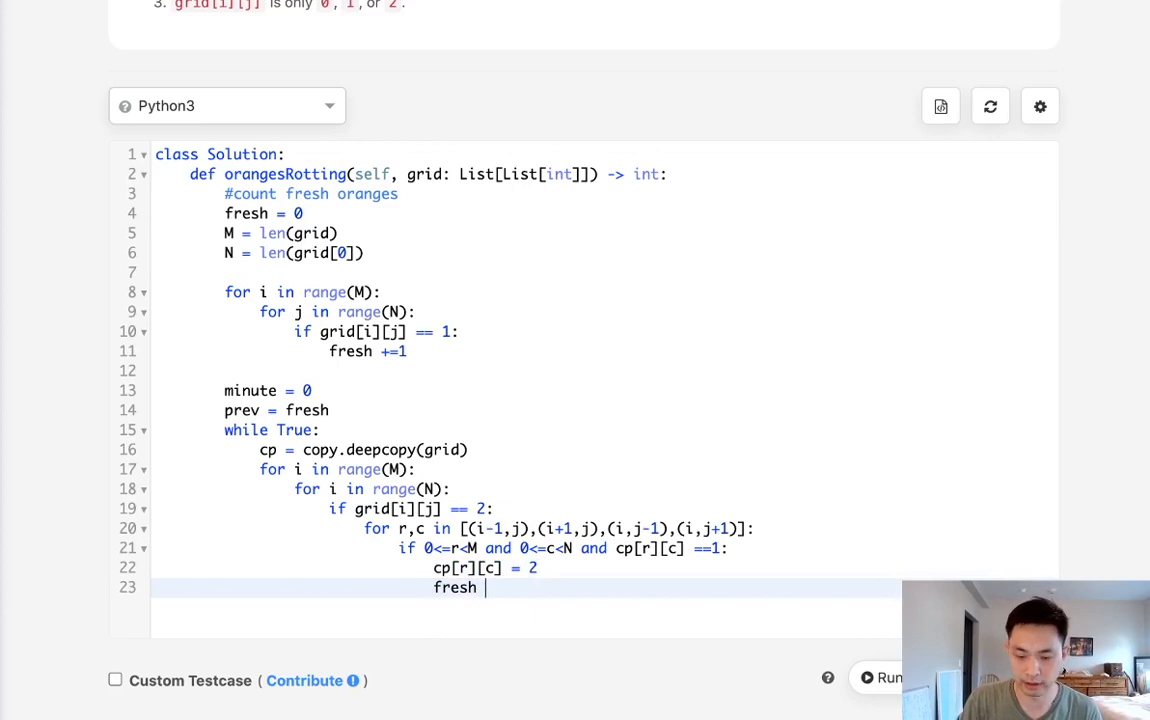
text(-= 1)
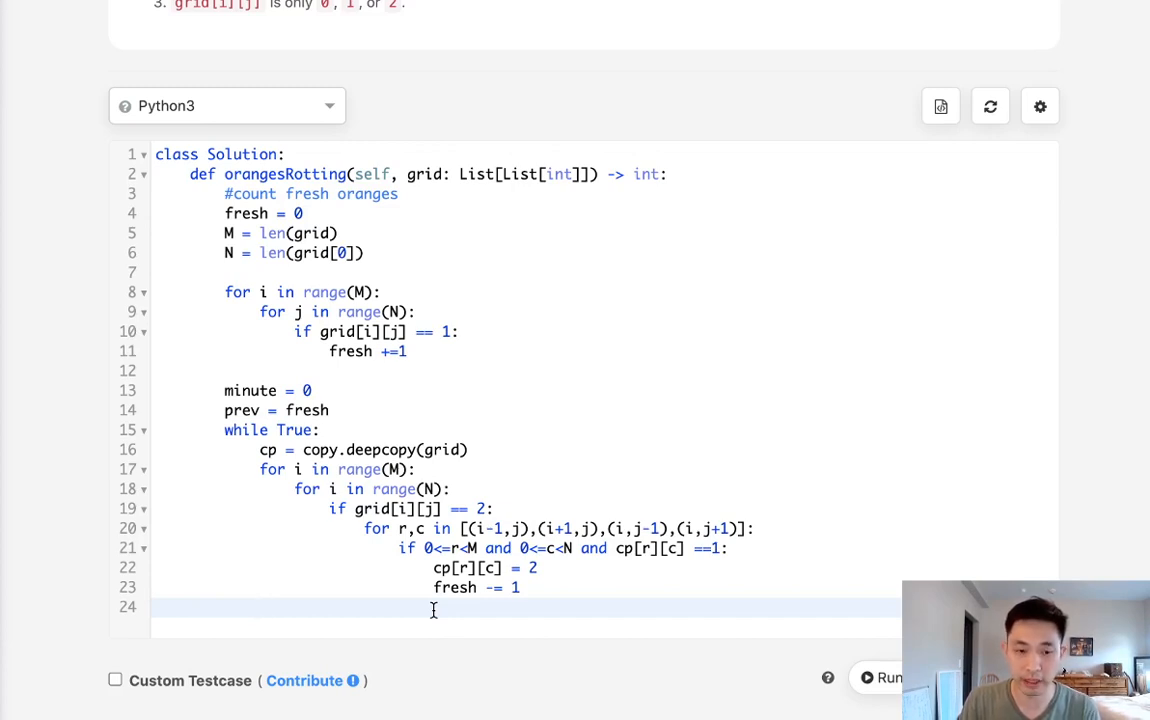
- Break out of the while loop when prev == fresh
text(if)
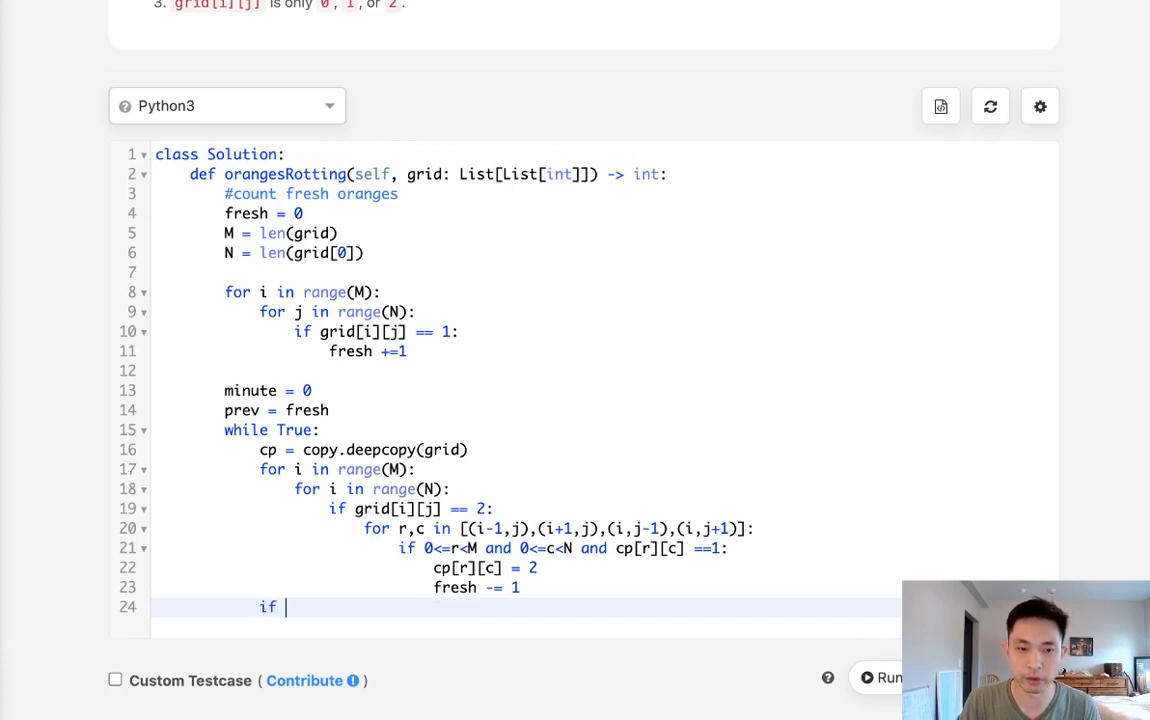
text(prev)
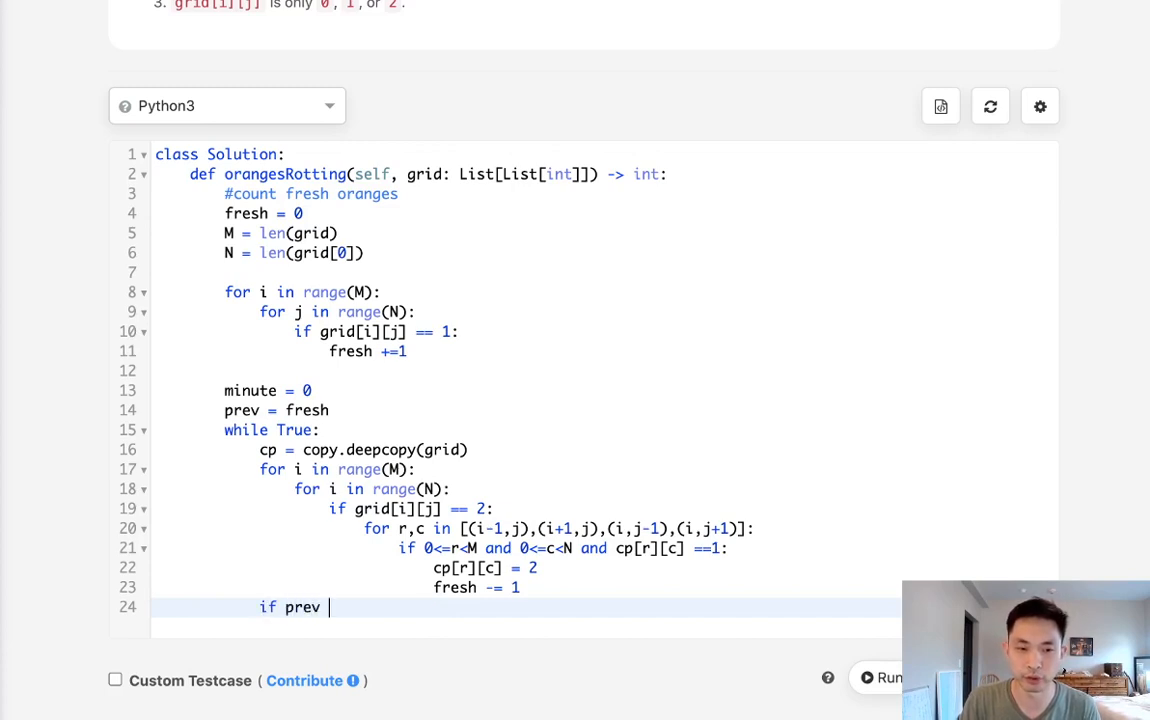
text(!=)
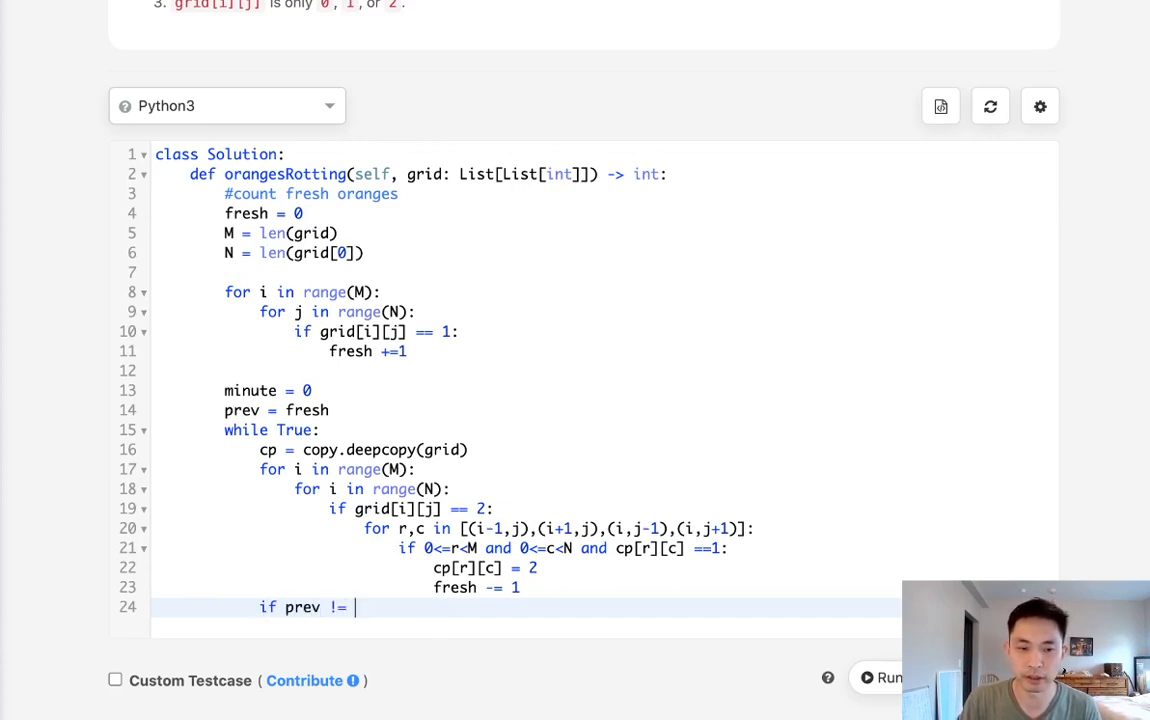
text(=)
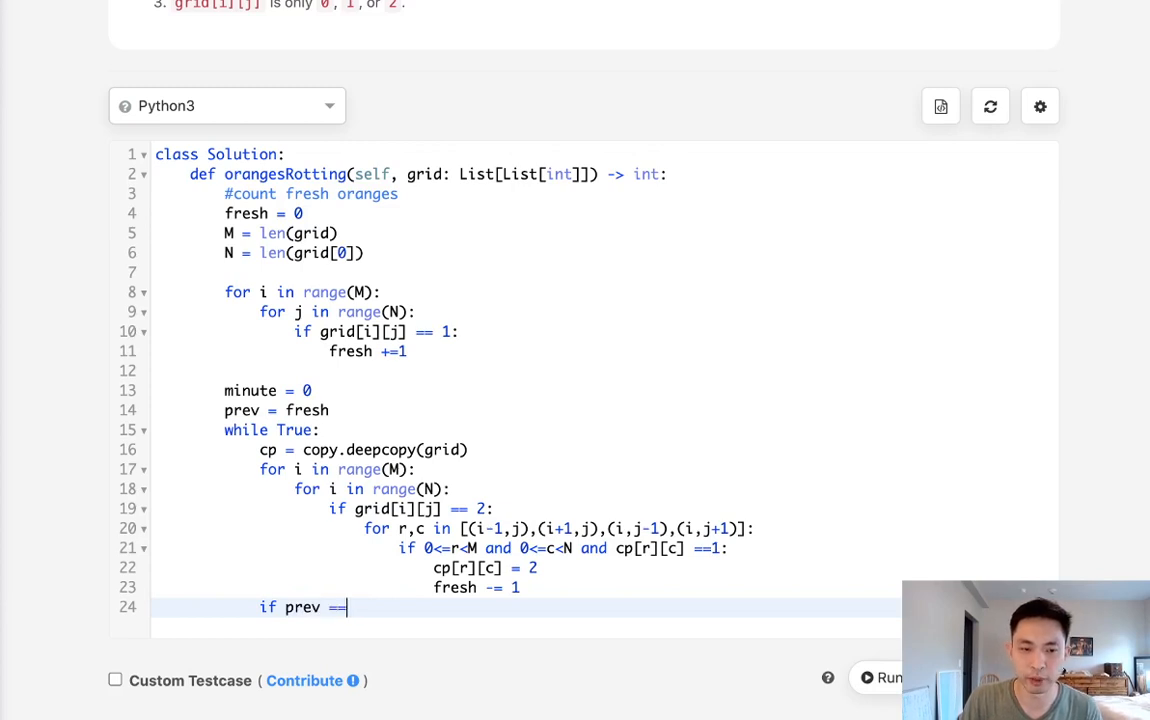
text(fresh:)
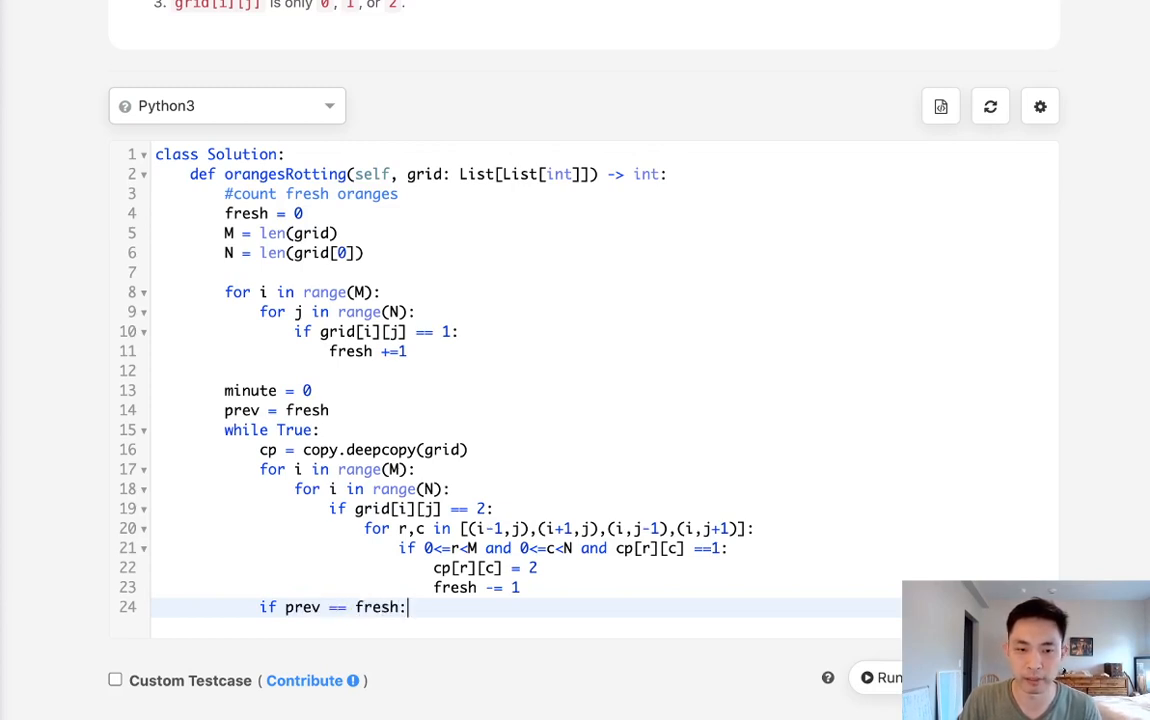
text(break)
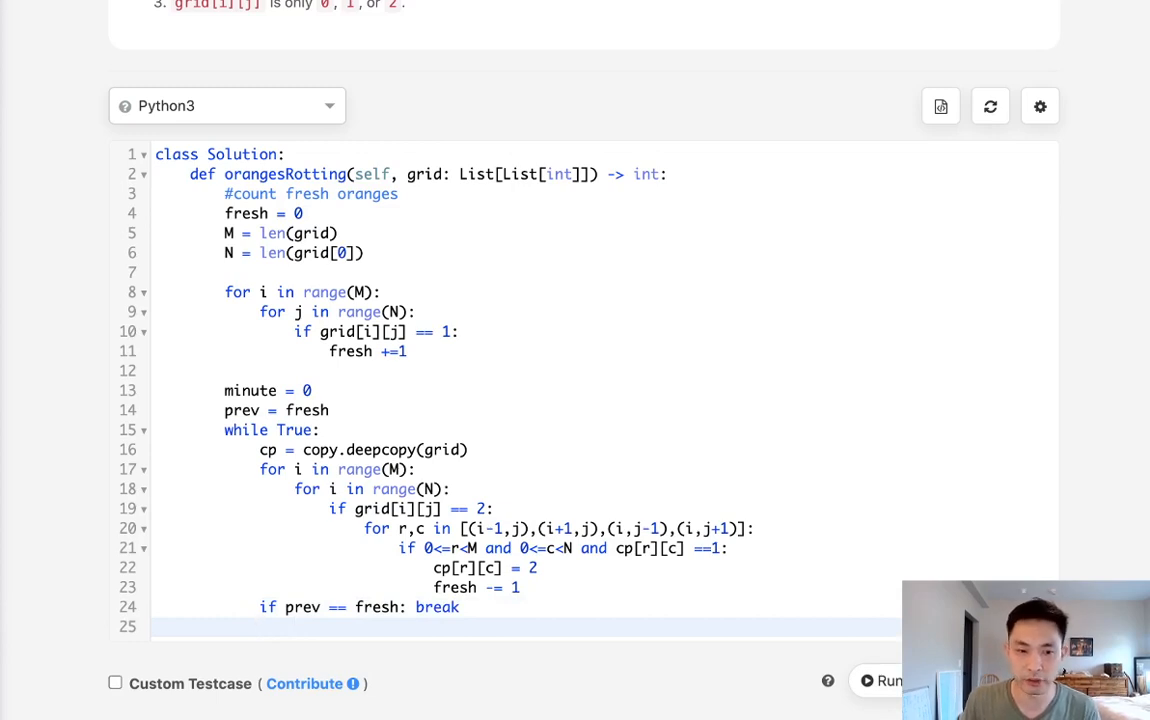
- Otherwise increment minute, set grid = cp, and set prev = fresh
text(minute)
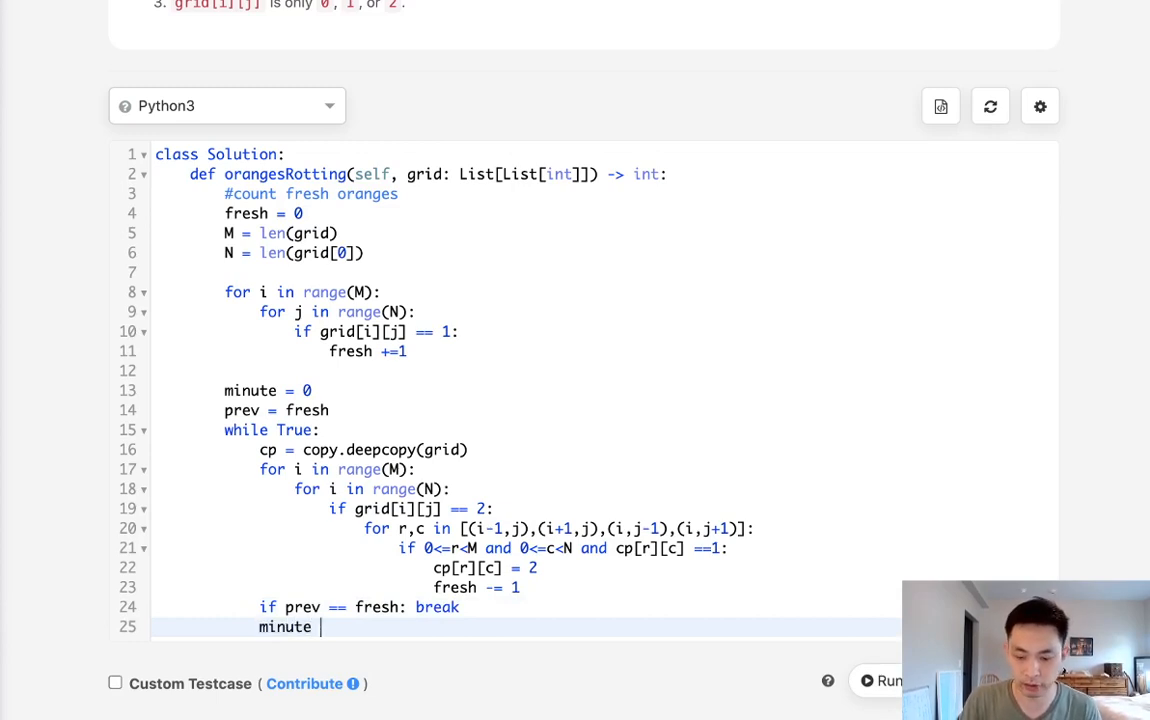
text(+= 1)
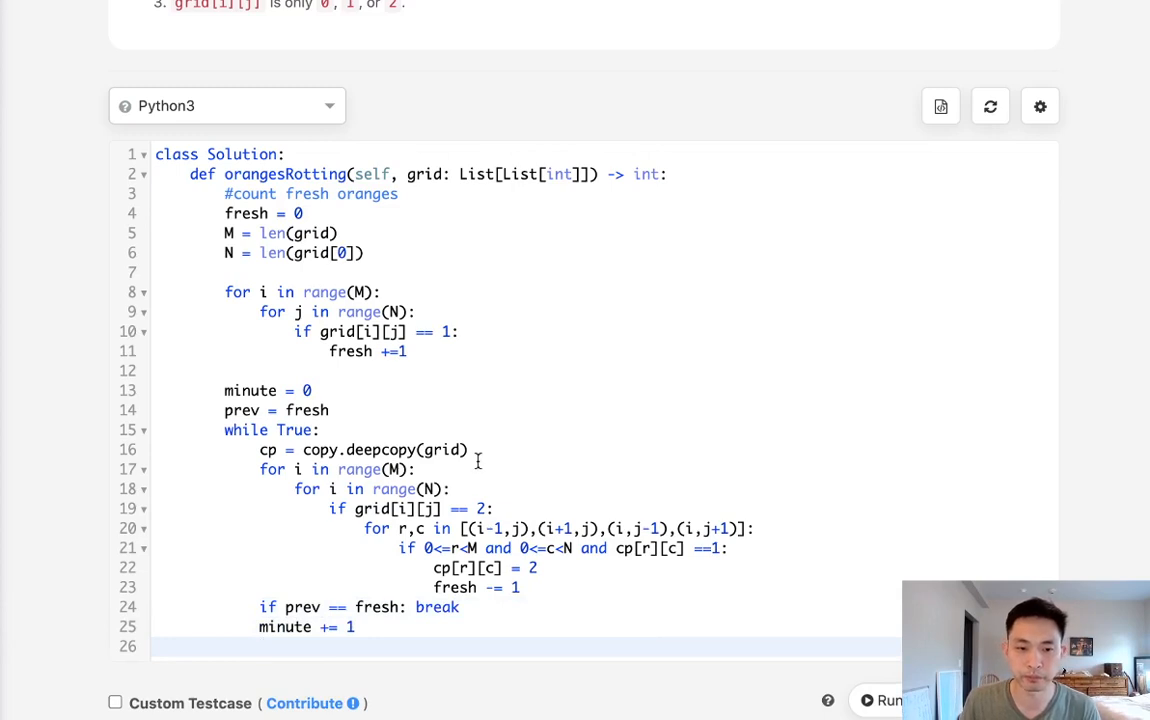
scroll(up, 3)
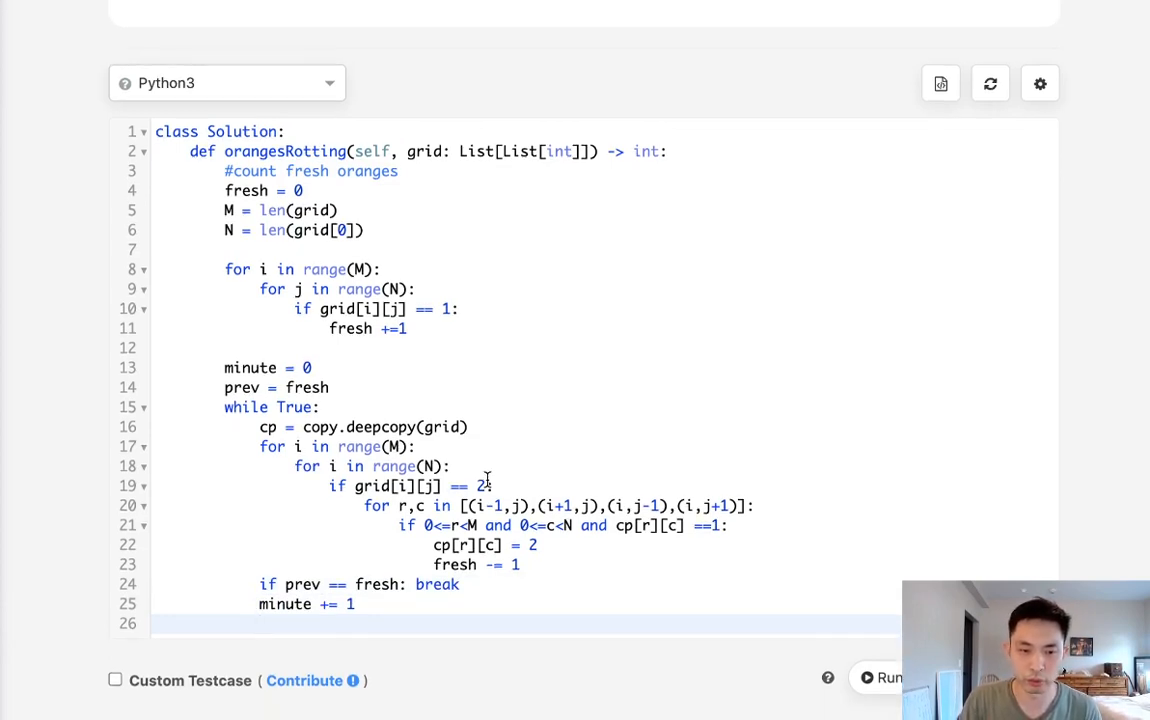
text(grid = cp)
text(prev)
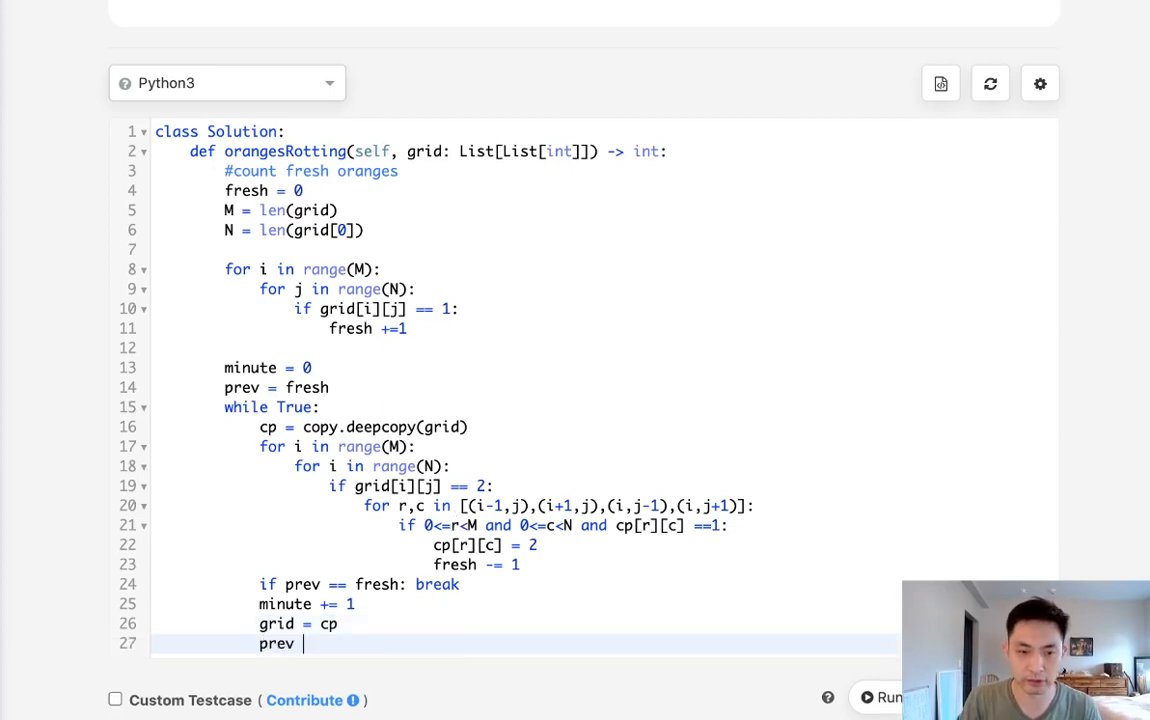
text(= fresh)
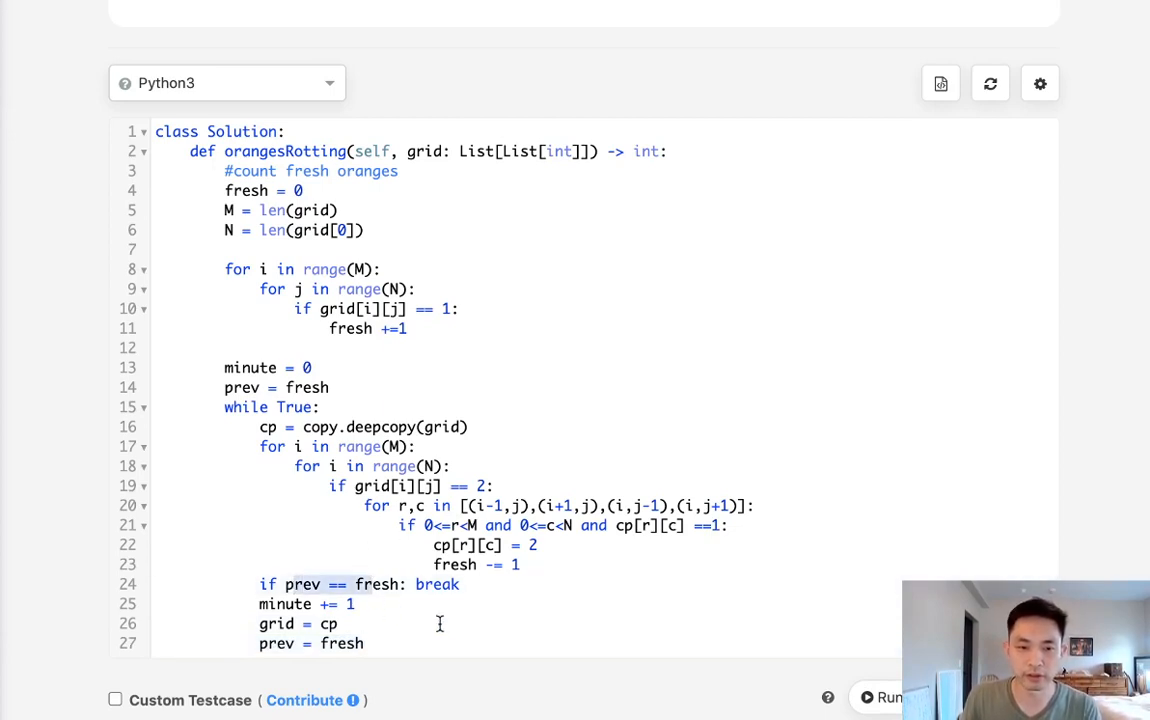
scroll(down, 3)
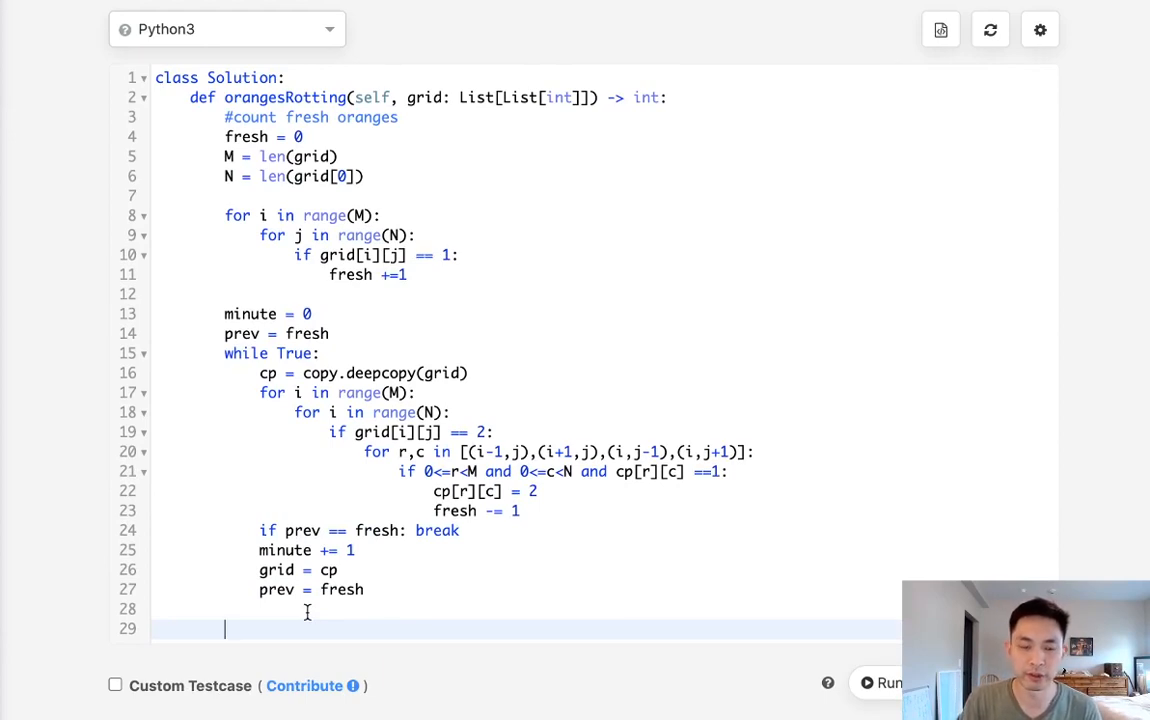
- After the loop, return -1 if fresh > 0, else return minute
text(if fresh)
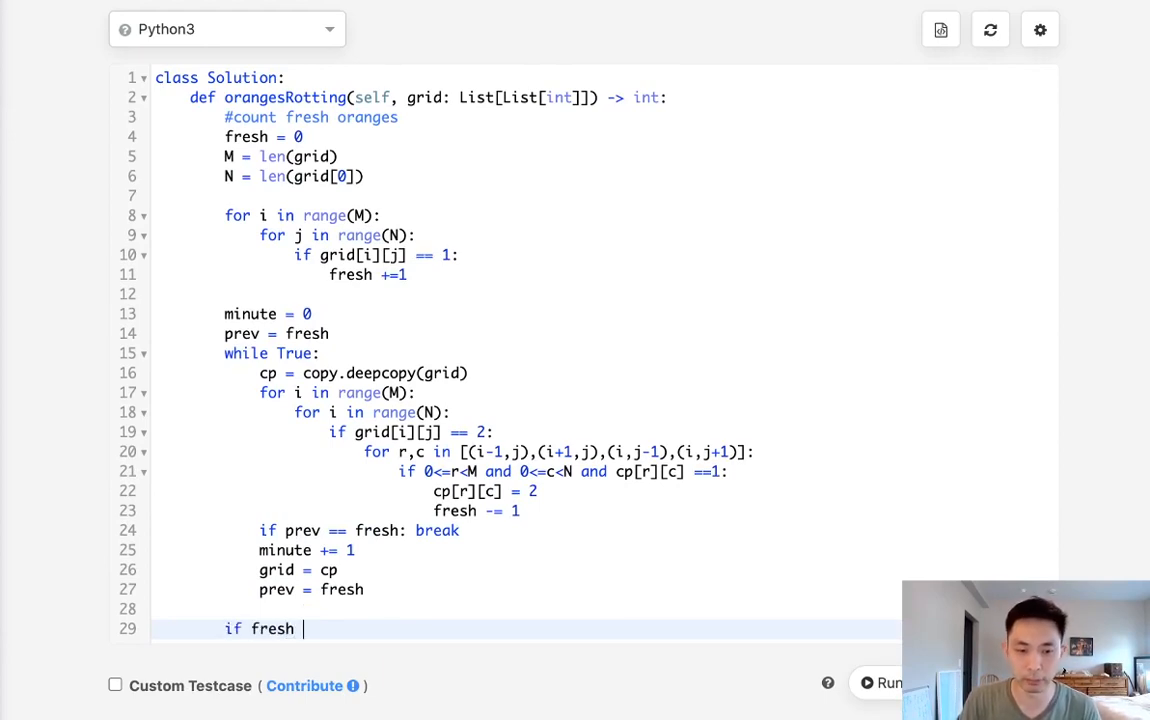
text(> 0:)
text(return -1)
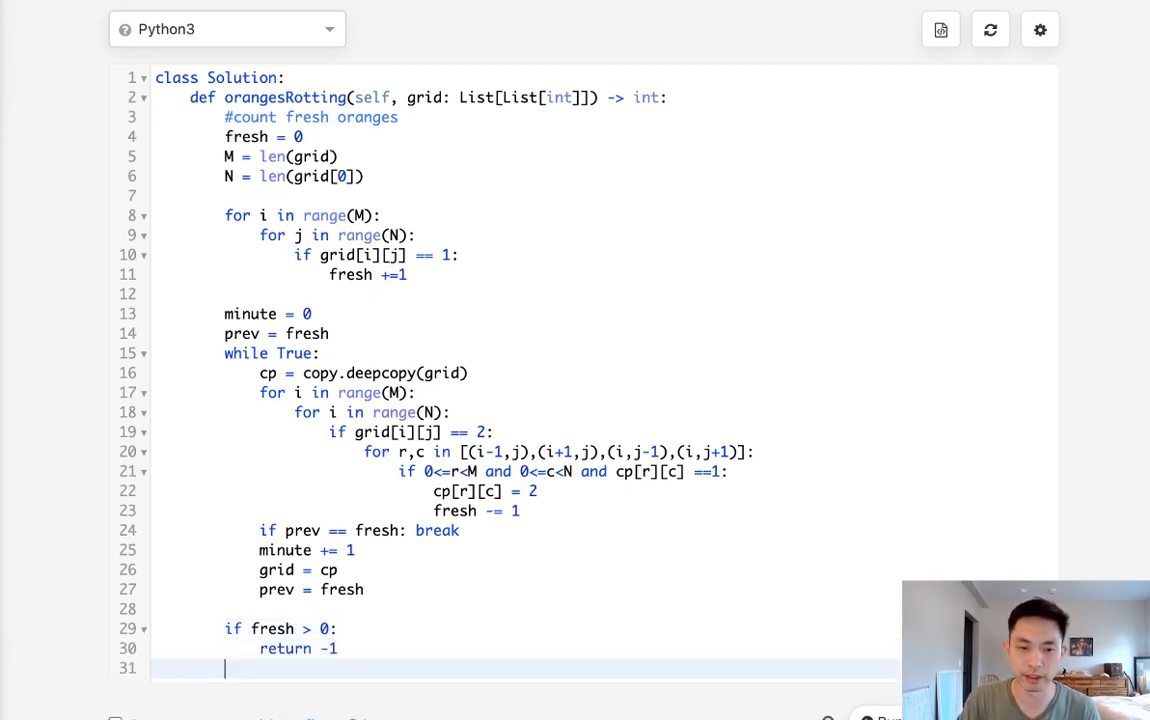
text(else:)
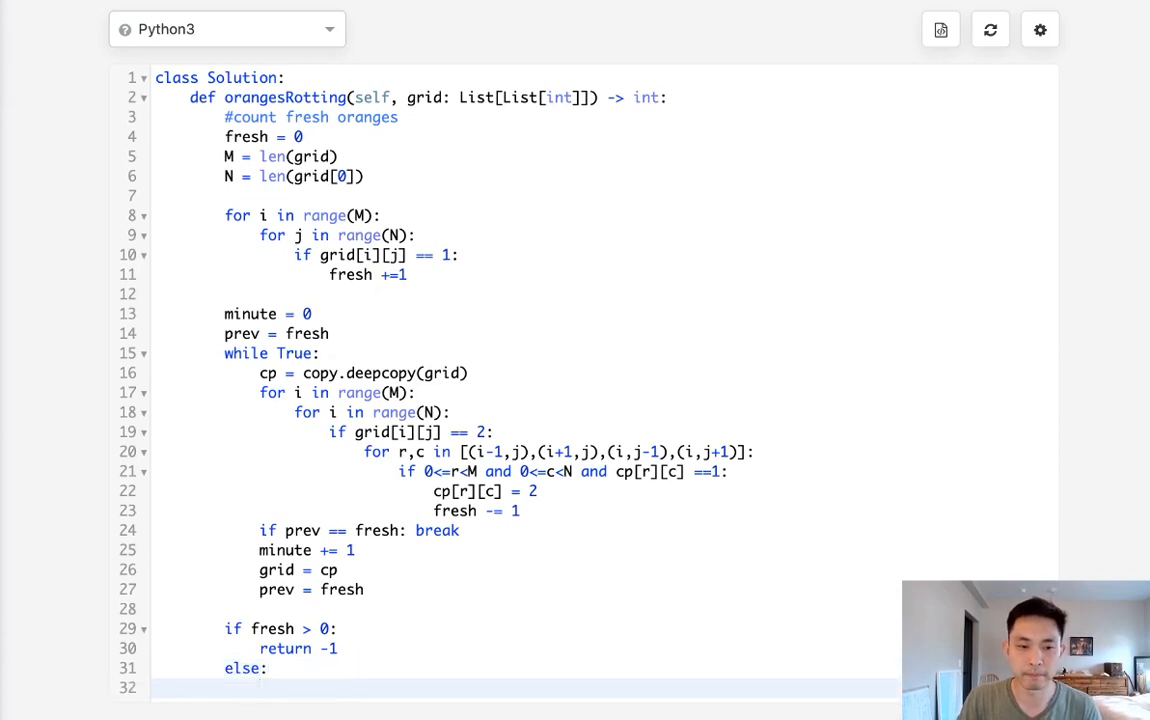
text(return)
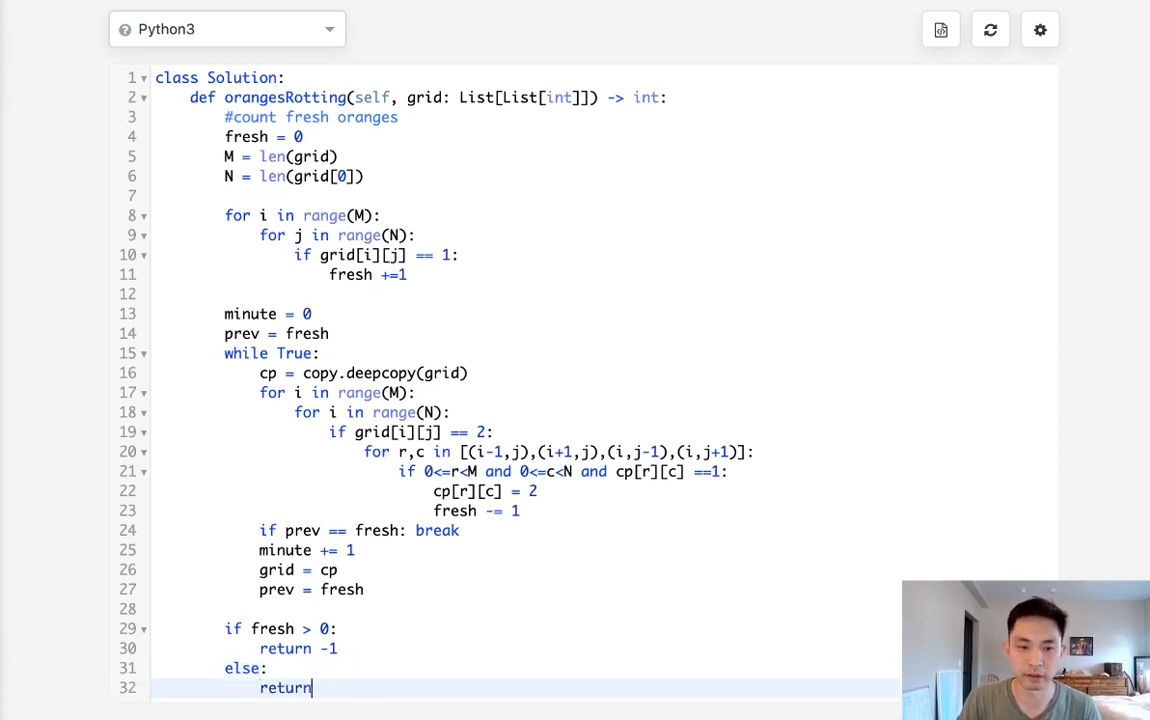
text(minute)
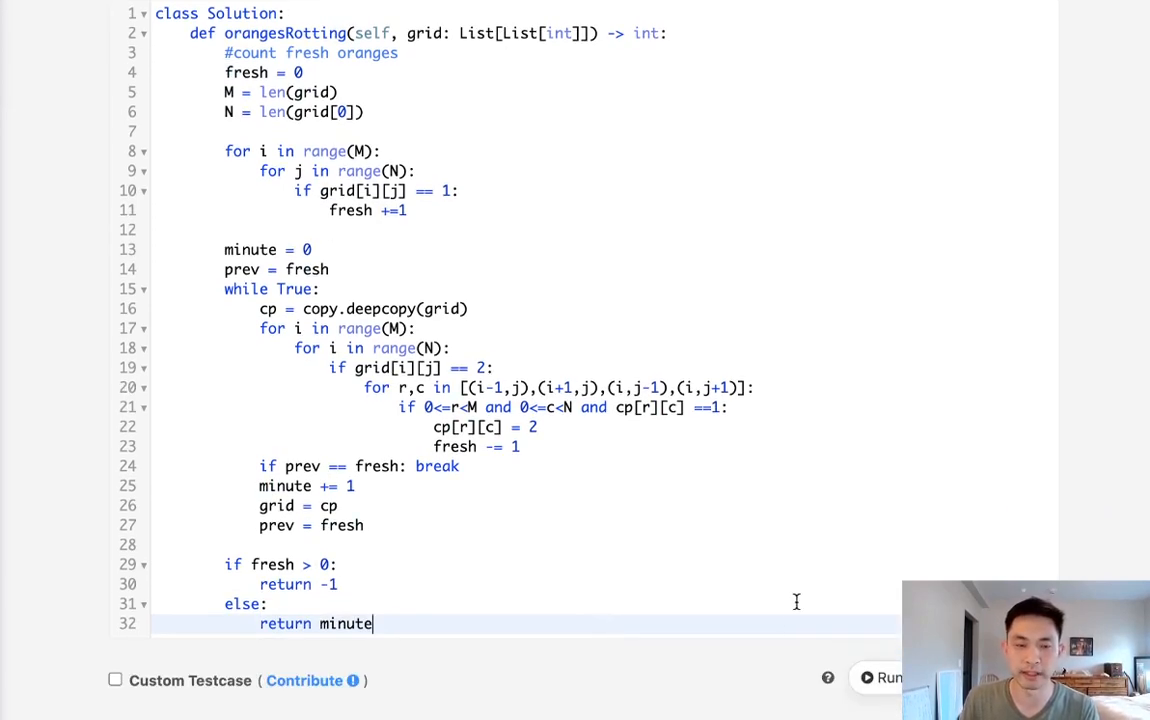
click(884, 677)
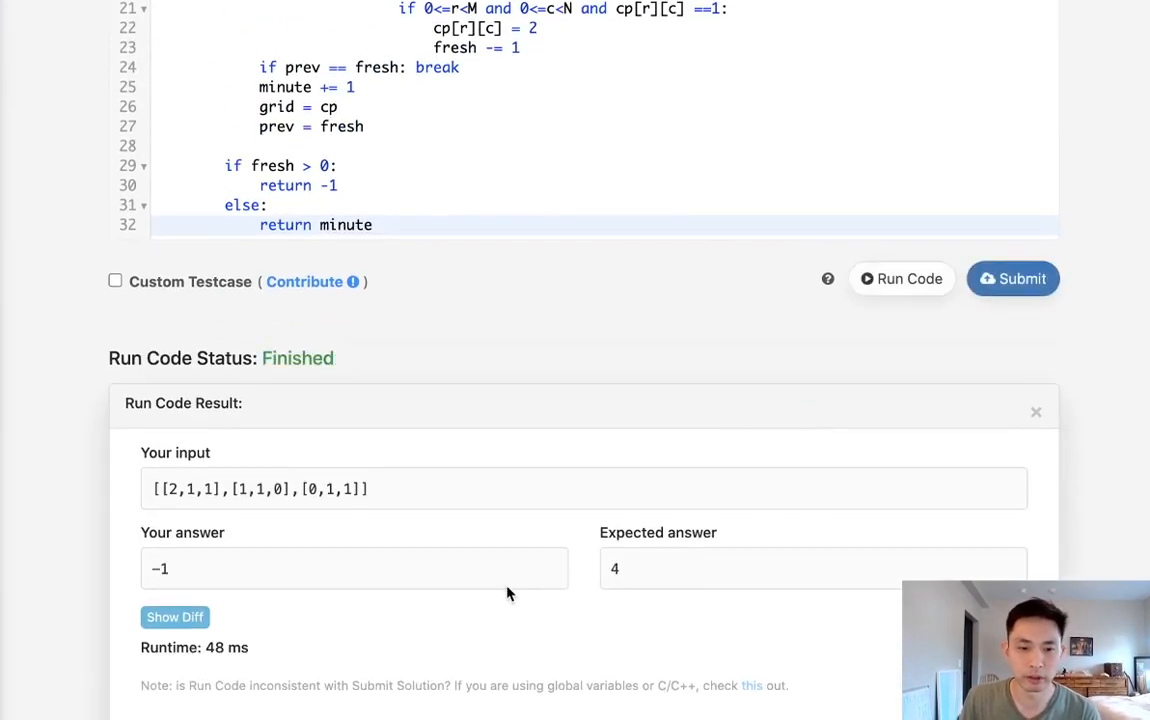
scroll(up, 3)
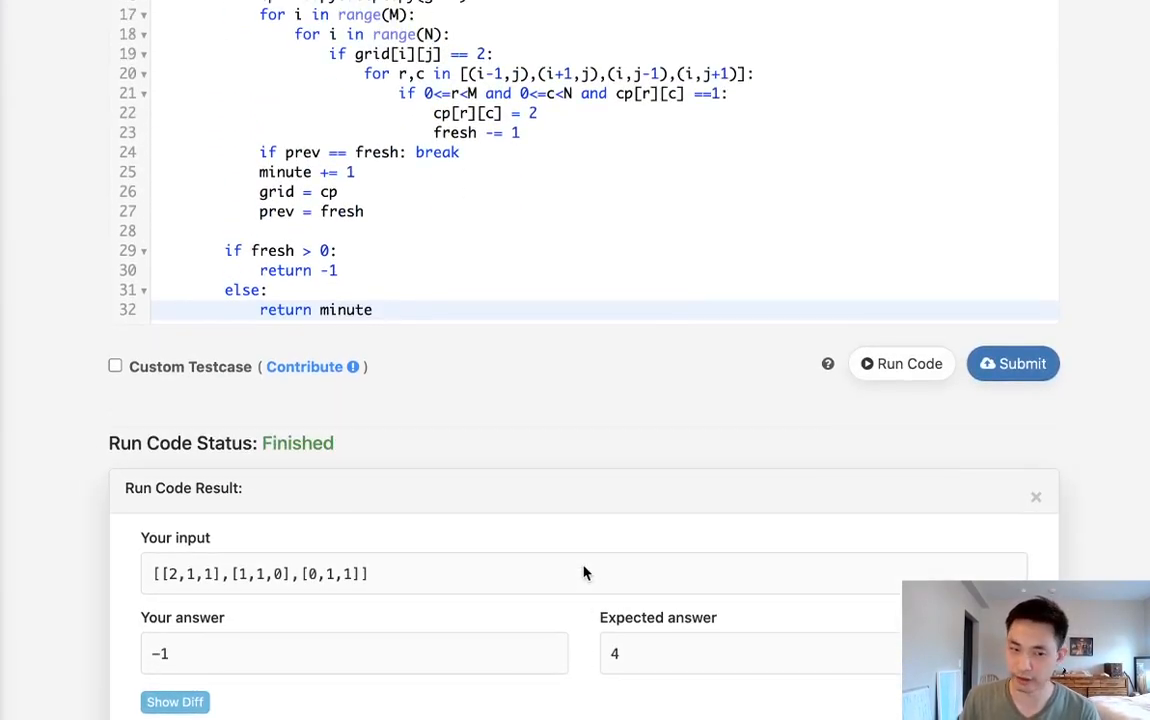
mouse_move(659, 417)
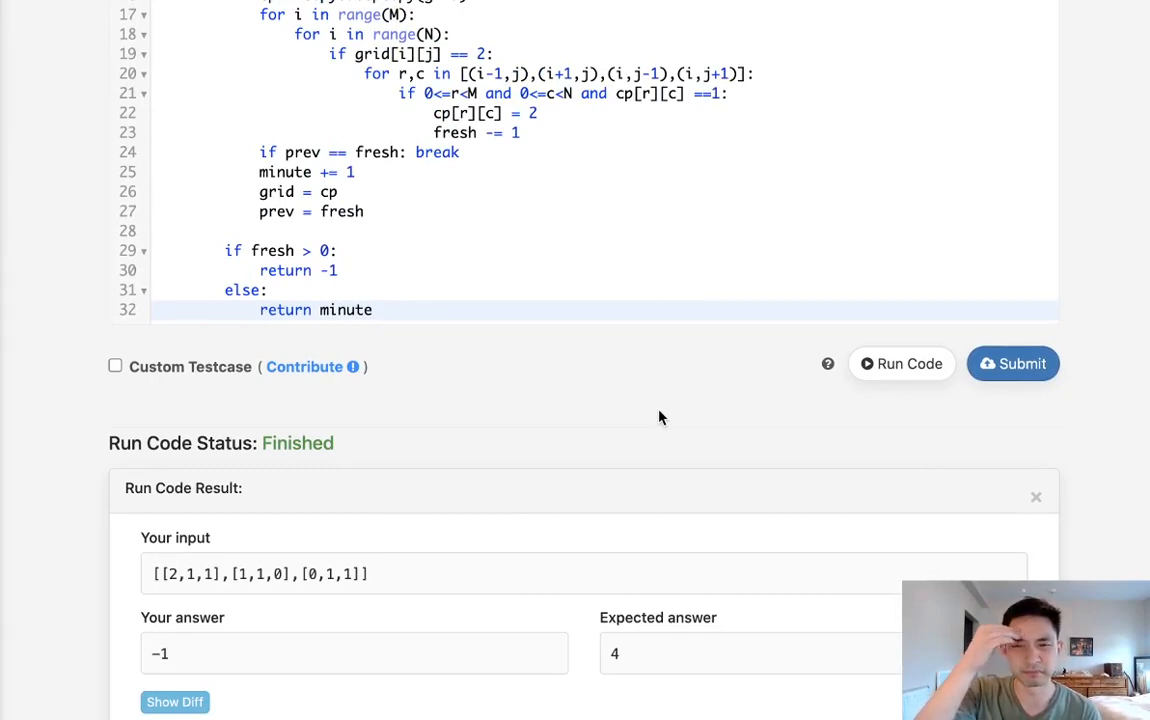
scroll(up, 3)
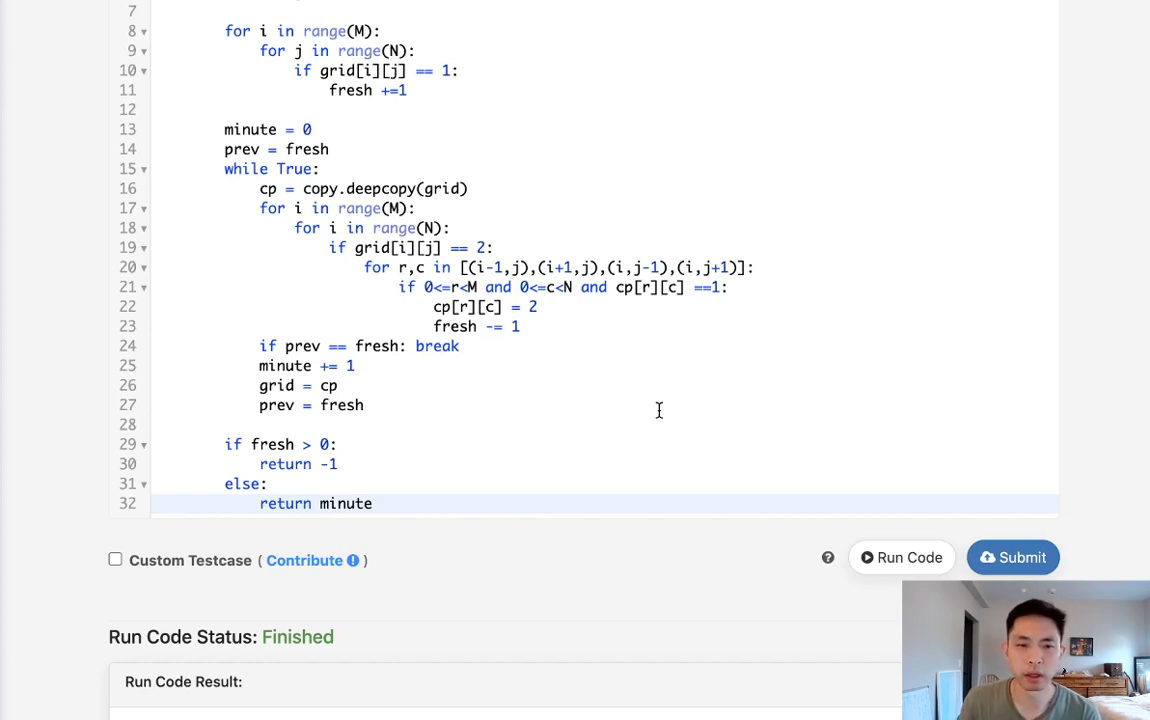
mouse_move(574, 437)
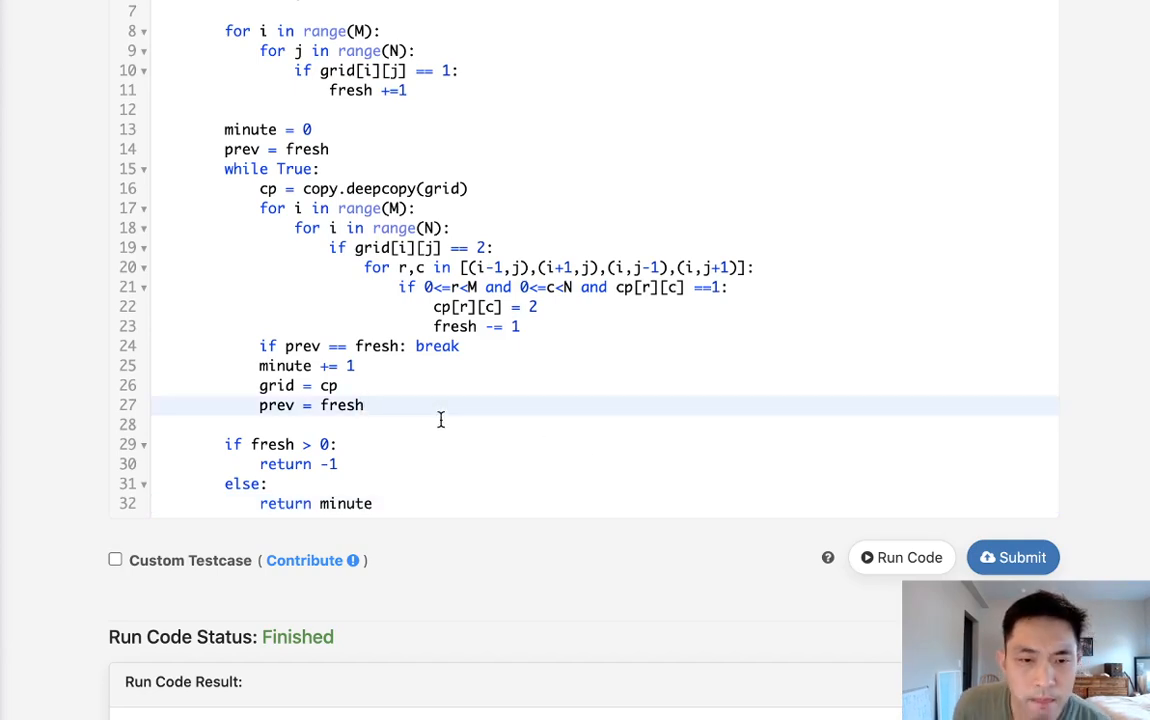
- Add print(fresh, minute) at the top of the while loop and rerun the code
key(Return)
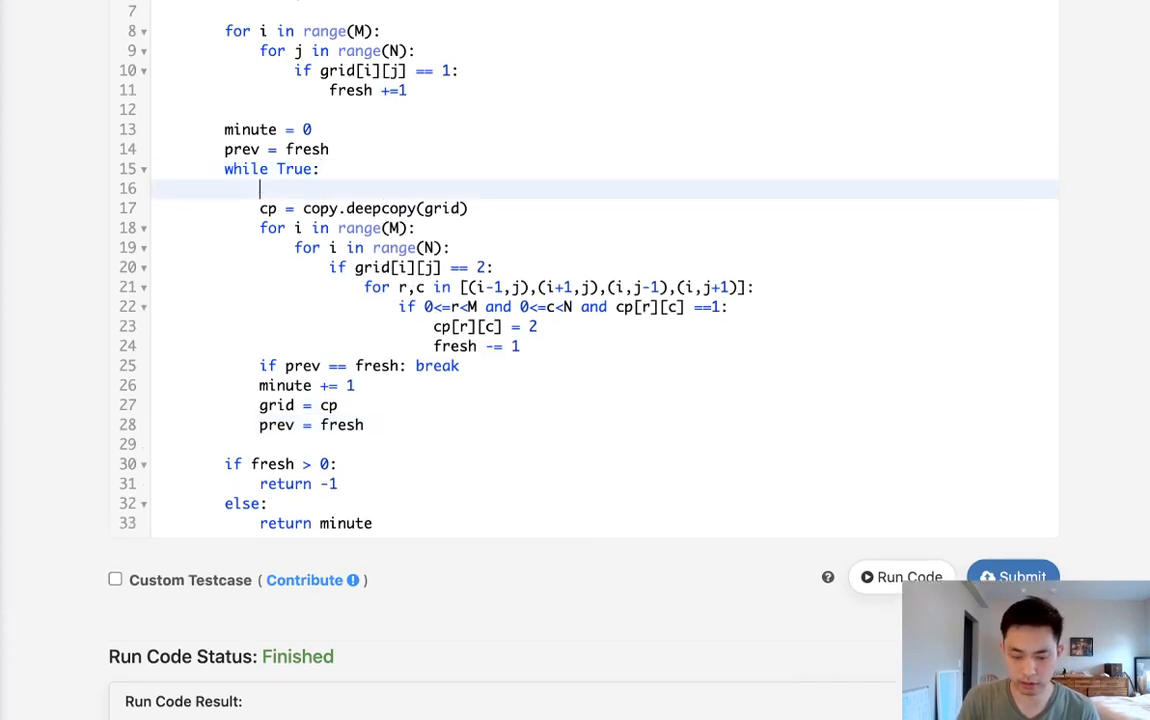
text(print(fresh,minute)
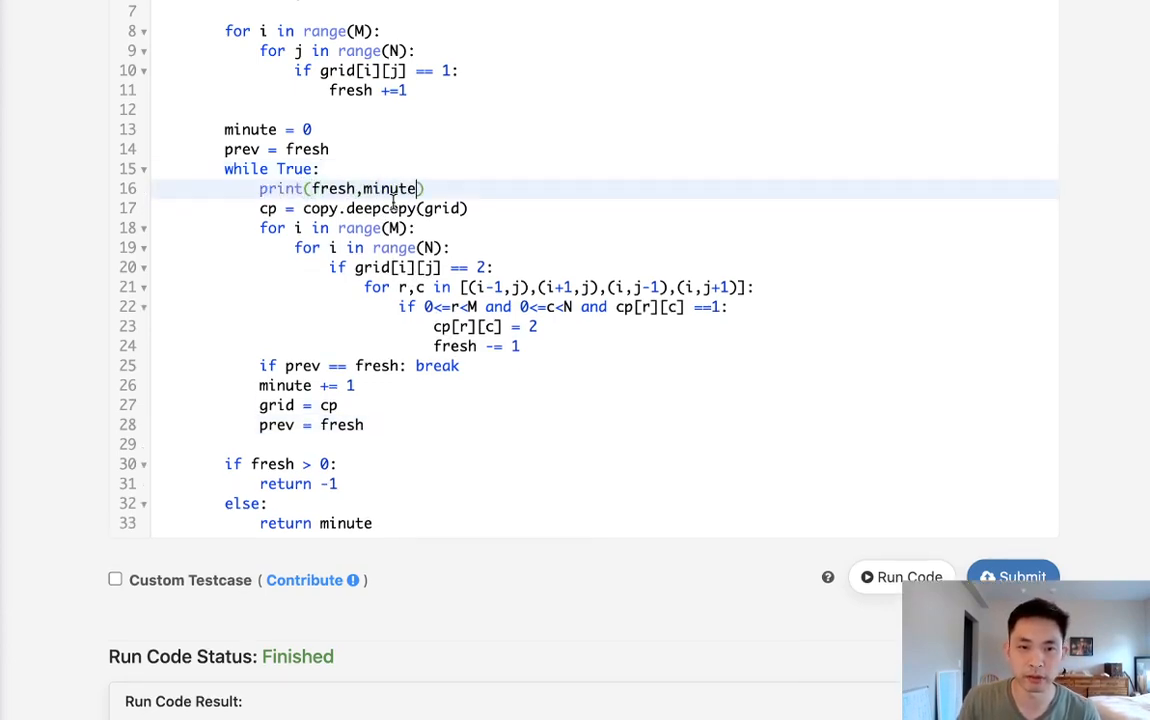
click(899, 577)
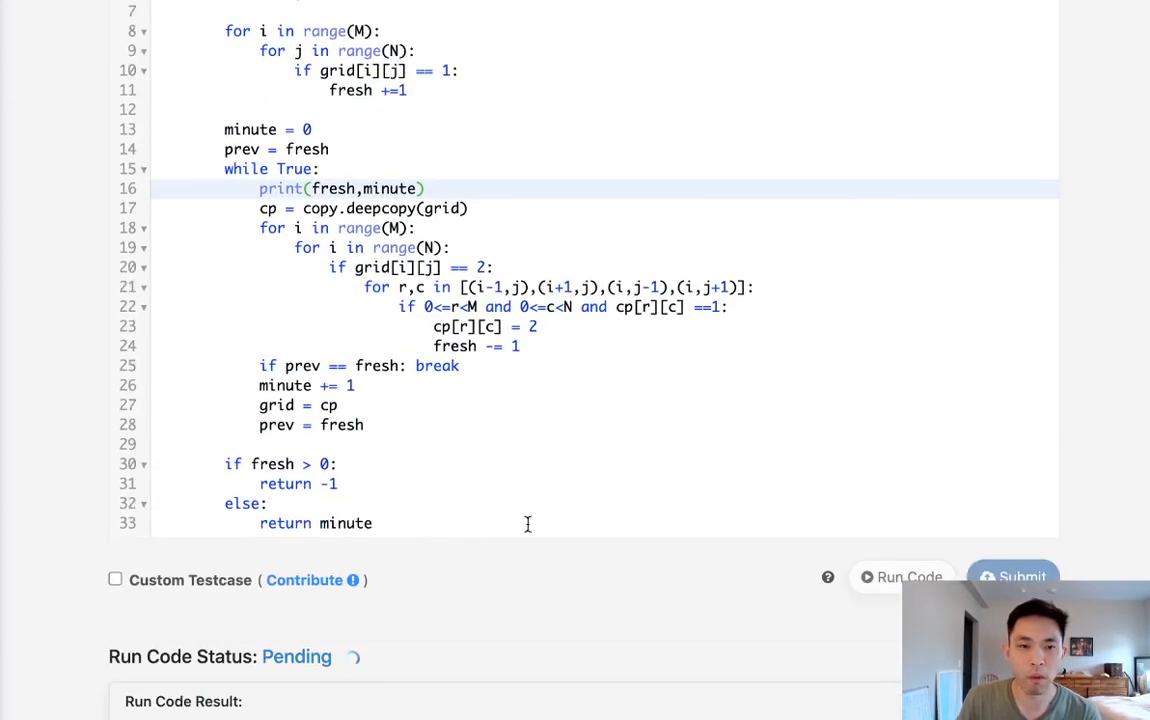
click(901, 577)
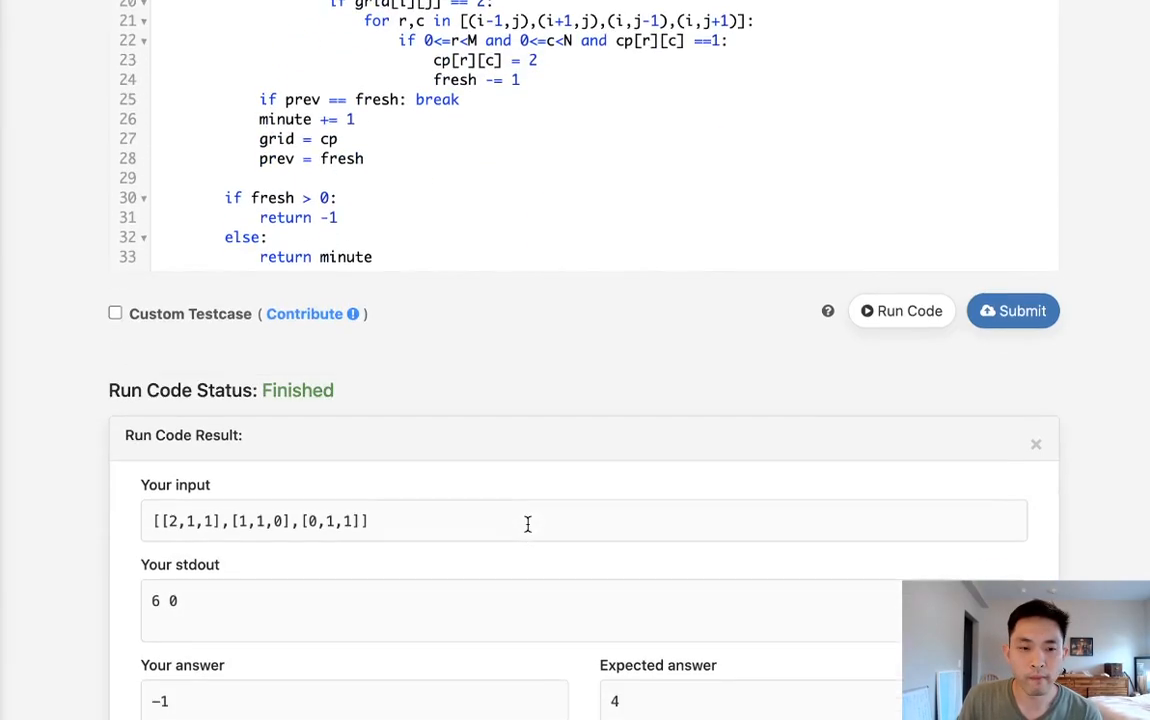
scroll(up, 3)
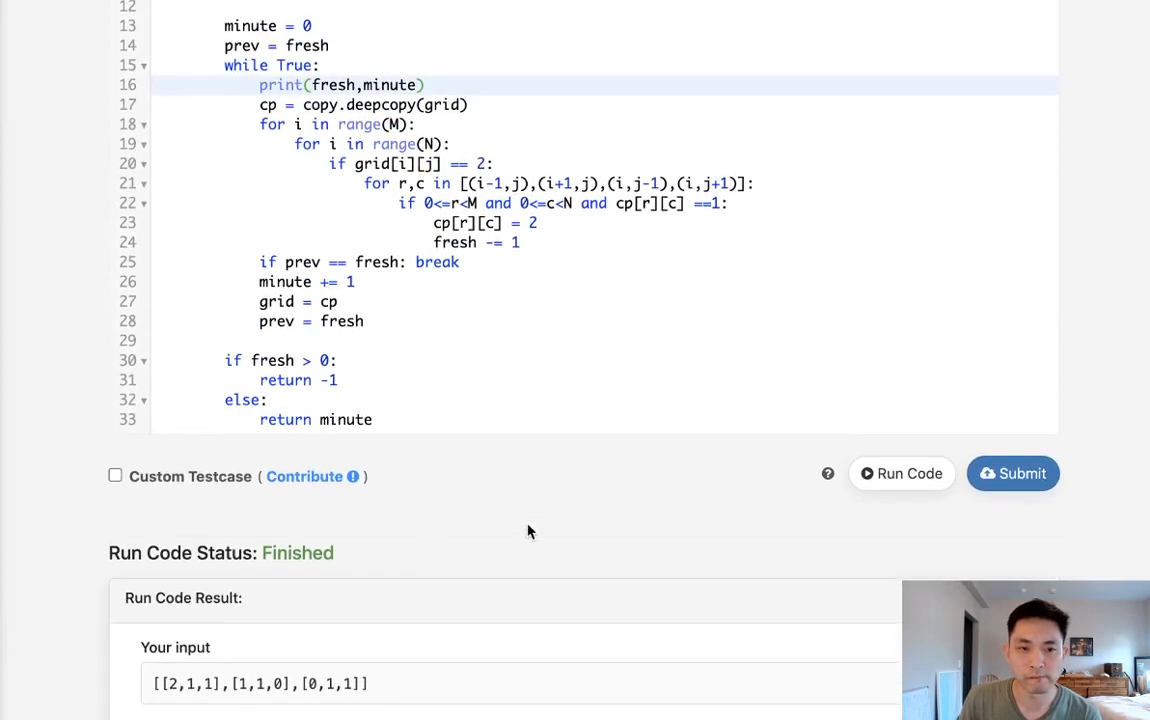
- Scroll up to the inner loop and change 'for i in range(N)' to 'for j'
scroll(up, 3)
text(j)
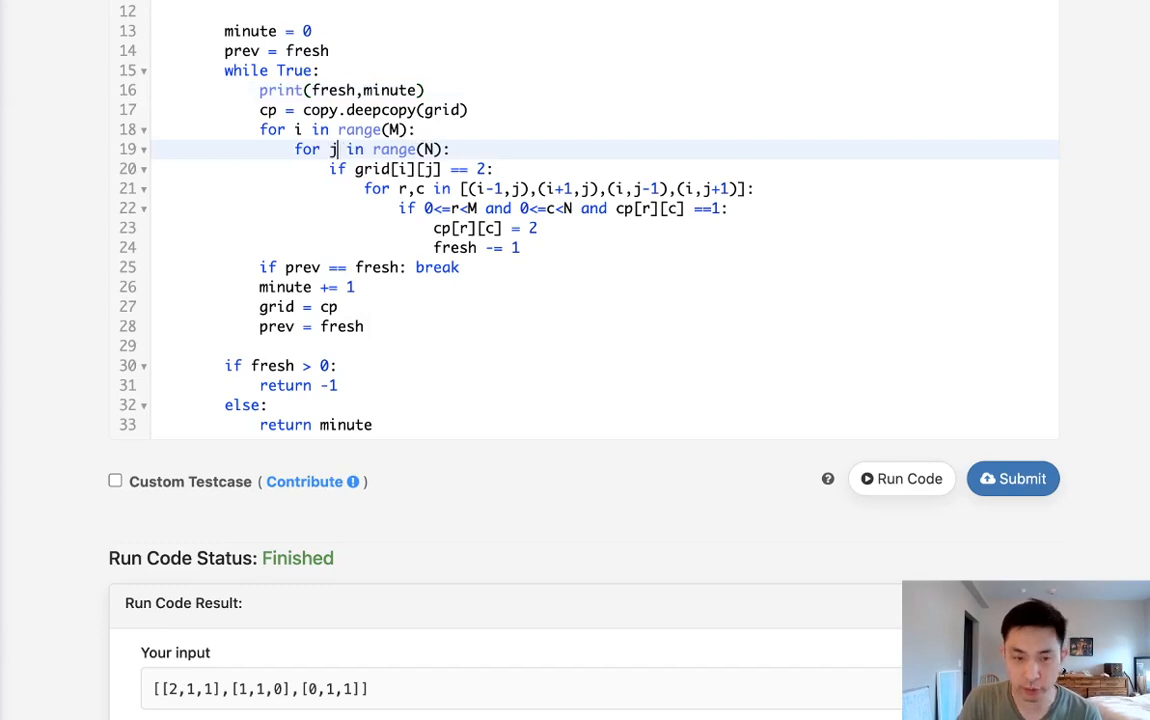
mouse_move(828, 473)
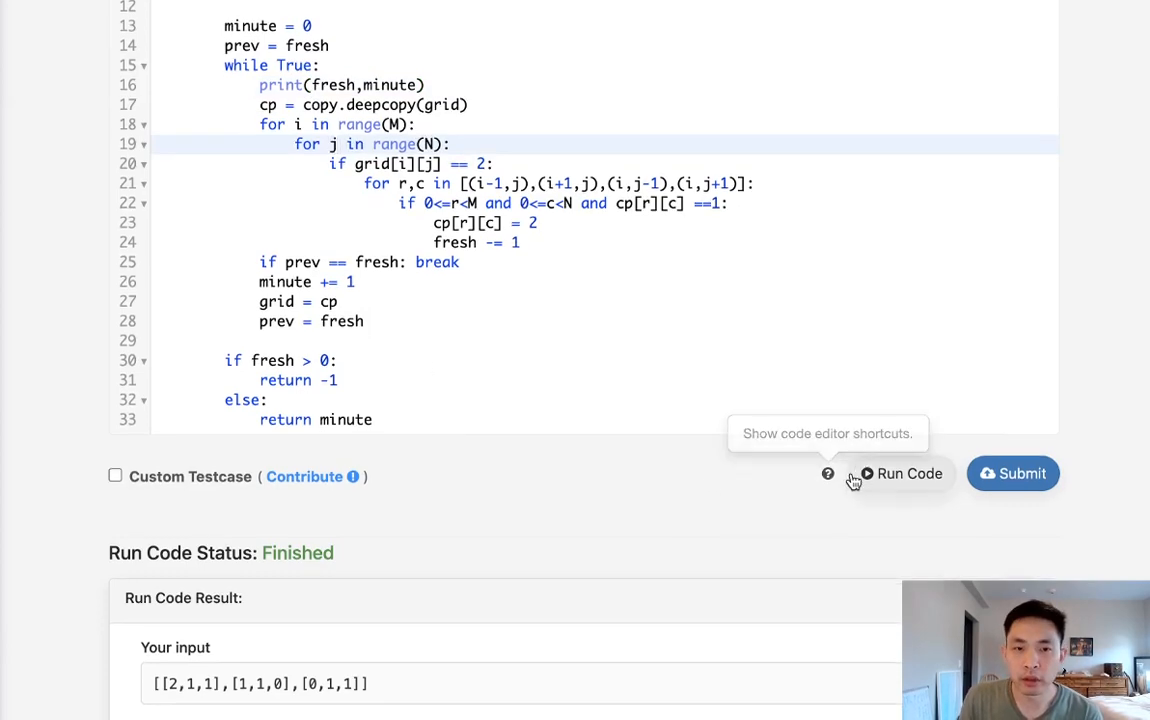
- Submit the Rotting Oranges solution and get the Accepted result
click(899, 473)
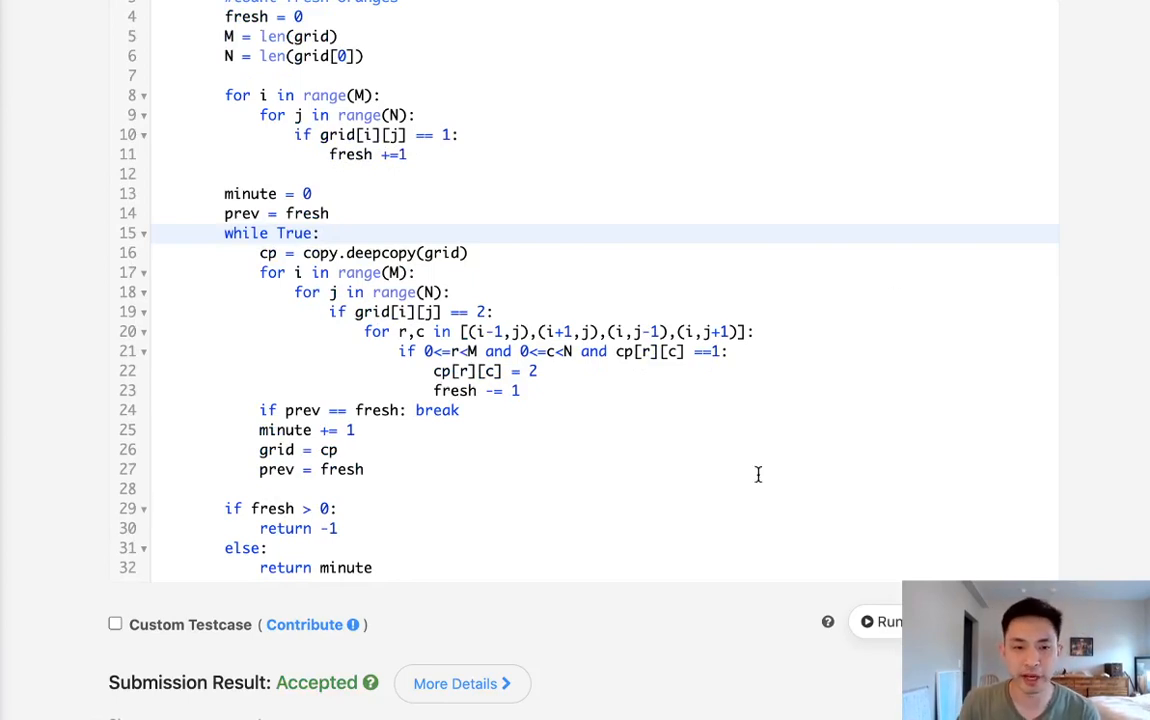
scroll(down, 3)
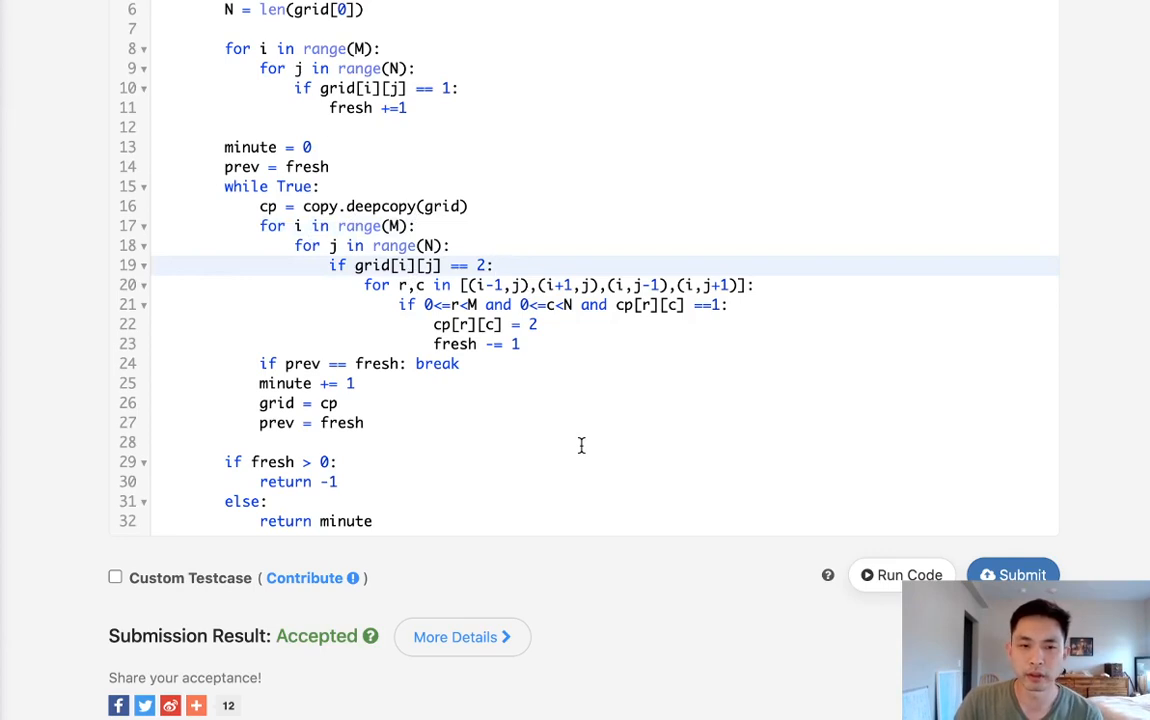
click(492, 265)
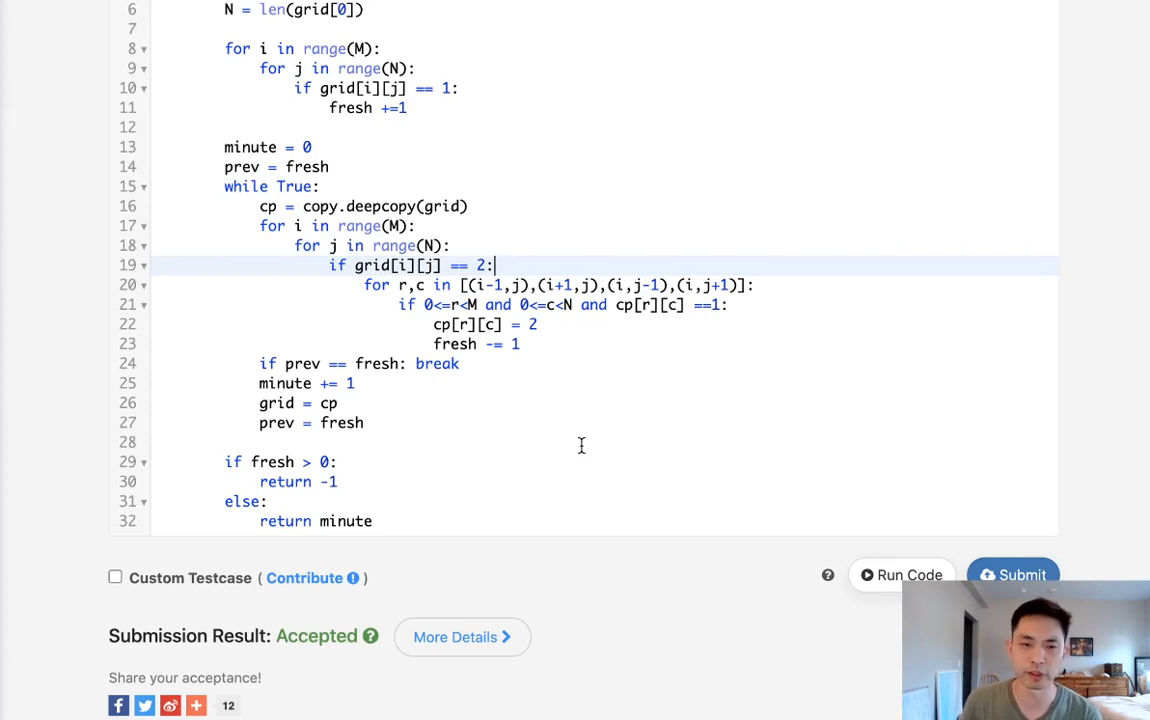
mouse_move(537, 283)
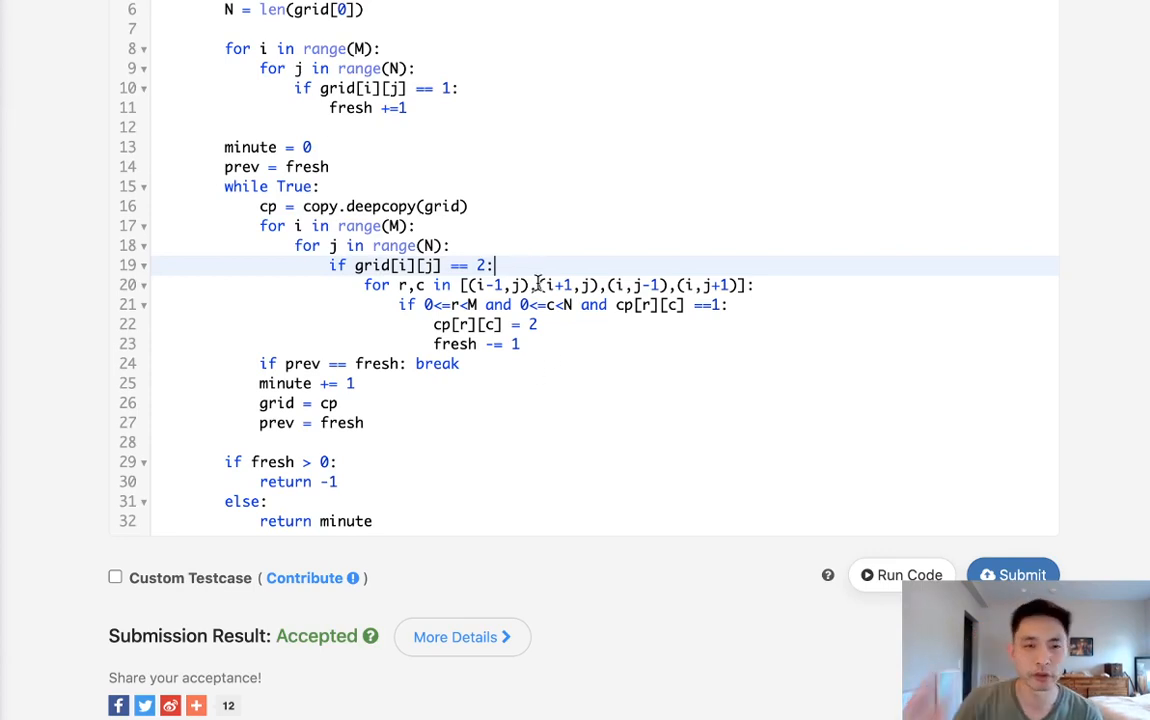
scroll(up, 3)
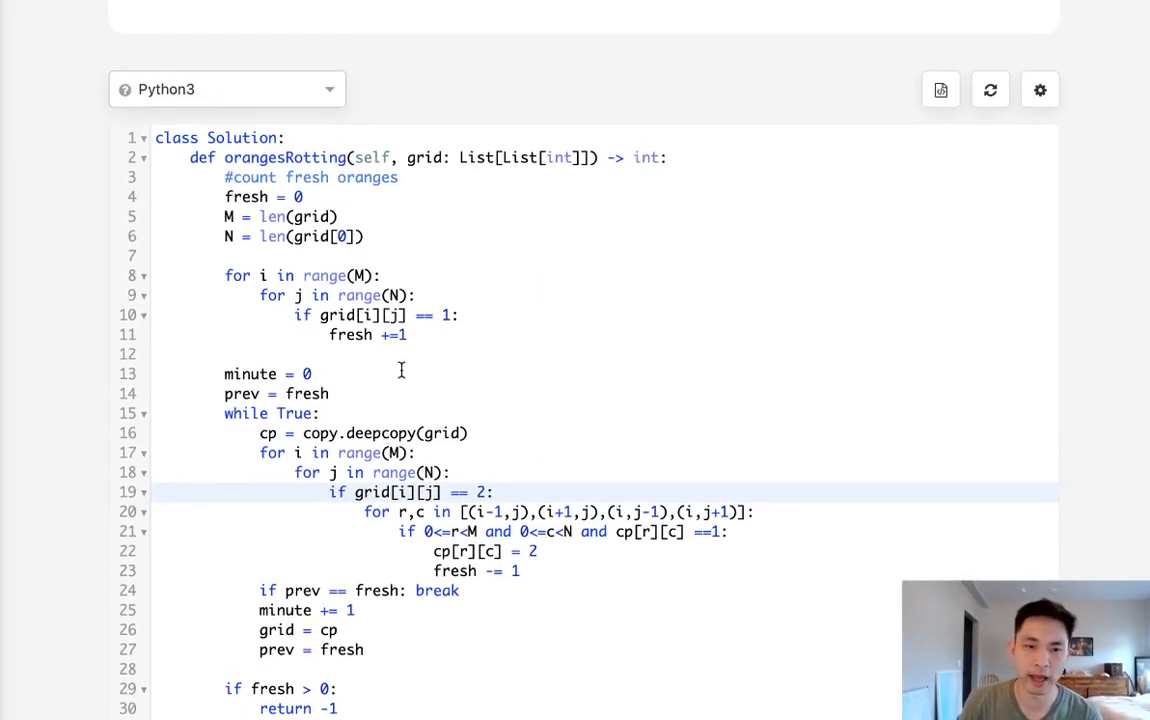
mouse_move(358, 263)
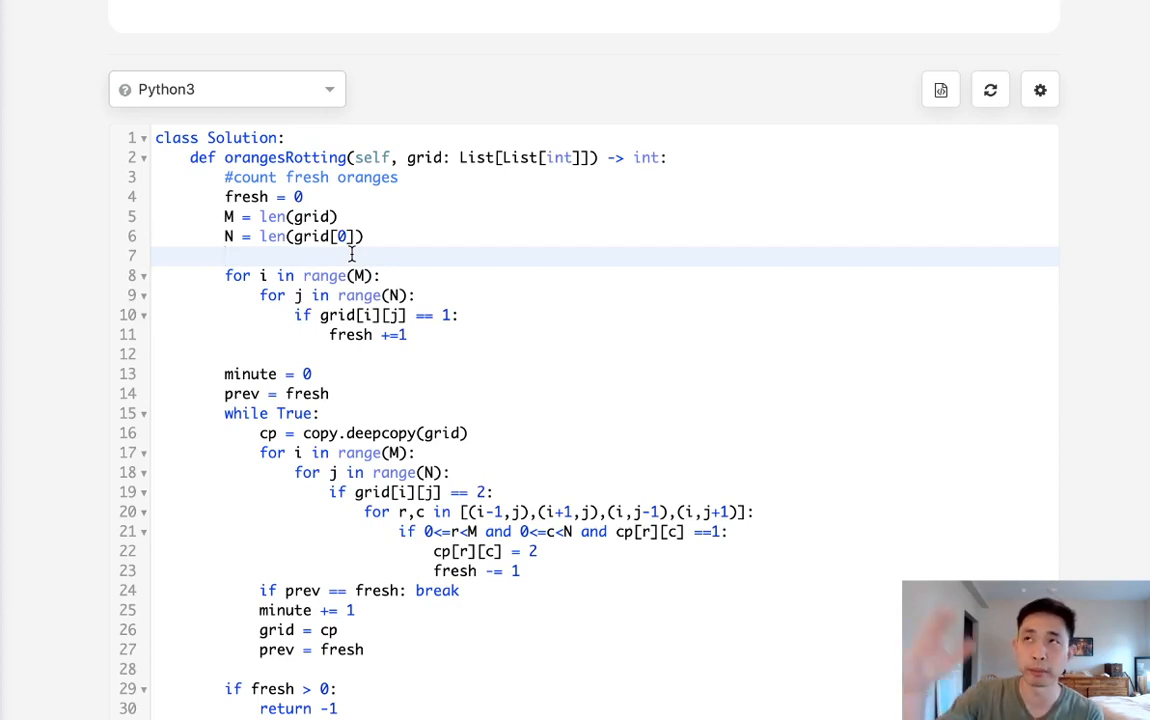
- Place the cursor at the end of the 'fresh = 0' line for a new blank line
click(225, 255)
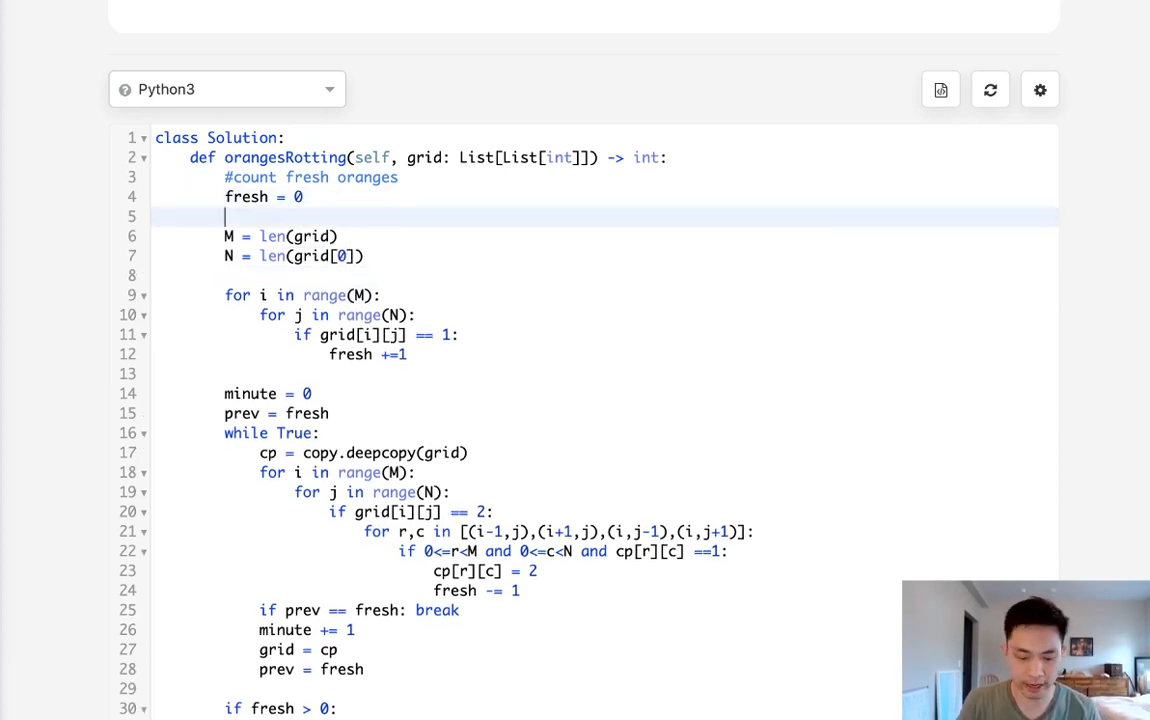
- Add 'q = deque()' and have the grid scan append (i,j,0) for each rotten cell
text(q = deque())
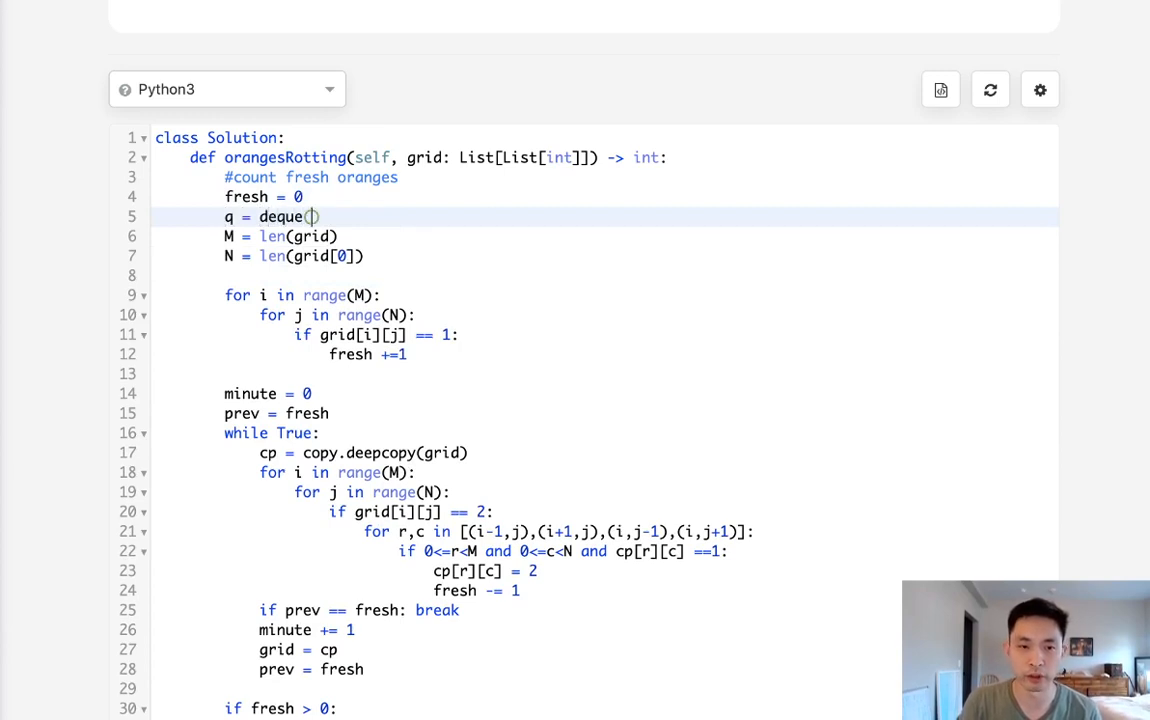
key(enter)
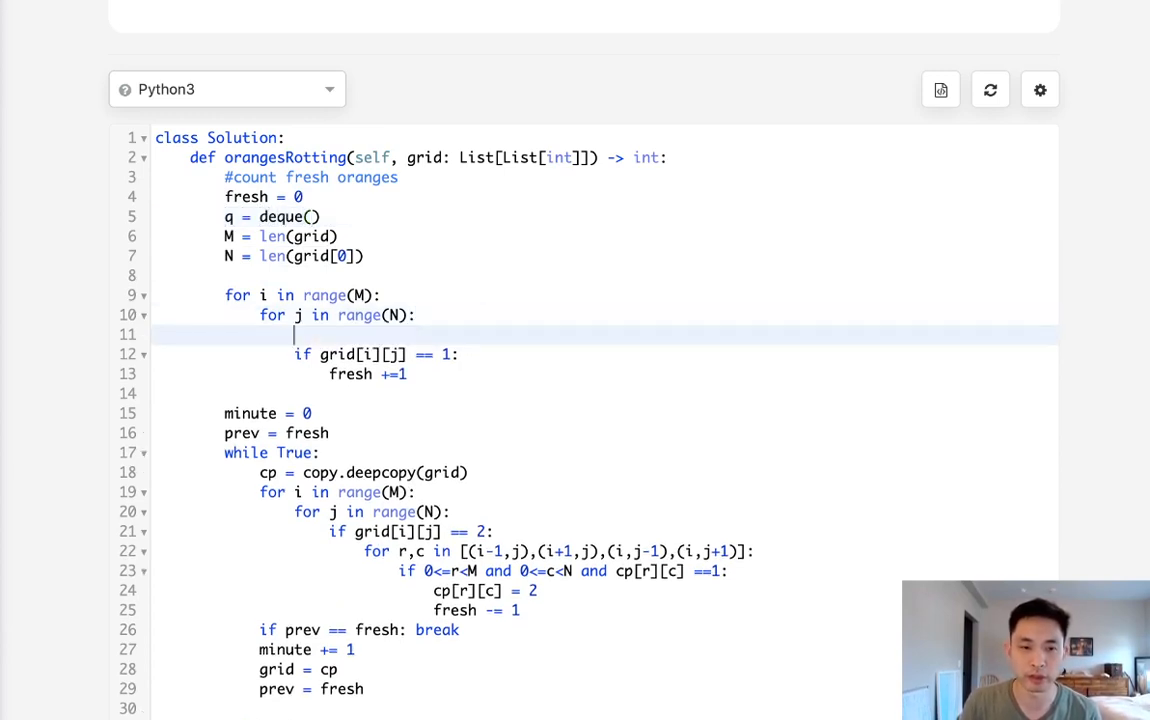
text(if grid[])
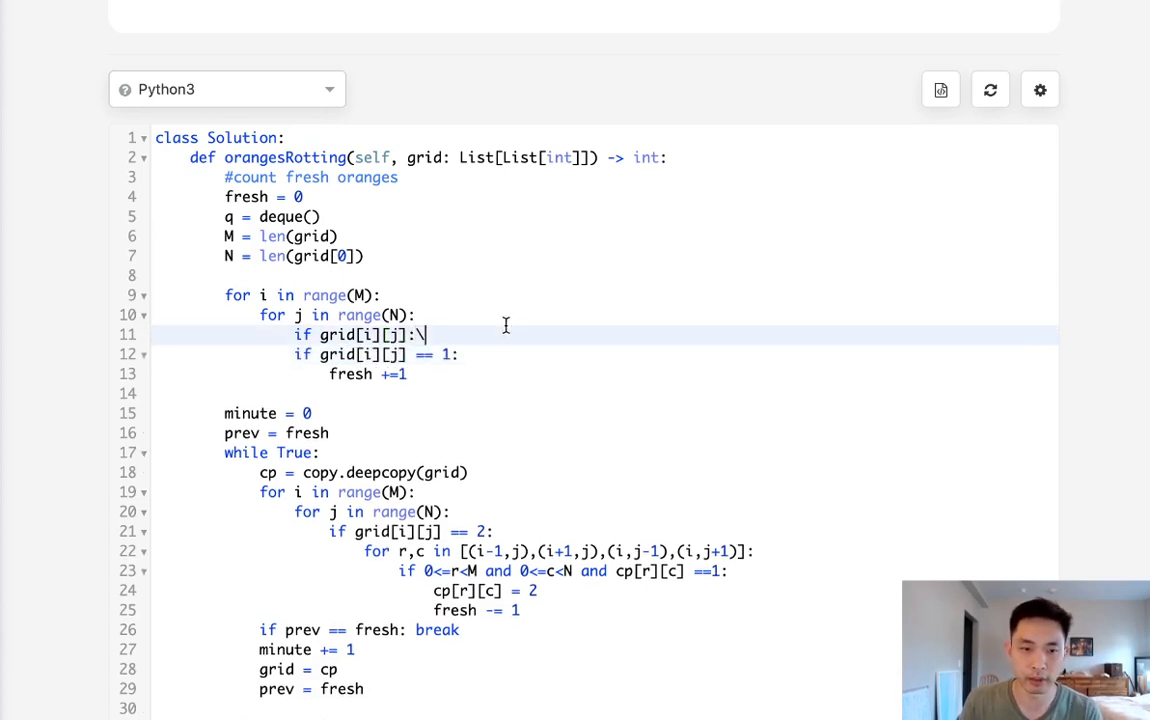
text(q.append(()
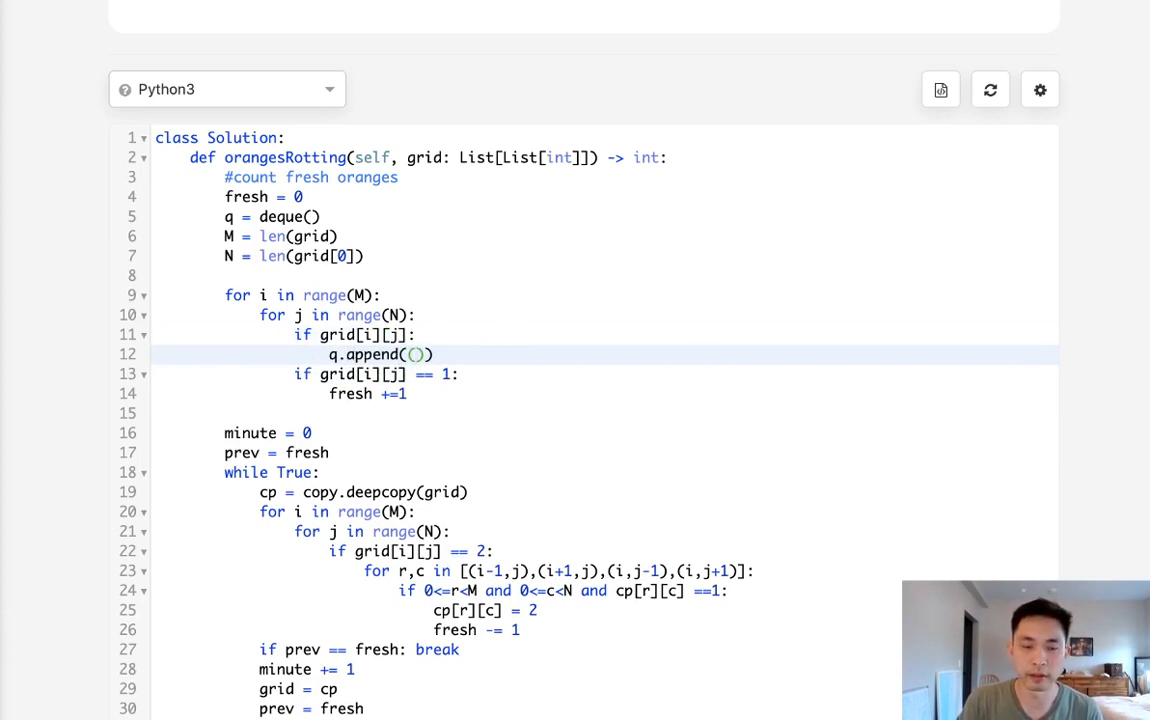
text(i,j,)
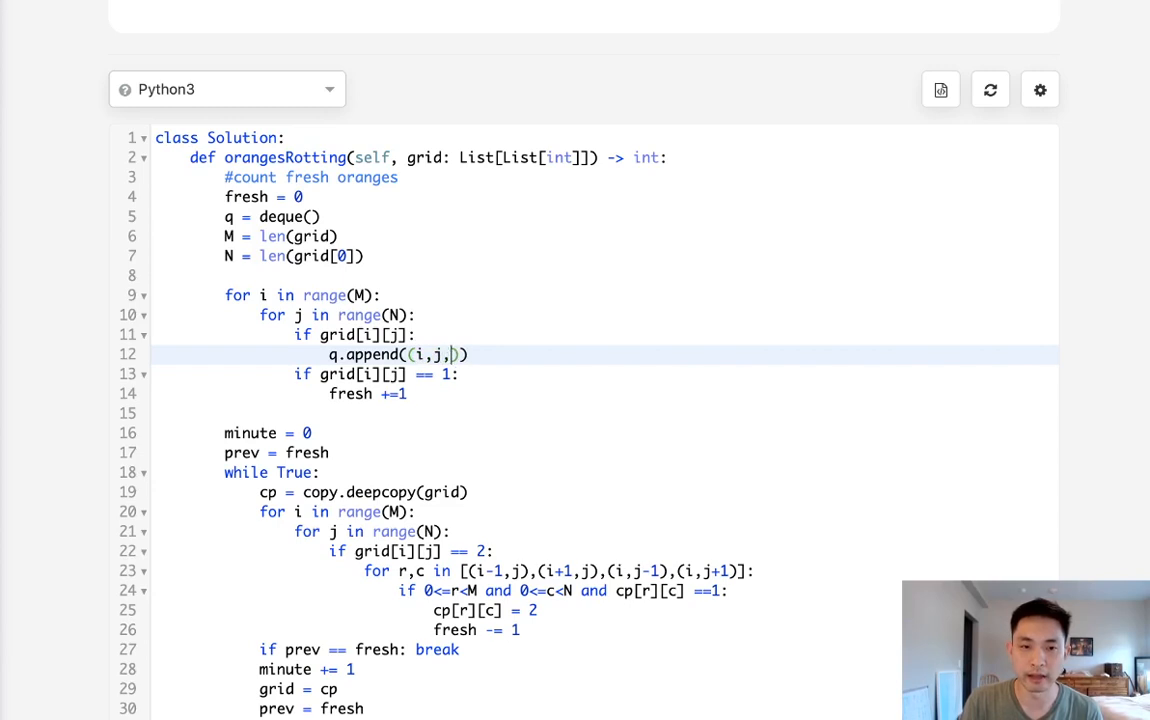
text(0)
click(355, 335)
text( == 2)
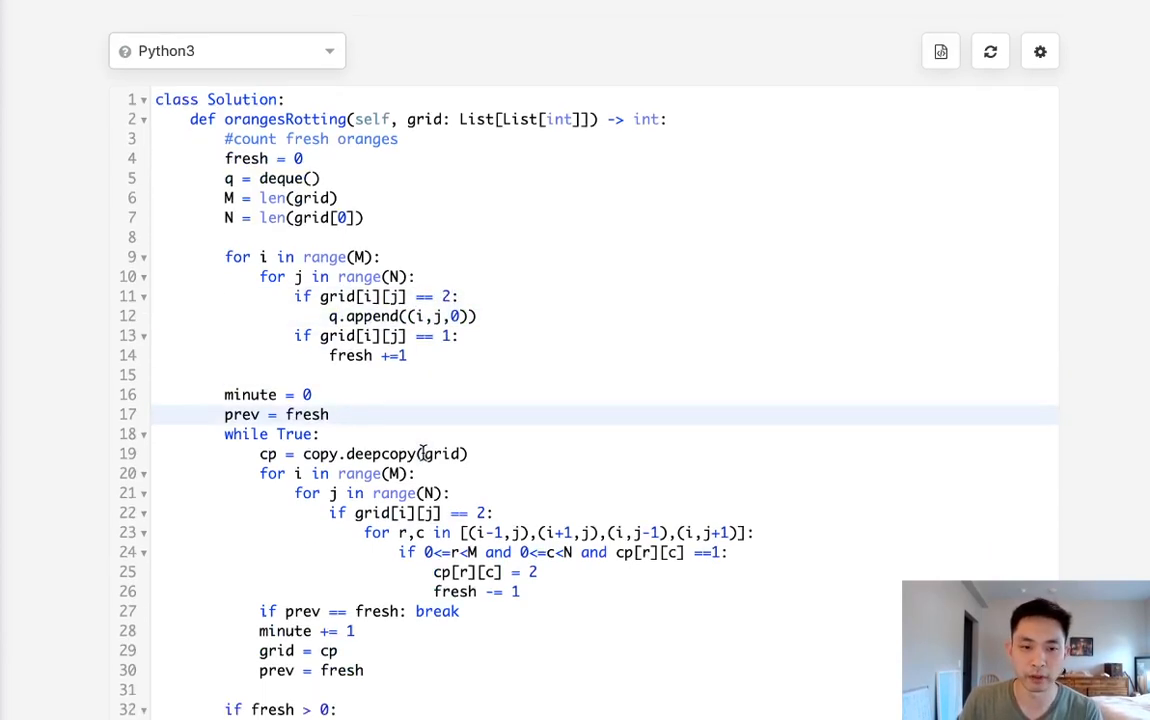
- Rewrite the loop line to 'i,j,minute = q.popleft()' and check grid instead of cp
scroll(up, 3)
text(q)
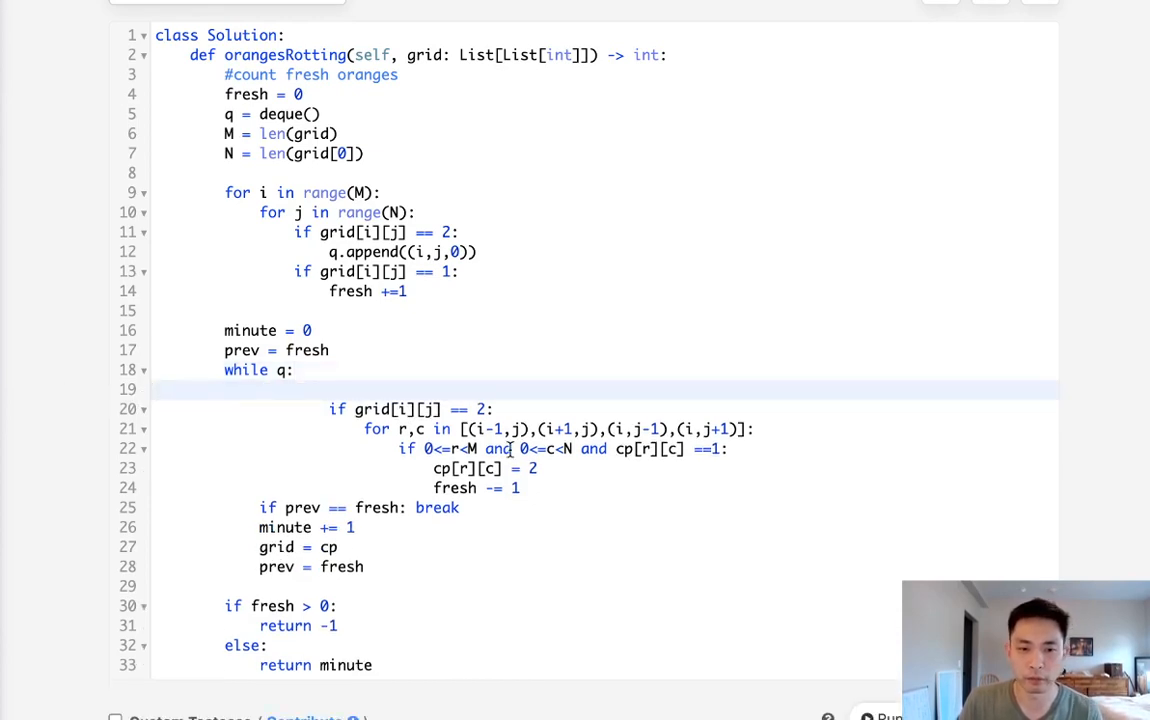
drag(296, 408, 485, 488)
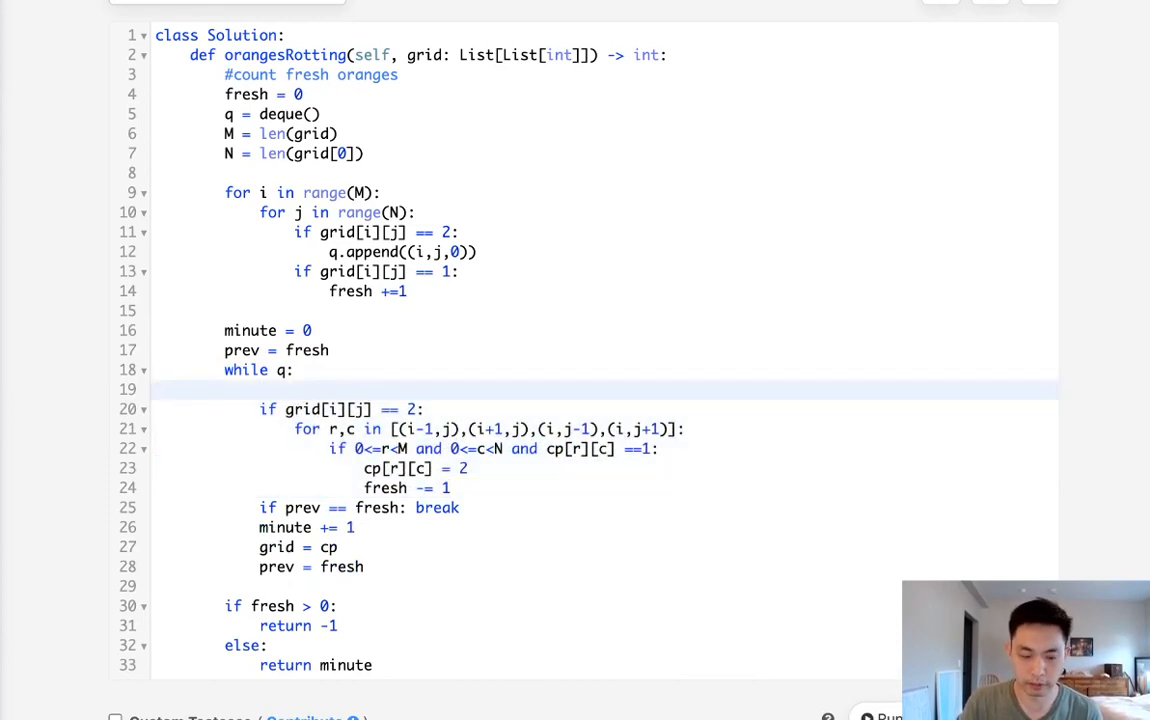
text(qu)
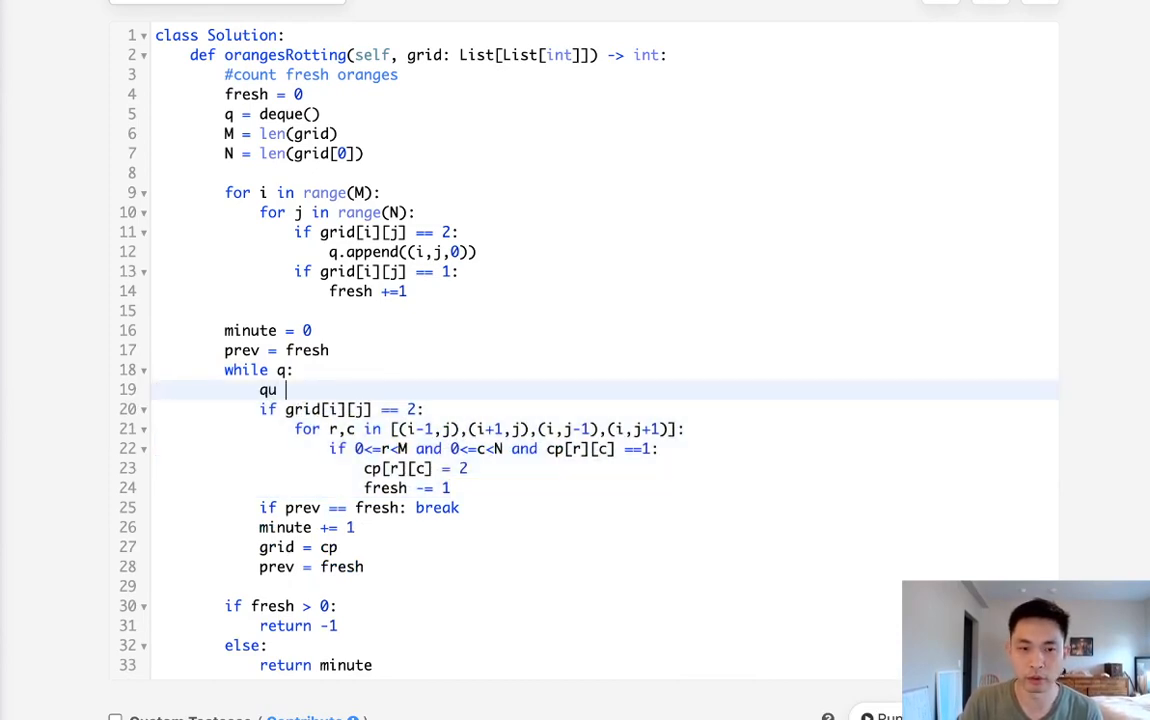
text(= q.pop)
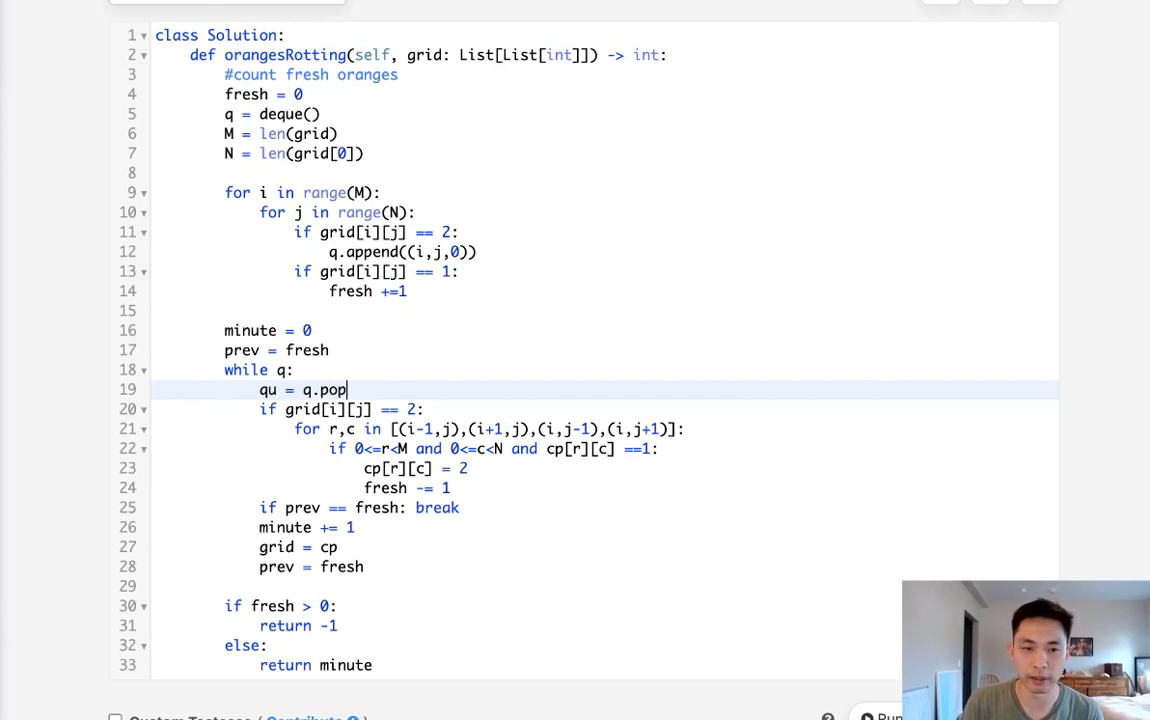
text(left())
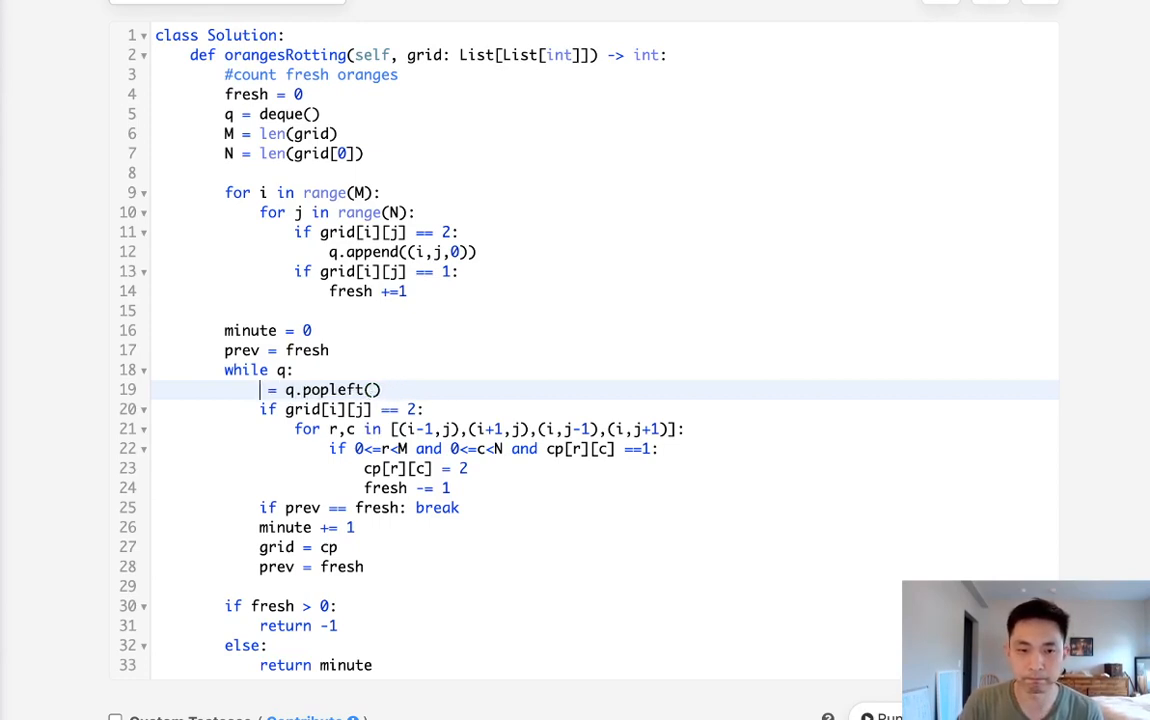
text(i,)
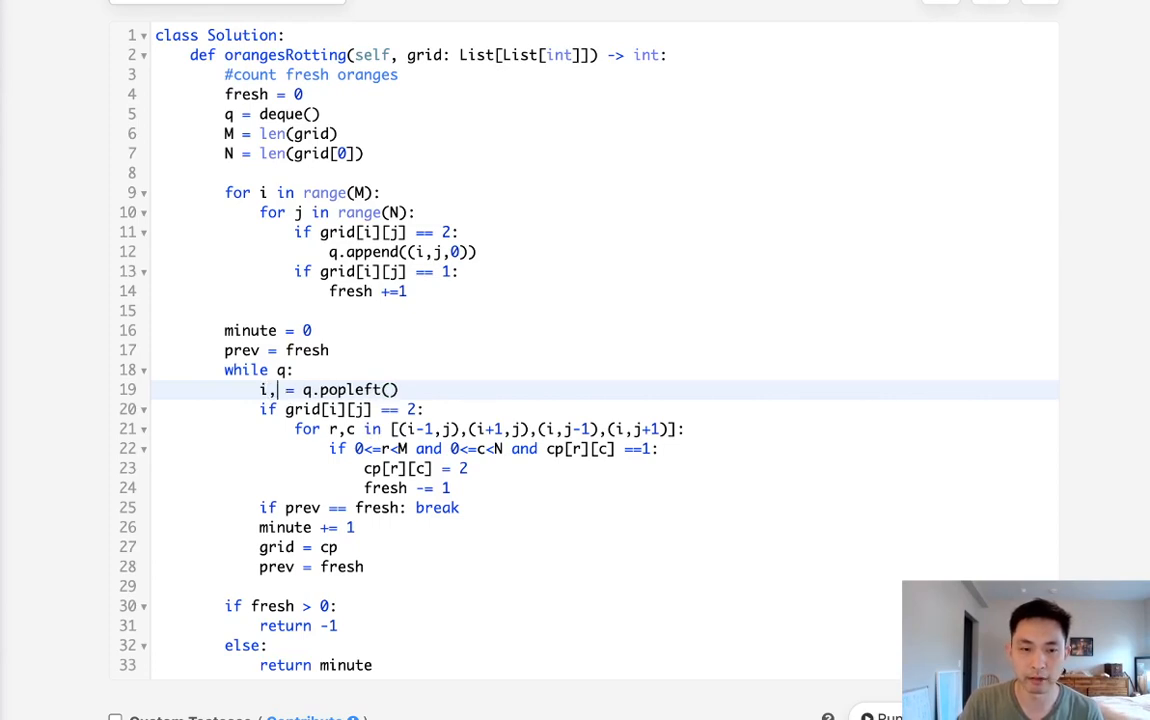
text(j,)
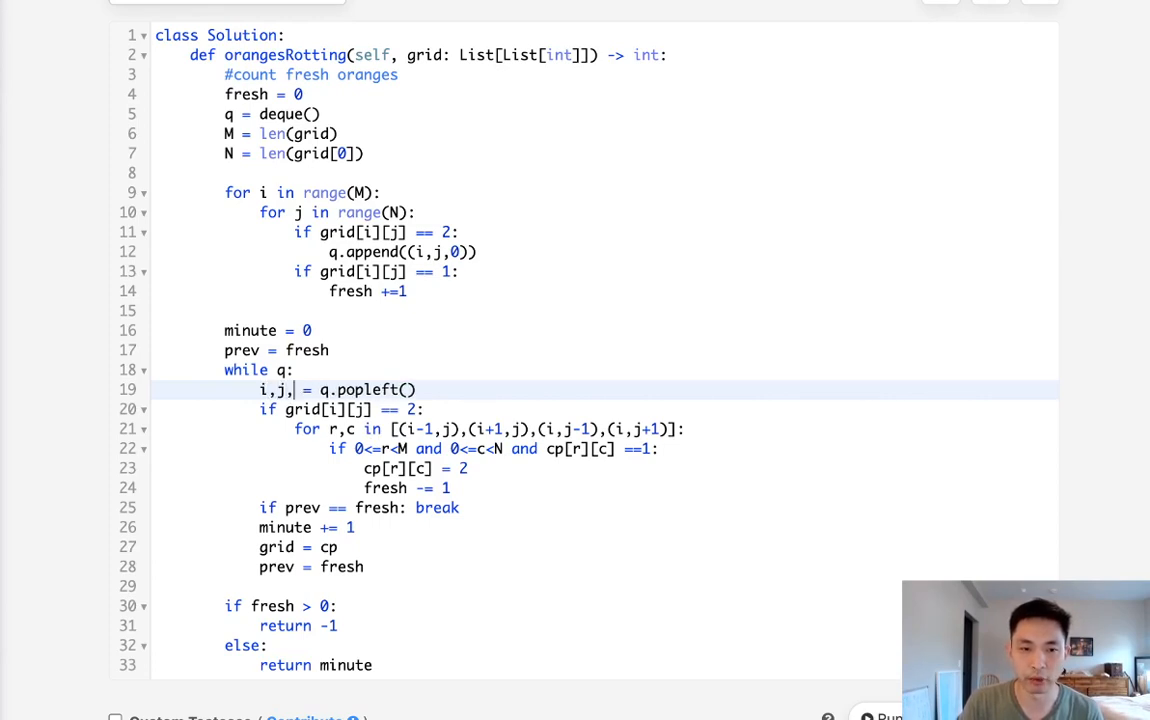
text(minu)
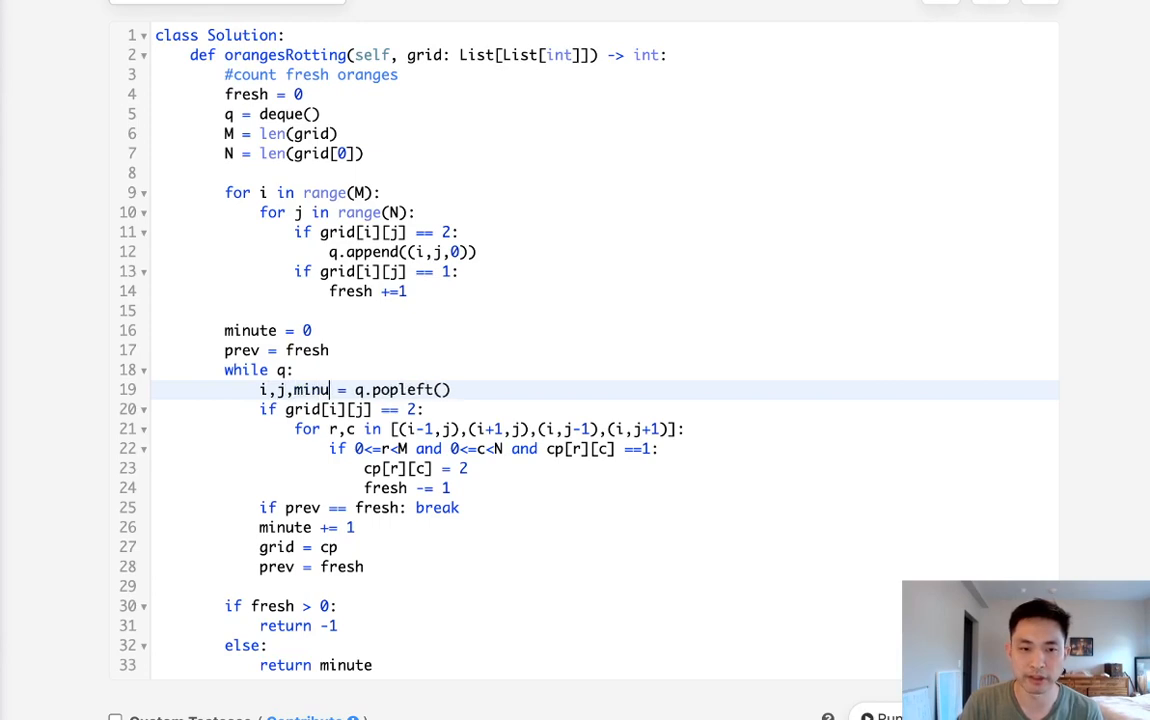
text(te)
click(604, 448)
text(grid)
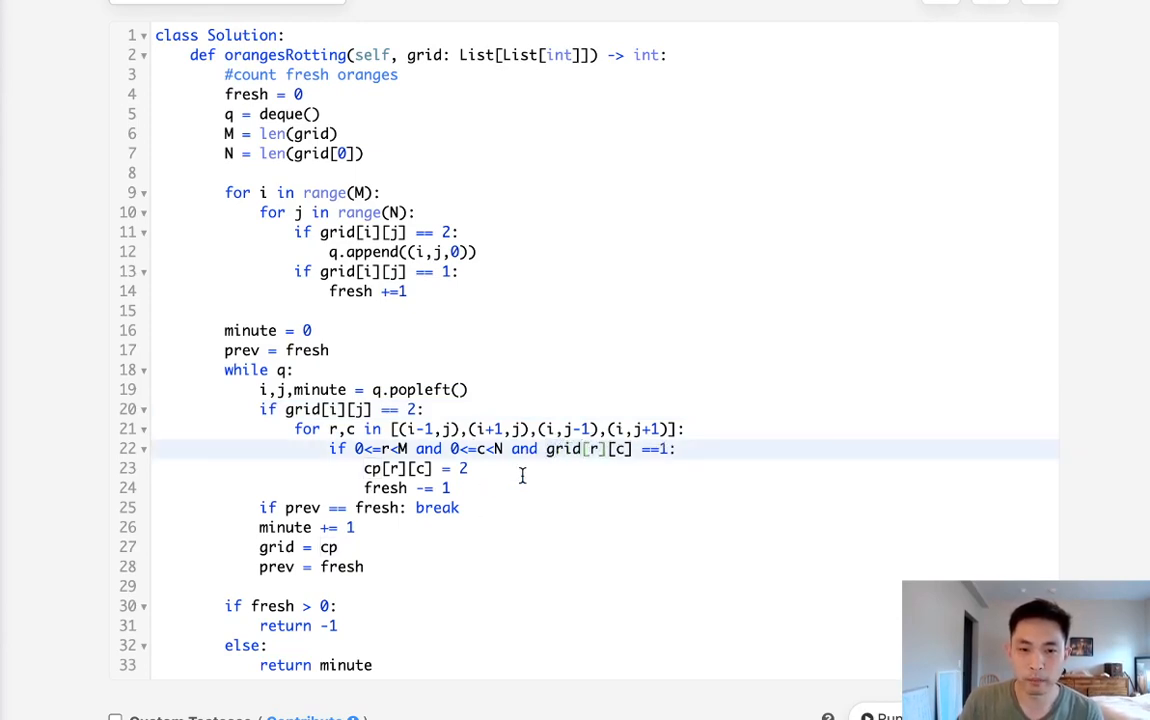
mouse_move(533, 480)
text(grid)
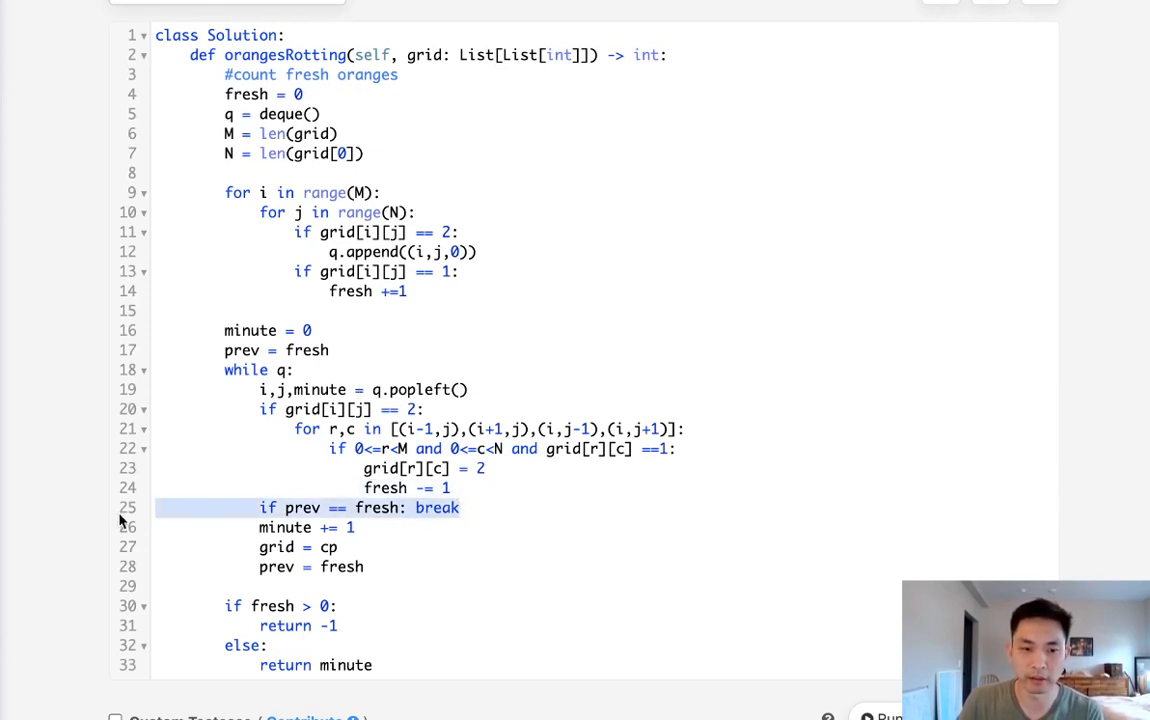
- Remove the break check and per-minute updates, adding q.append(r,c,minute+1) on line 25
key(Backspace)
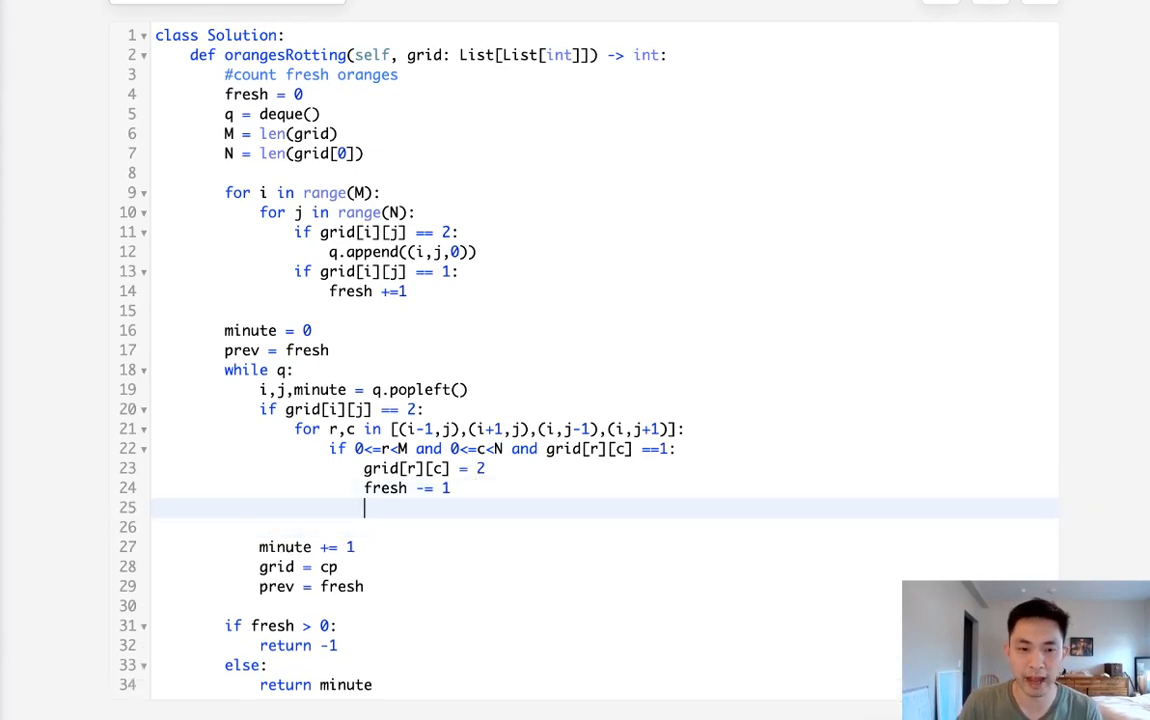
mouse_move(490, 487)
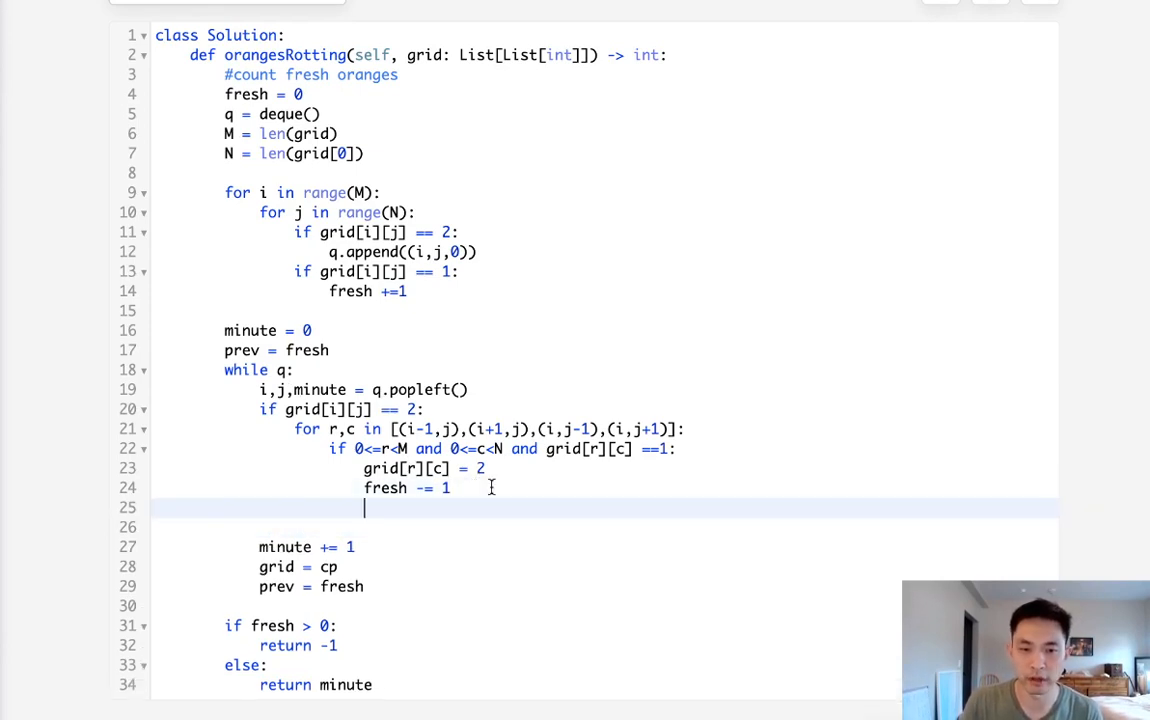
mouse_move(651, 485)
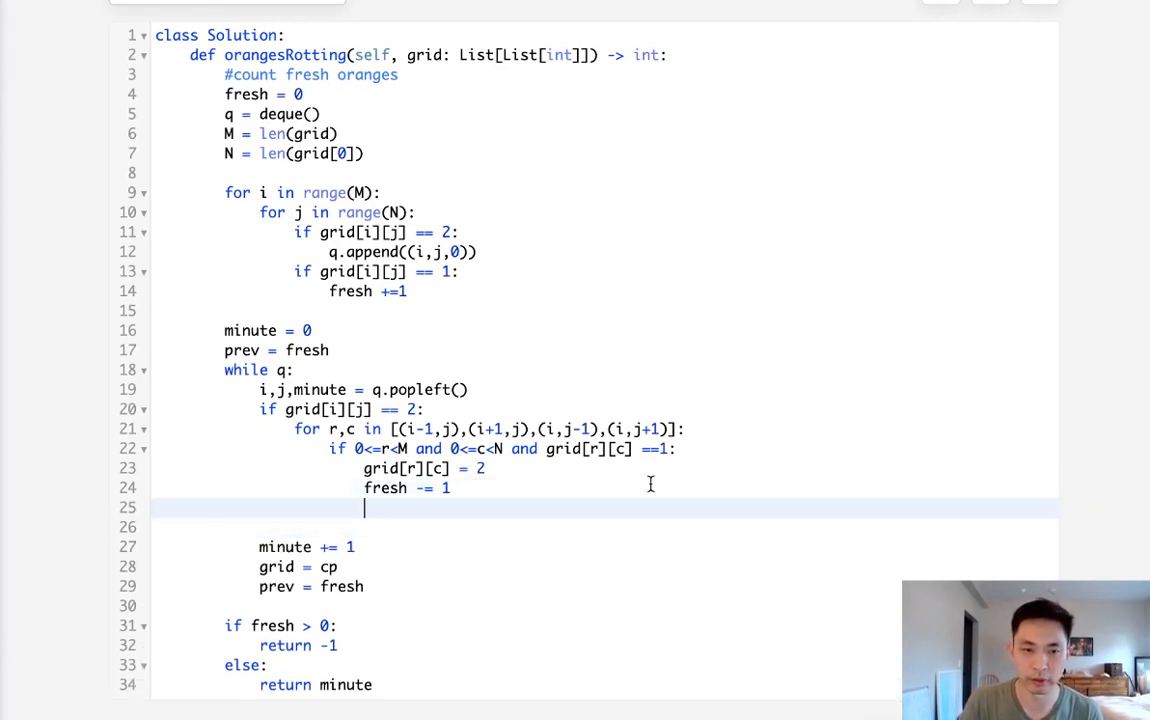
text(q.append())
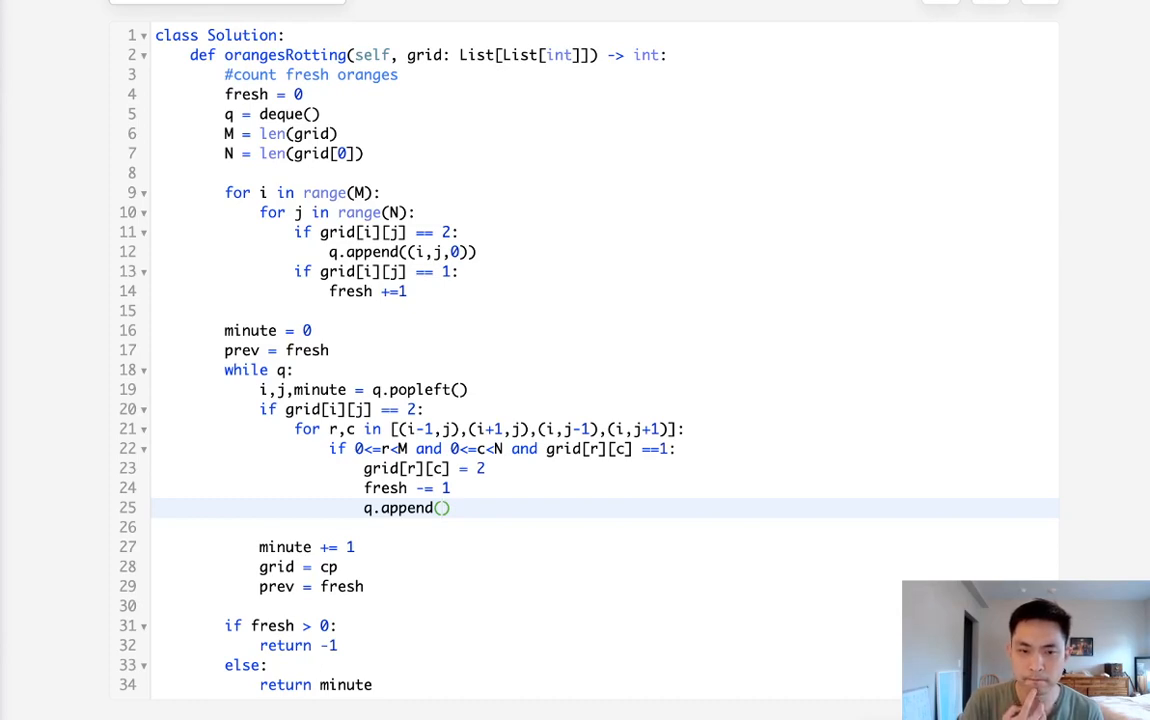
text(r)
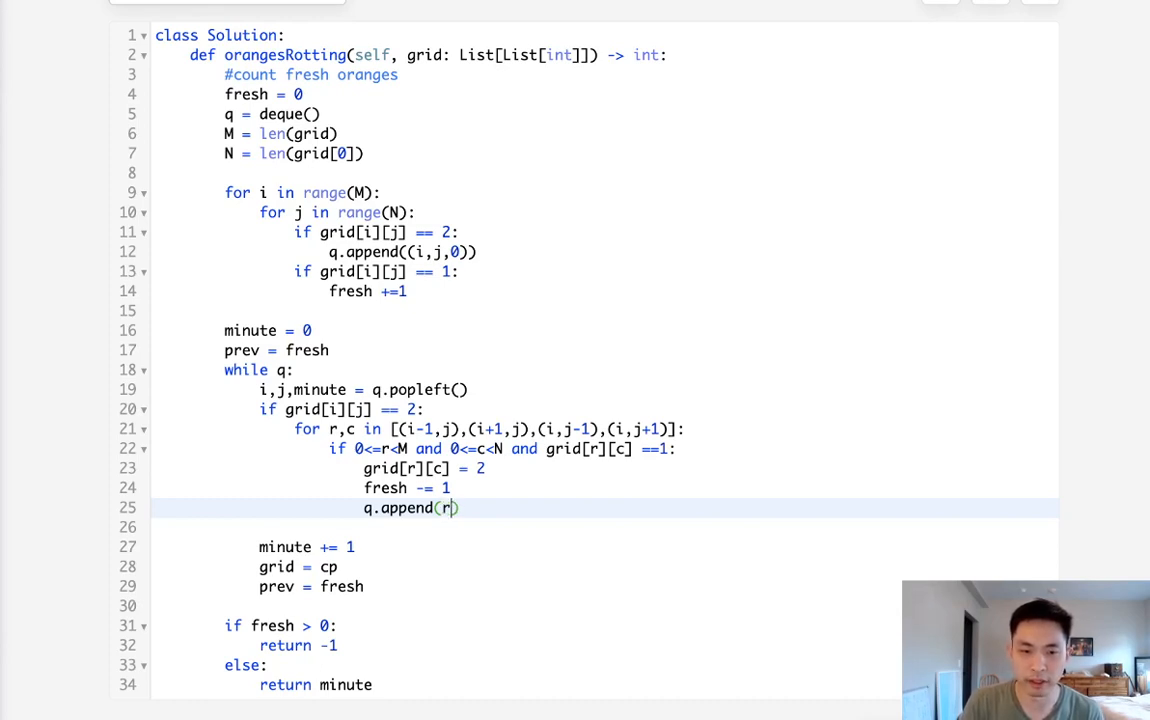
text(,c,minut)
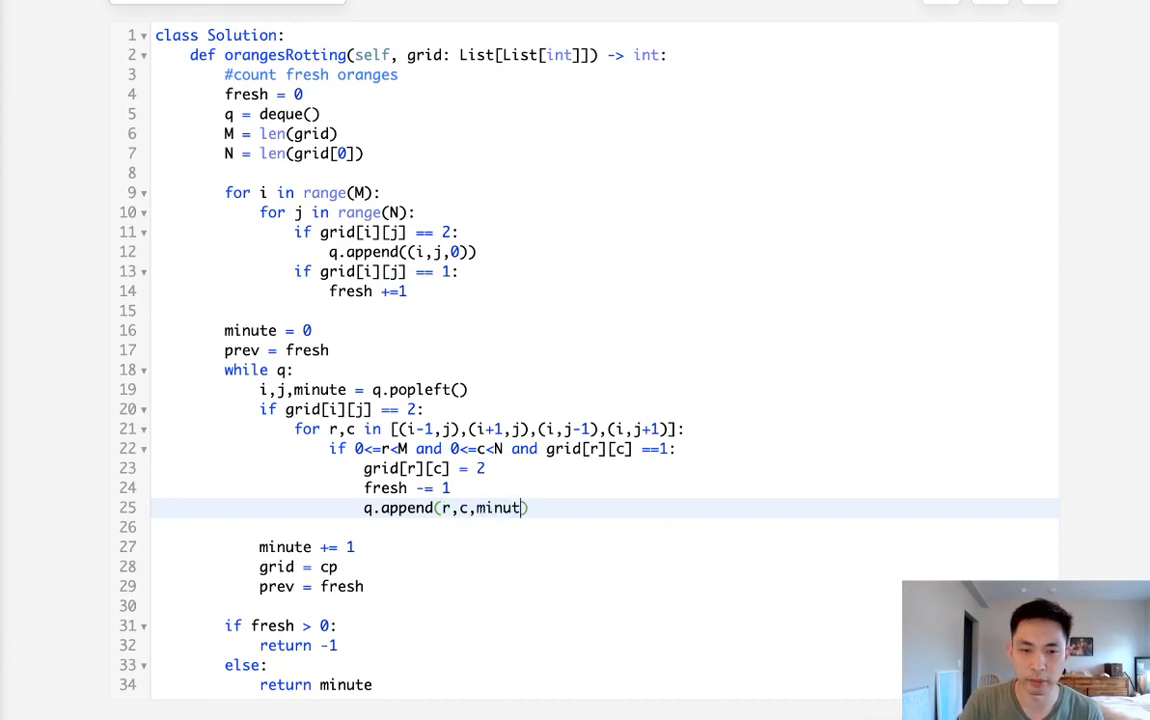
text(e+1)
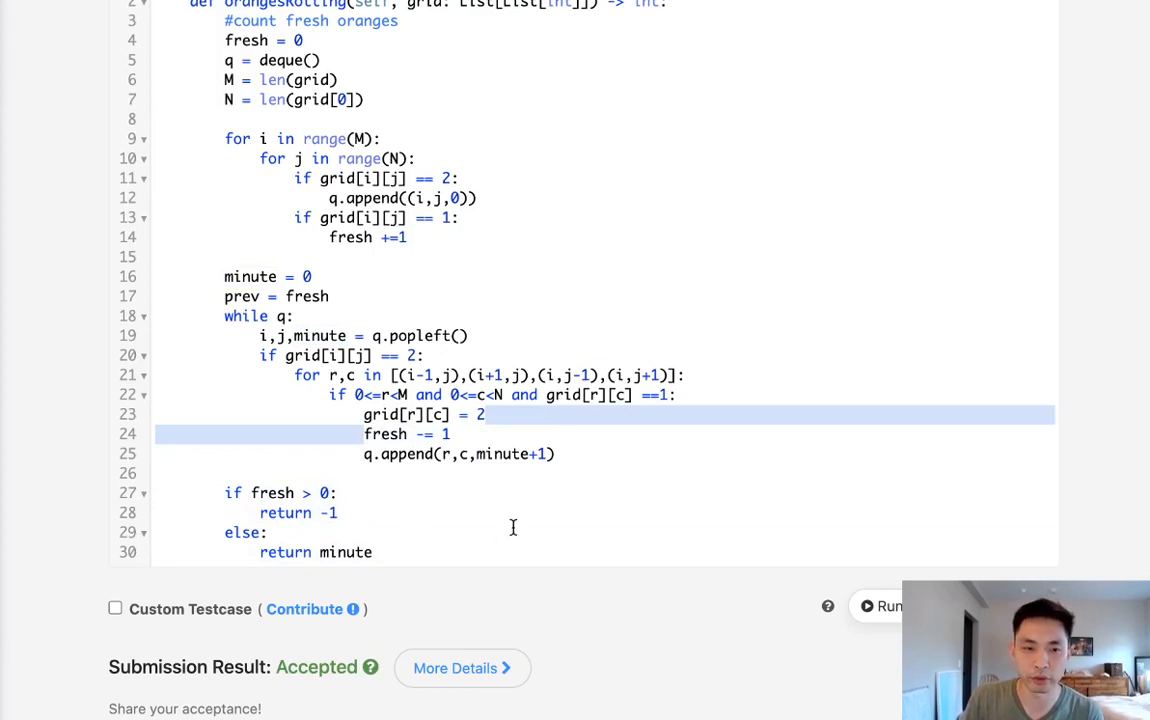
- Run the queue version, see the append TypeError, and return to the append call
click(280, 532)
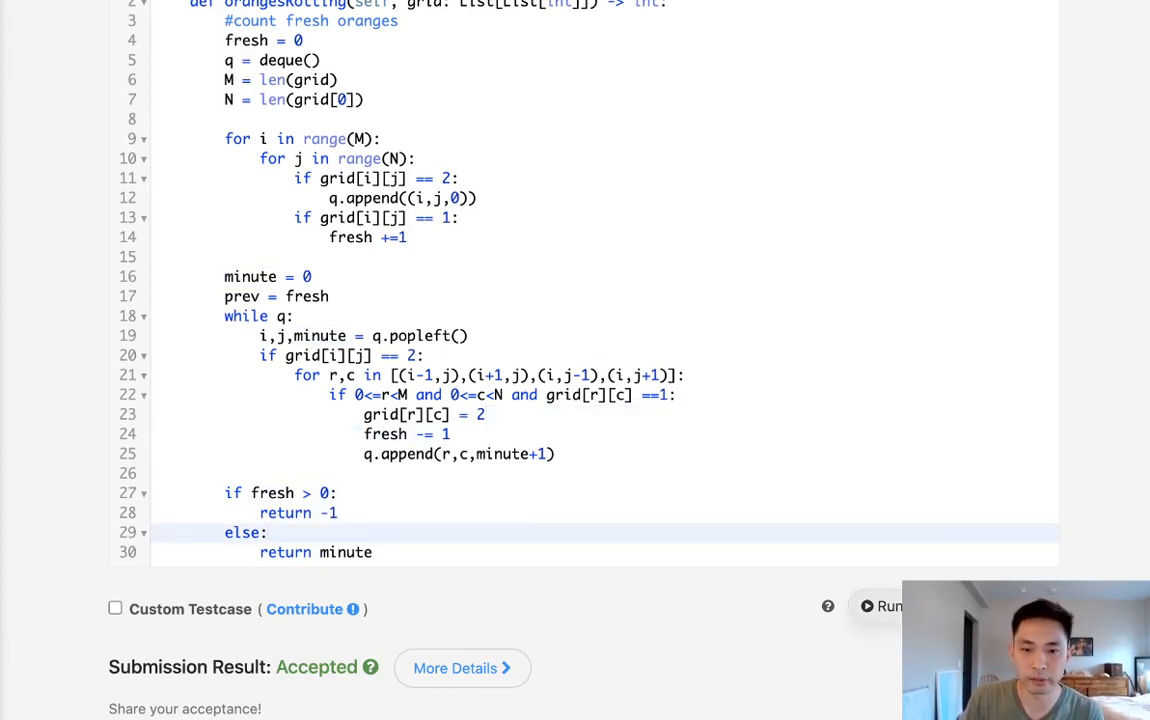
click(878, 605)
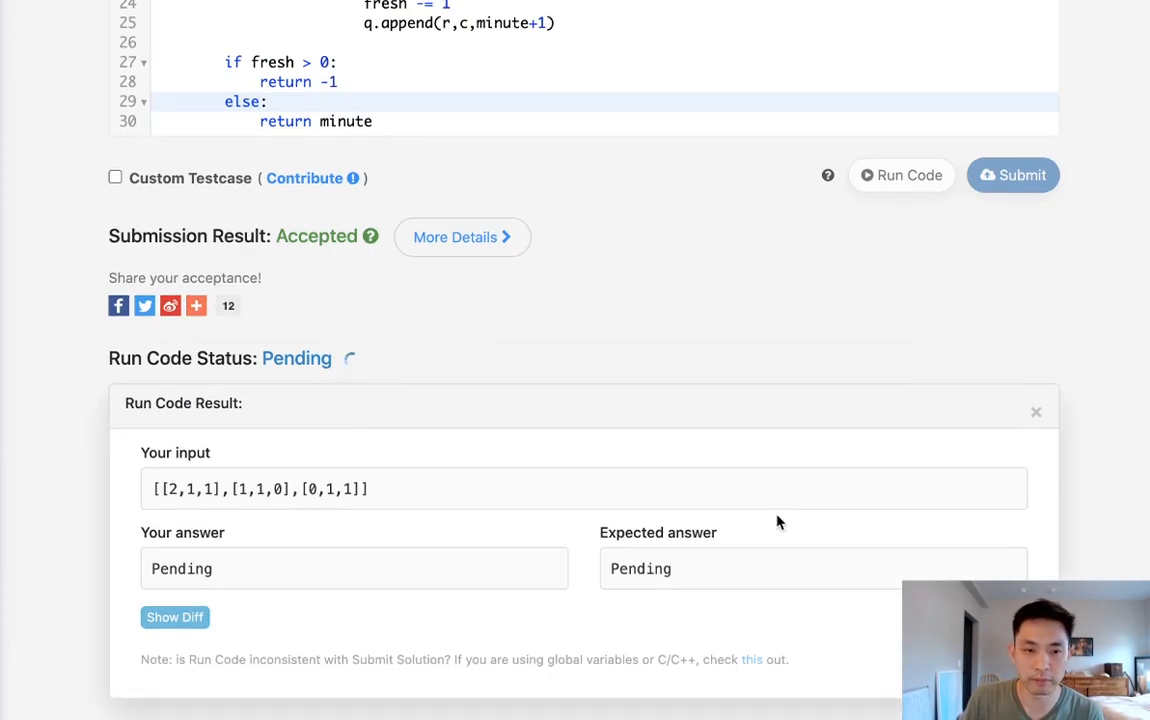
click(901, 175)
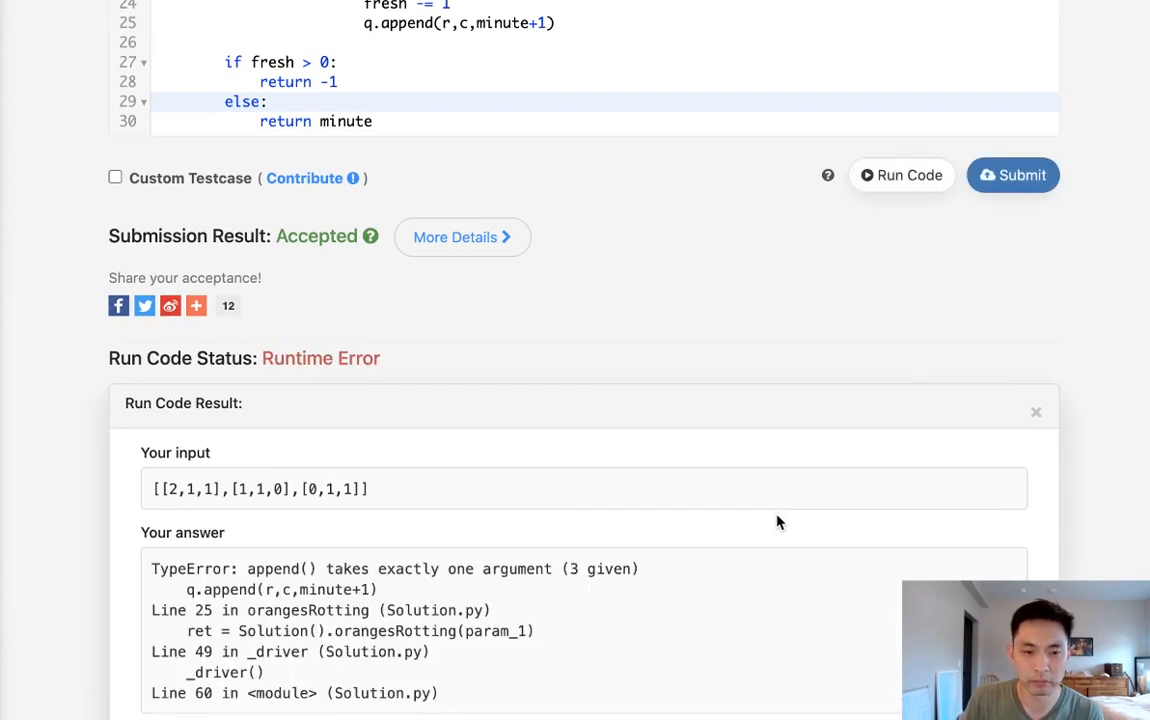
scroll(up, 3)
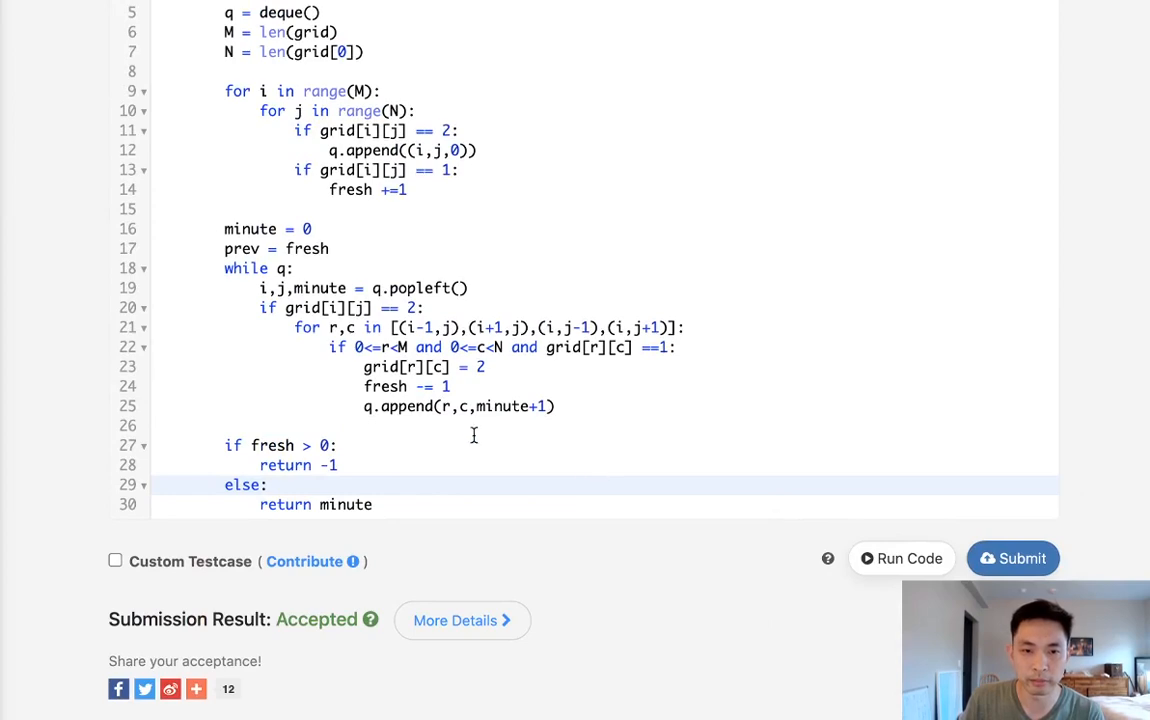
click(560, 406)
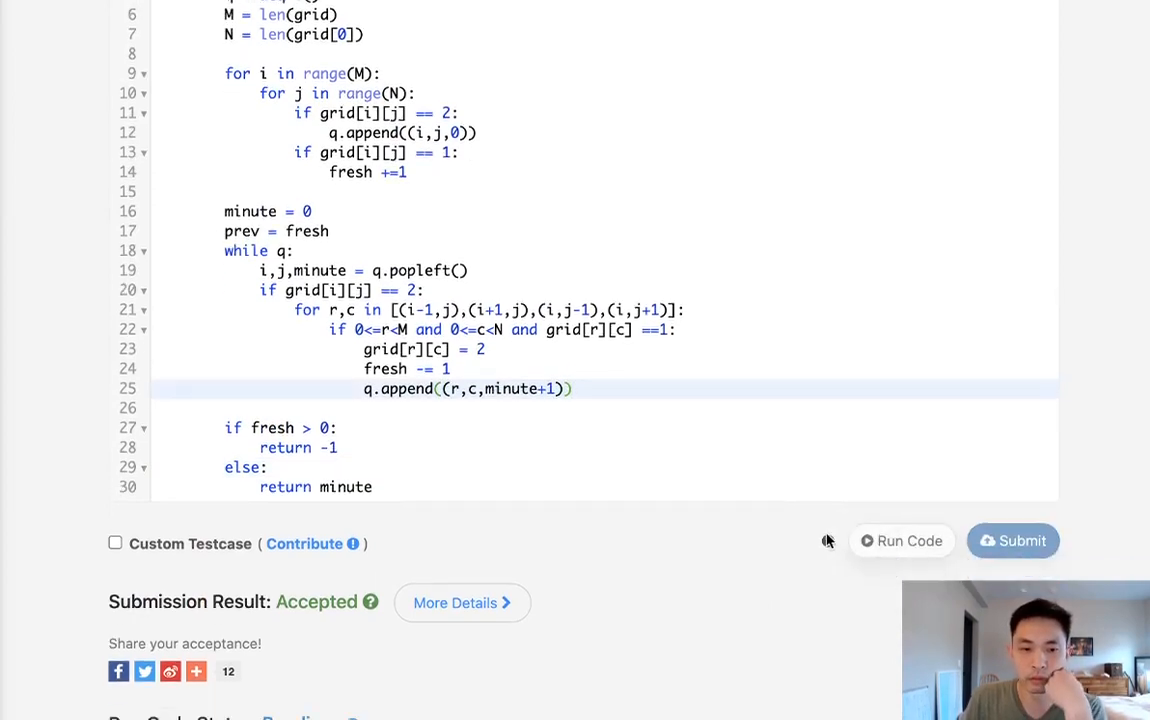
click(901, 540)
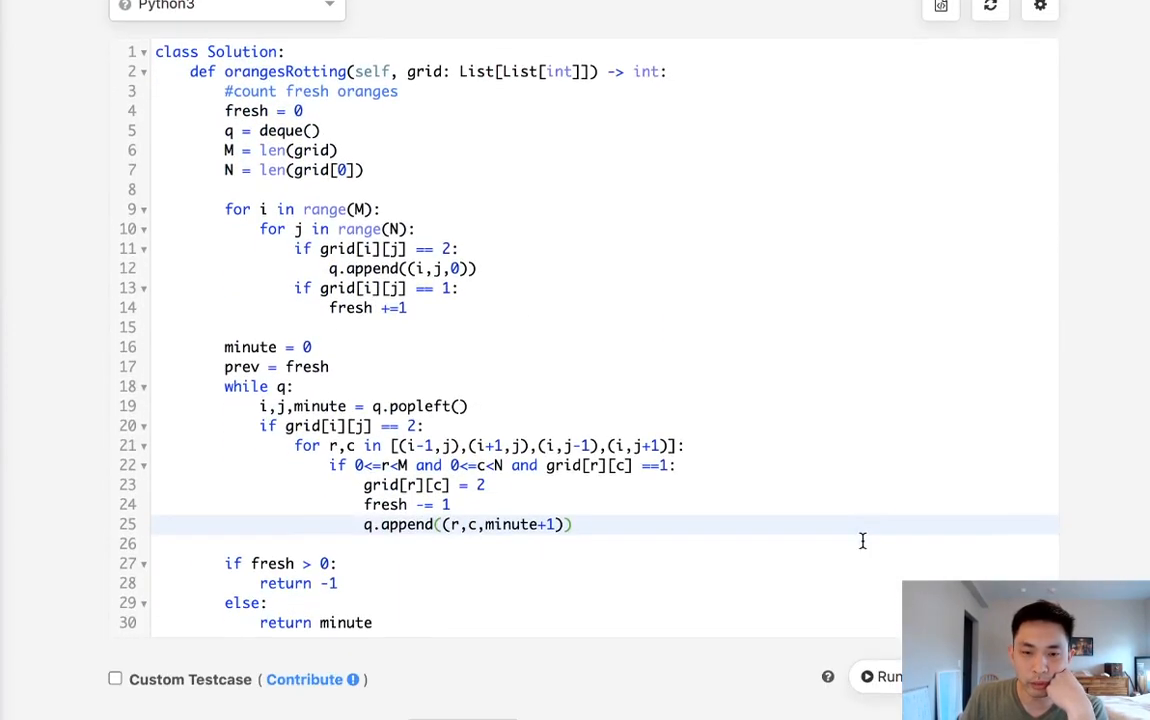
click(888, 677)
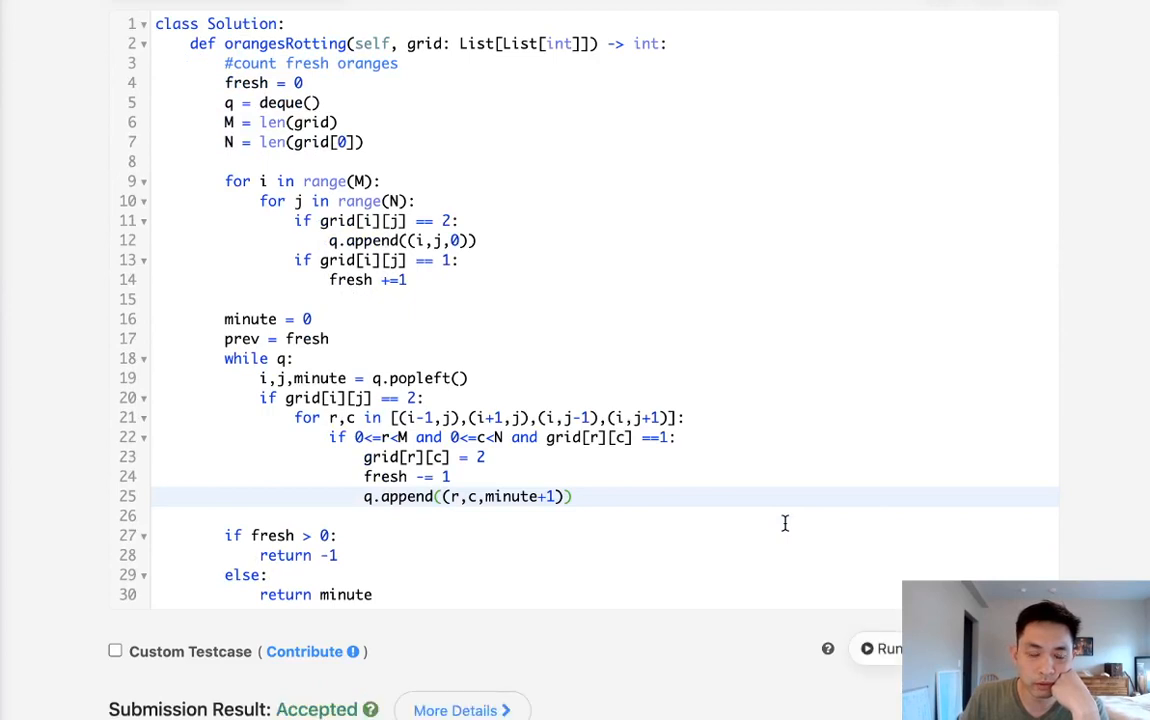
scroll(down, 3)
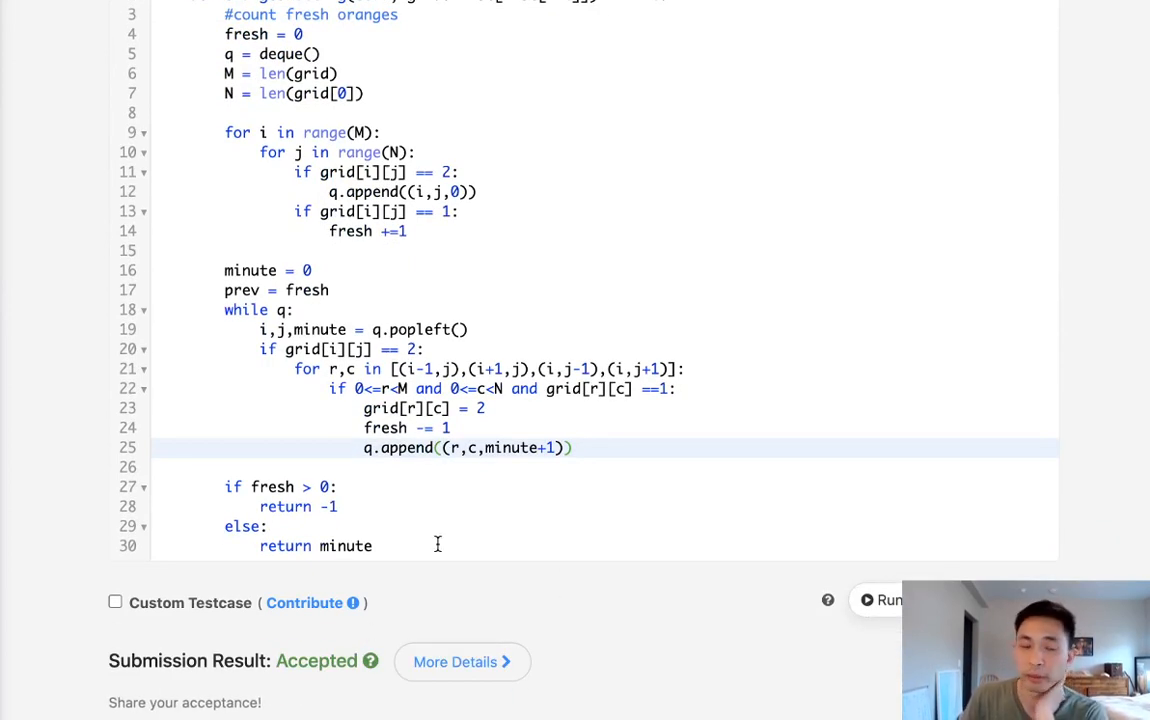
mouse_move(437, 147)
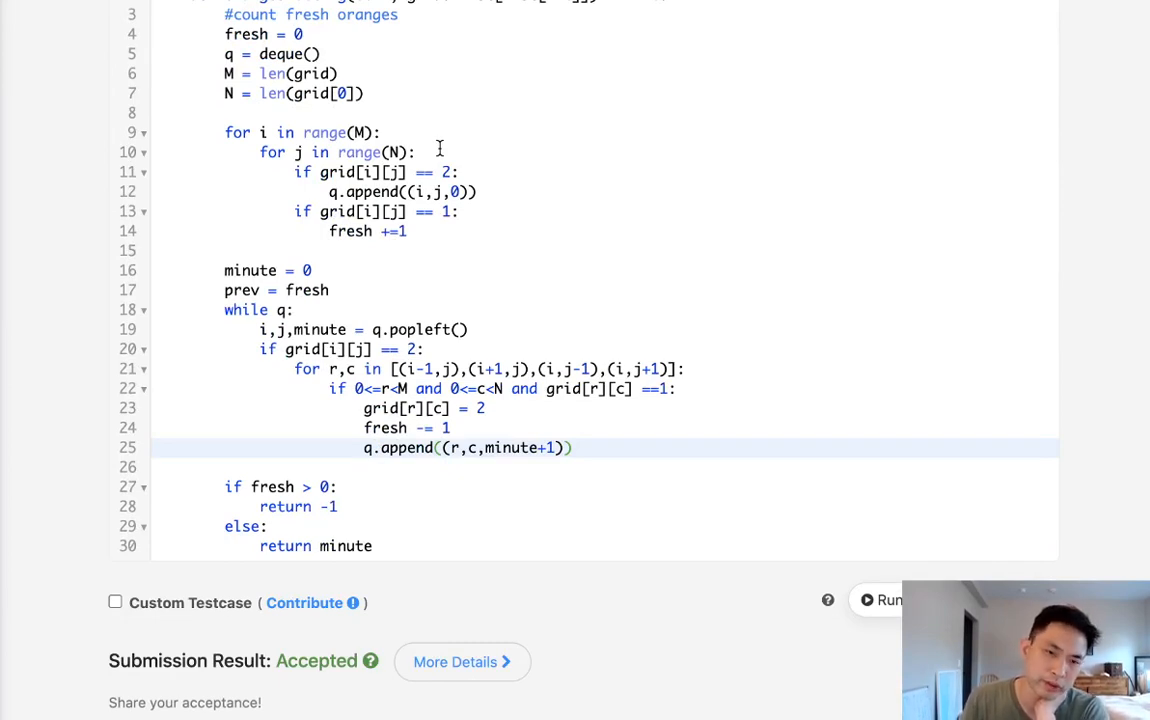
mouse_move(470, 590)
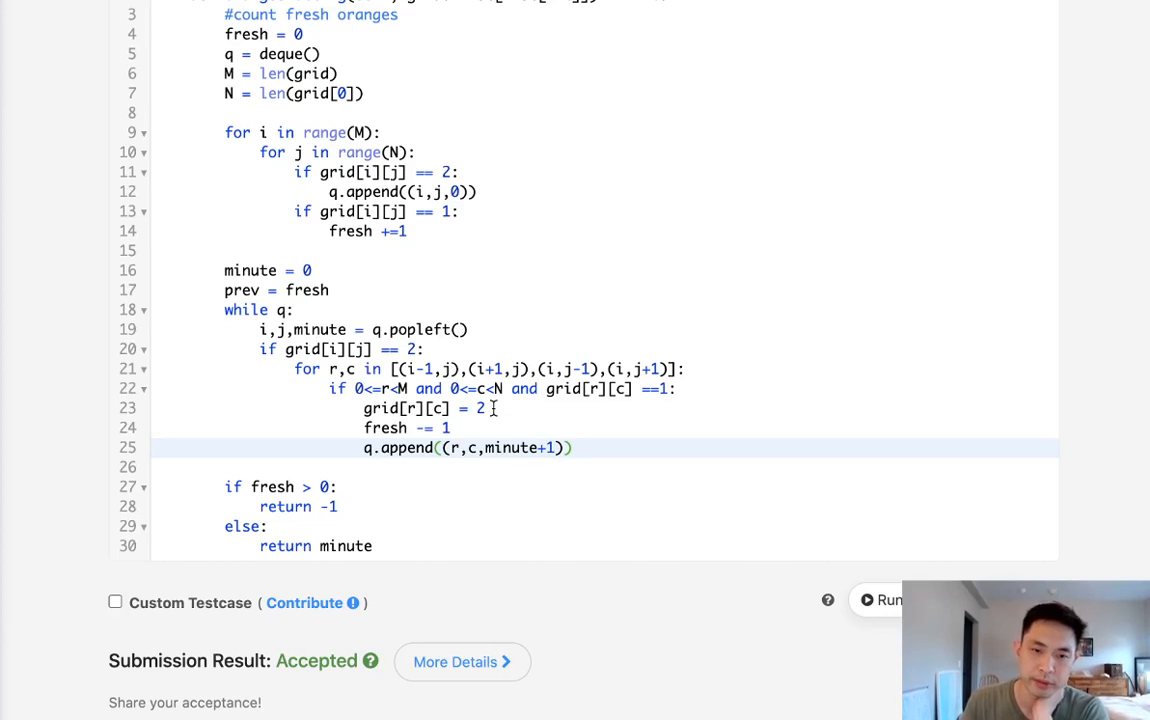
mouse_move(516, 427)
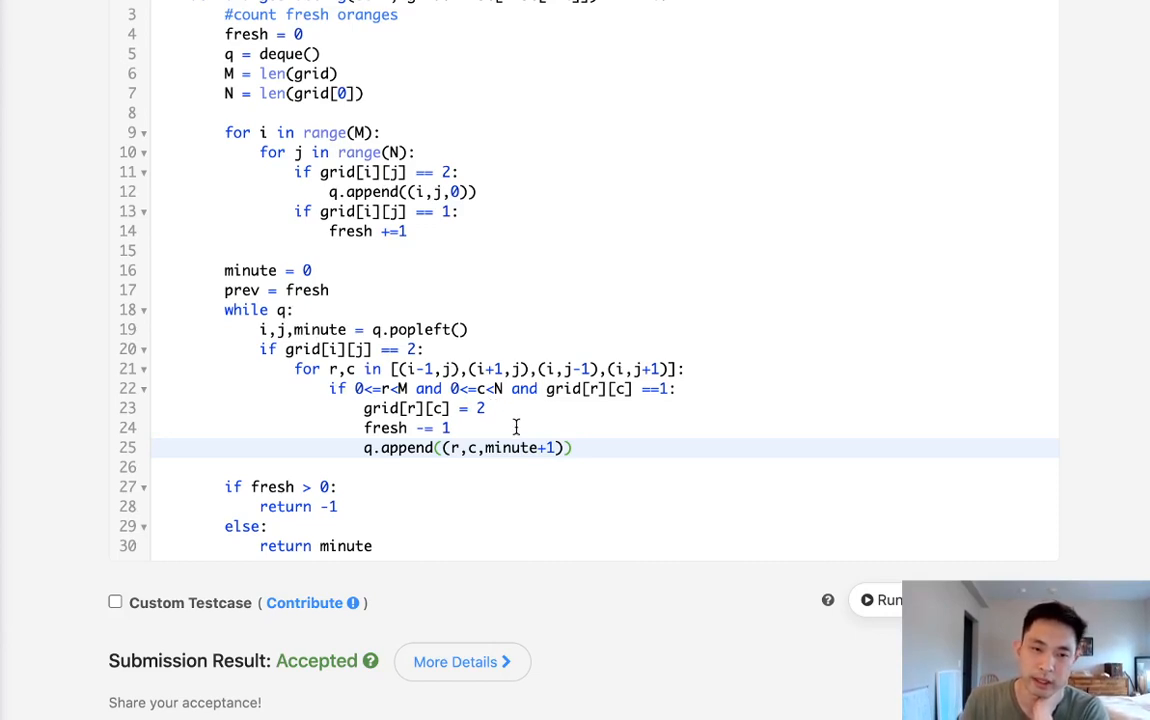
mouse_move(643, 443)
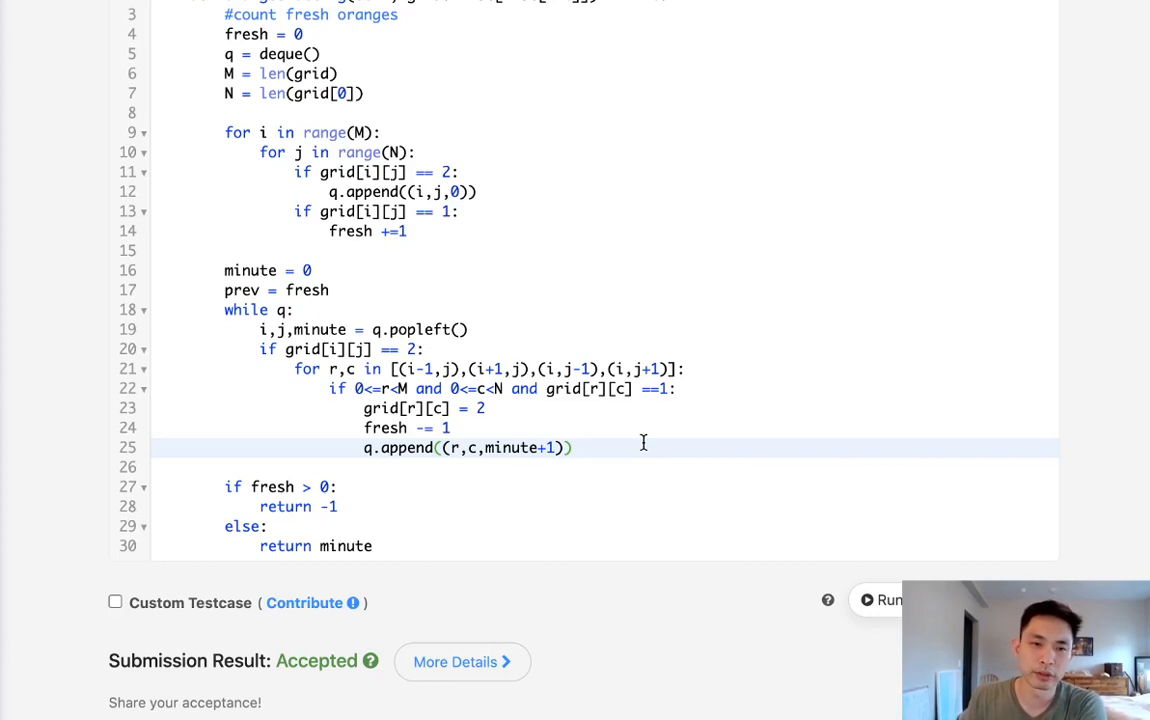
mouse_move(585, 481)
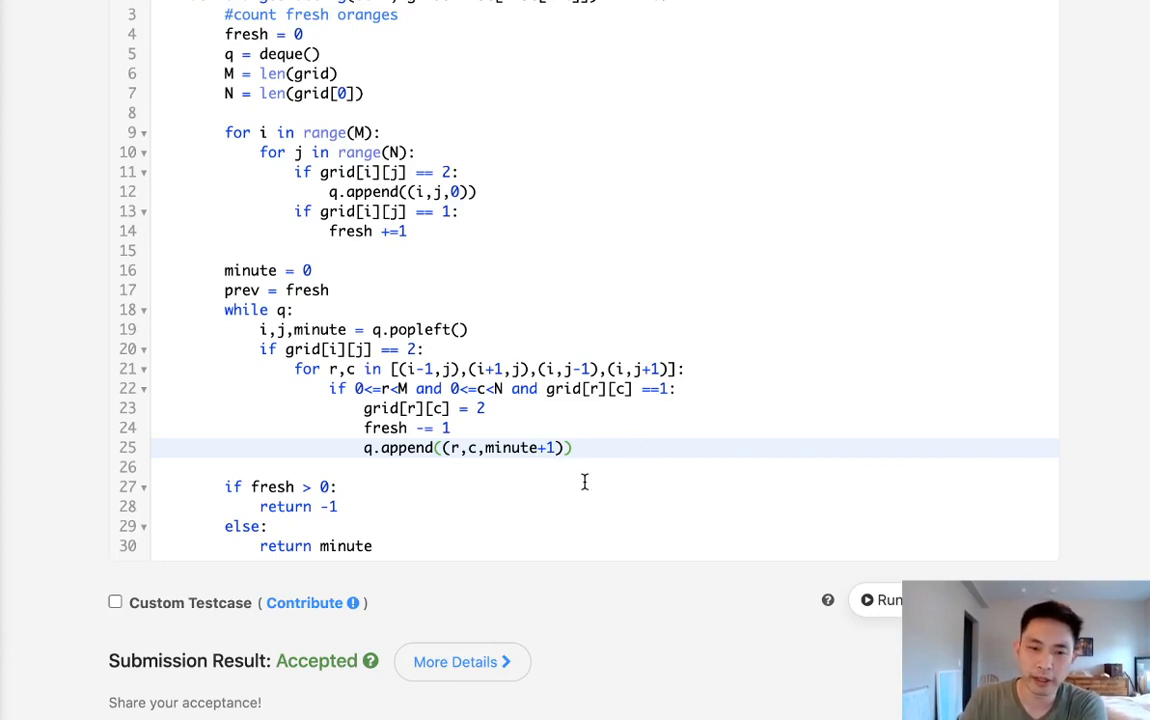